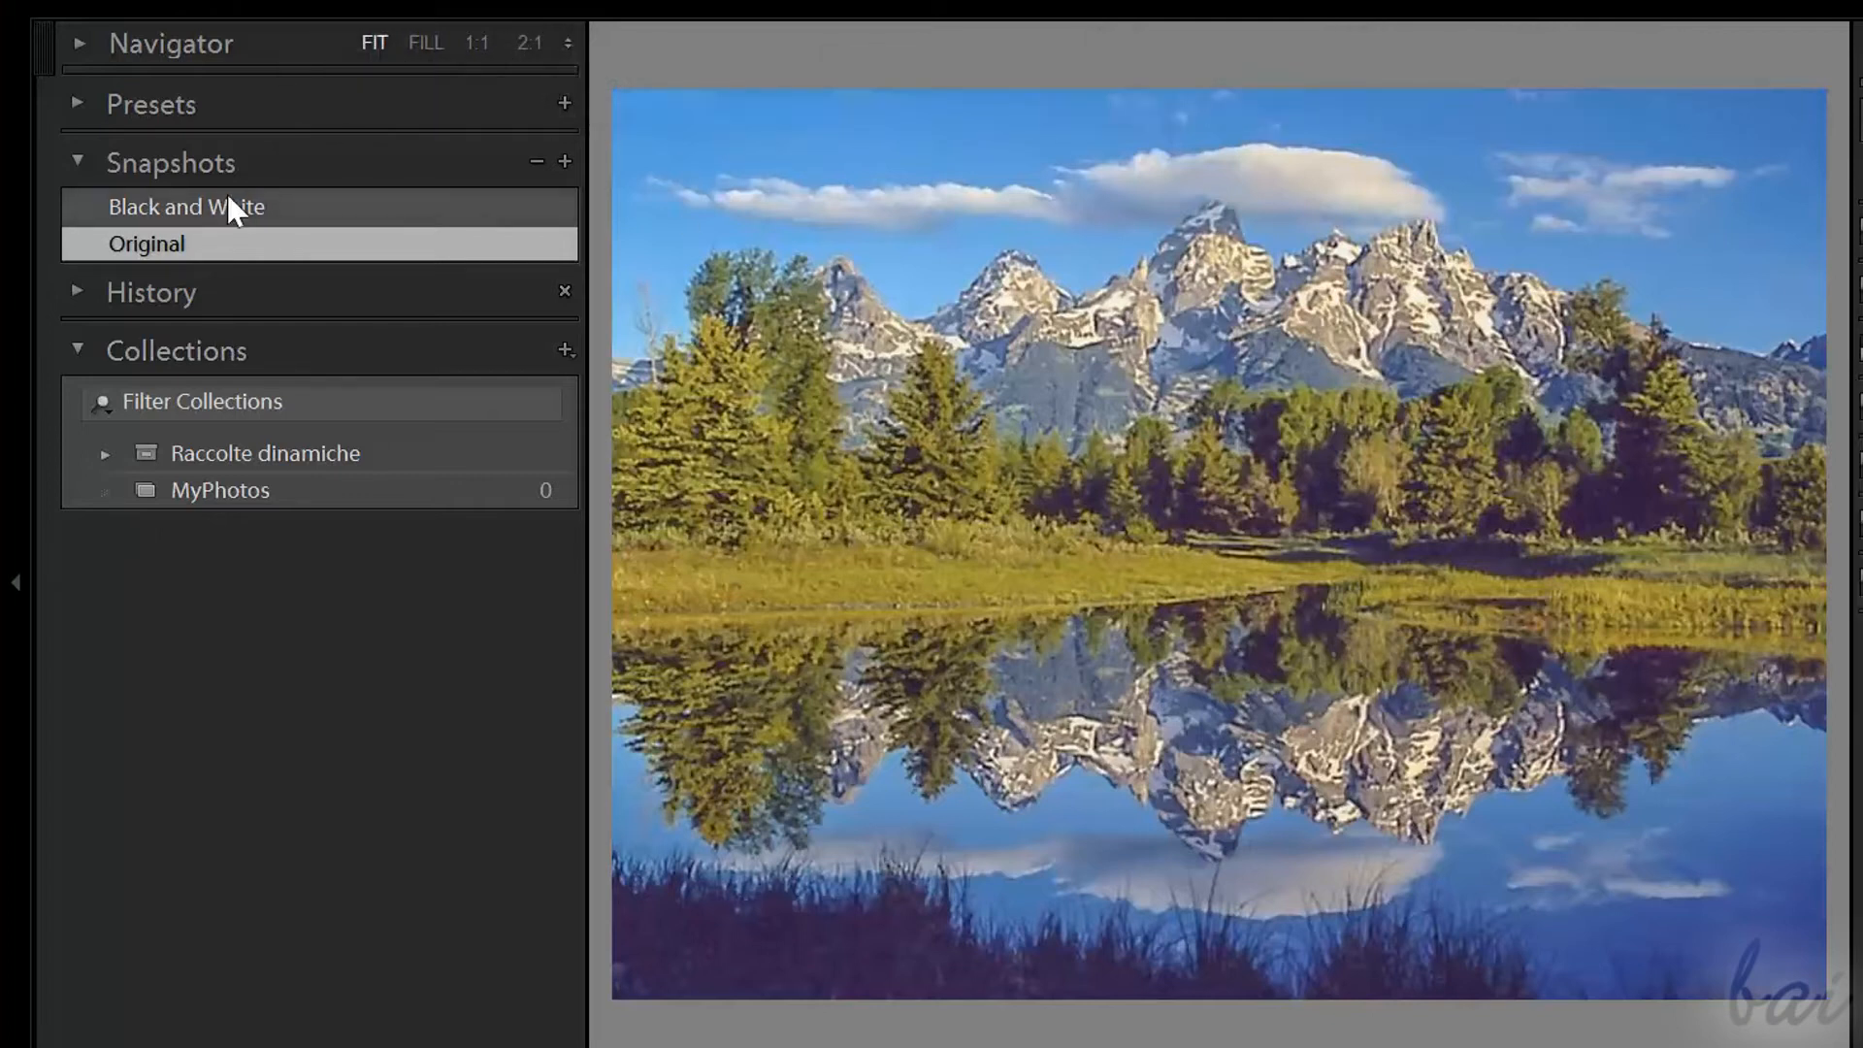
- Compare the Black and White snapshot against the Original colour version
left_click(186, 205)
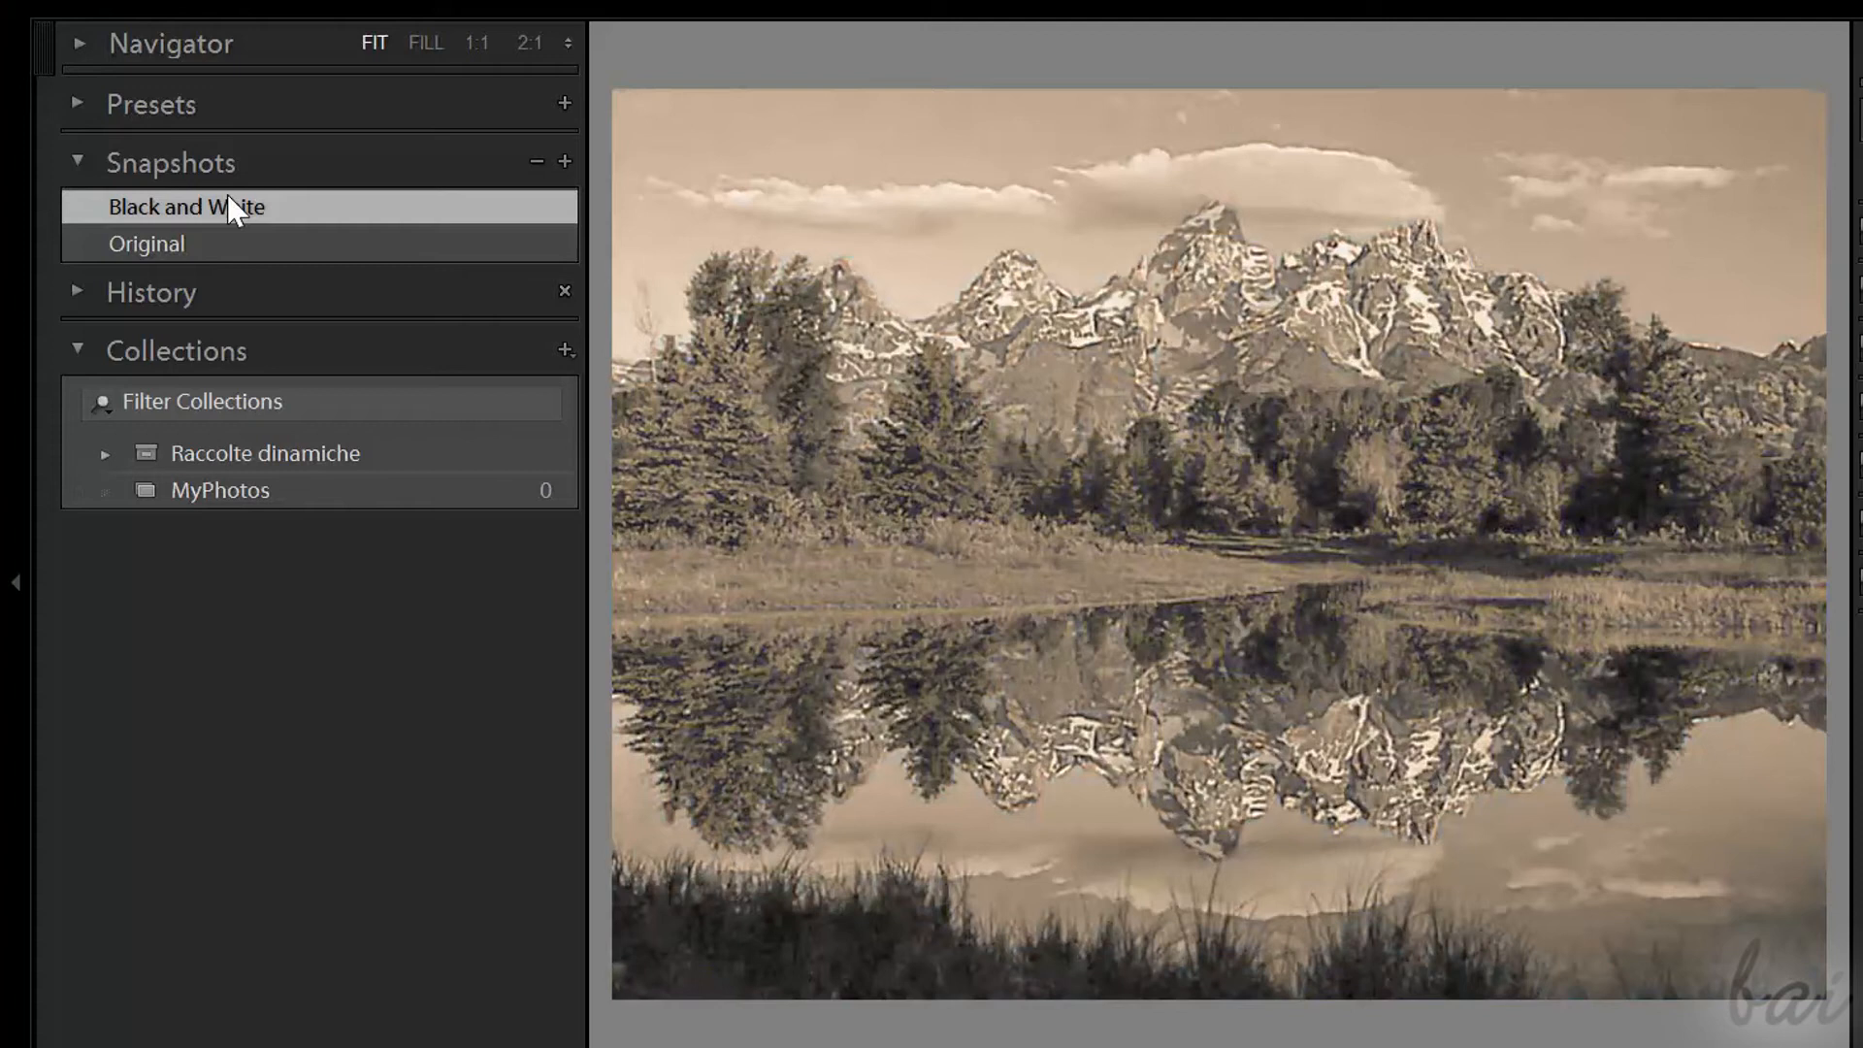
left_click(147, 243)
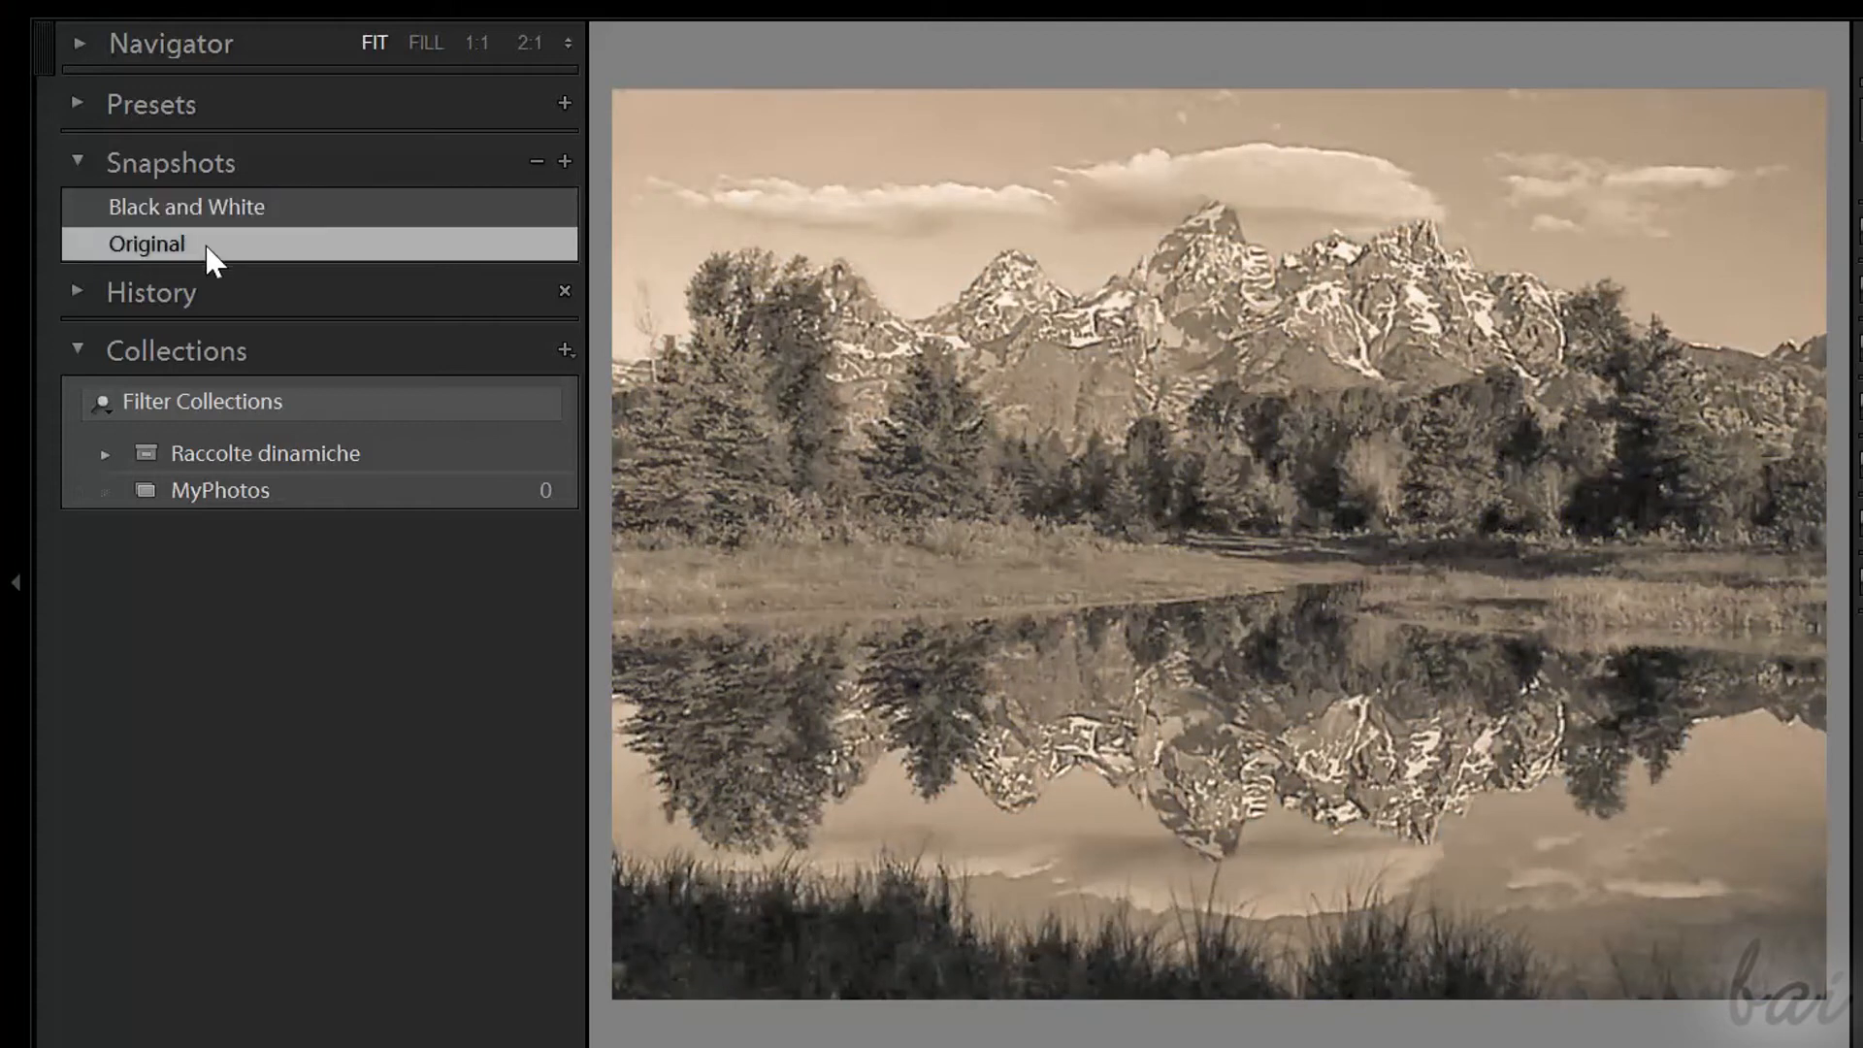
left_click(147, 242)
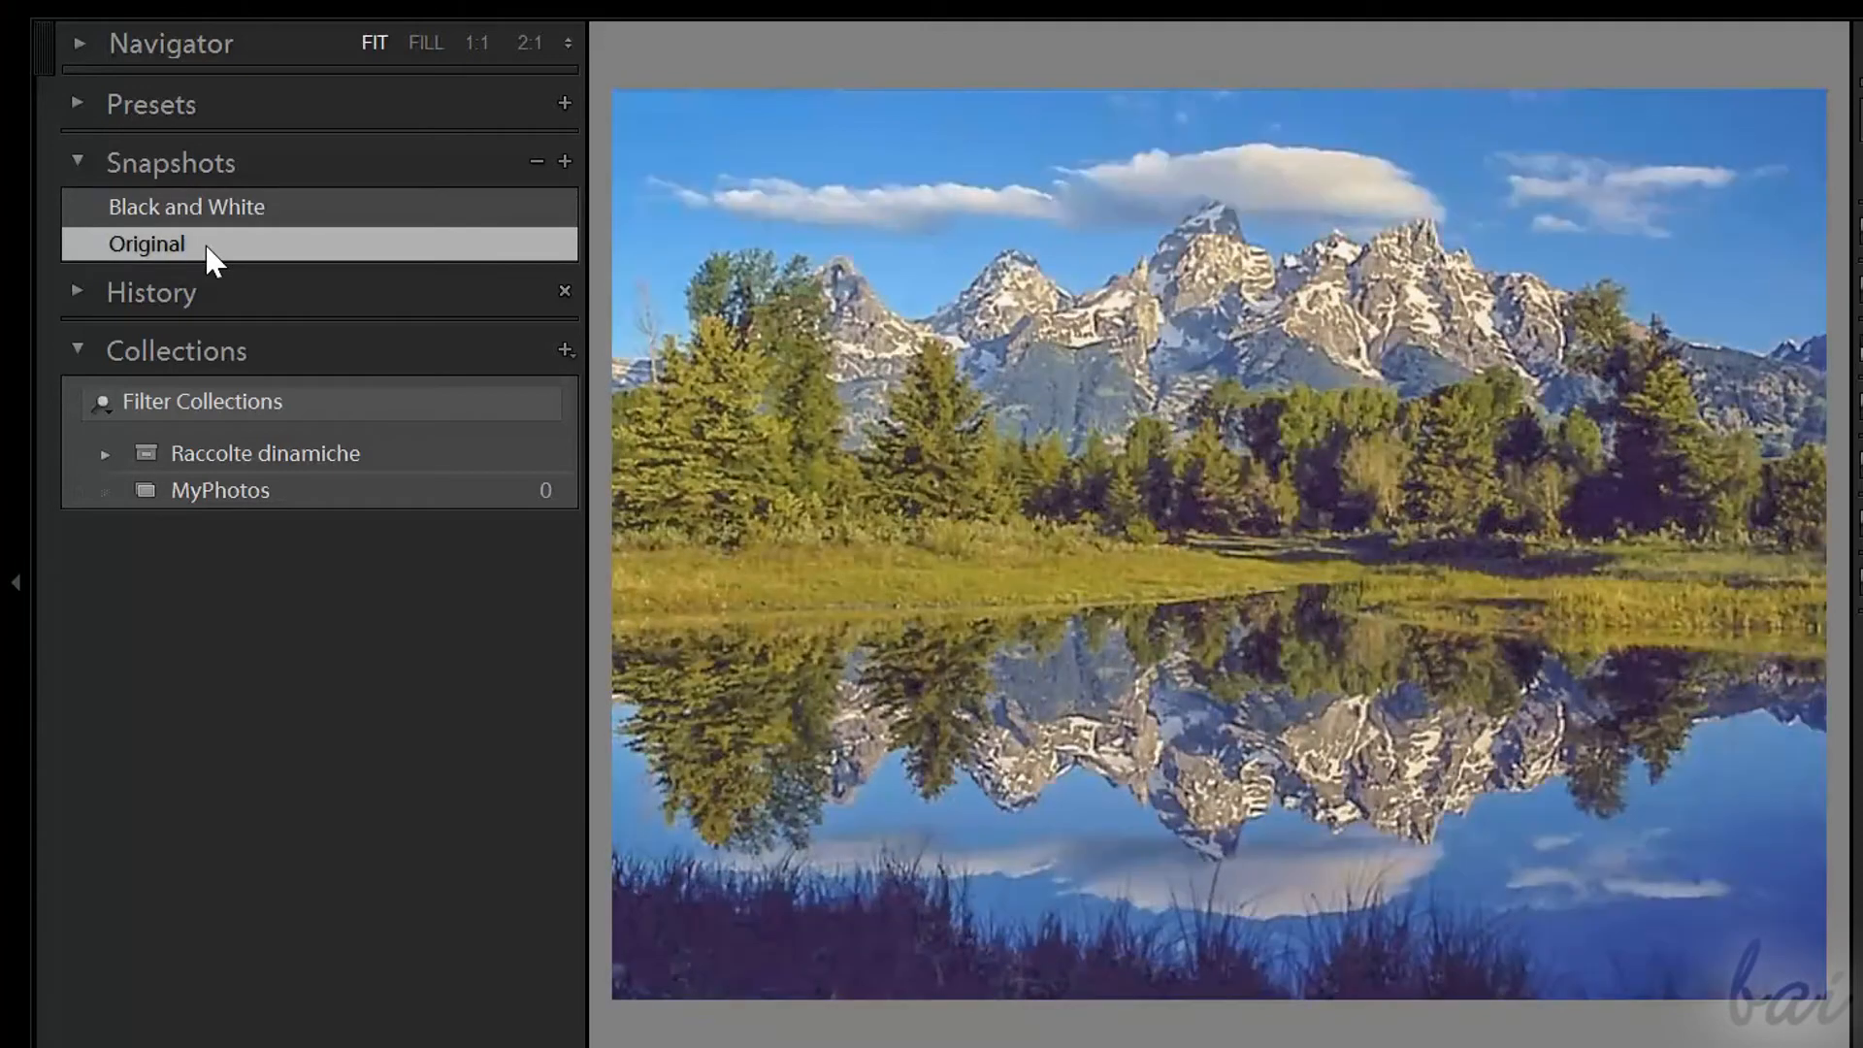
left_click(187, 206)
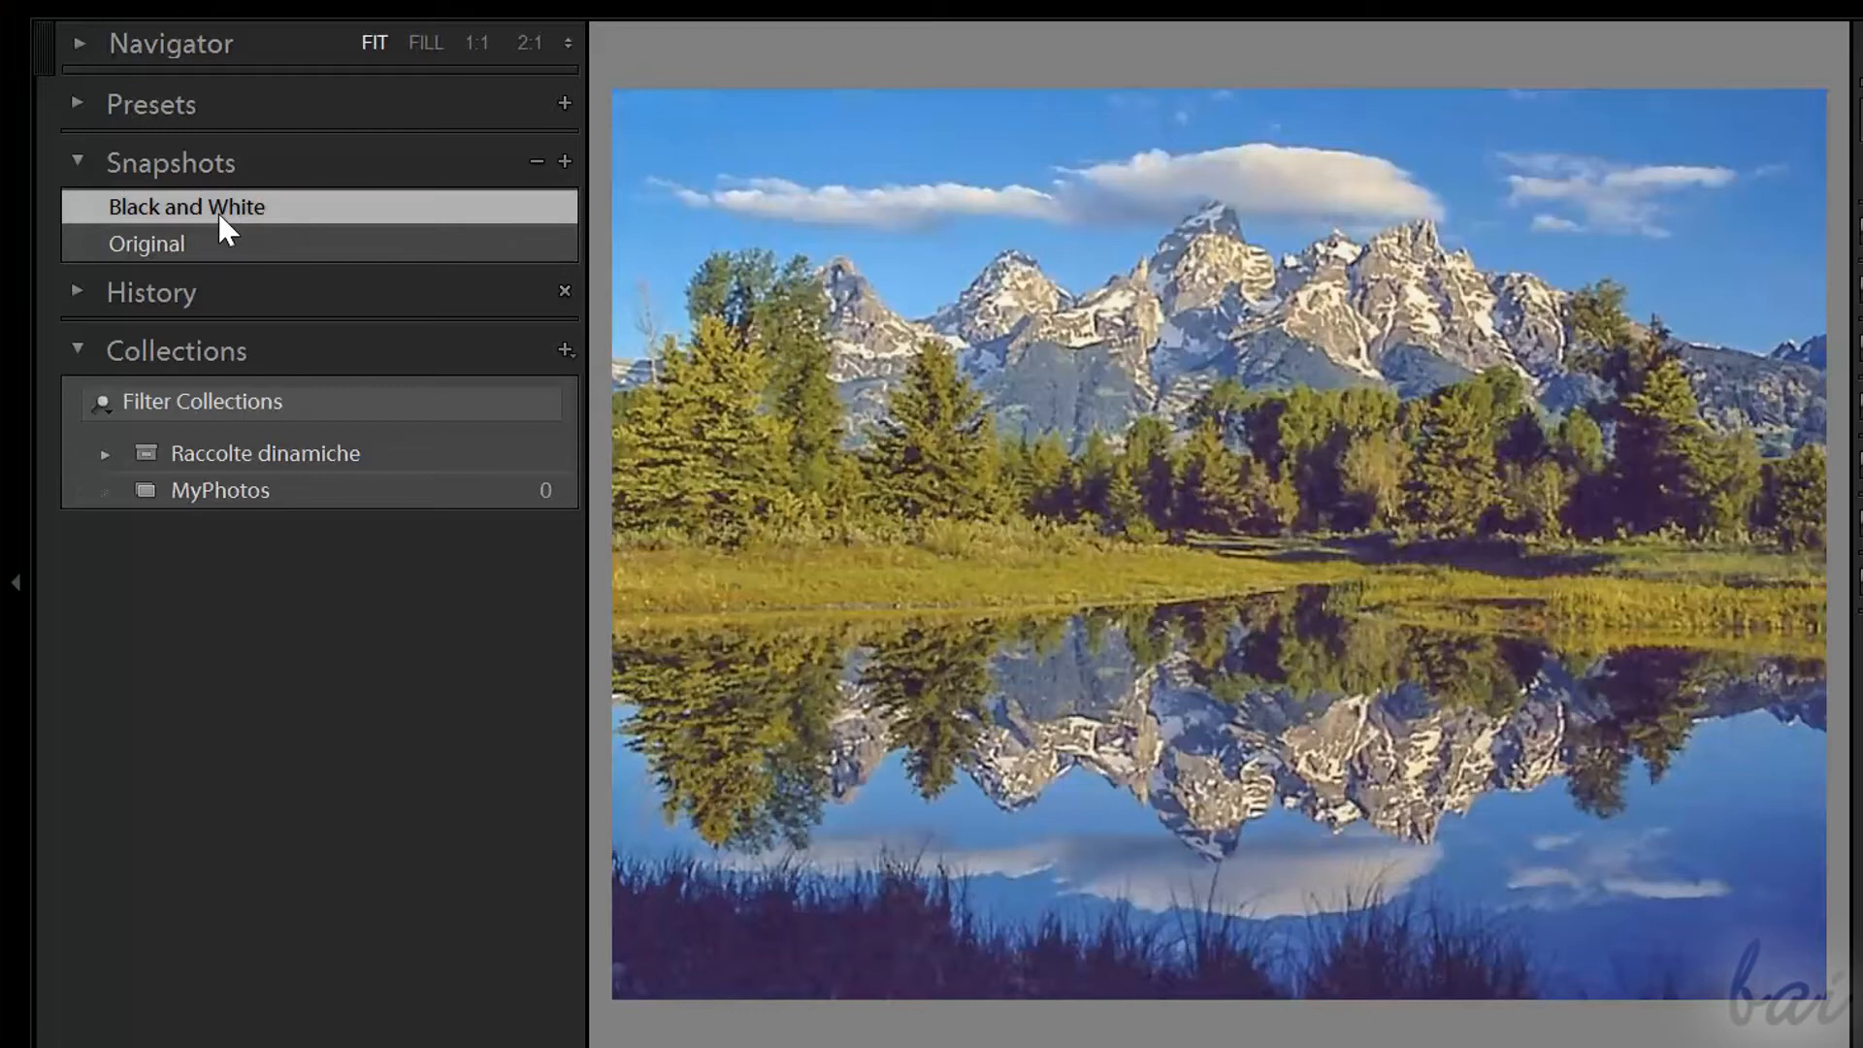
left_click(187, 205)
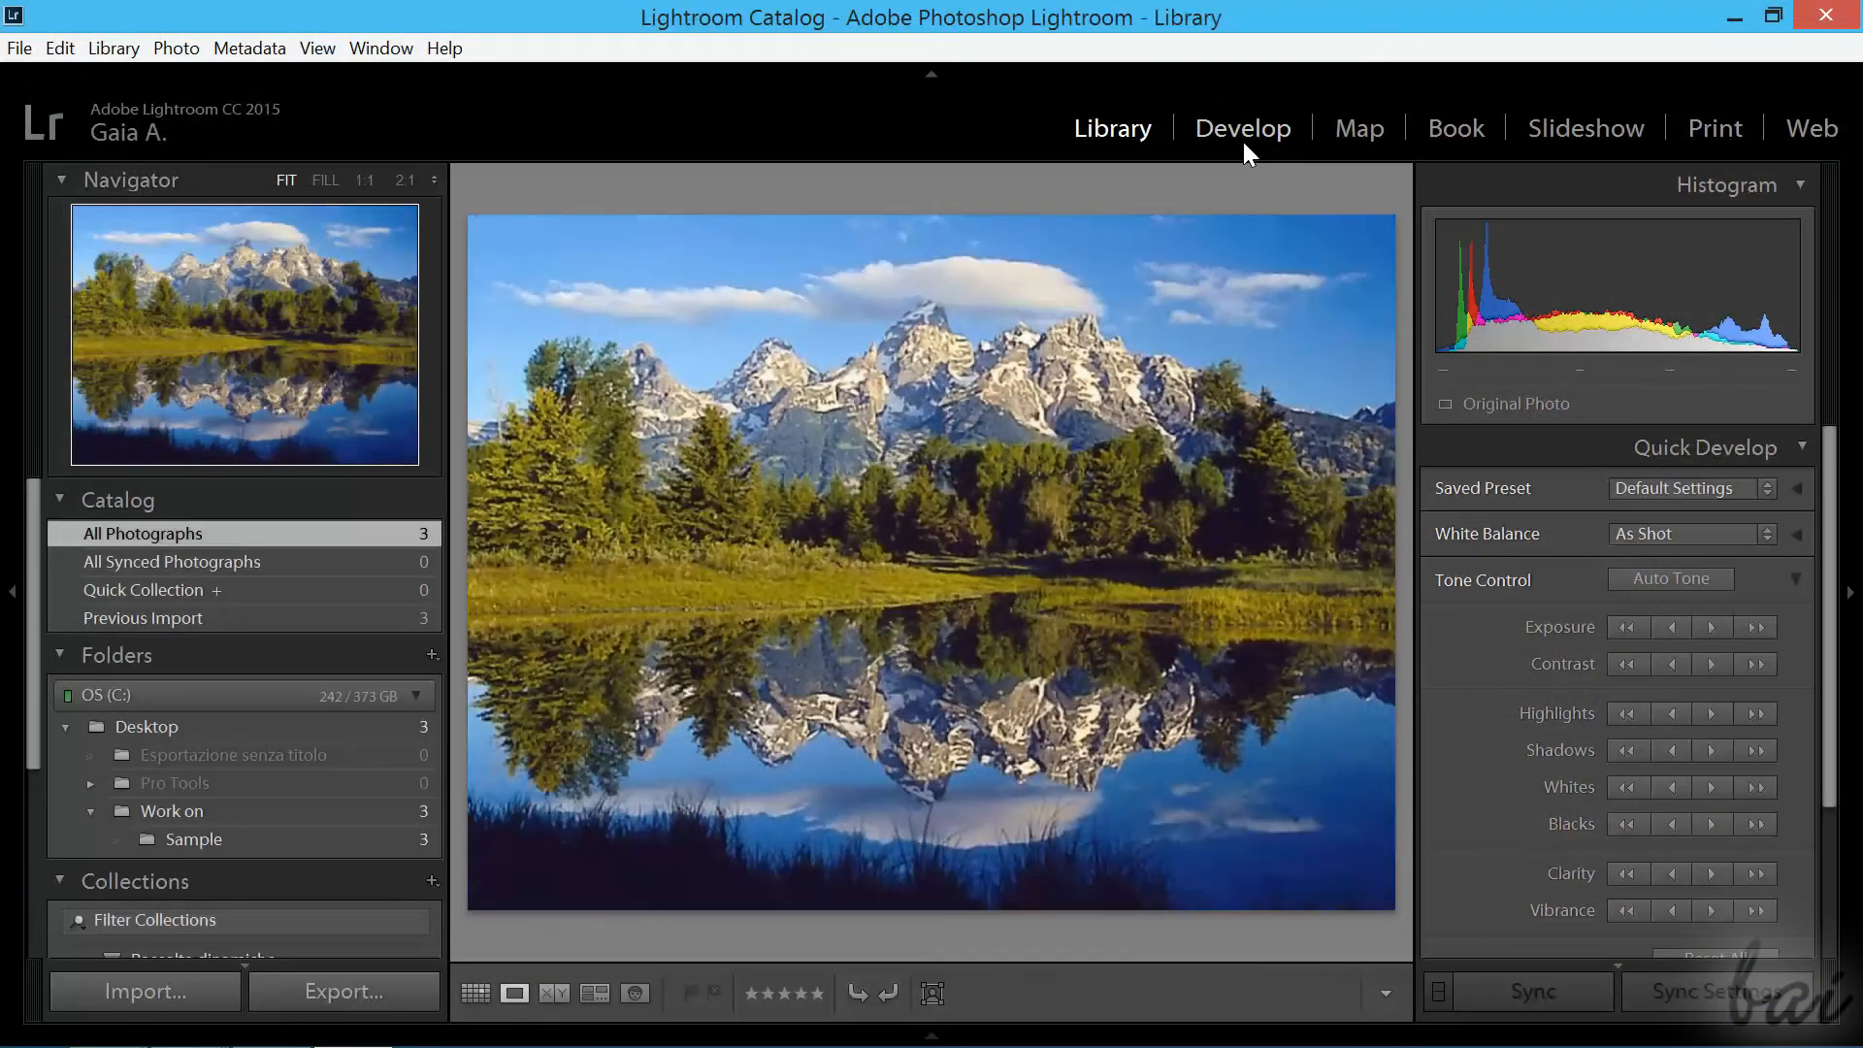
- Open the lake photo in Develop, set Treatment to Black & White, and tweak Temp and Tint
left_click(1243, 127)
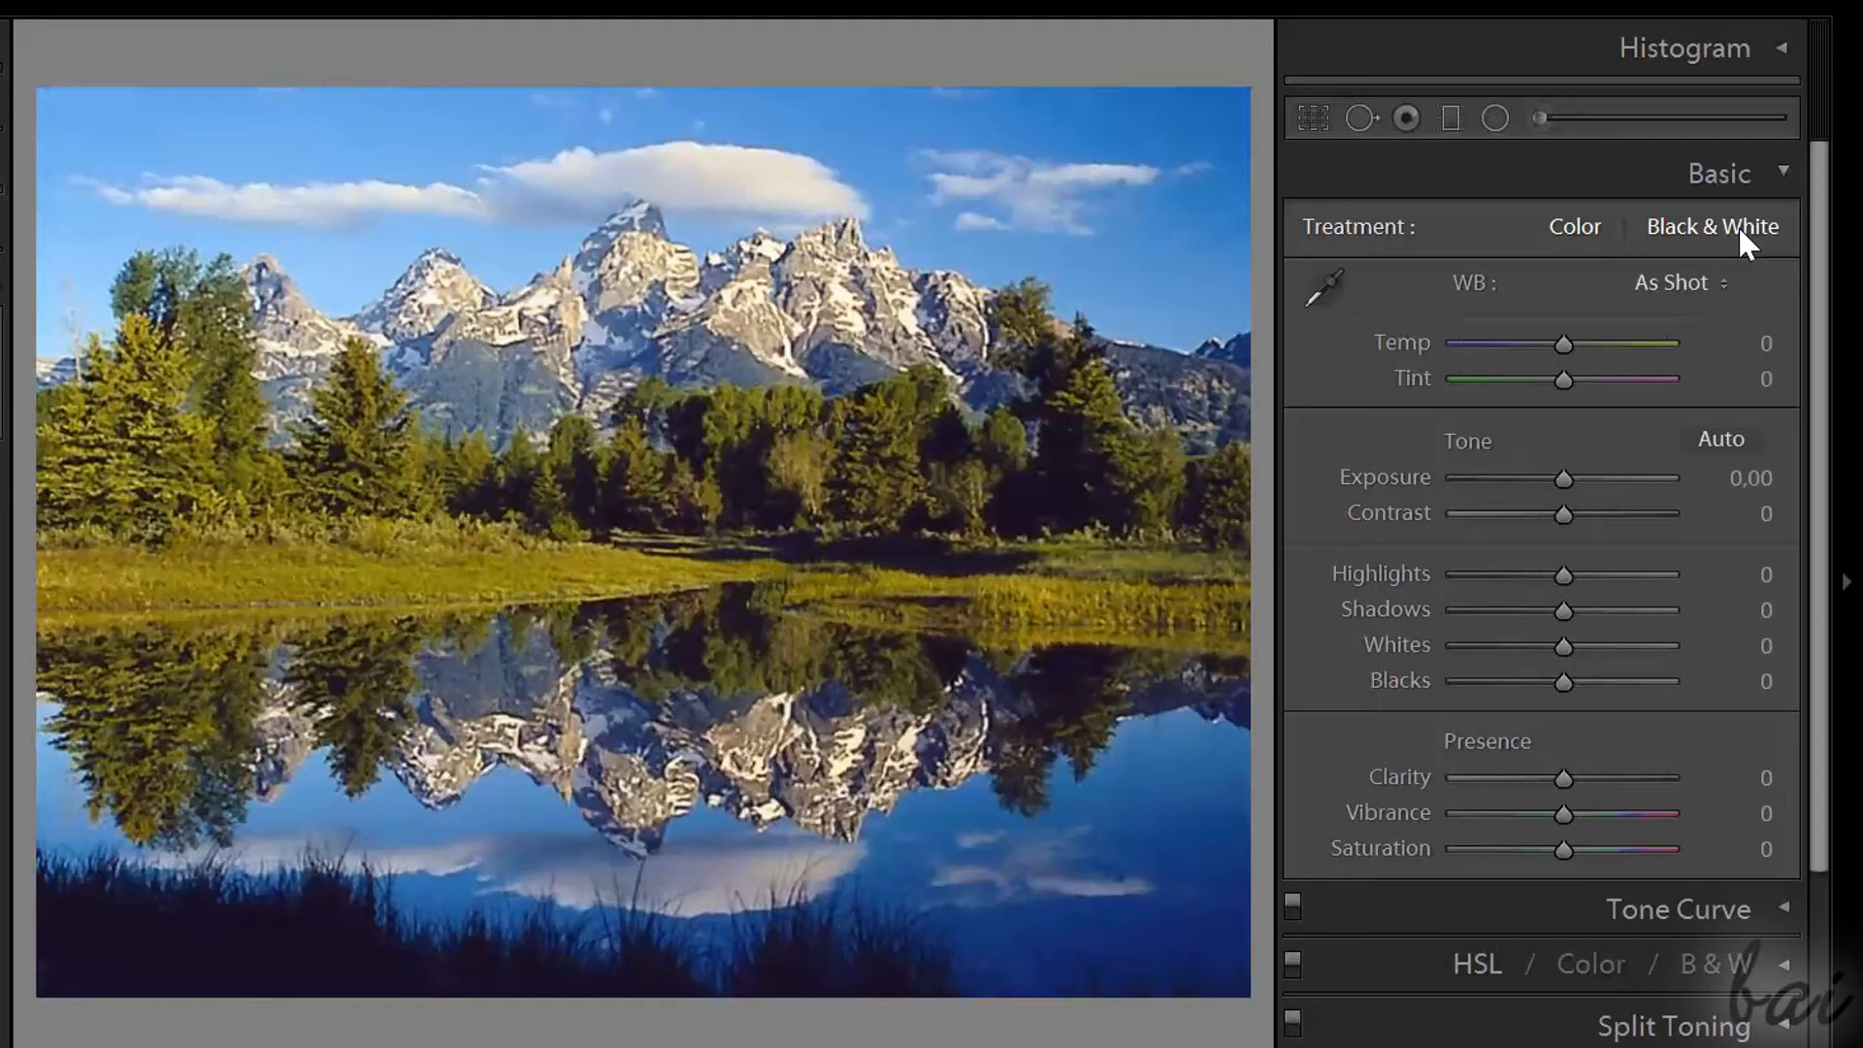
left_click(1712, 226)
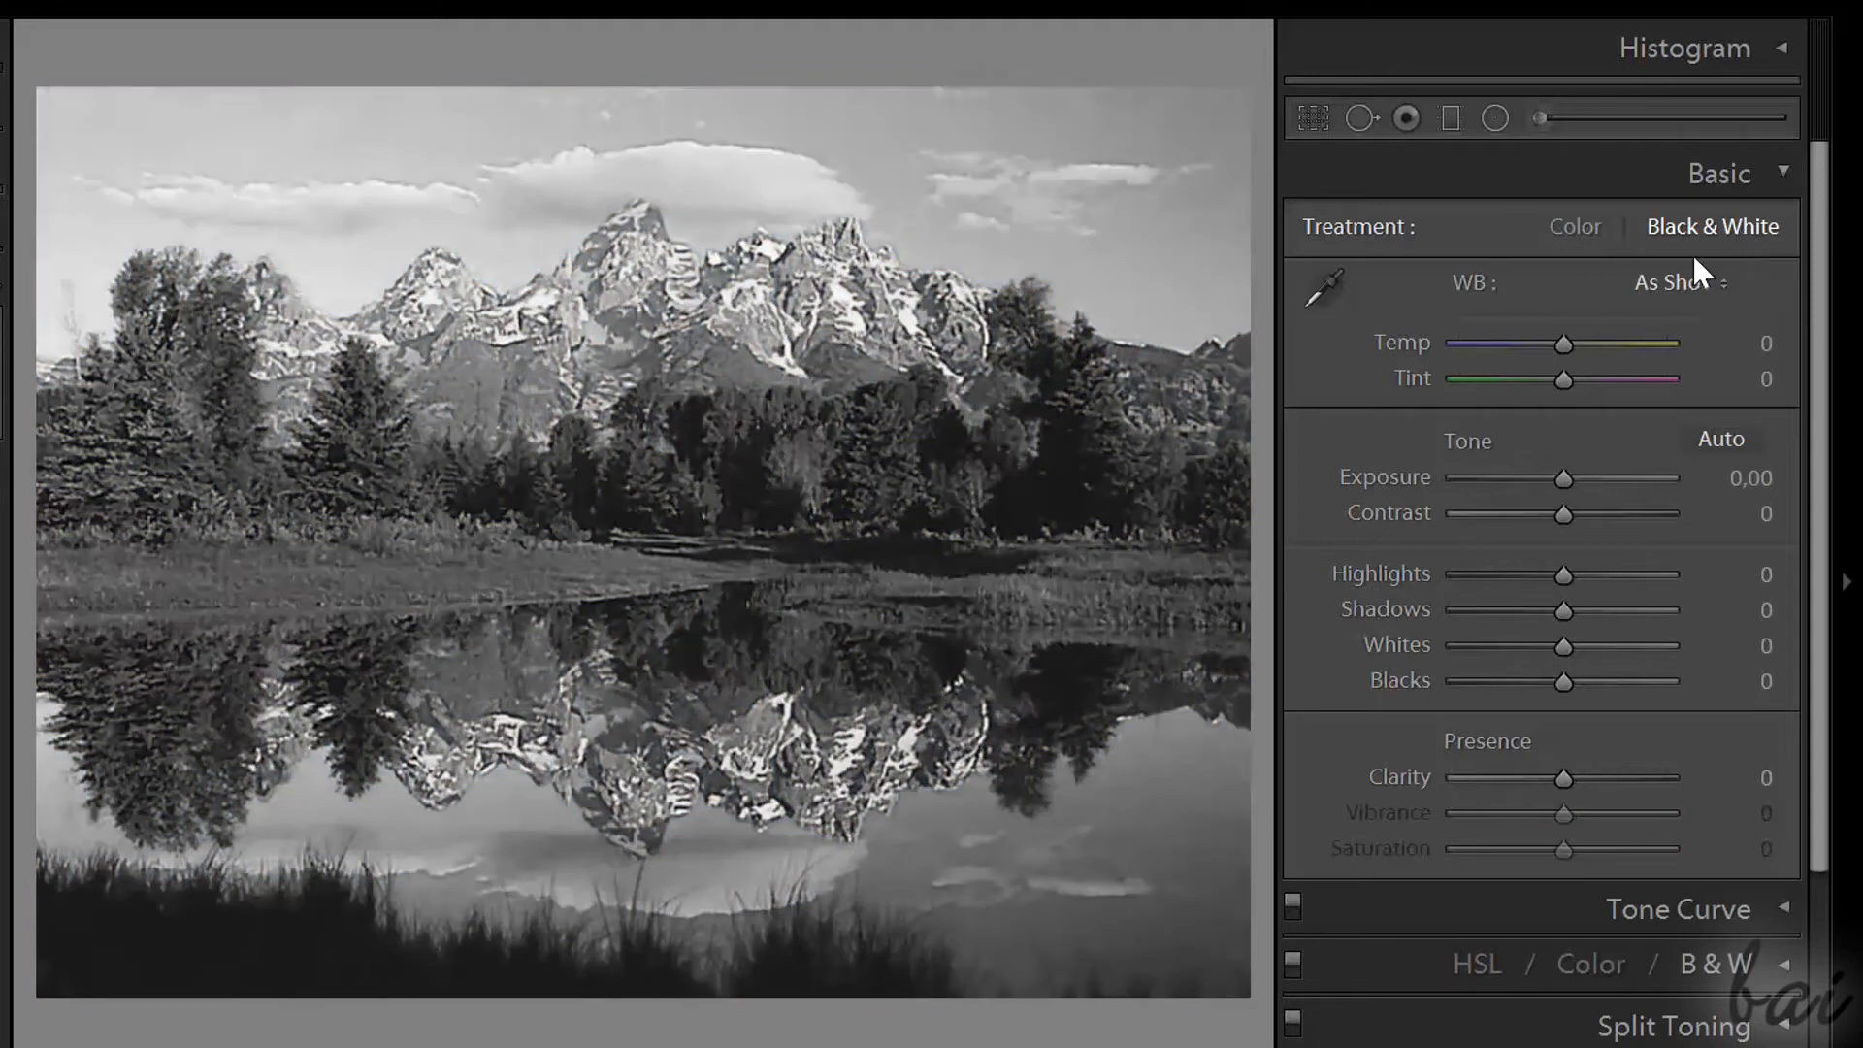
left_click_drag(1566, 344, 1553, 344)
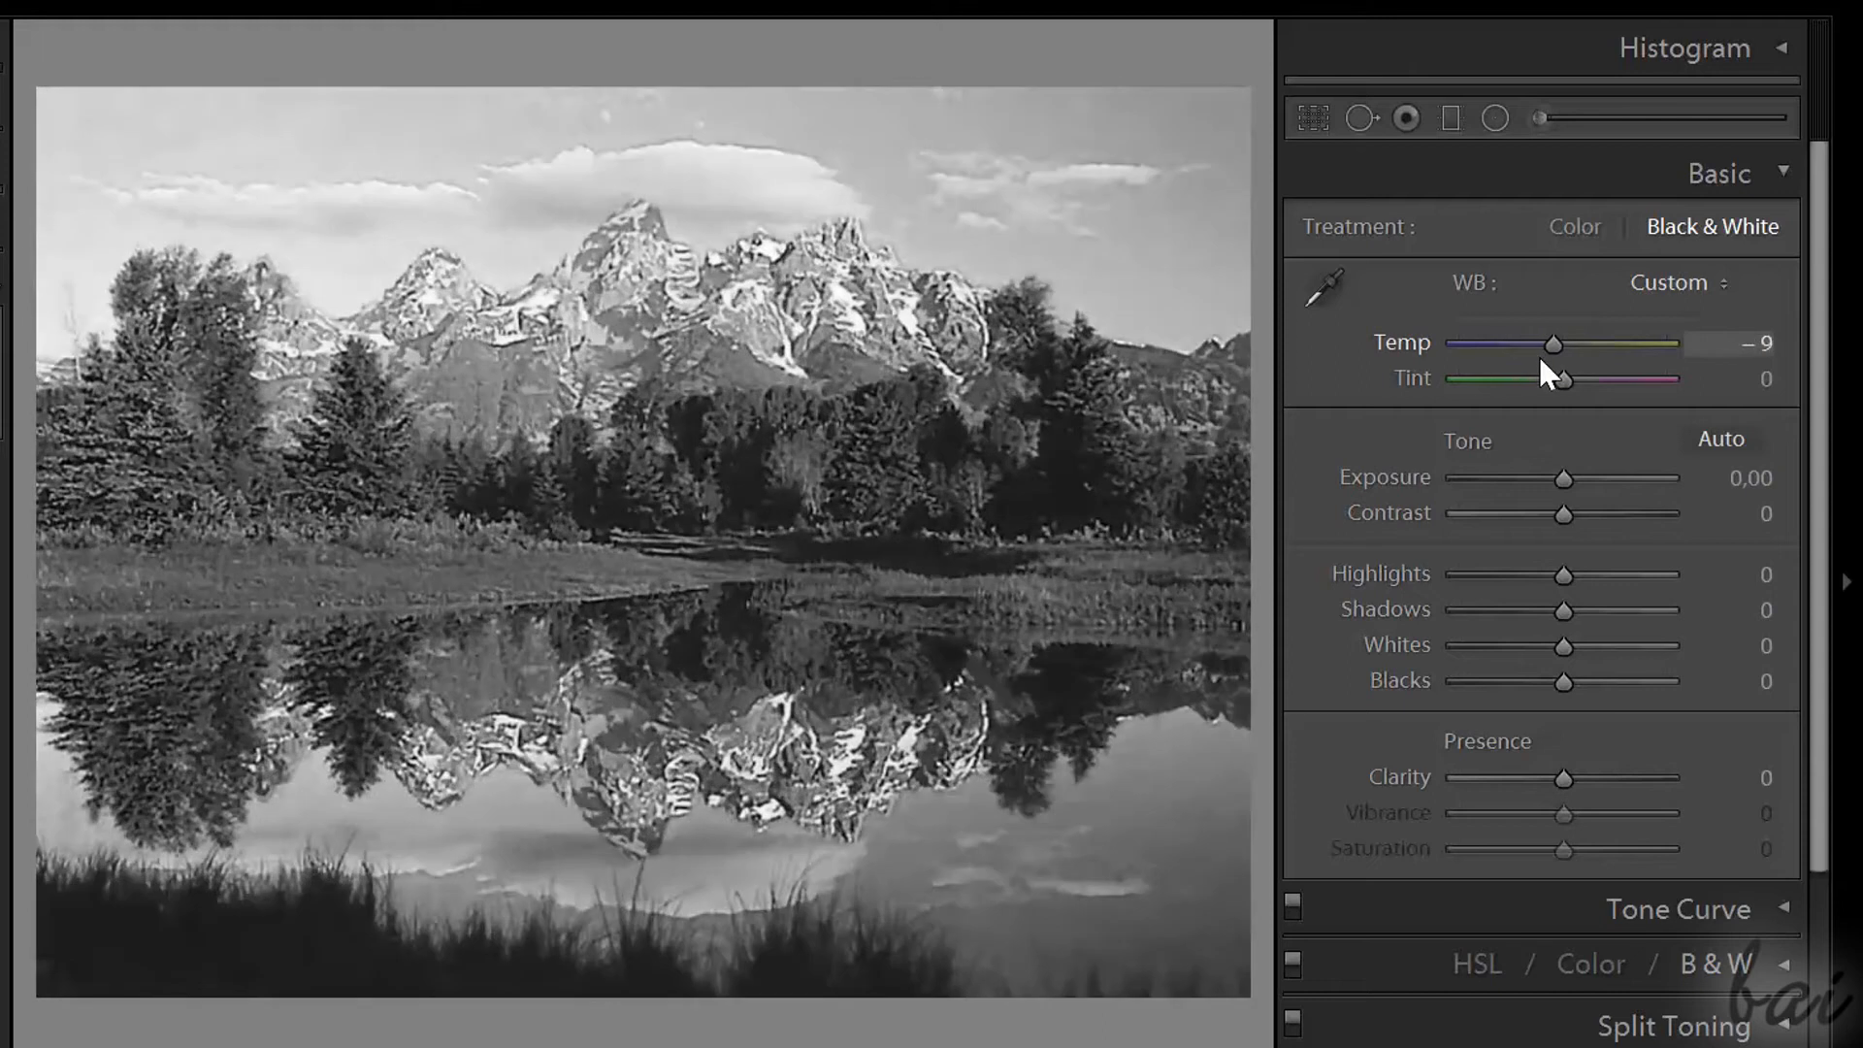
left_click_drag(1519, 377, 1604, 377)
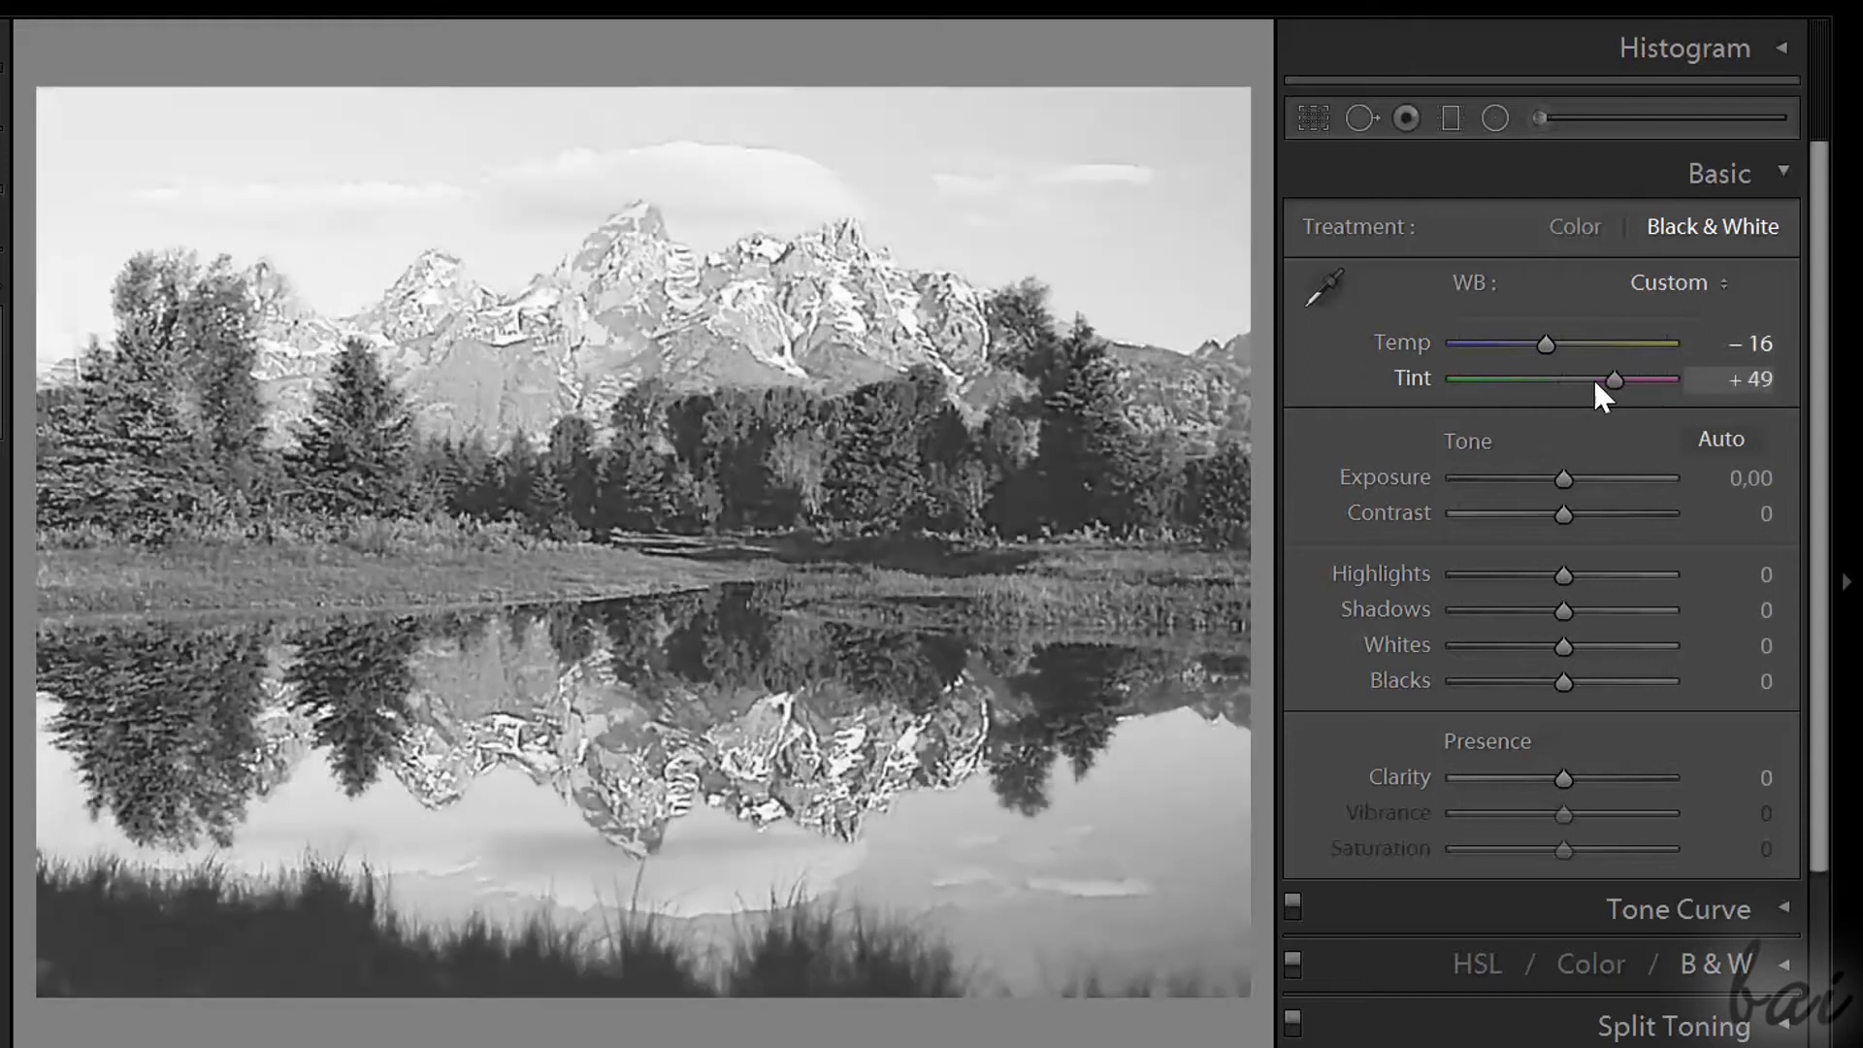
left_click_drag(1603, 380, 1480, 379)
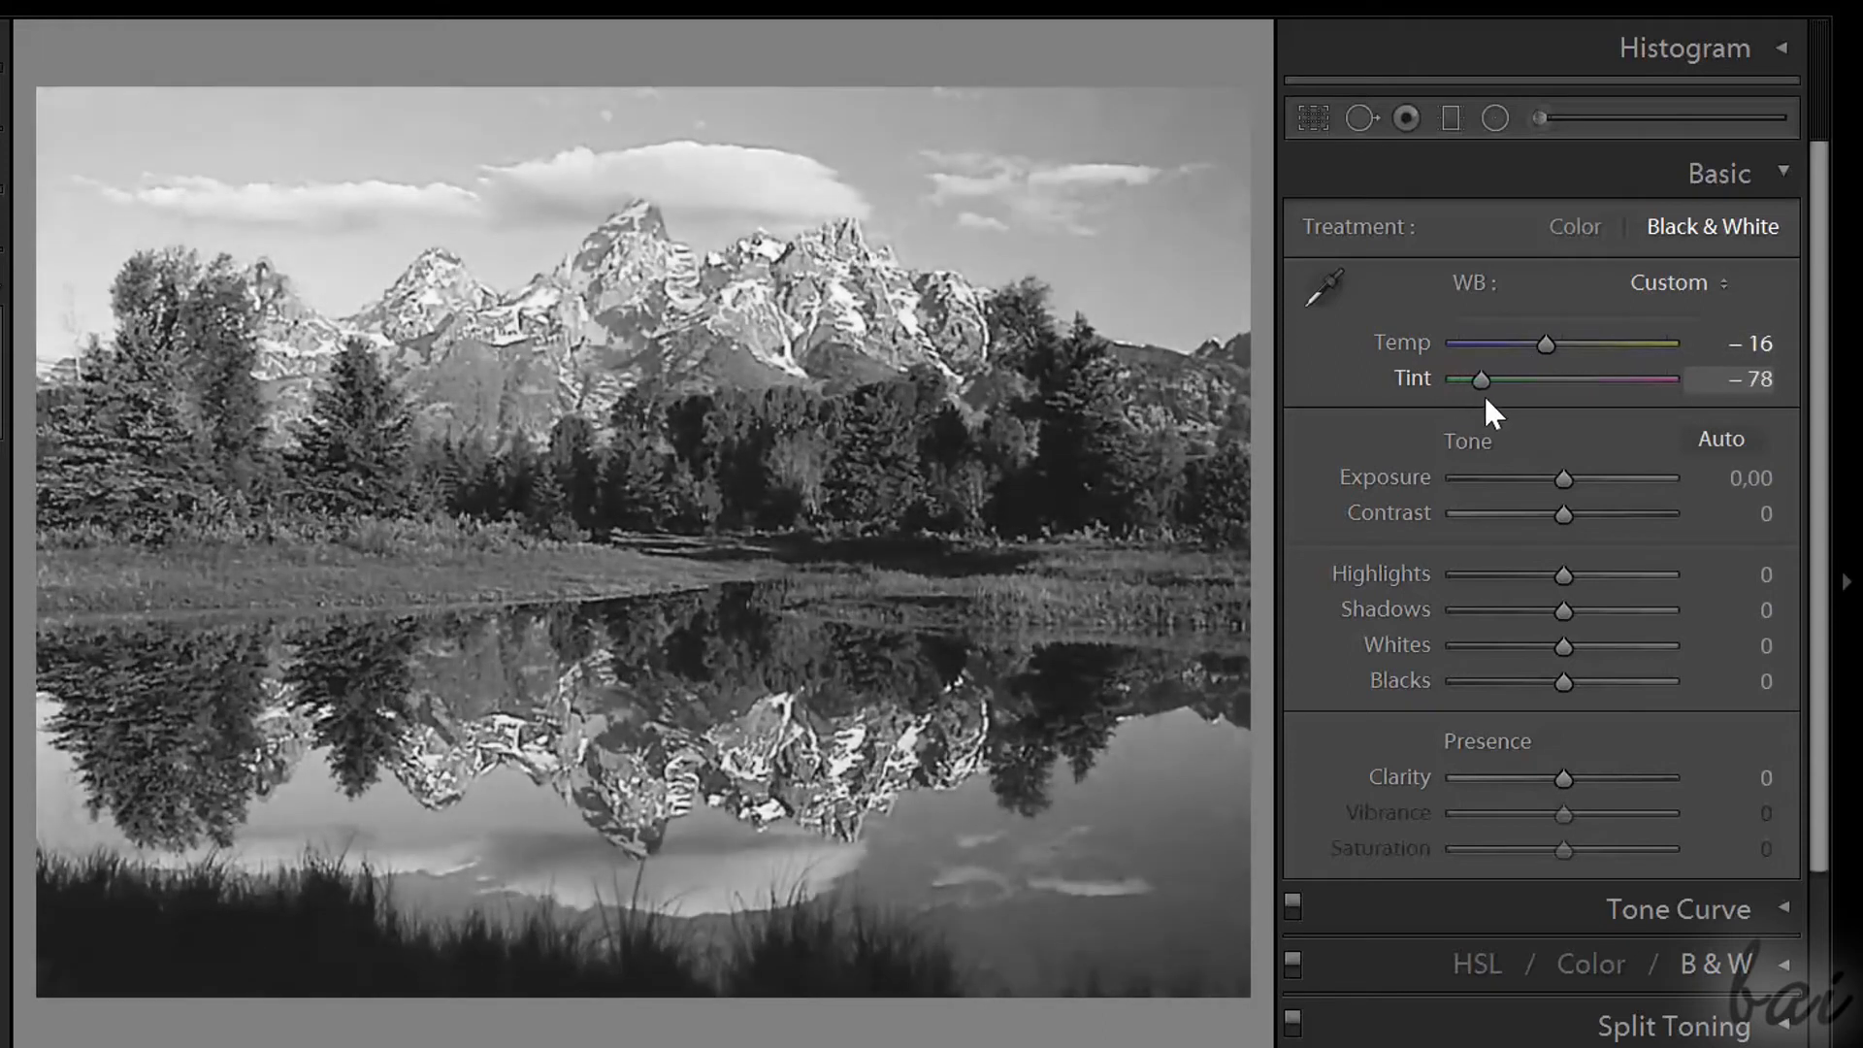
left_click_drag(1478, 380, 1498, 380)
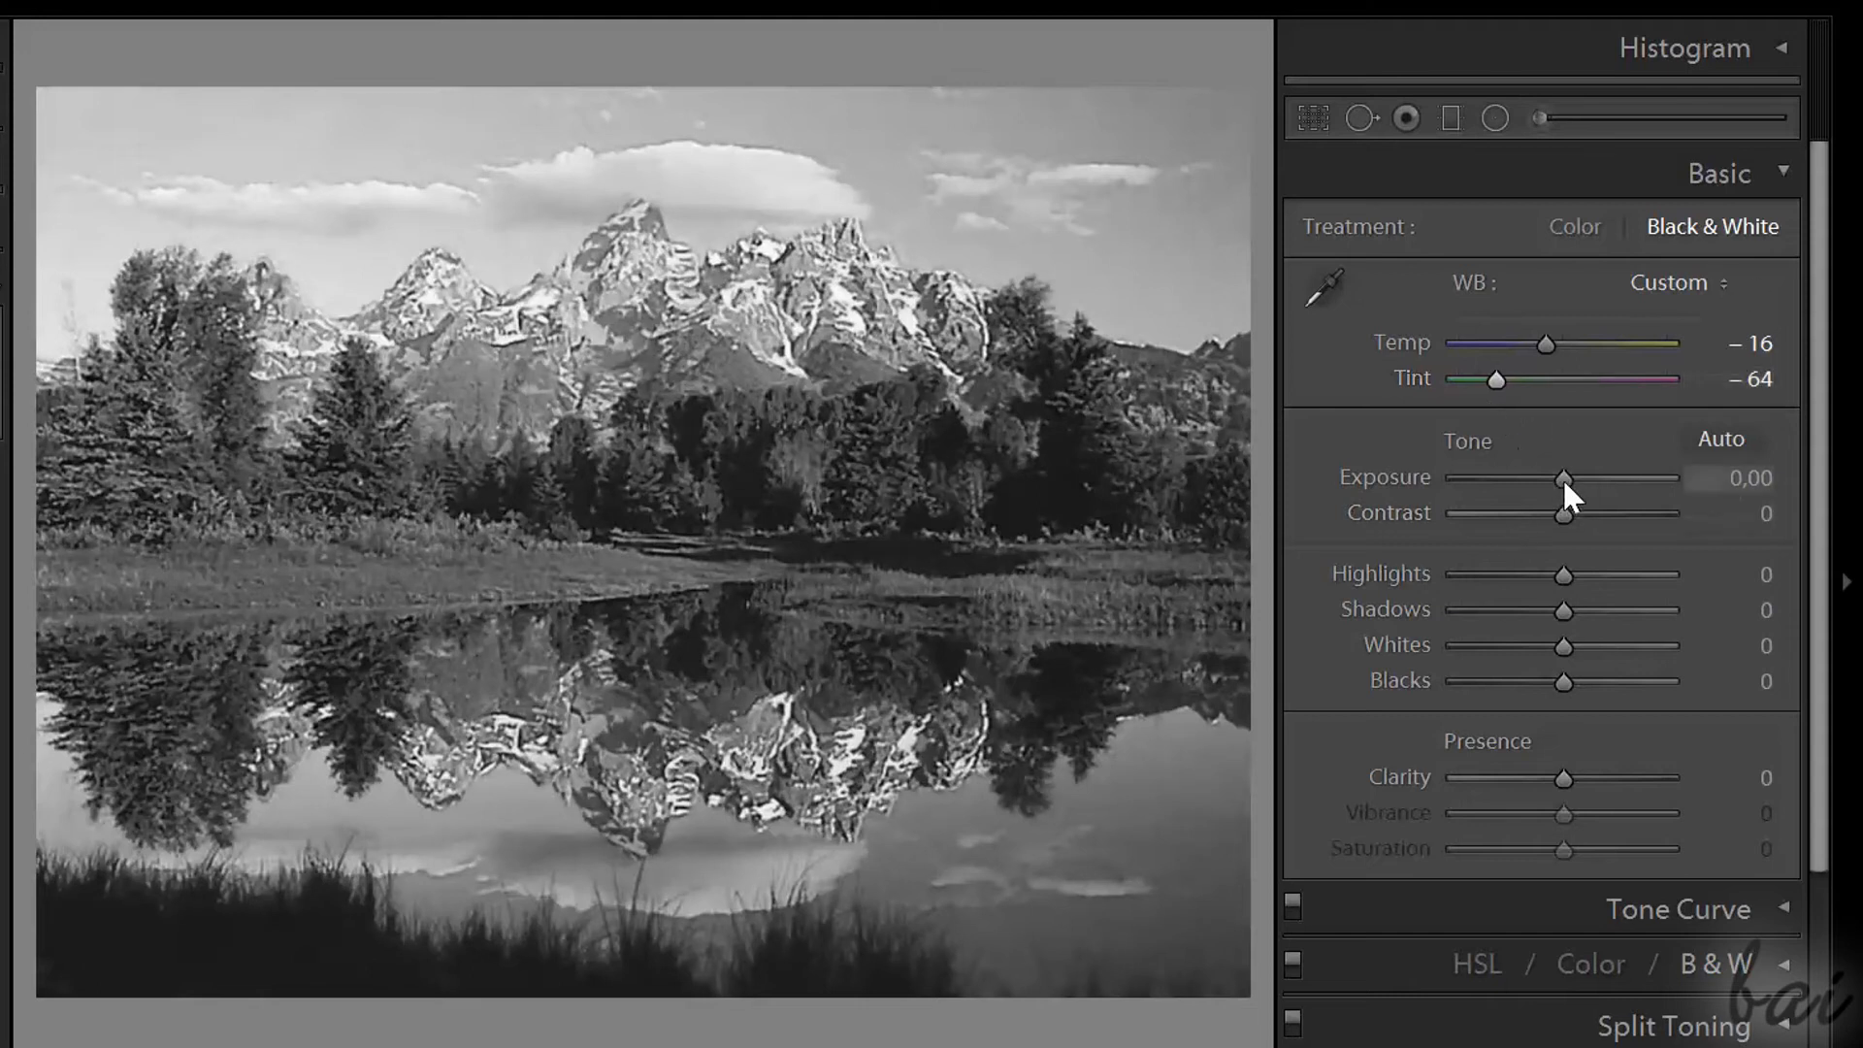
- Brighten exposure slightly, drop contrast below neutral, open up shadows and deepen blacks
left_click_drag(1566, 477, 1556, 478)
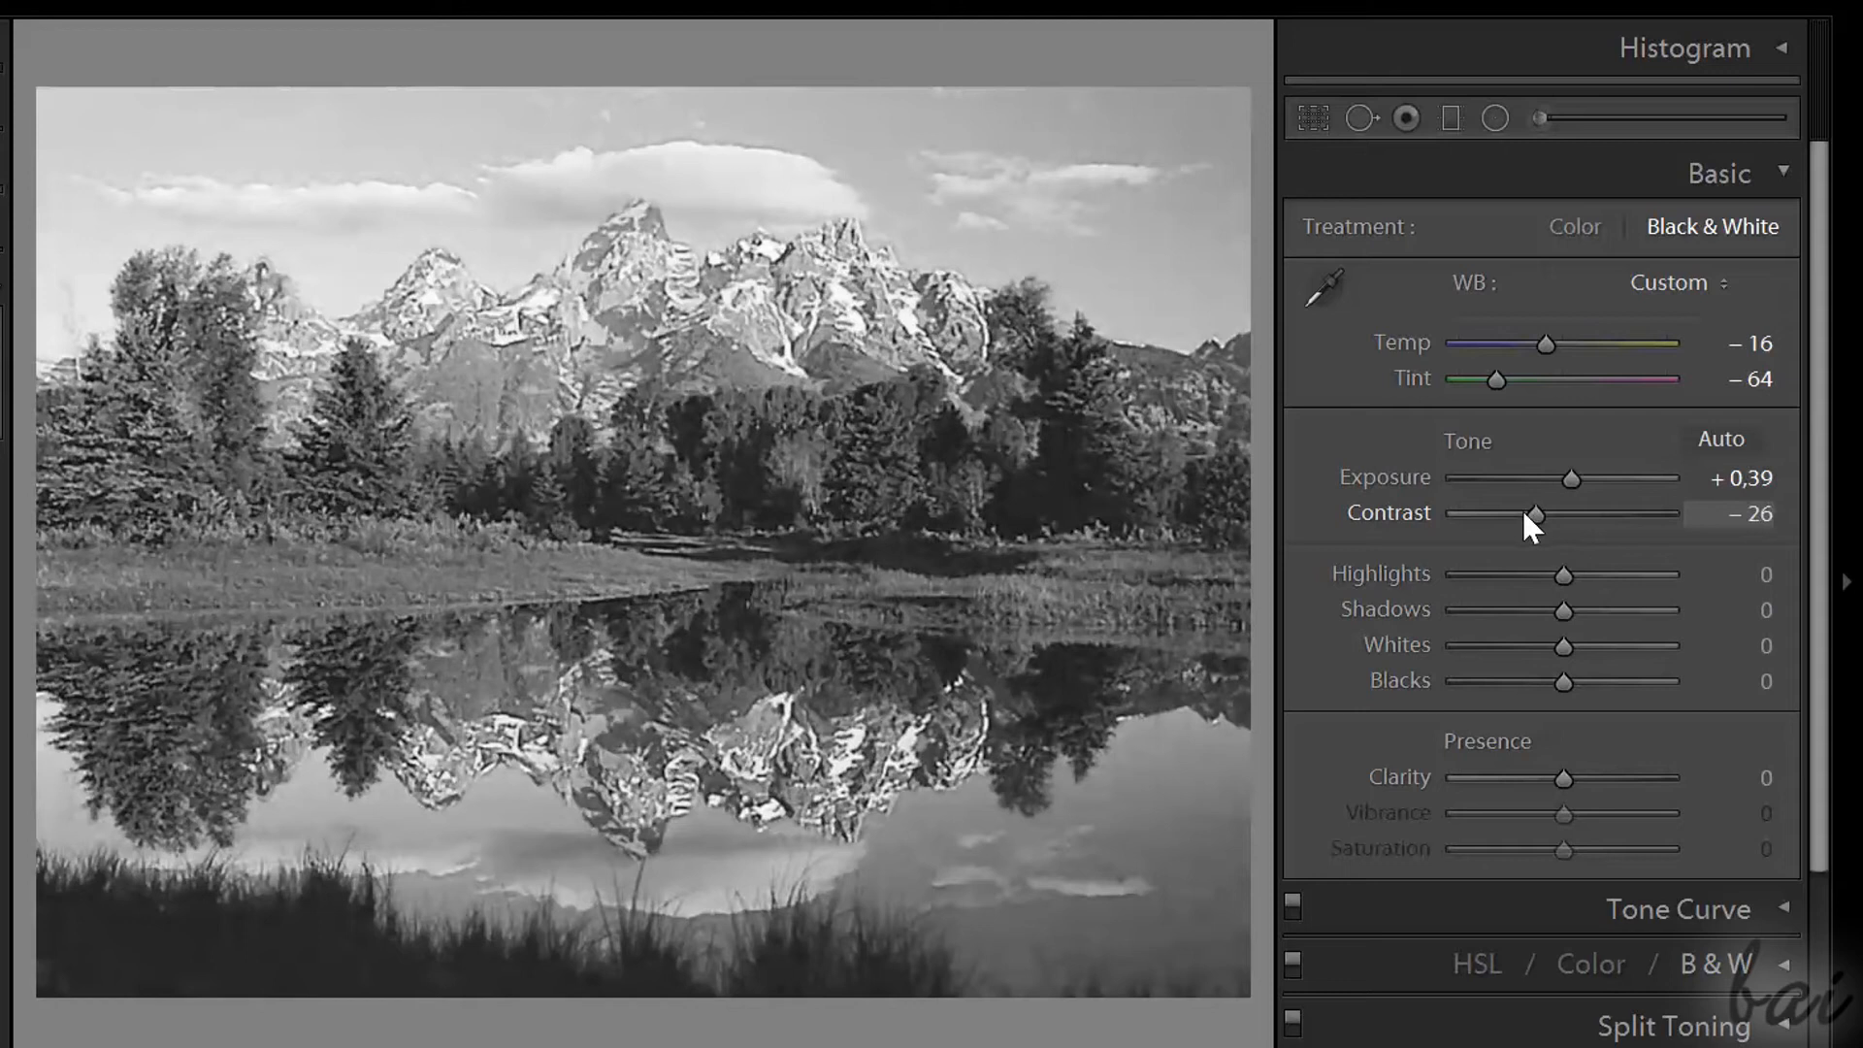
left_click_drag(1526, 513, 1646, 514)
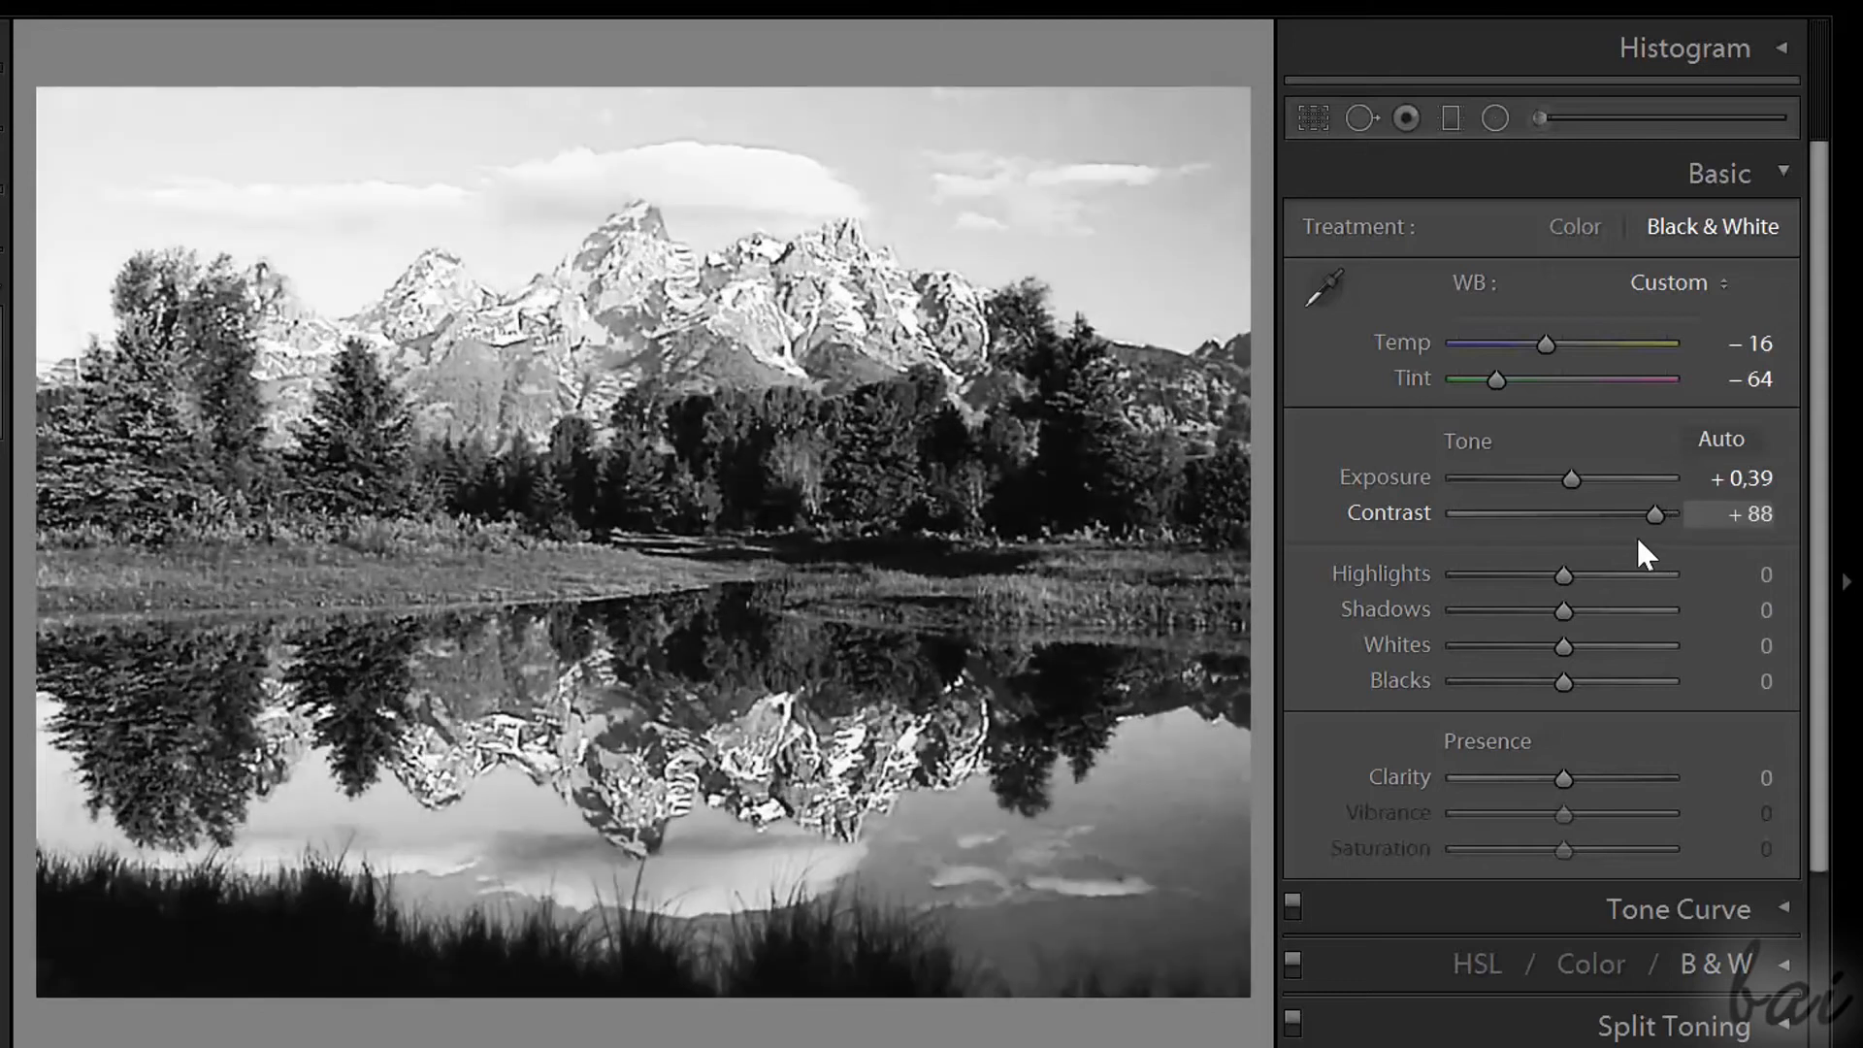
left_click_drag(1652, 514, 1527, 513)
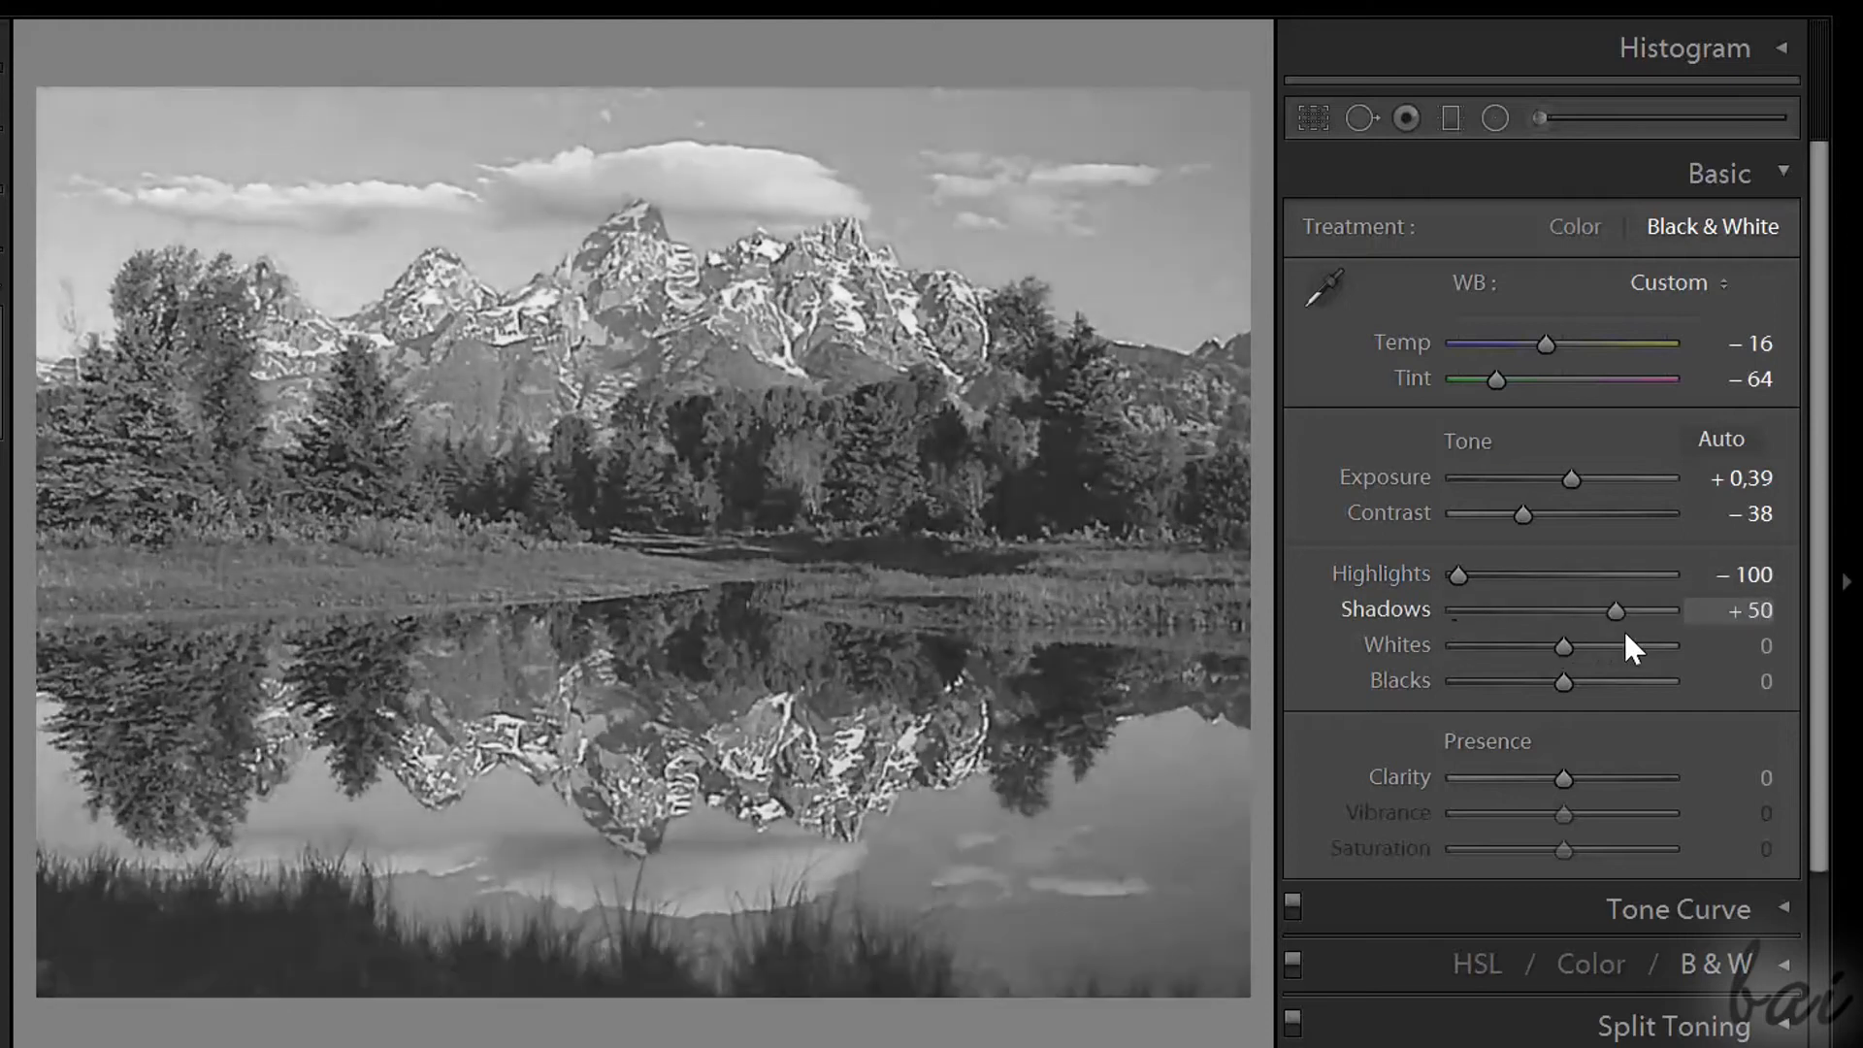
left_click_drag(1585, 645, 1676, 646)
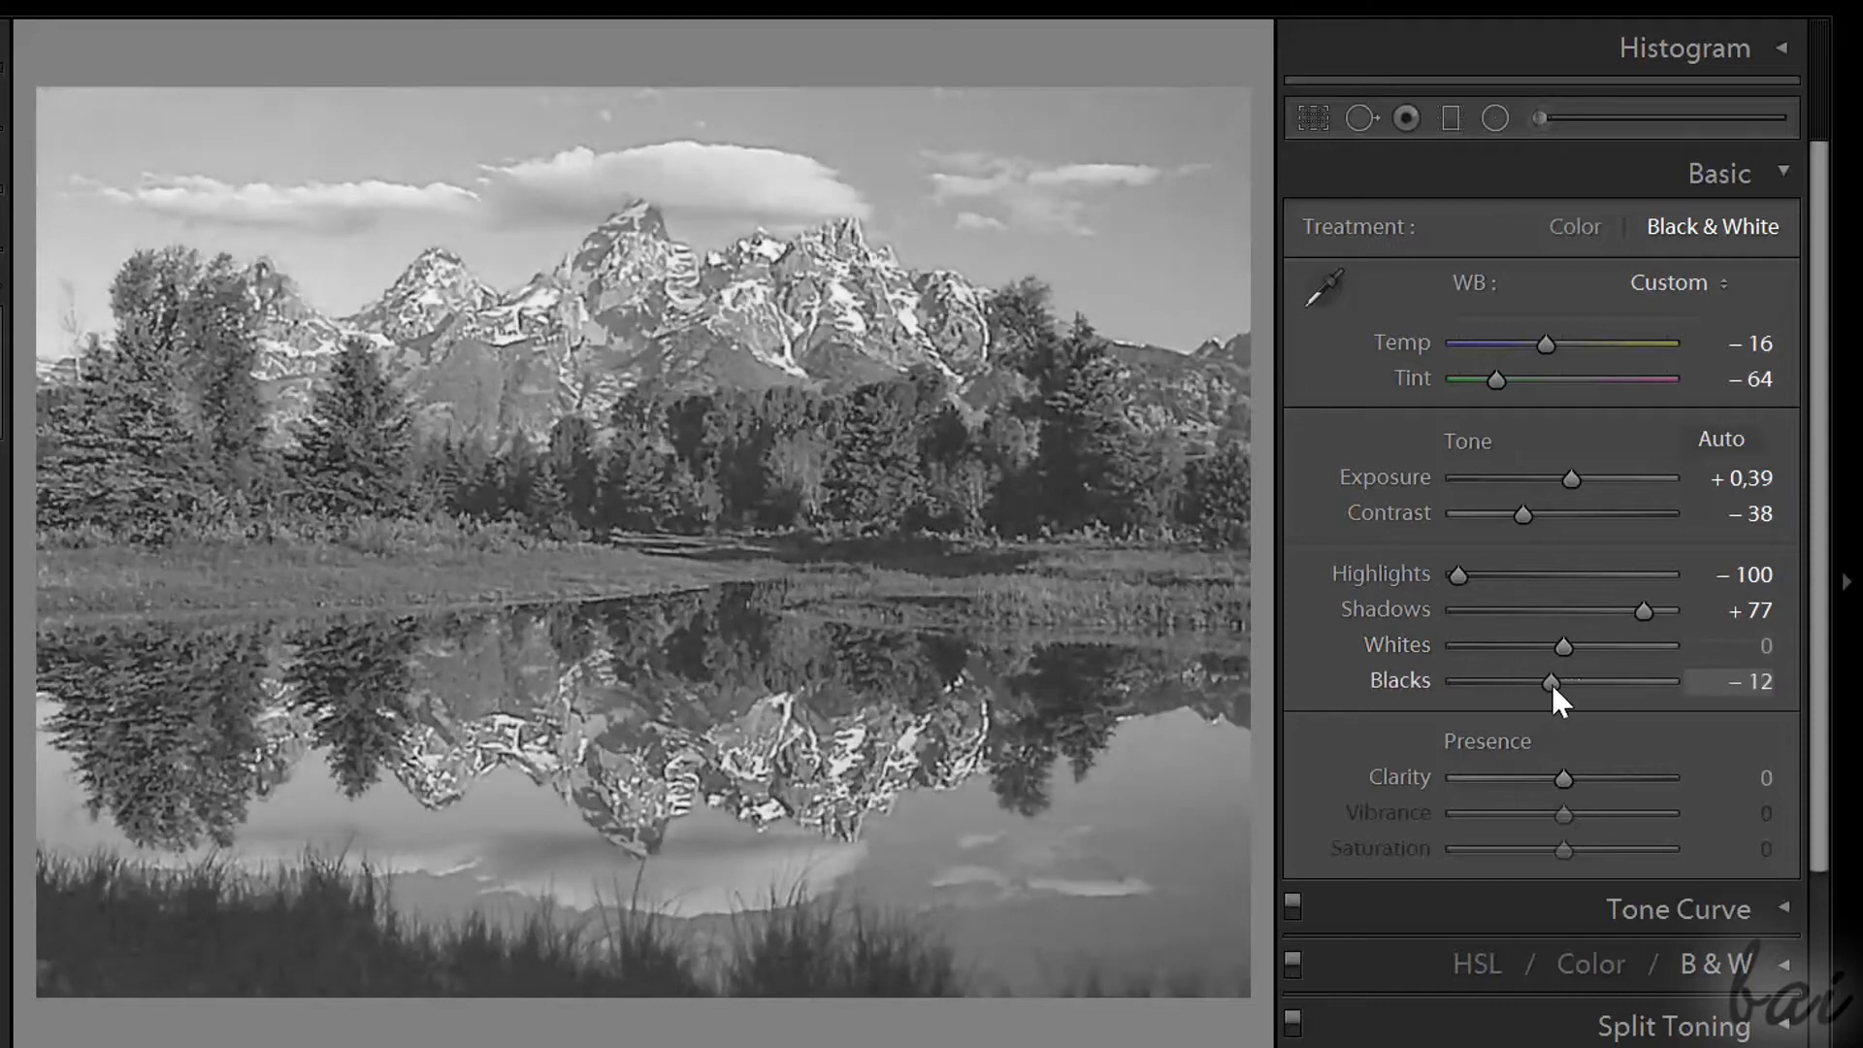
left_click_drag(1542, 682, 1584, 683)
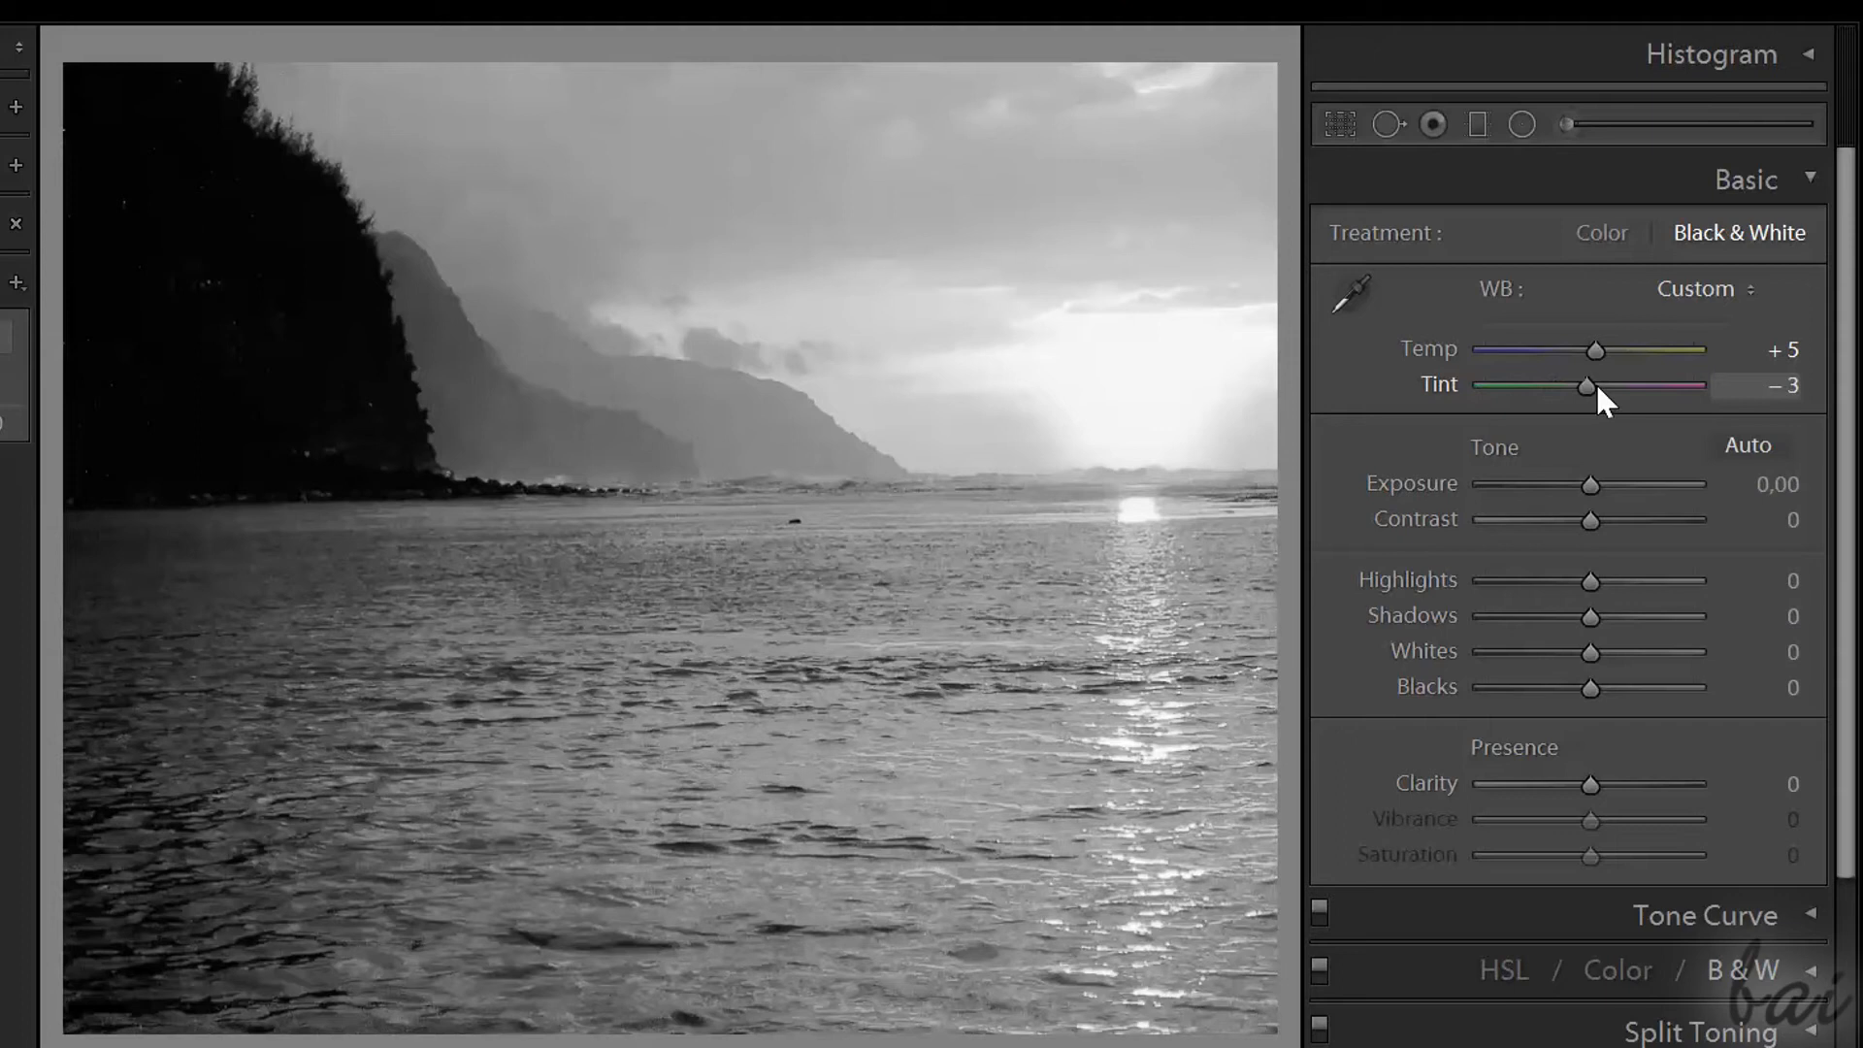
- Set Tint +100, Exposure -0.76, Contrast +100, Highlights/Whites -100, Shadows +100, Blacks -75
left_click_drag(1616, 385, 1694, 386)
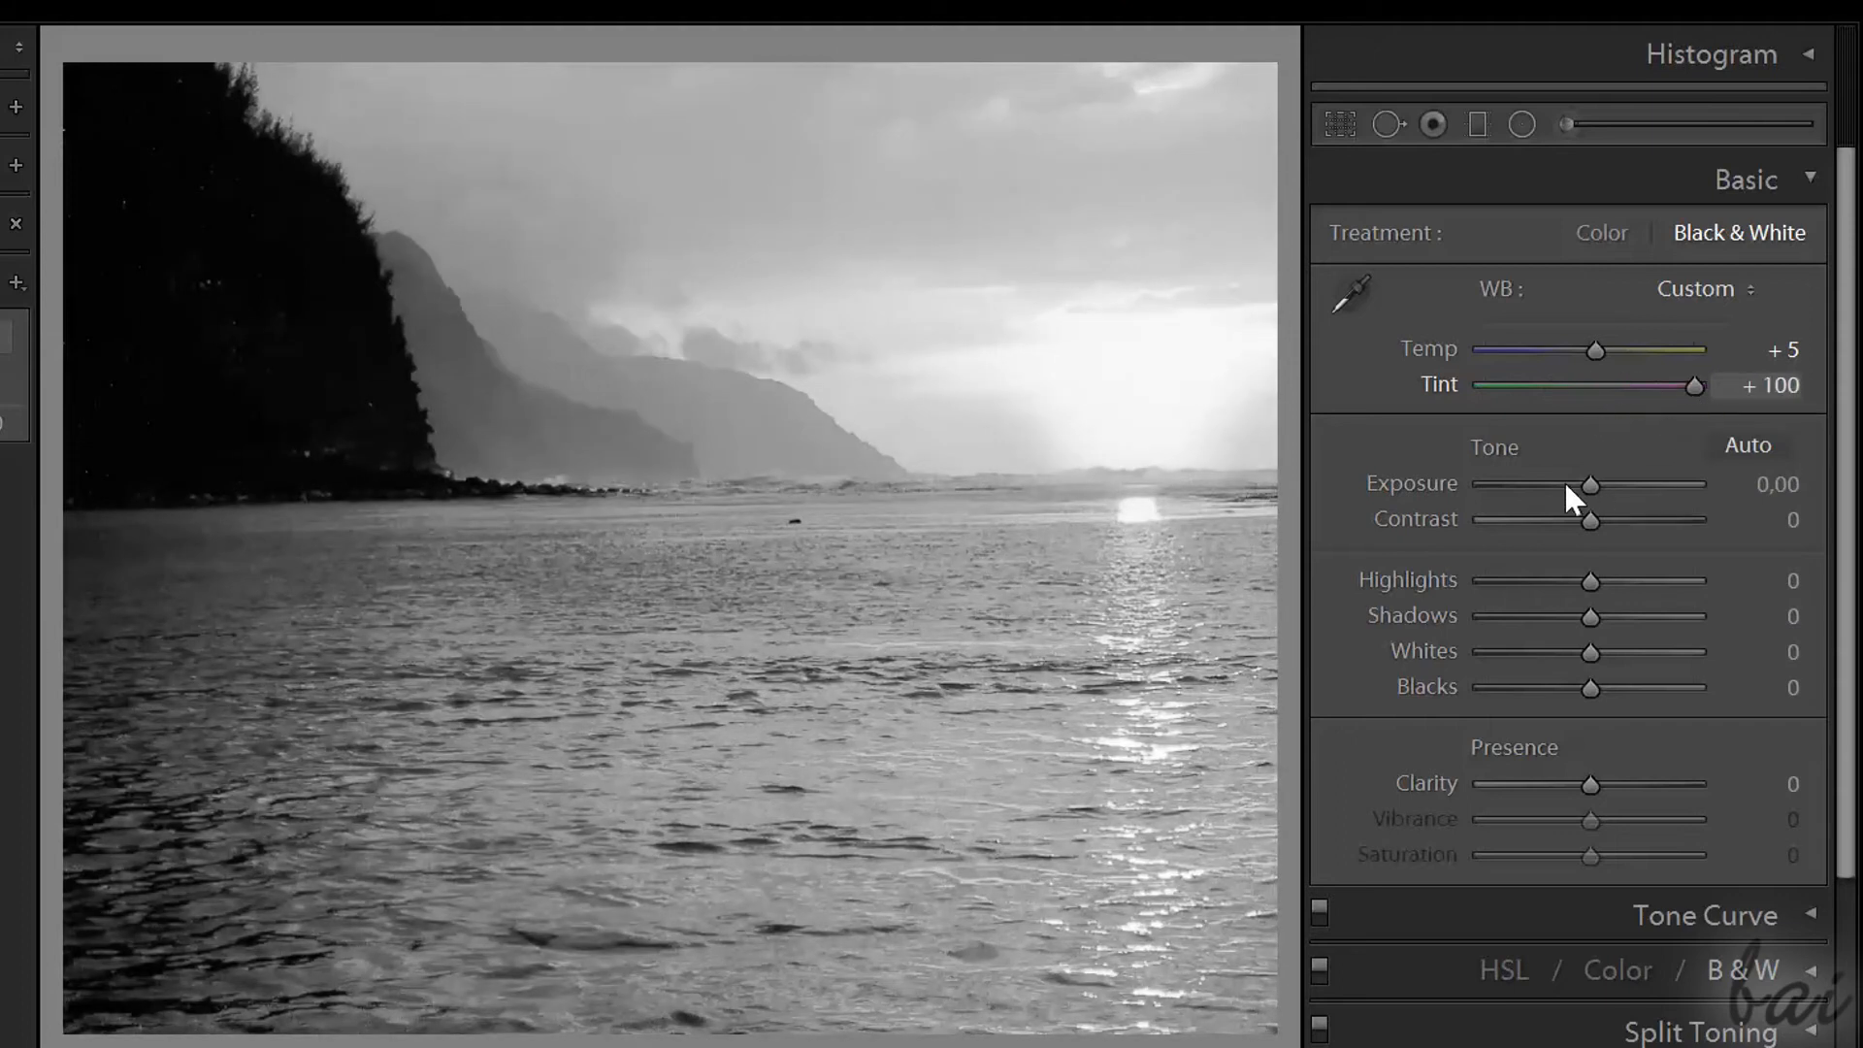
left_click_drag(1586, 484, 1561, 483)
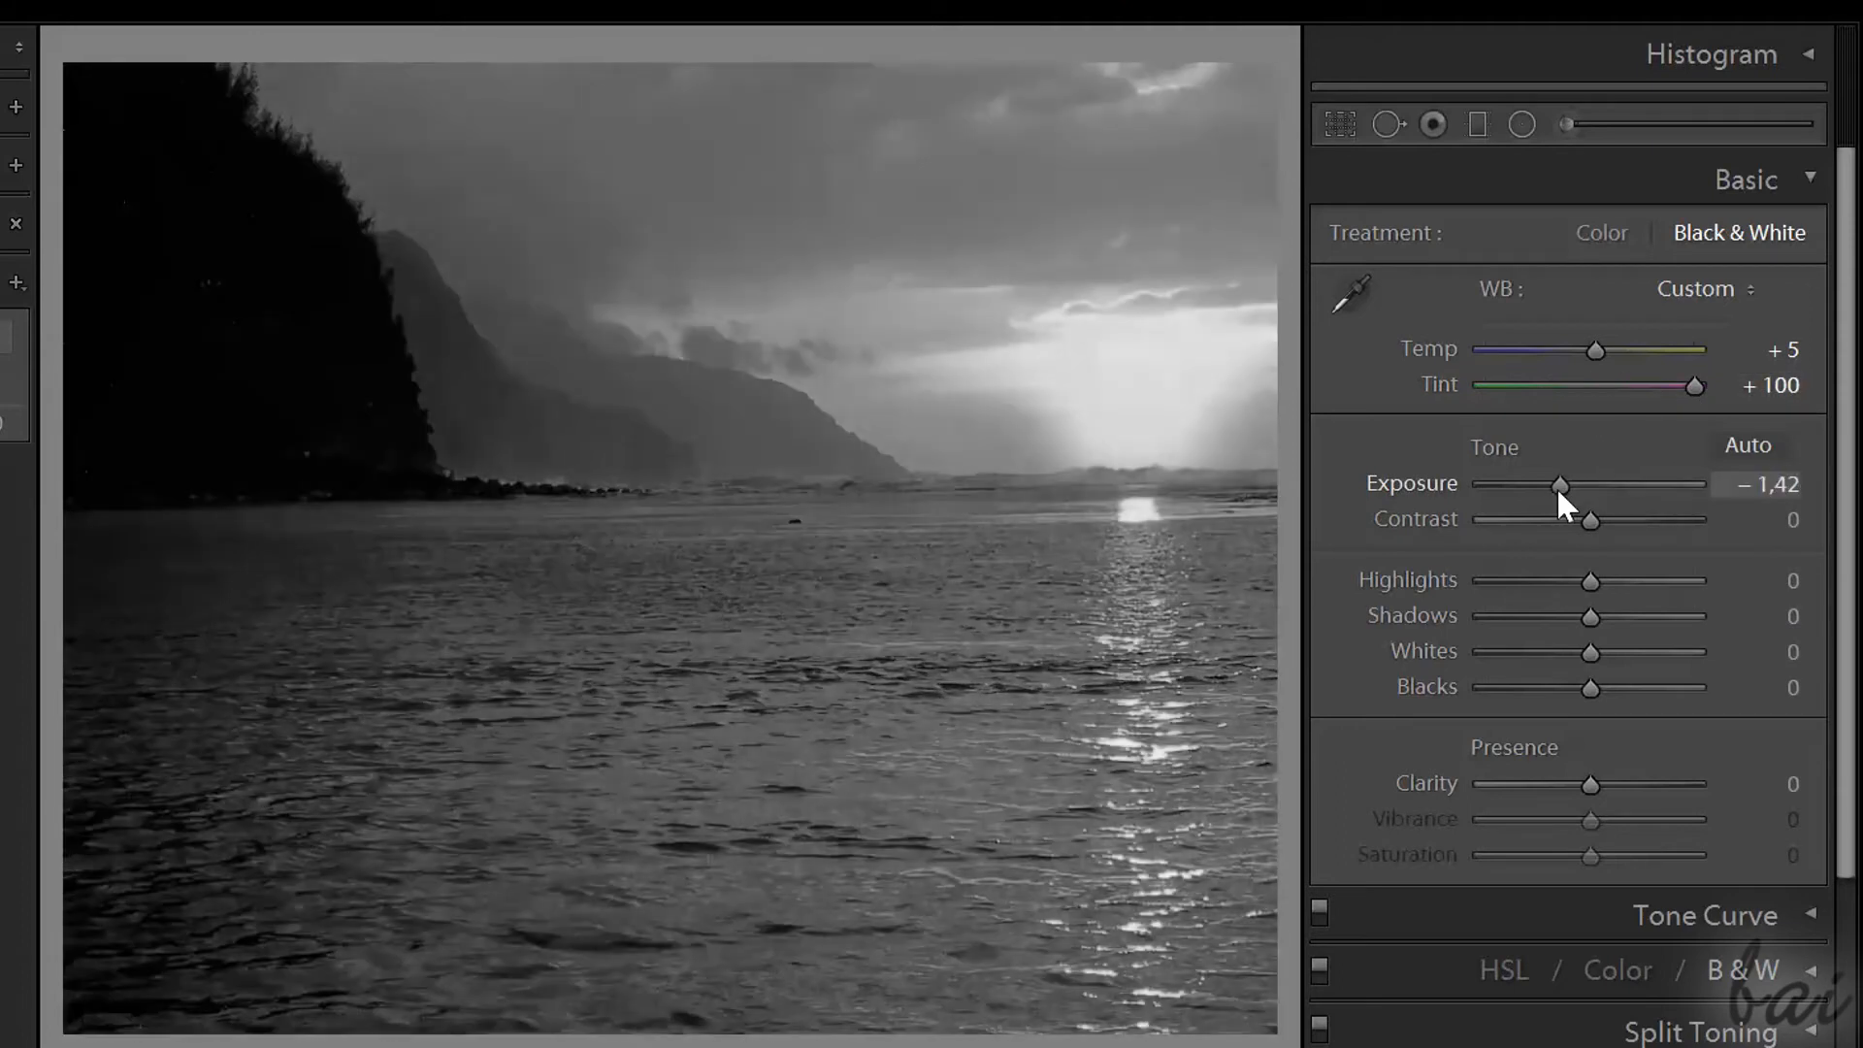
left_click_drag(1589, 519, 1695, 519)
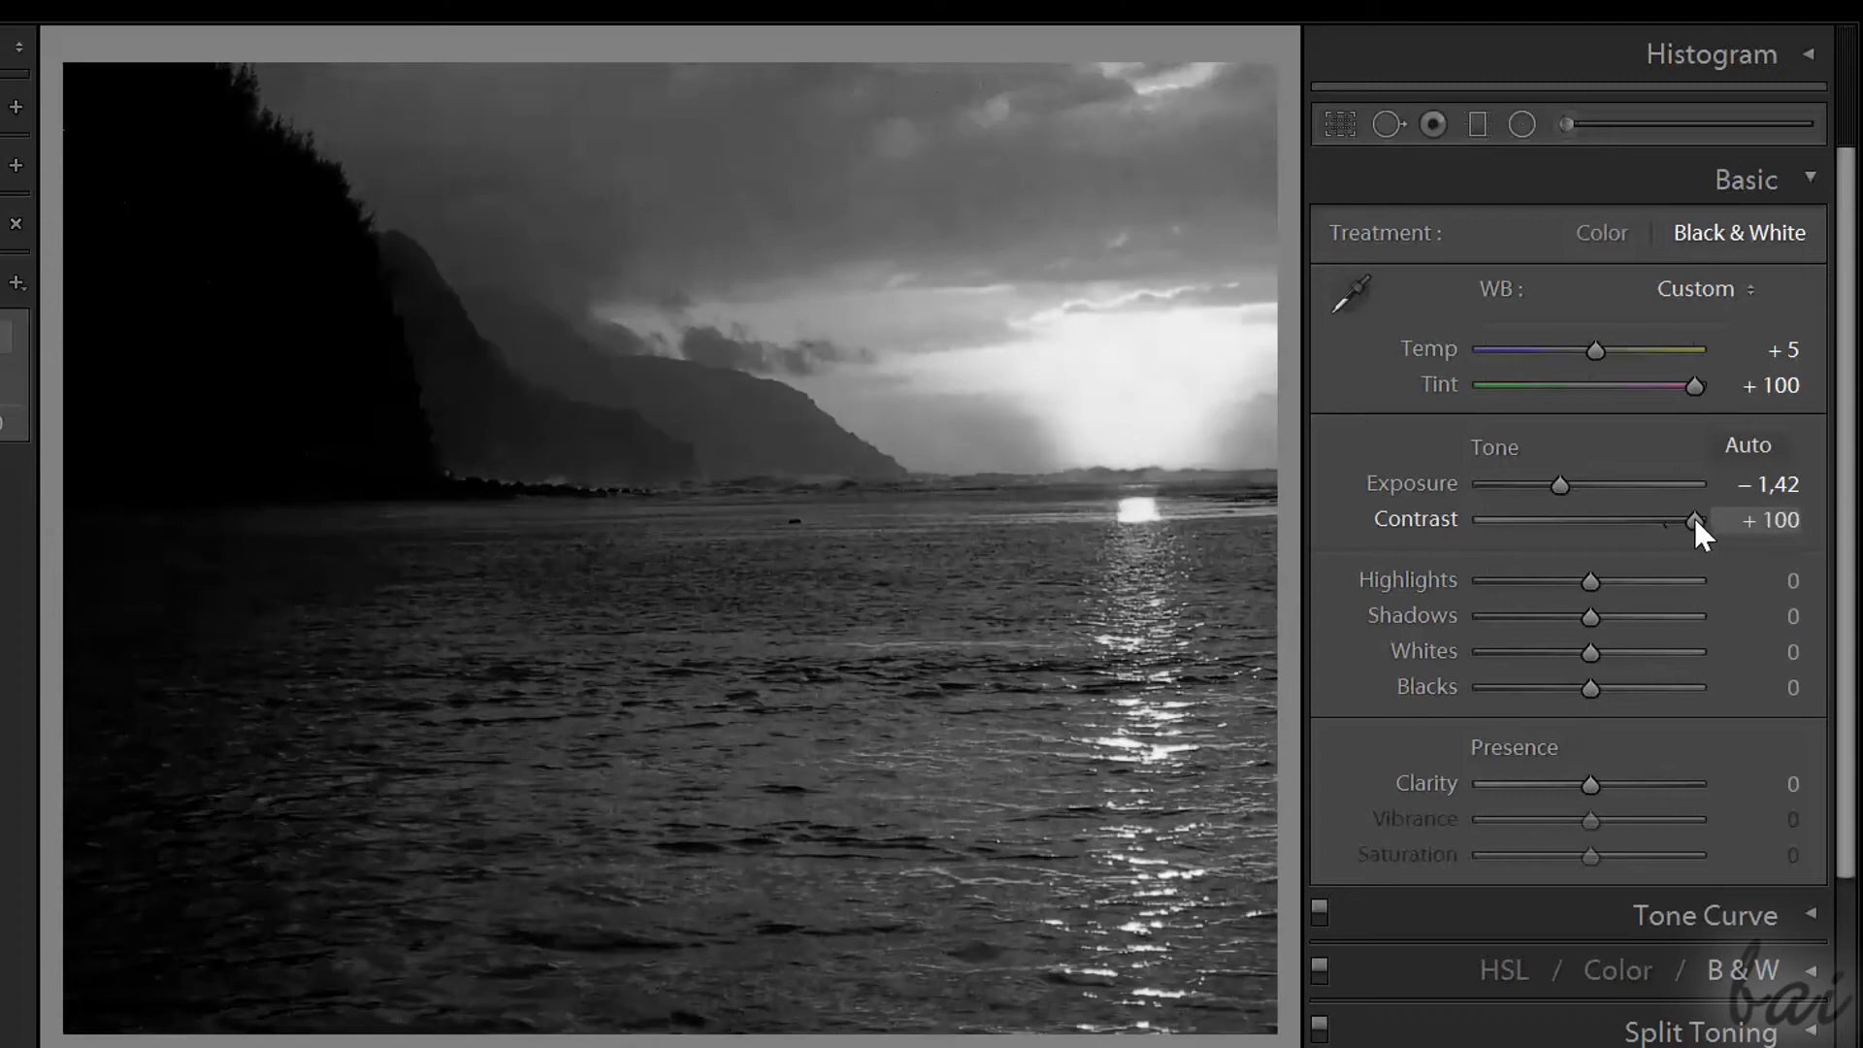
left_click_drag(1561, 484, 1572, 484)
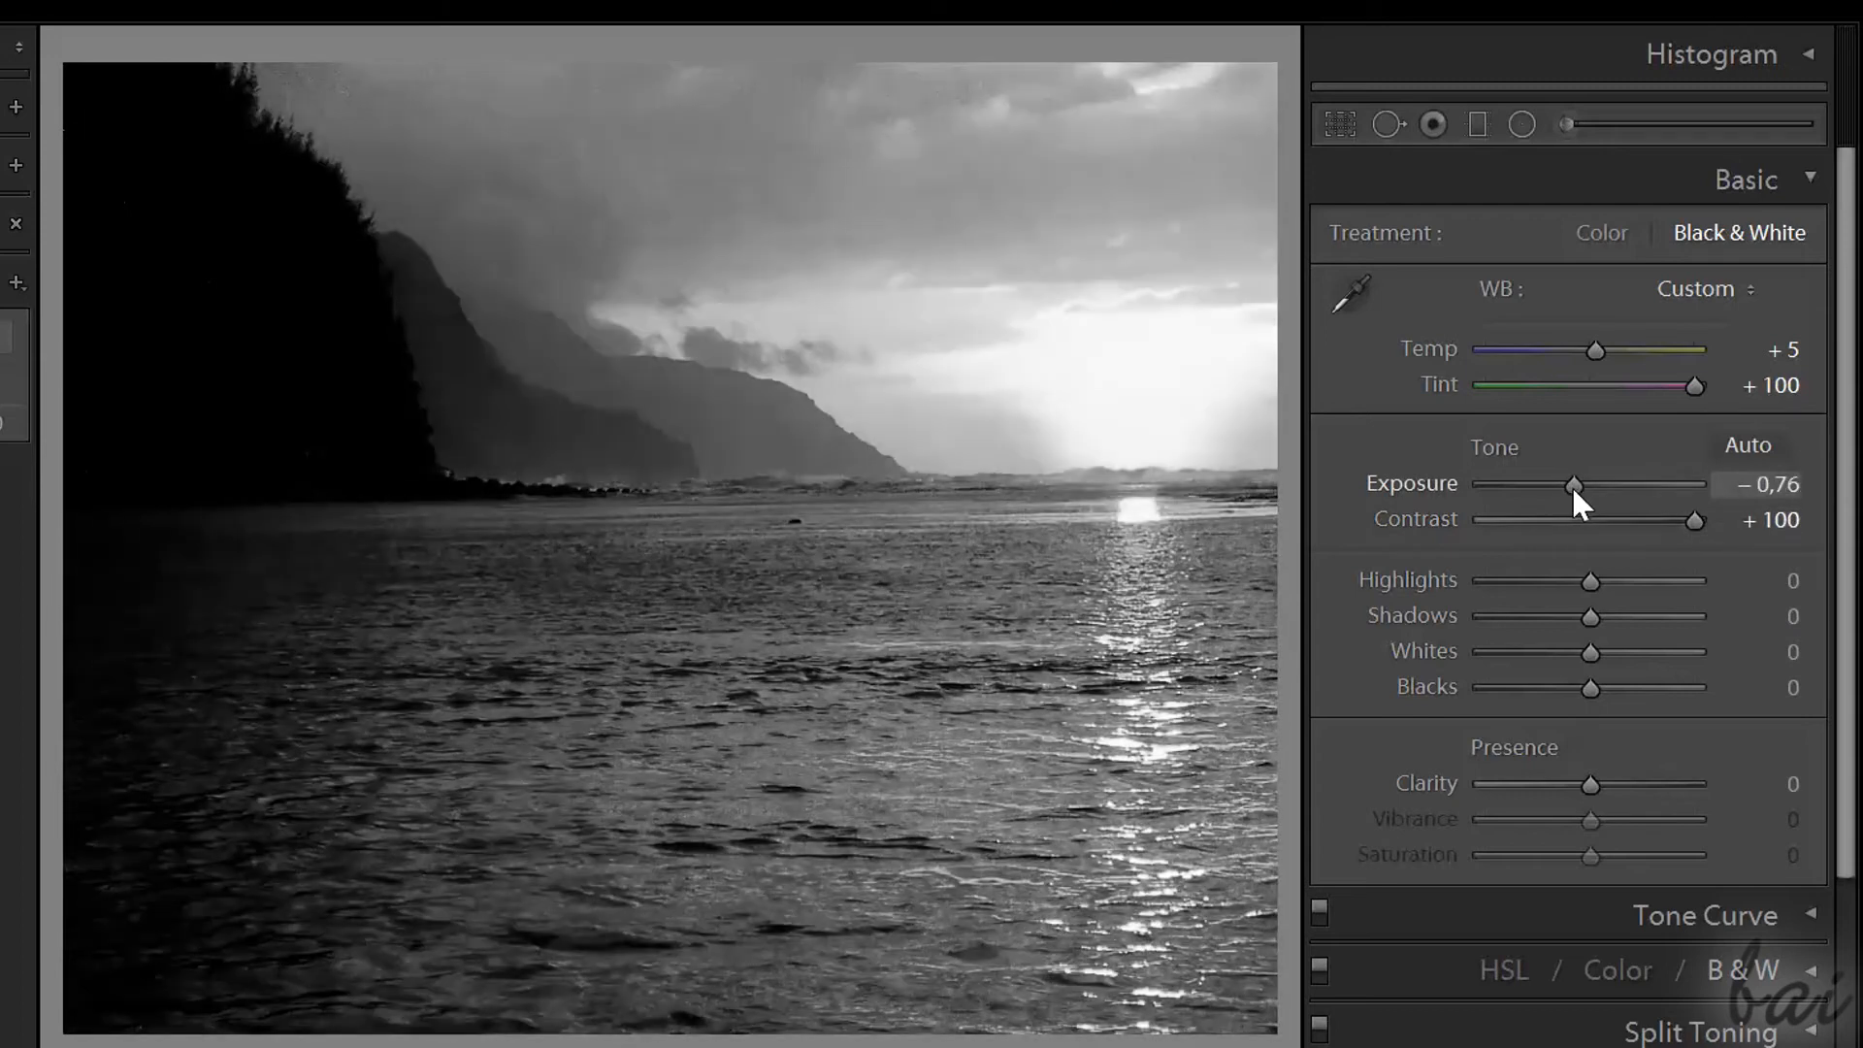
left_click_drag(1592, 580, 1551, 581)
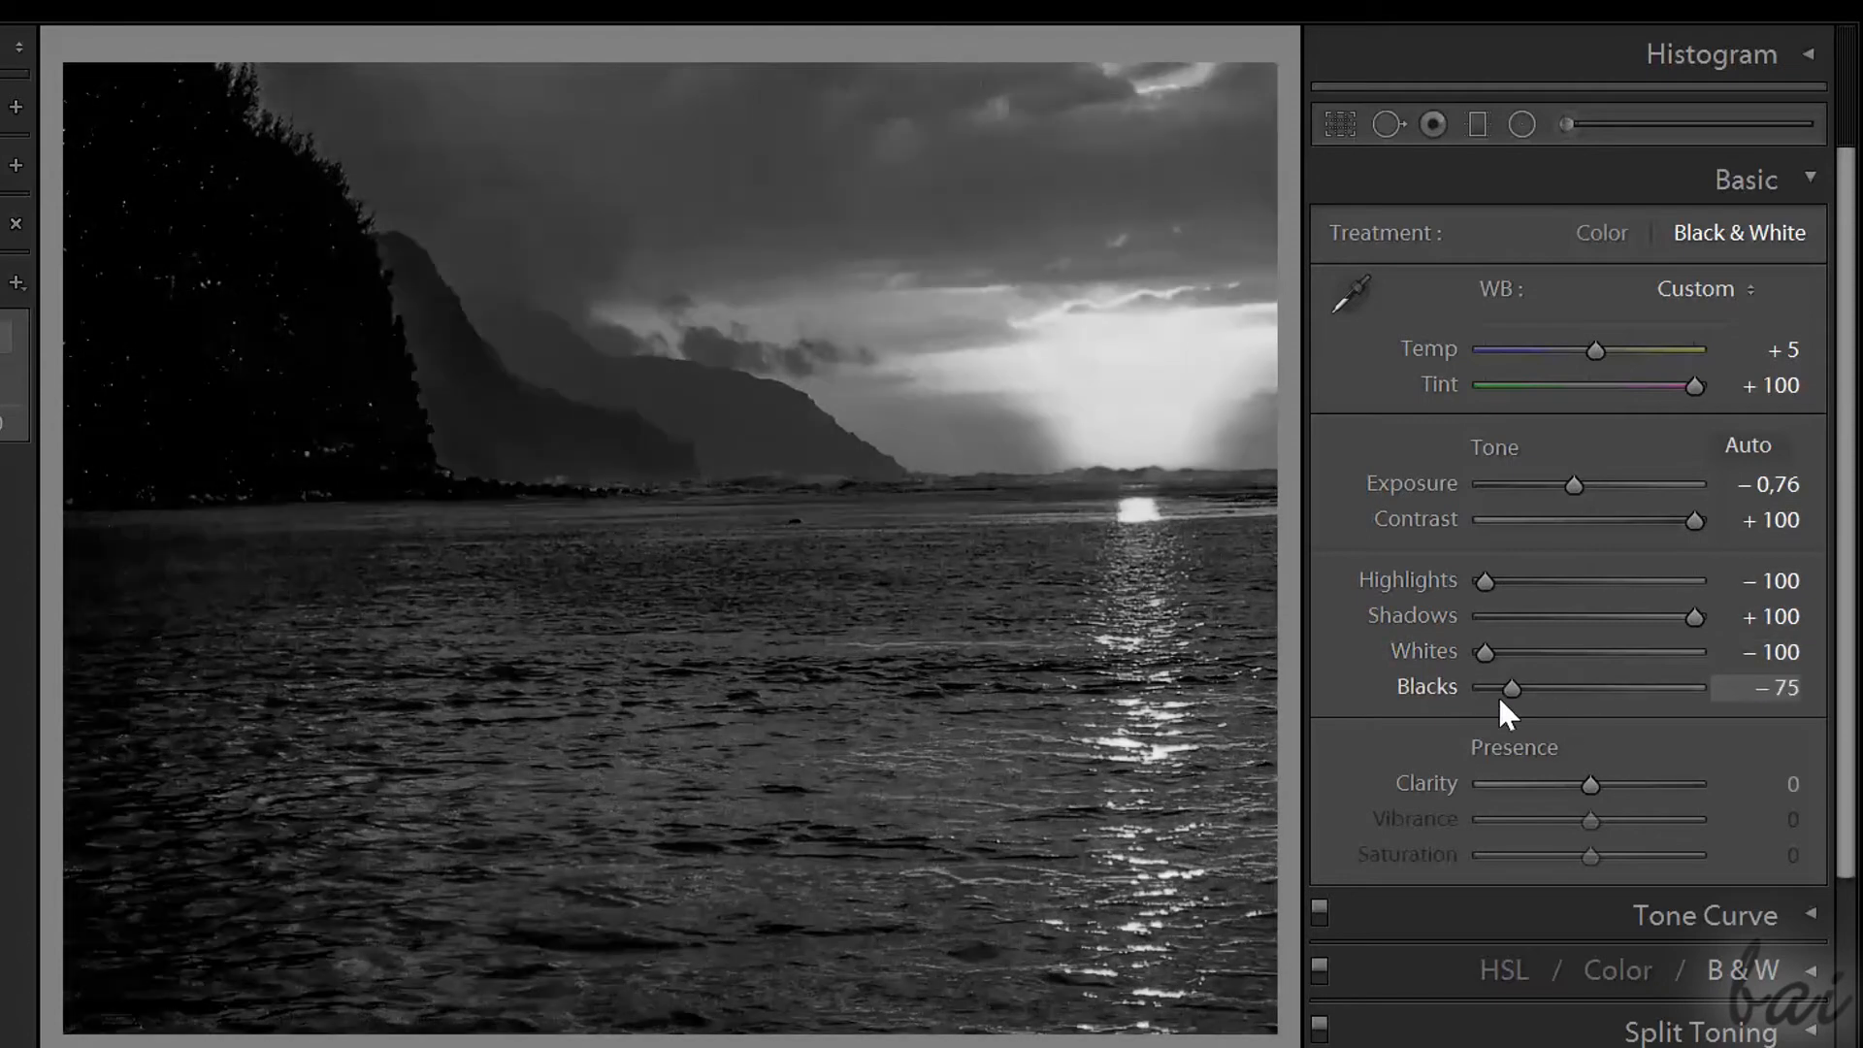
left_click(1603, 233)
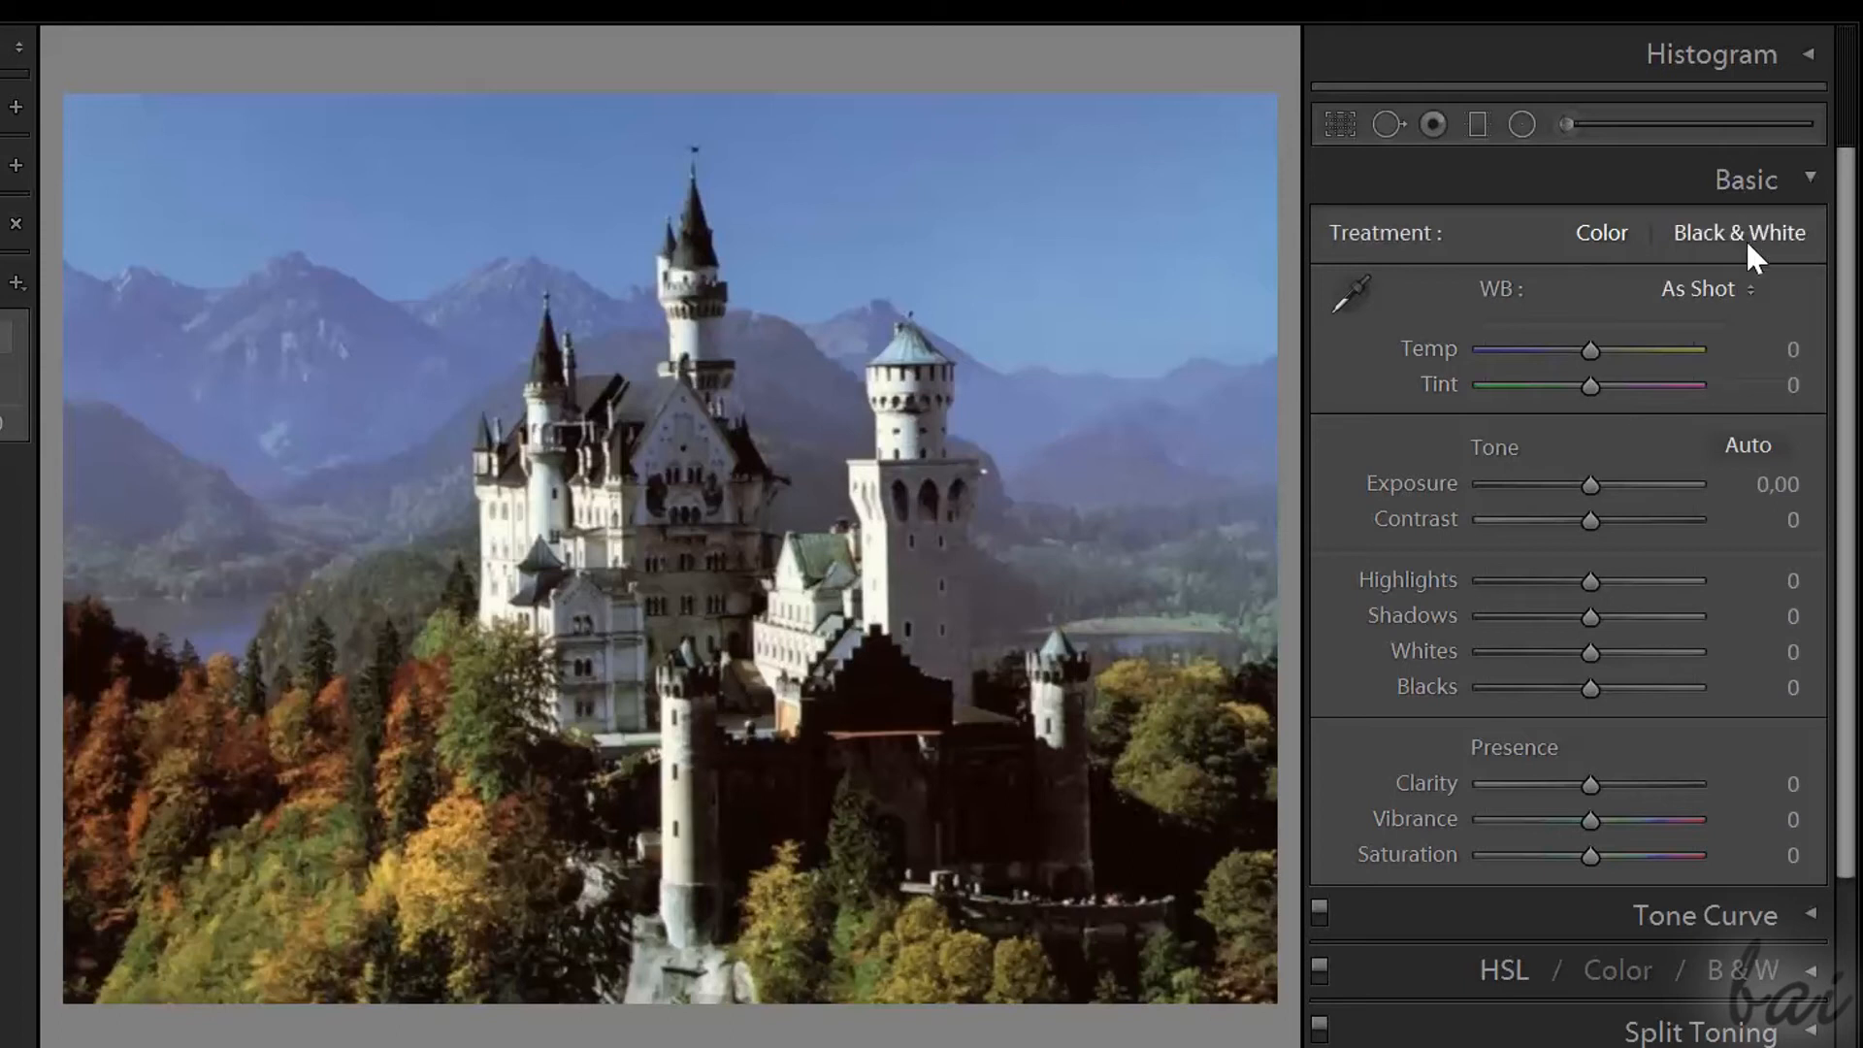
- Convert the castle photo to black and white, darken exposure, minimize contrast, Temp +98
left_click(1740, 232)
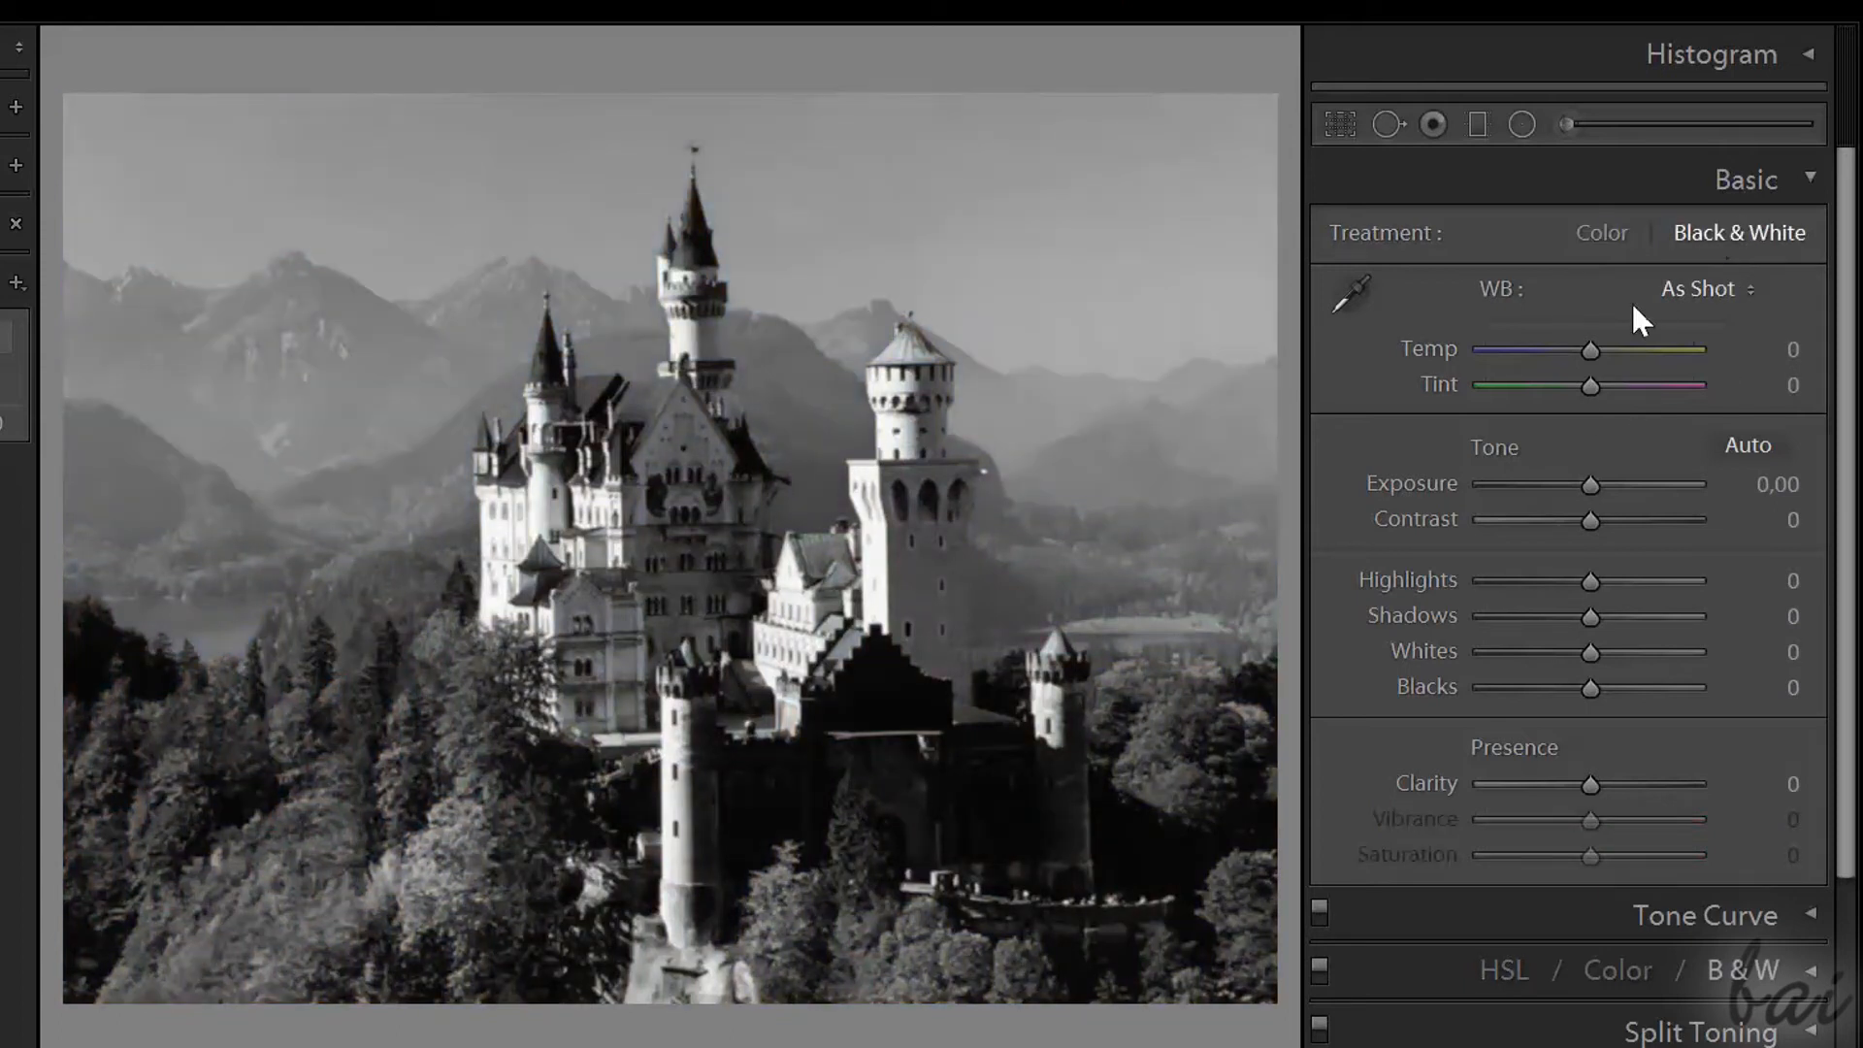
left_click_drag(1616, 485, 1584, 486)
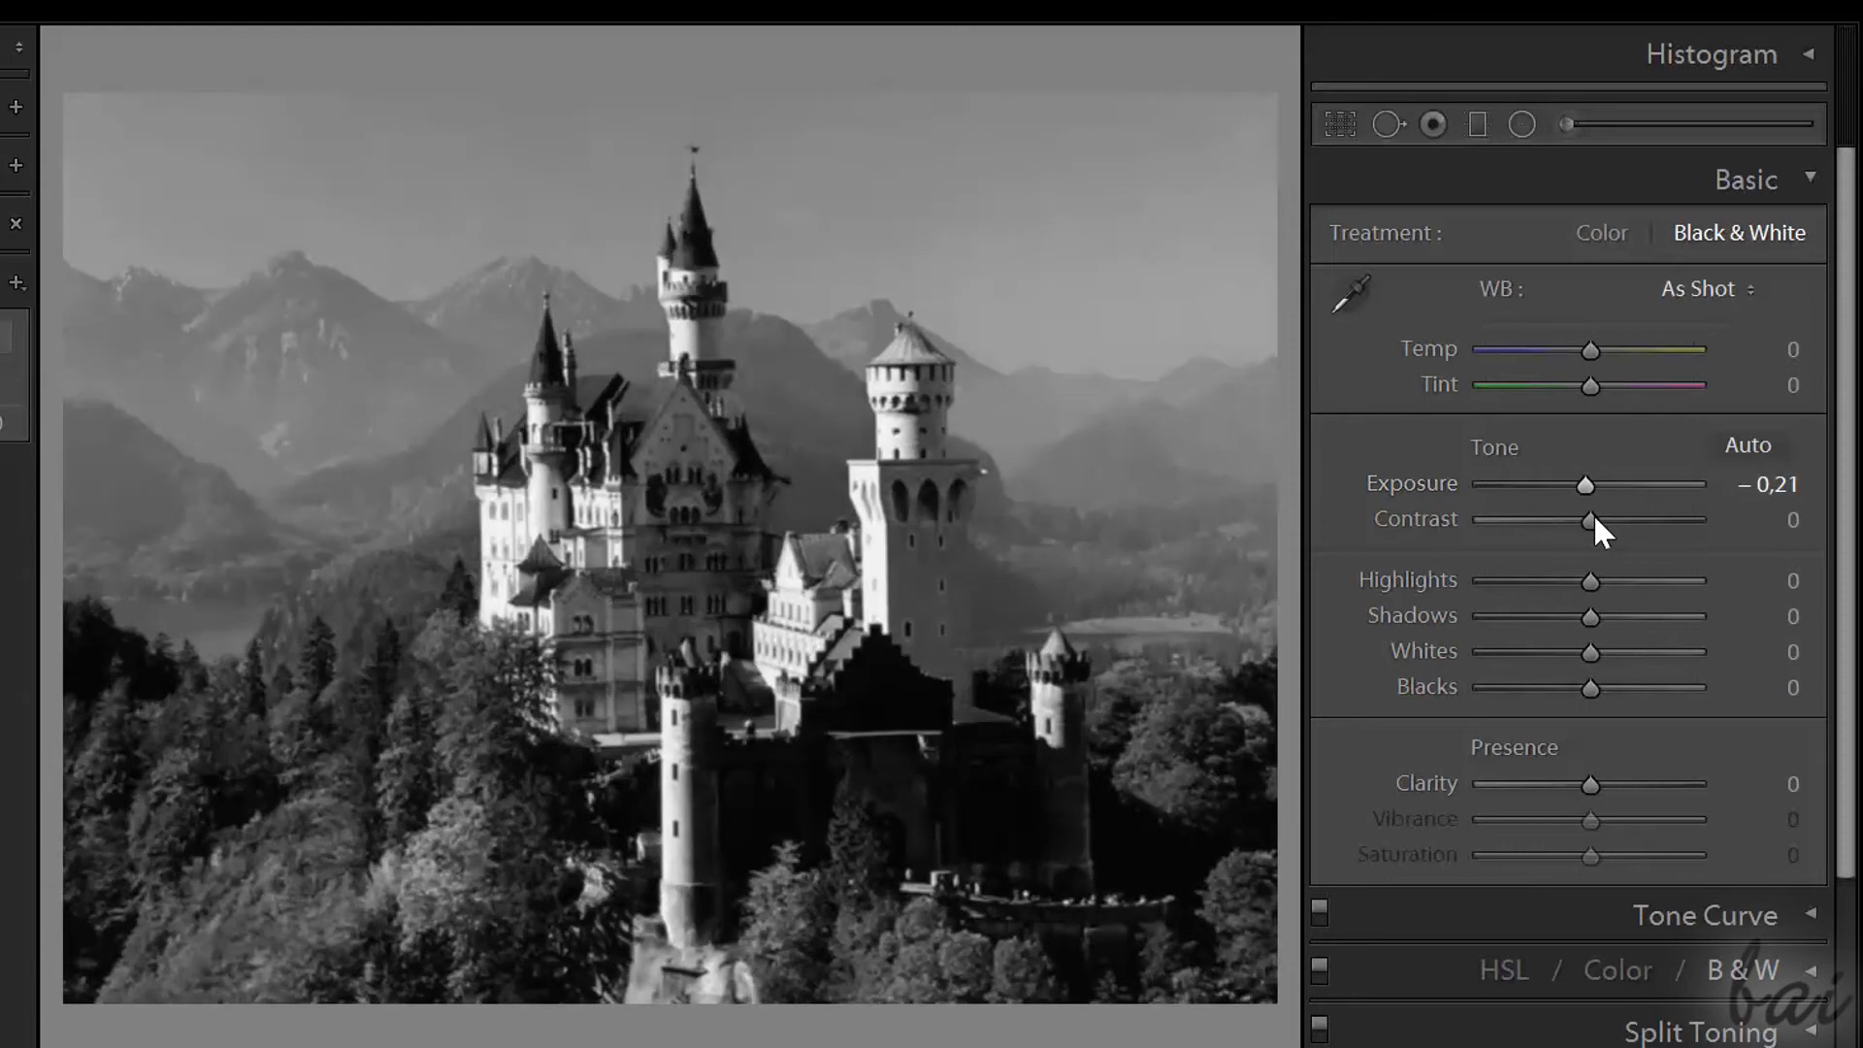
left_click_drag(1619, 523, 1482, 524)
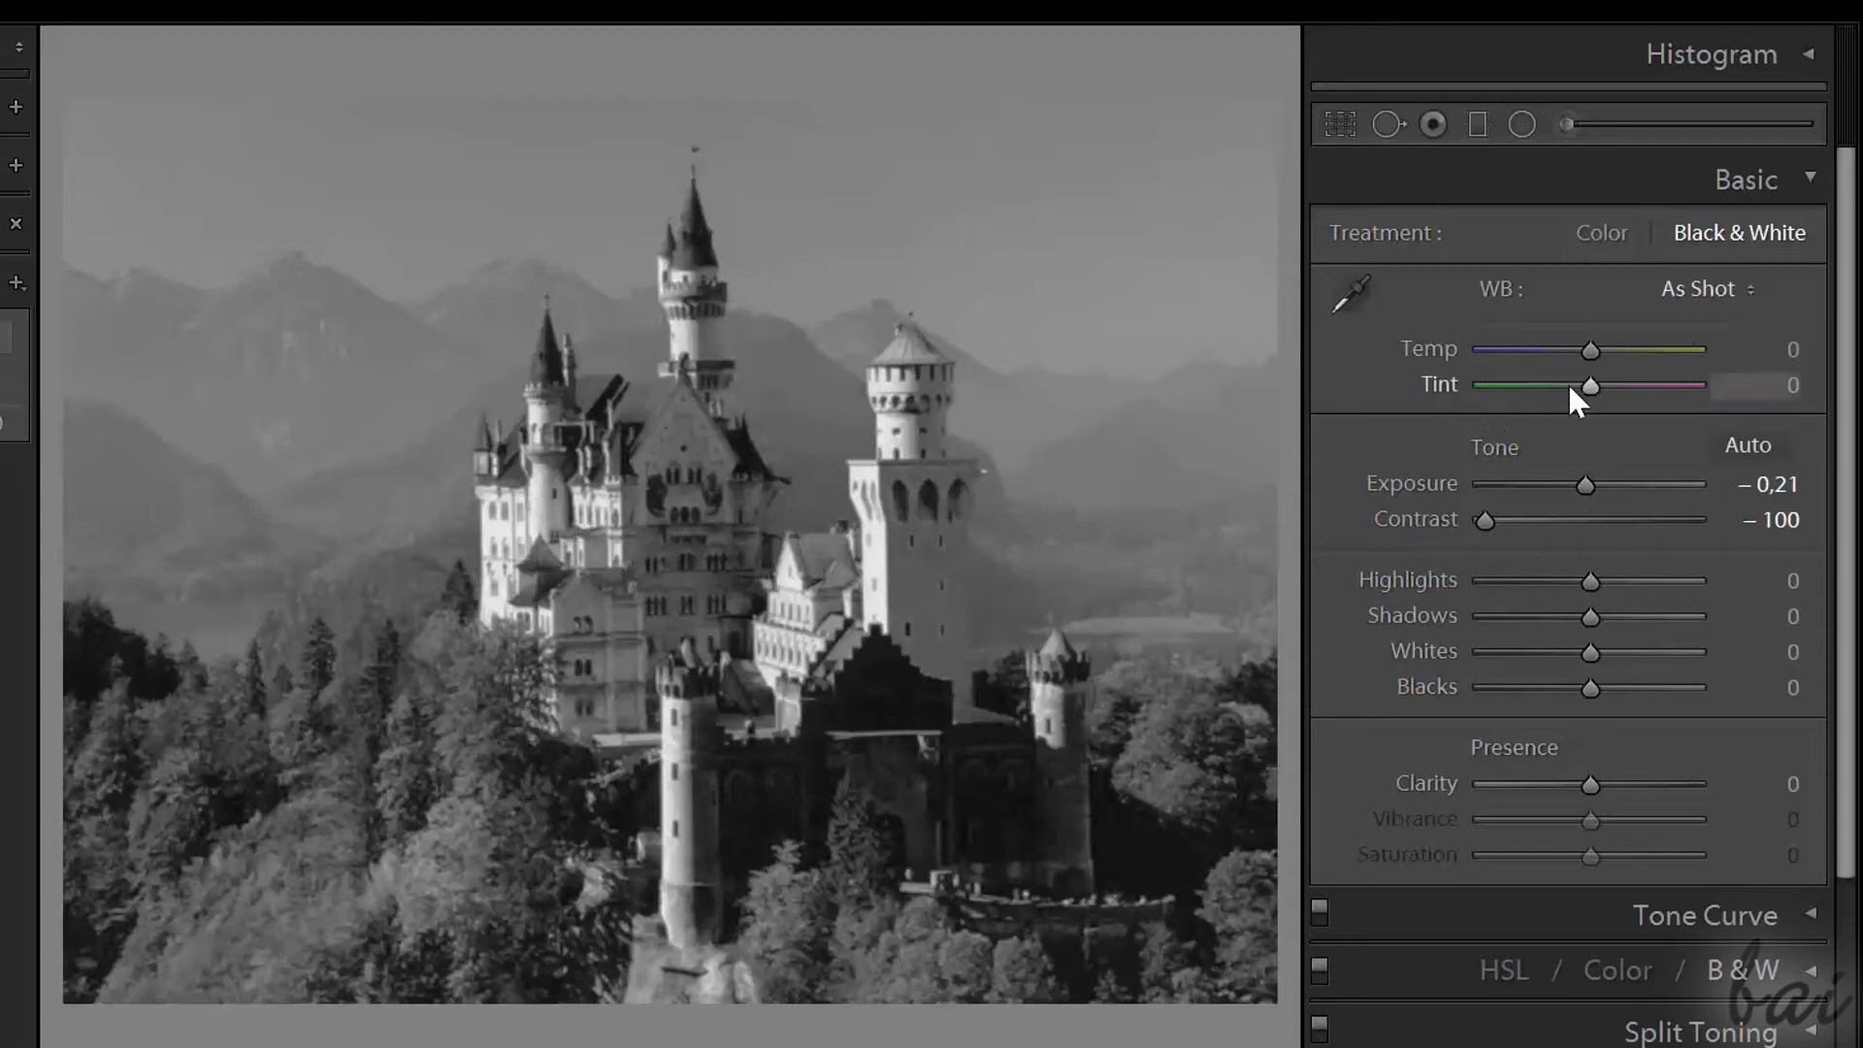
left_click_drag(1589, 387, 1482, 387)
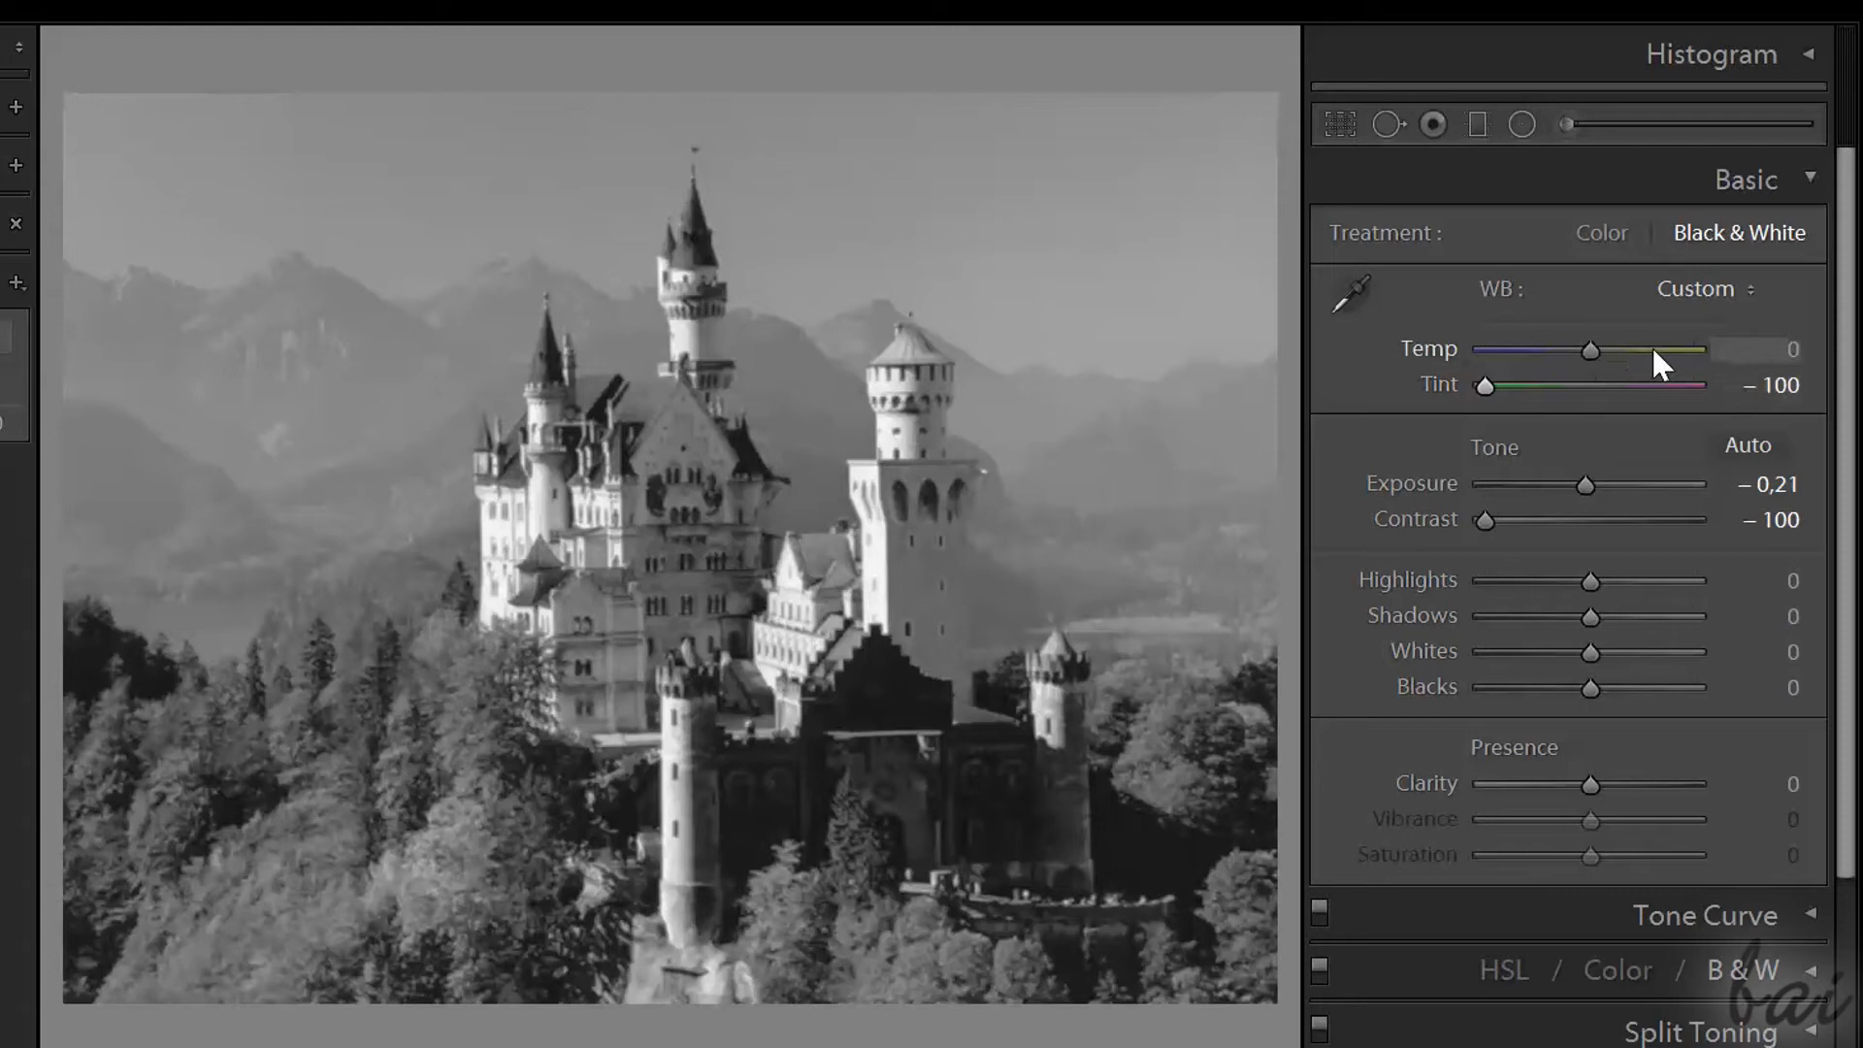
left_click_drag(1586, 349, 1676, 350)
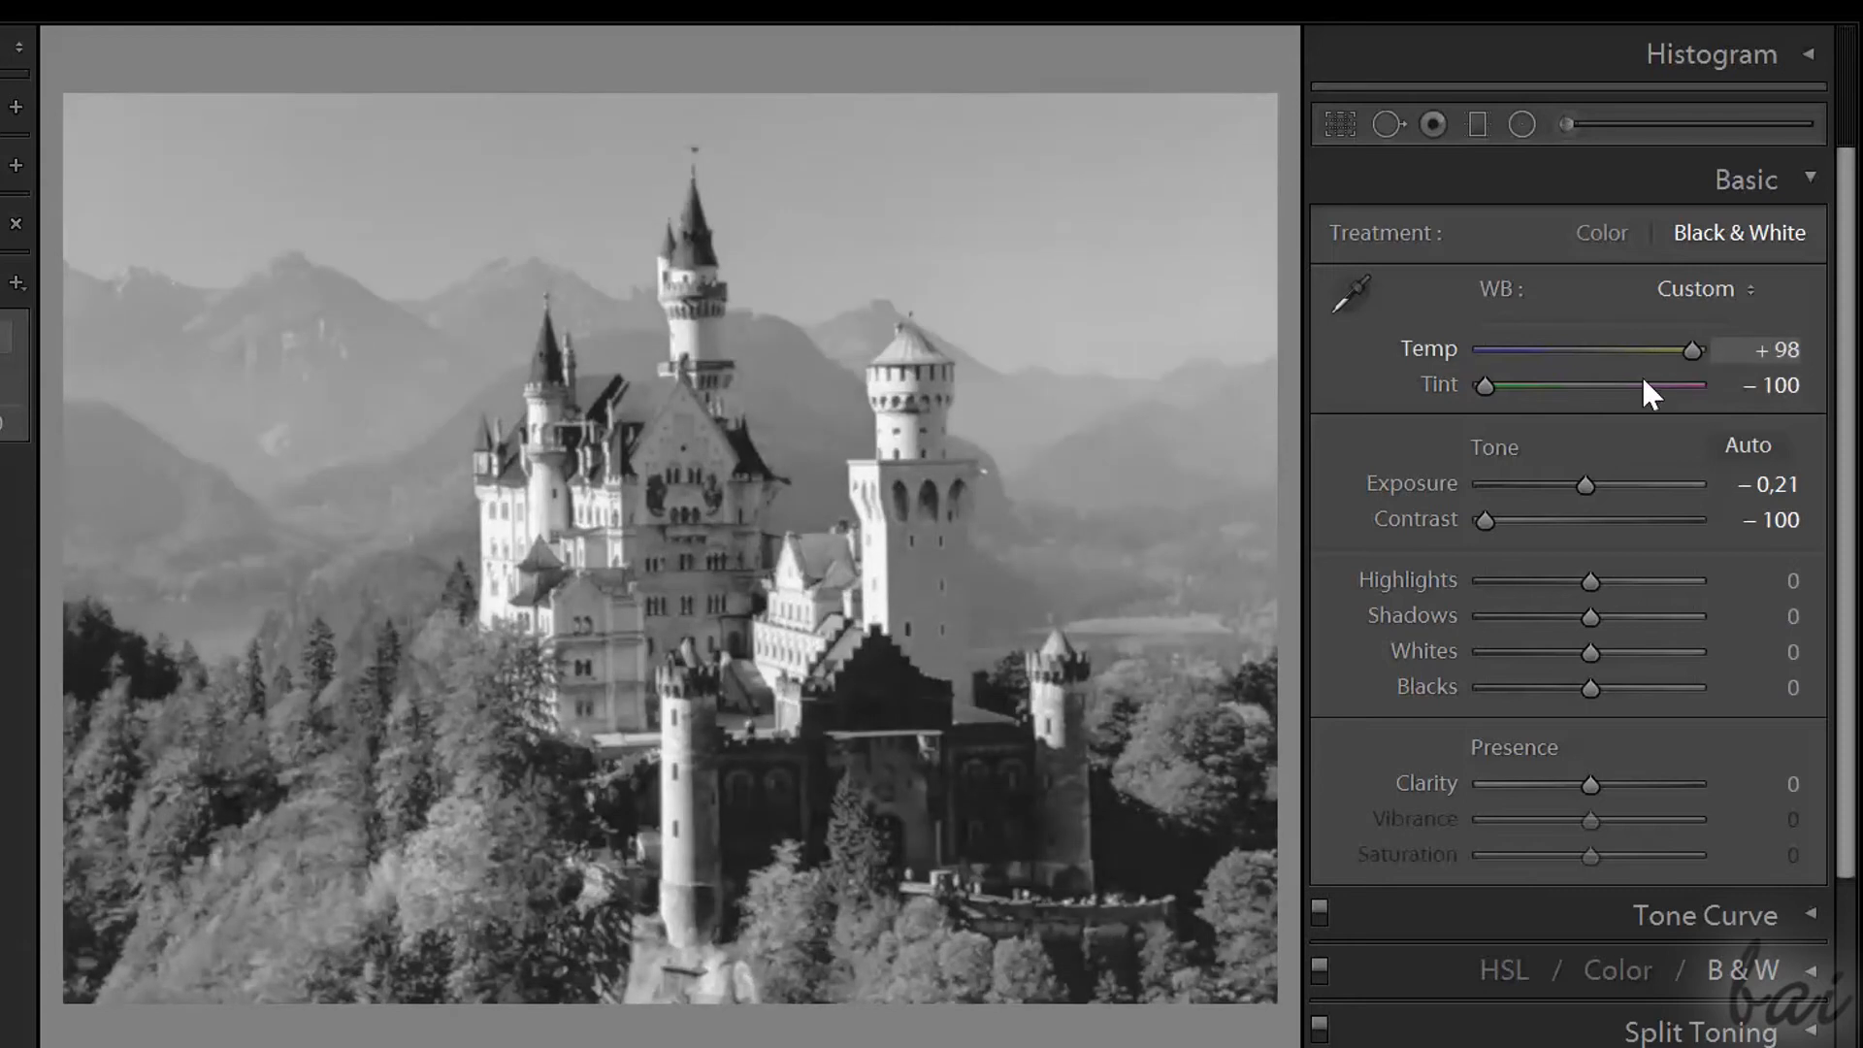
- Set Highlights to -100, Shadows to -62, Blacks to +100 and Whites to +8
left_click_drag(1589, 583, 1482, 582)
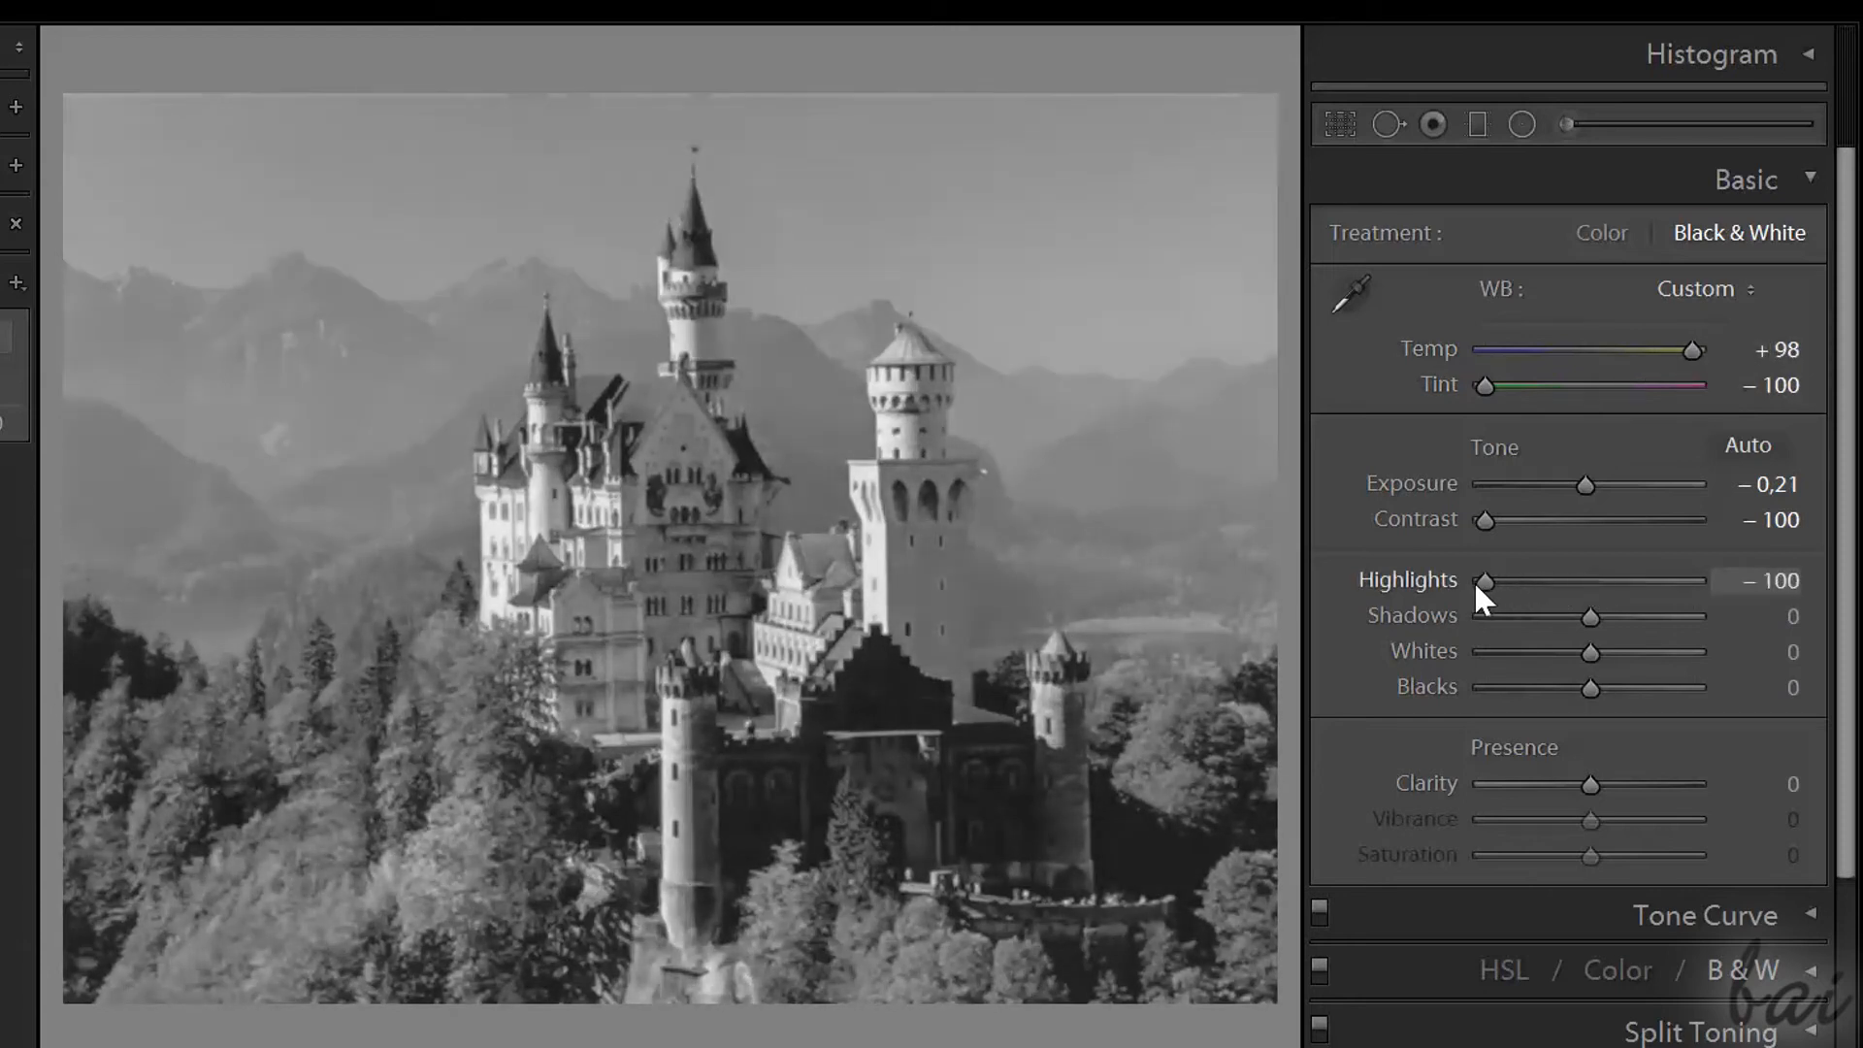
left_click_drag(1589, 618, 1536, 617)
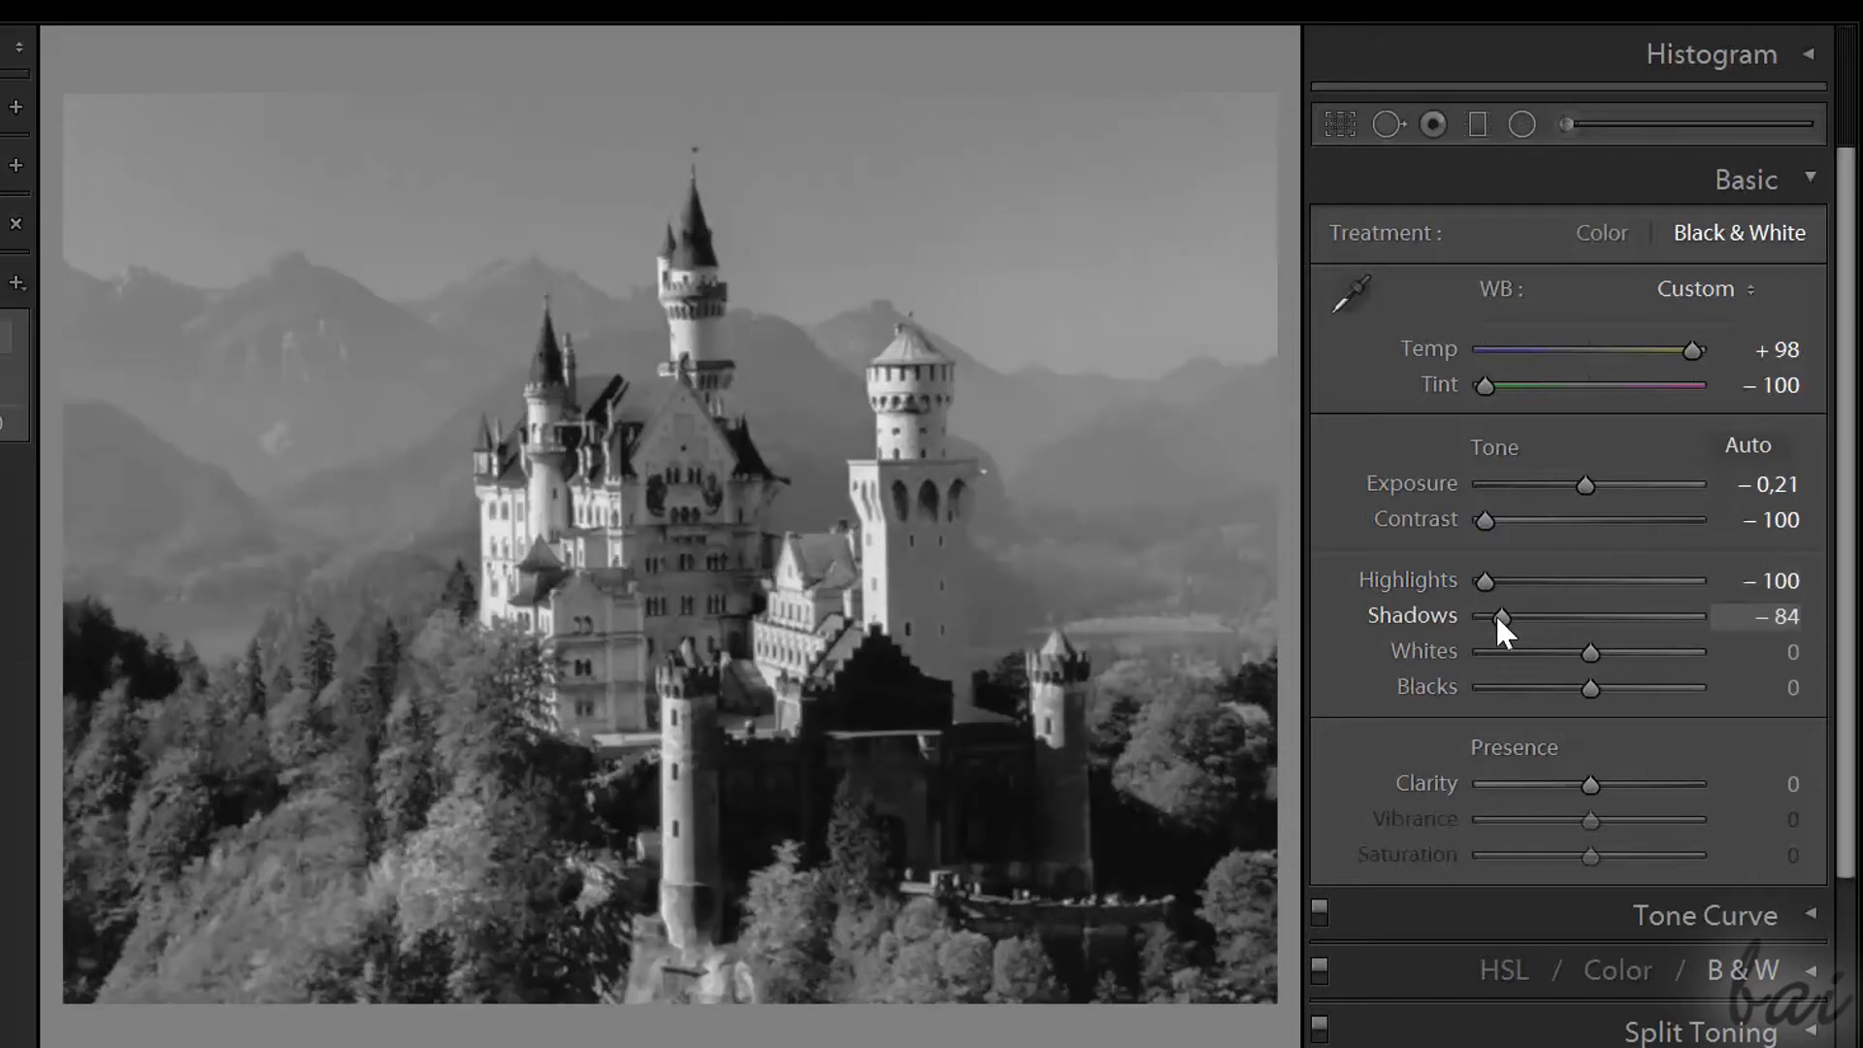
left_click_drag(1534, 616, 1619, 615)
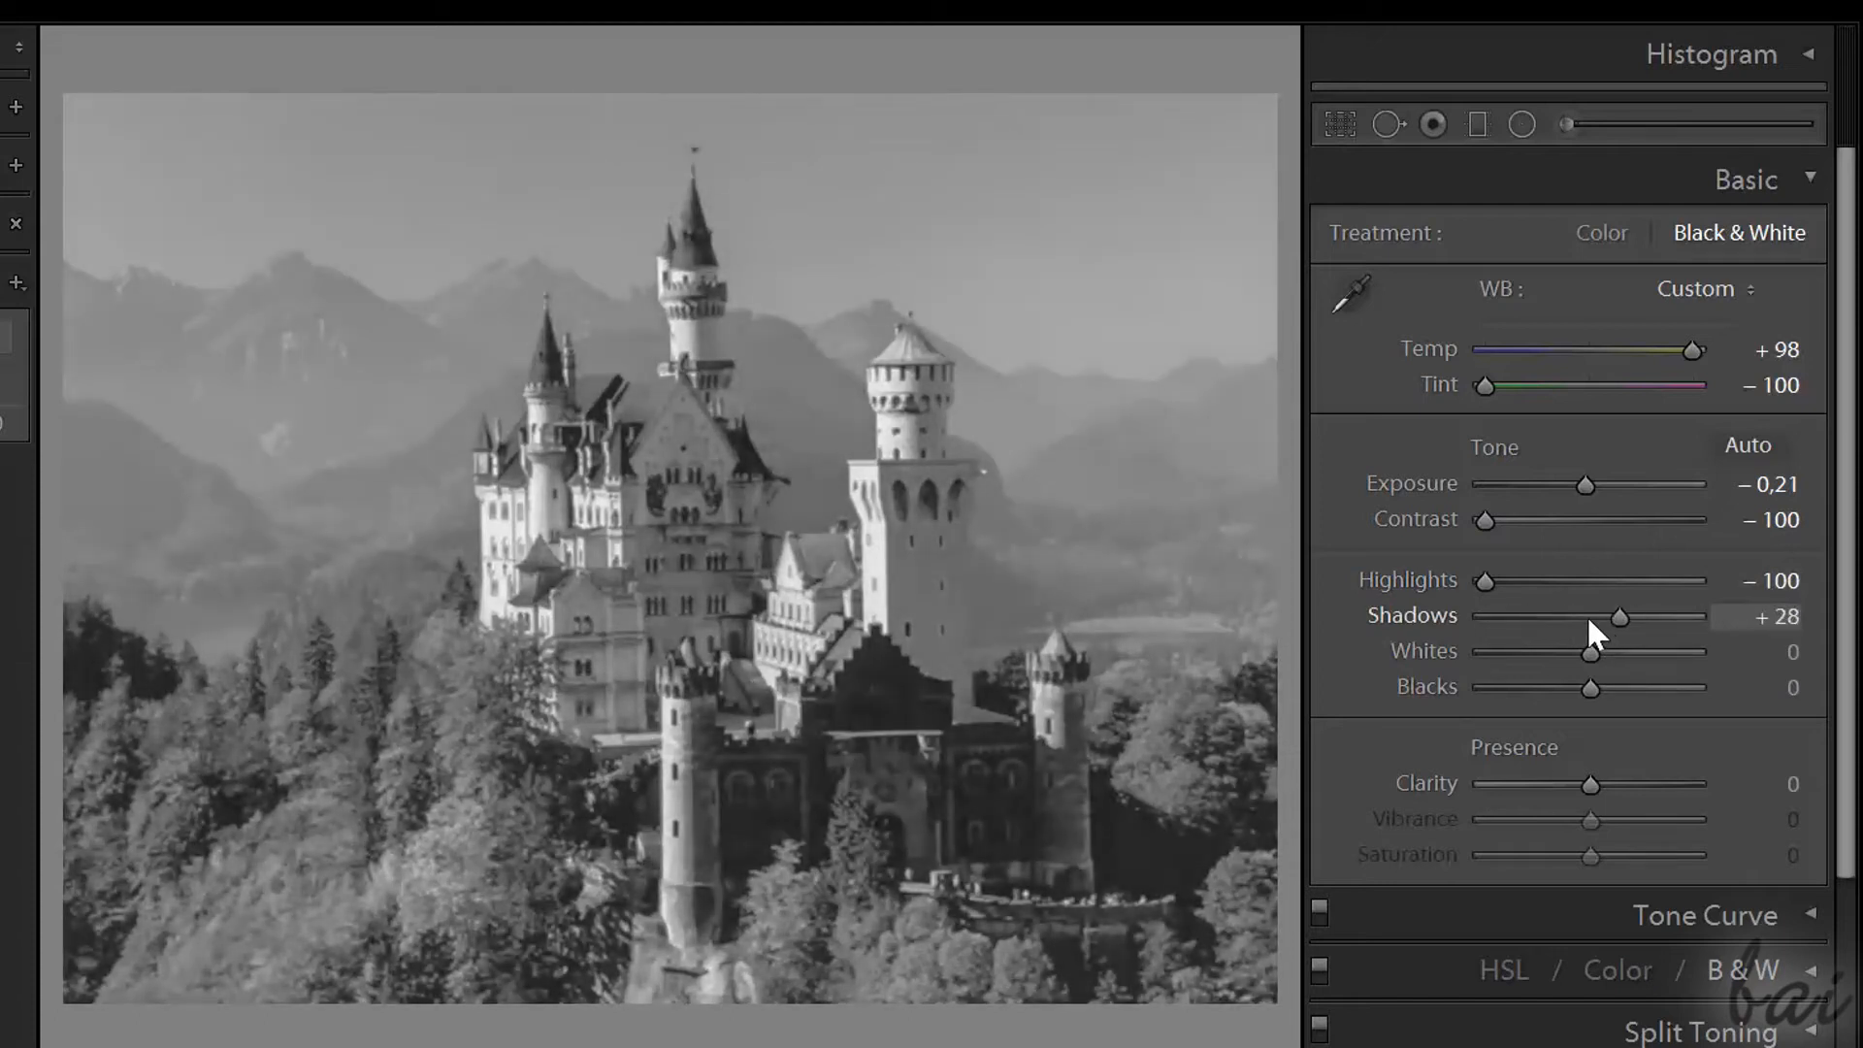
left_click_drag(1616, 618, 1551, 617)
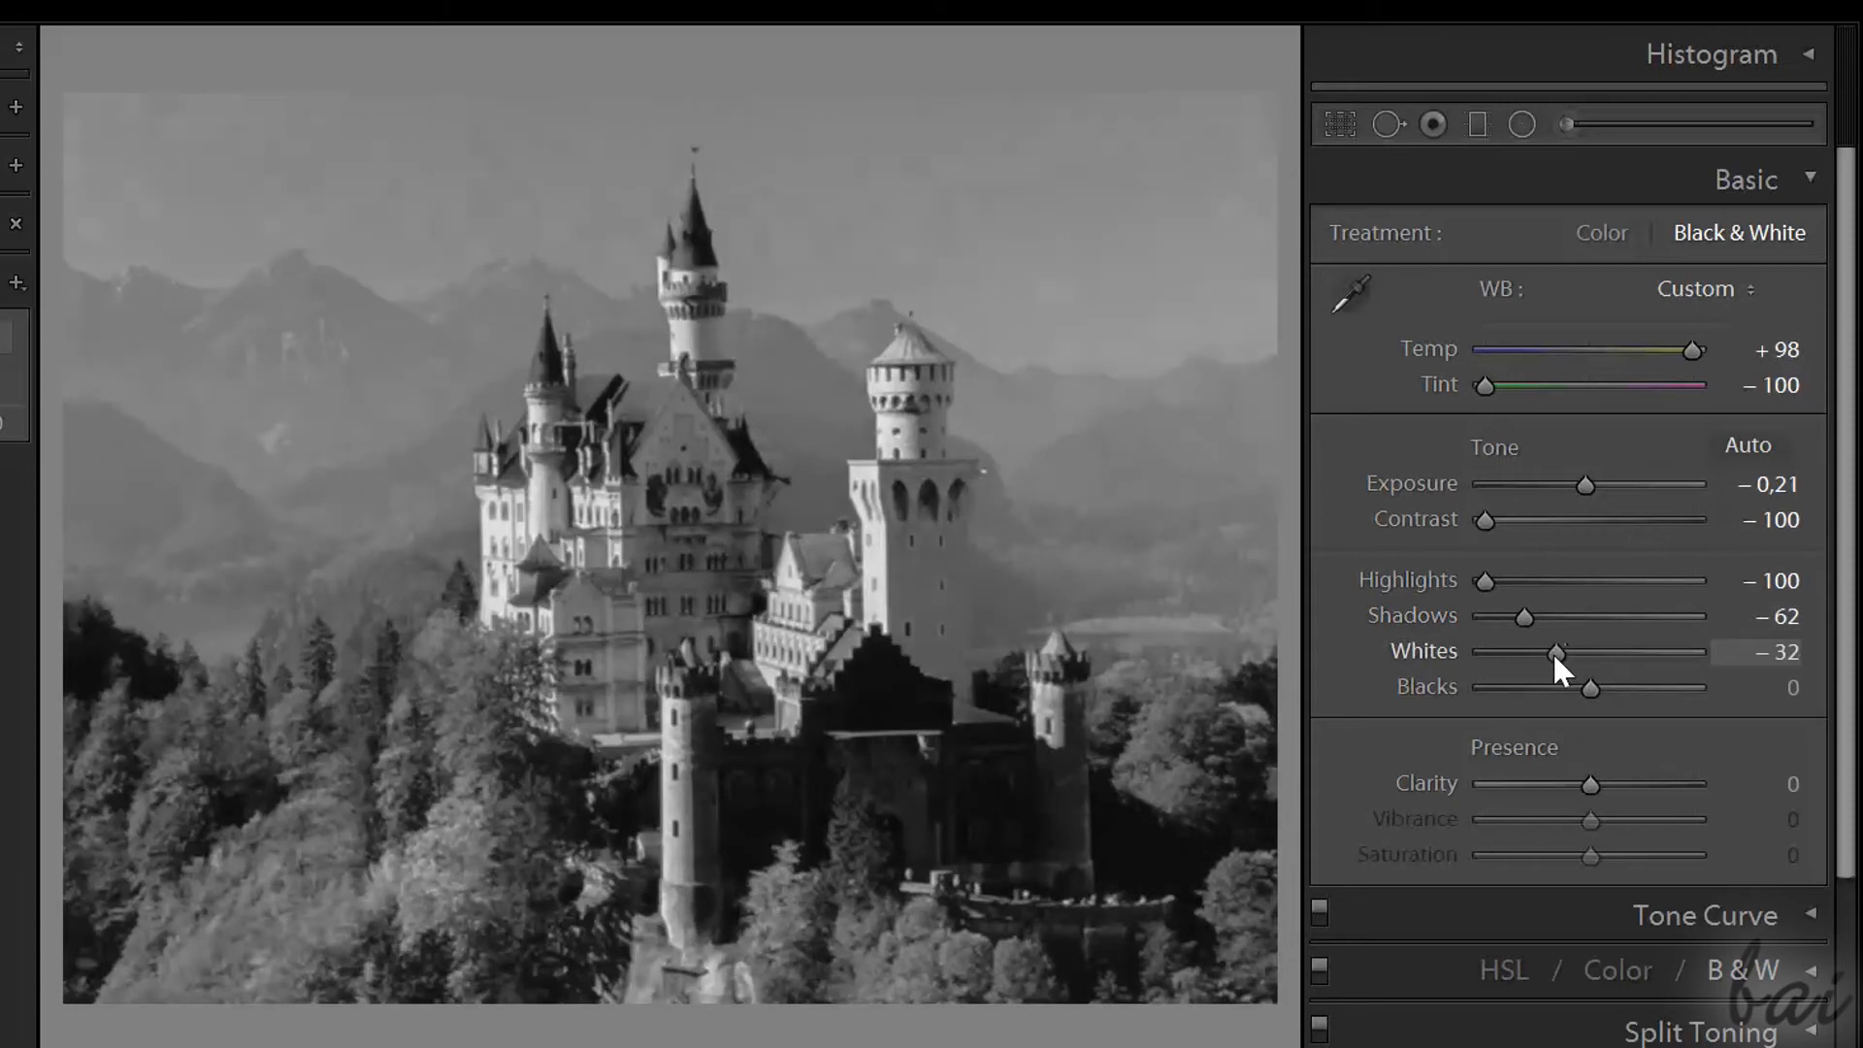
left_click_drag(1561, 652, 1486, 651)
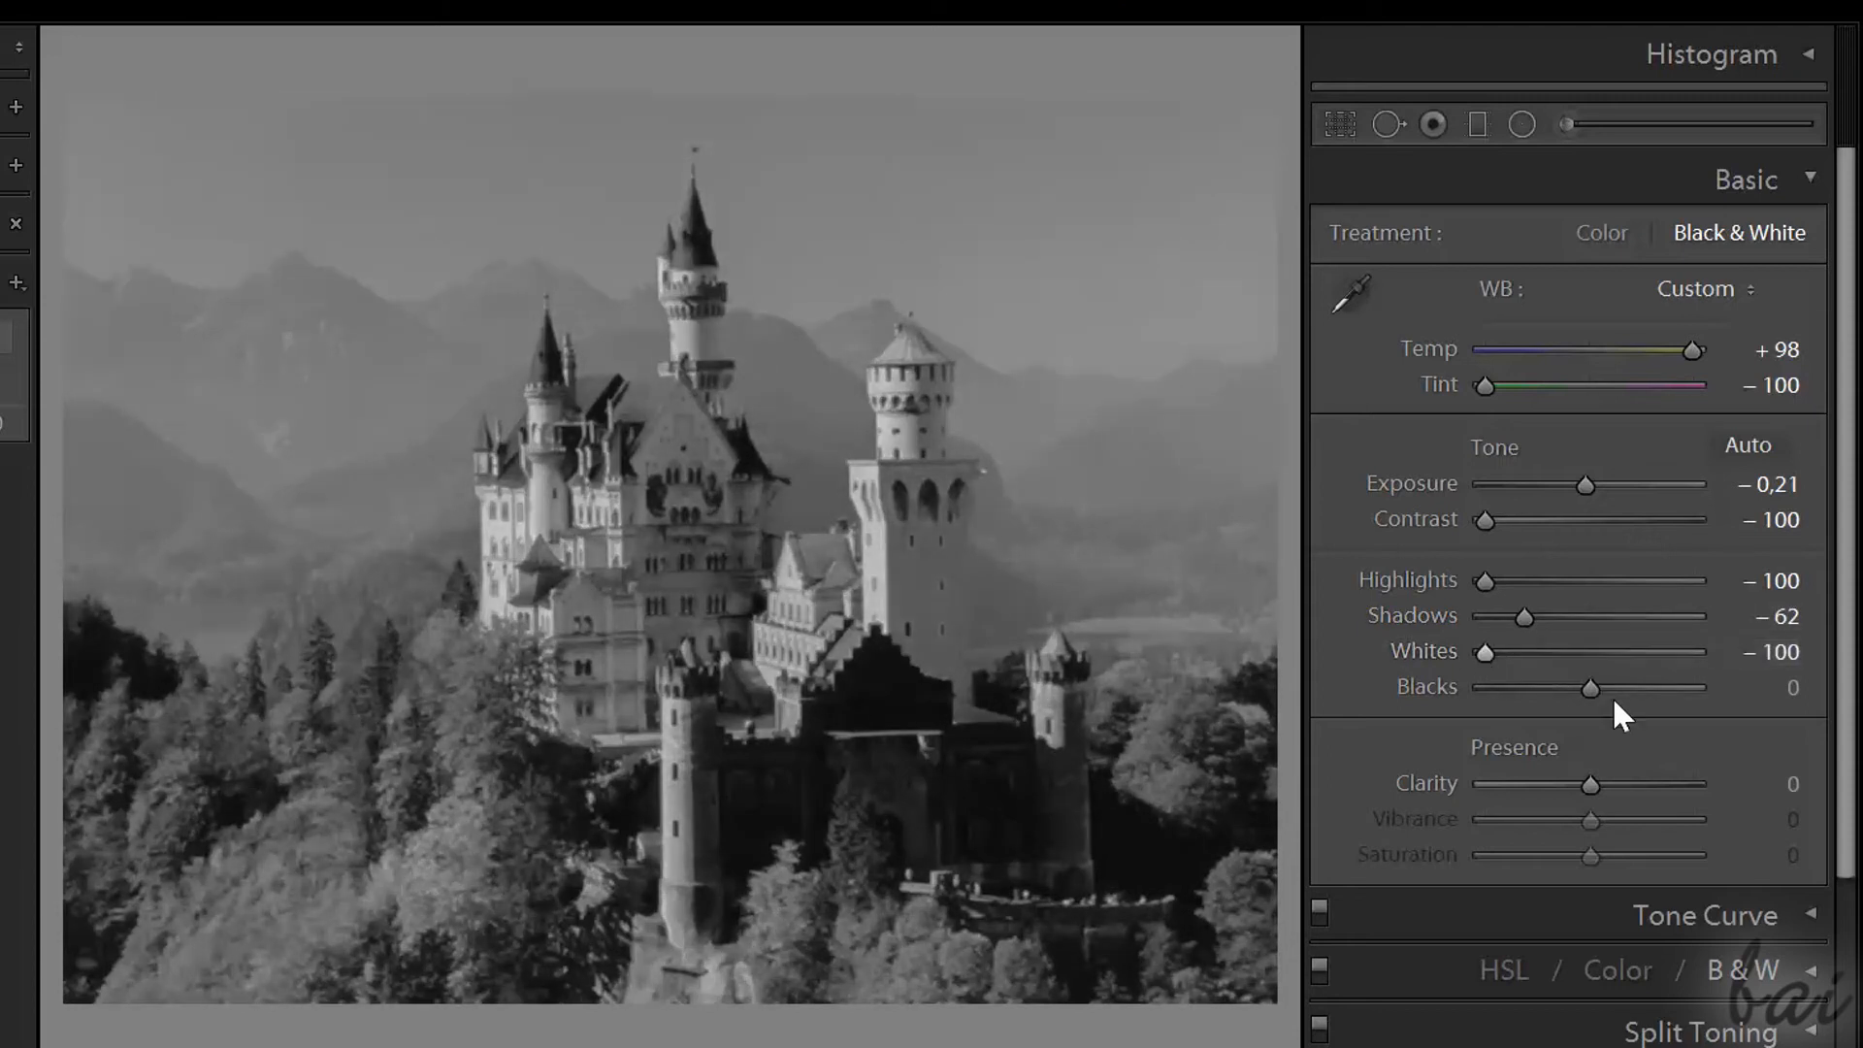
left_click_drag(1589, 687, 1711, 687)
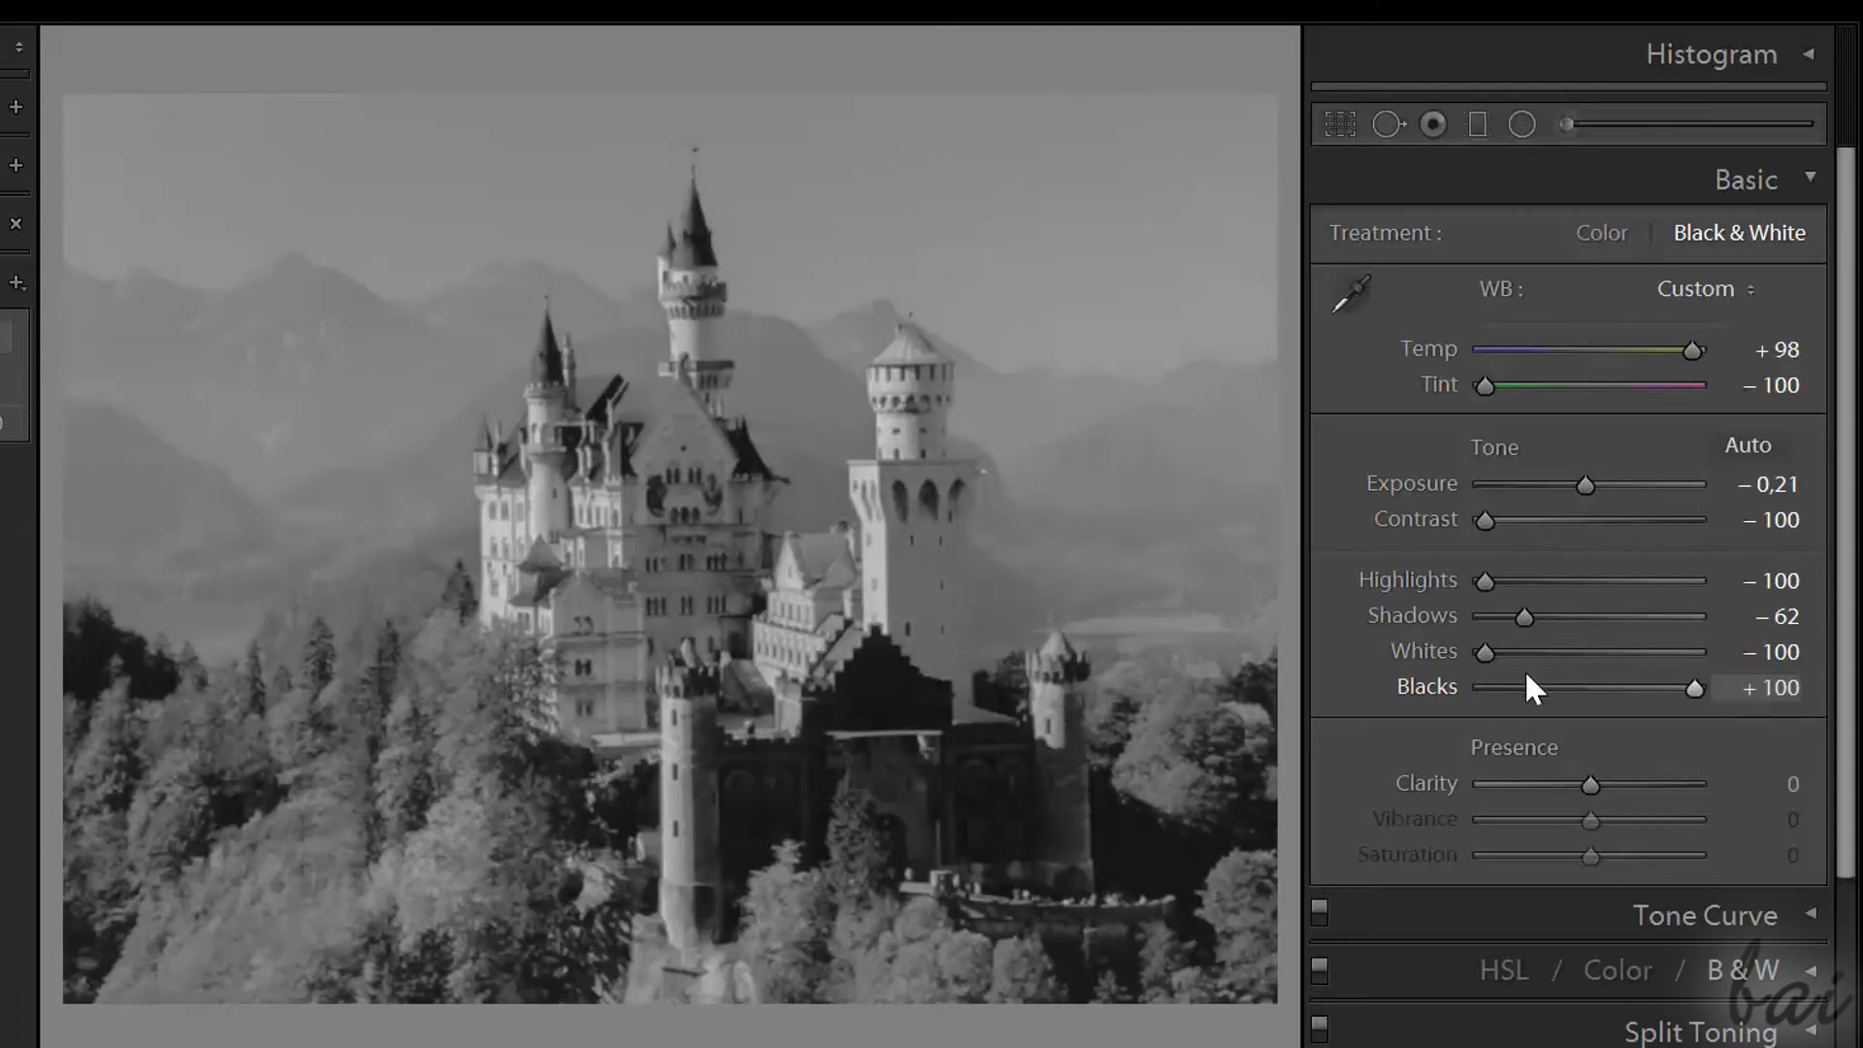
left_click_drag(1488, 651, 1599, 651)
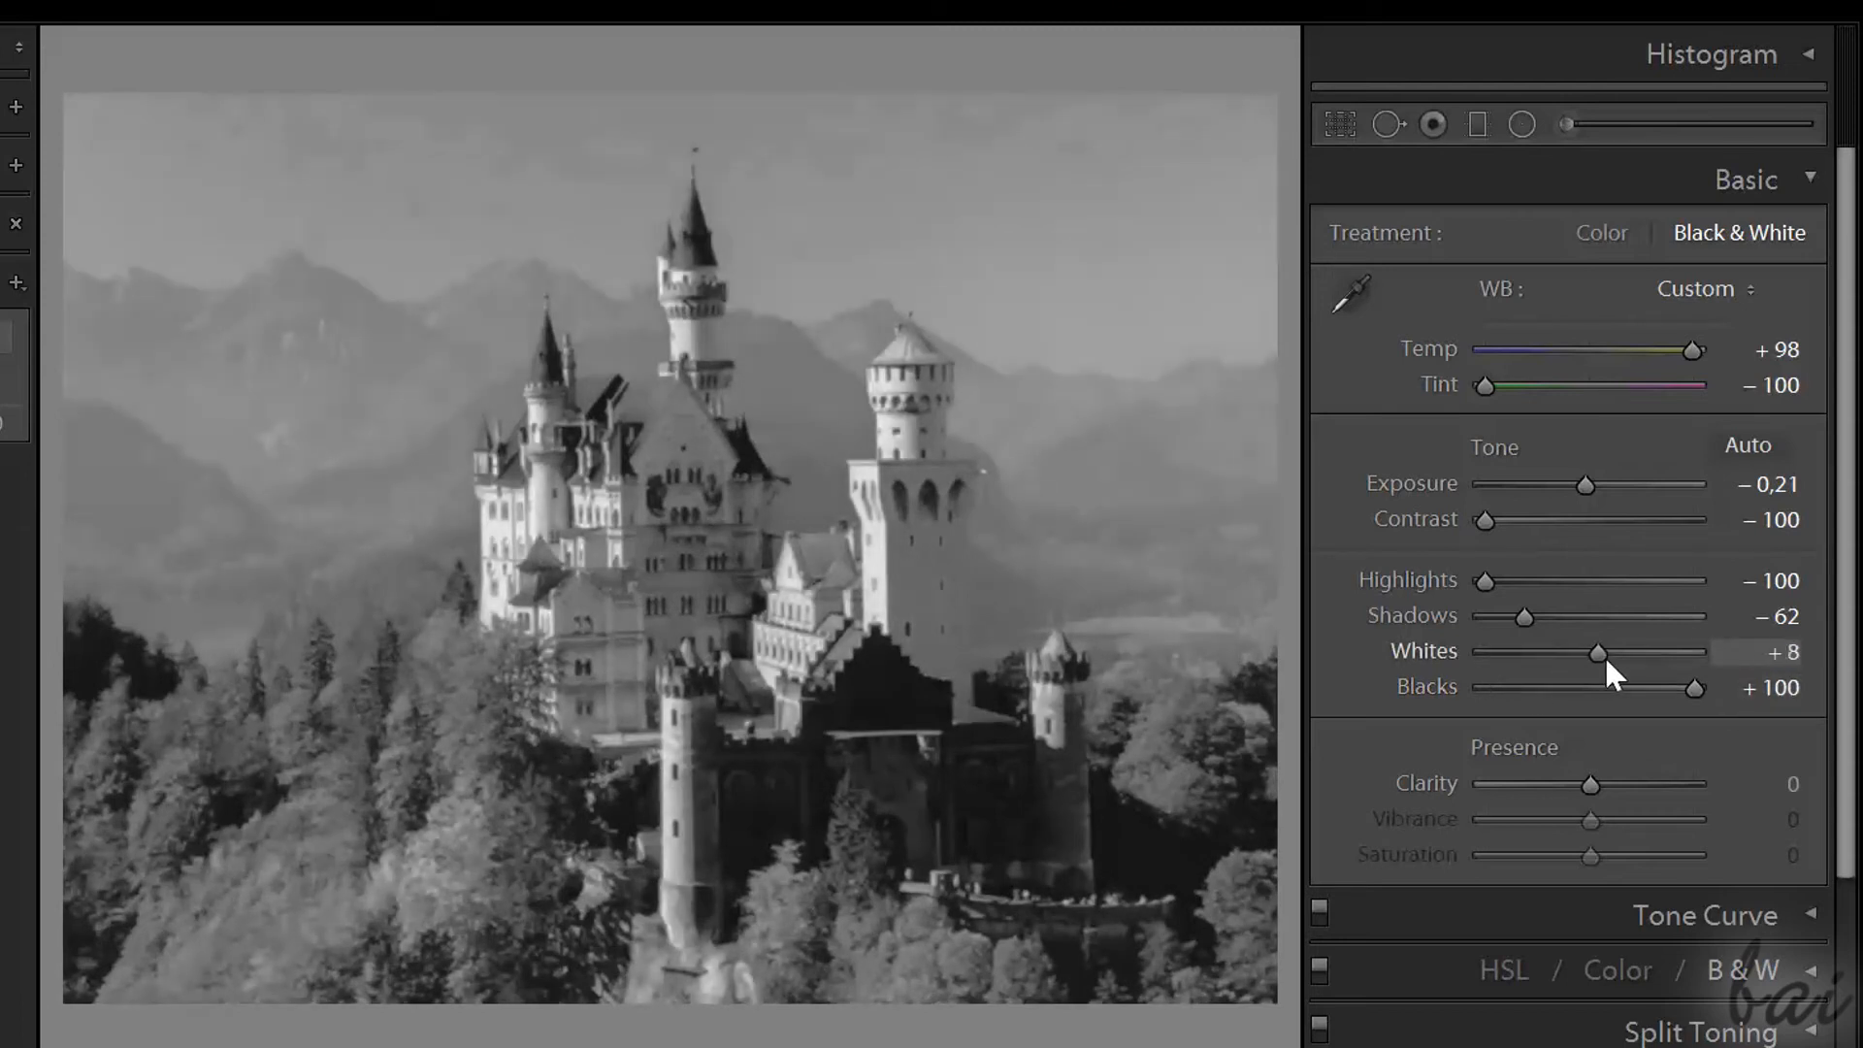
left_click_drag(1599, 653, 1631, 653)
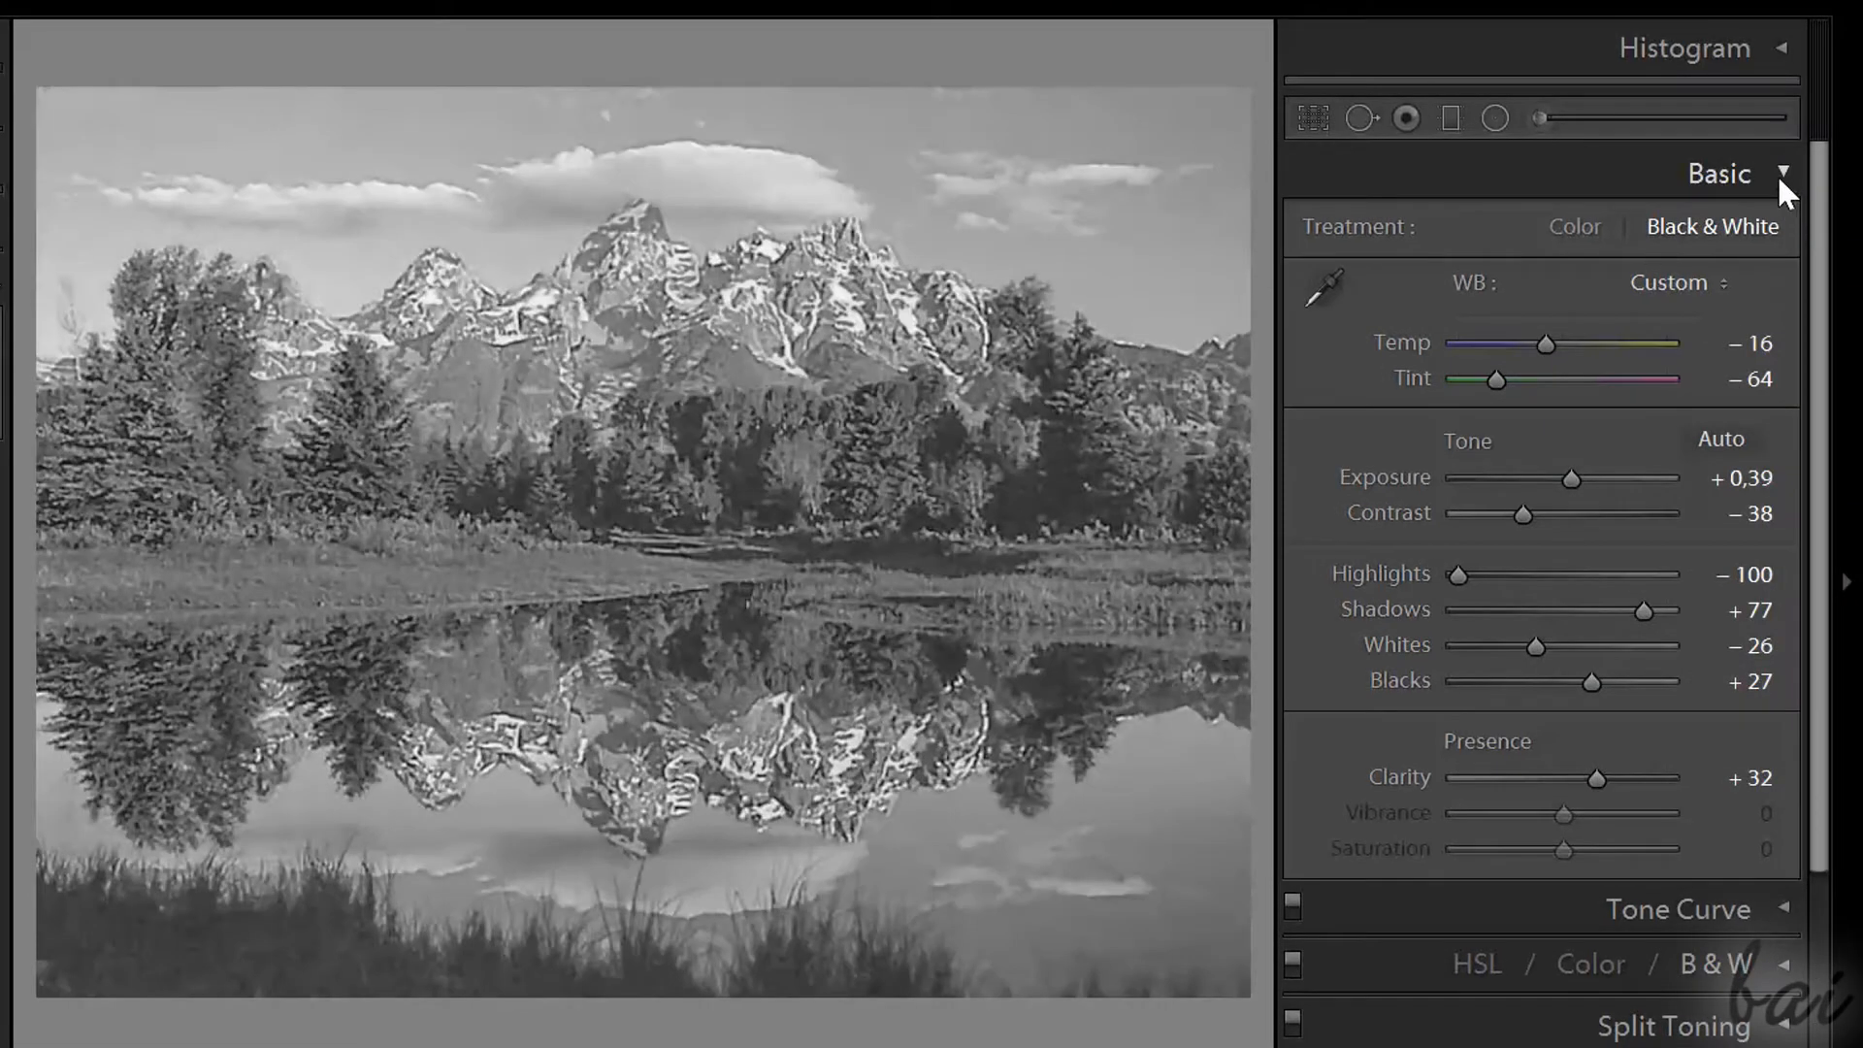
- Collapse the Basic panel, open the B&W mix, and adjust Red and Yellow to about +31
left_click(1782, 174)
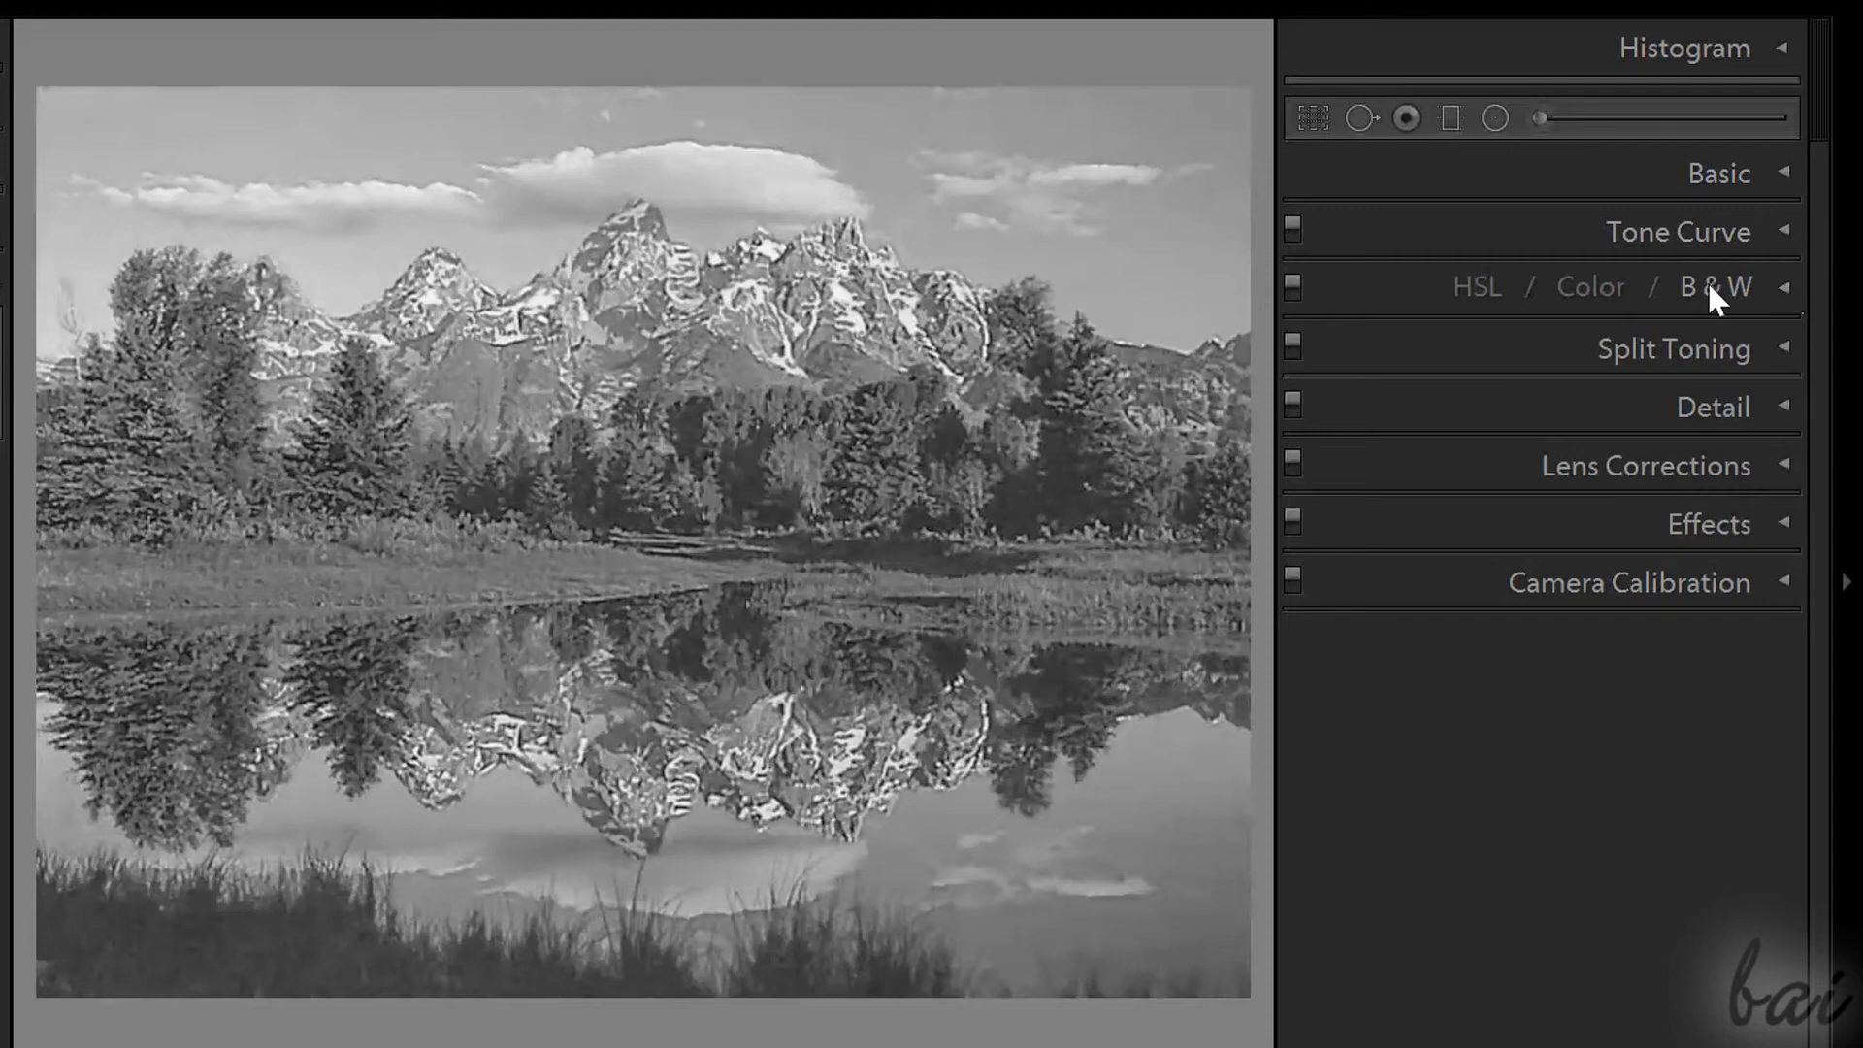
left_click(1715, 286)
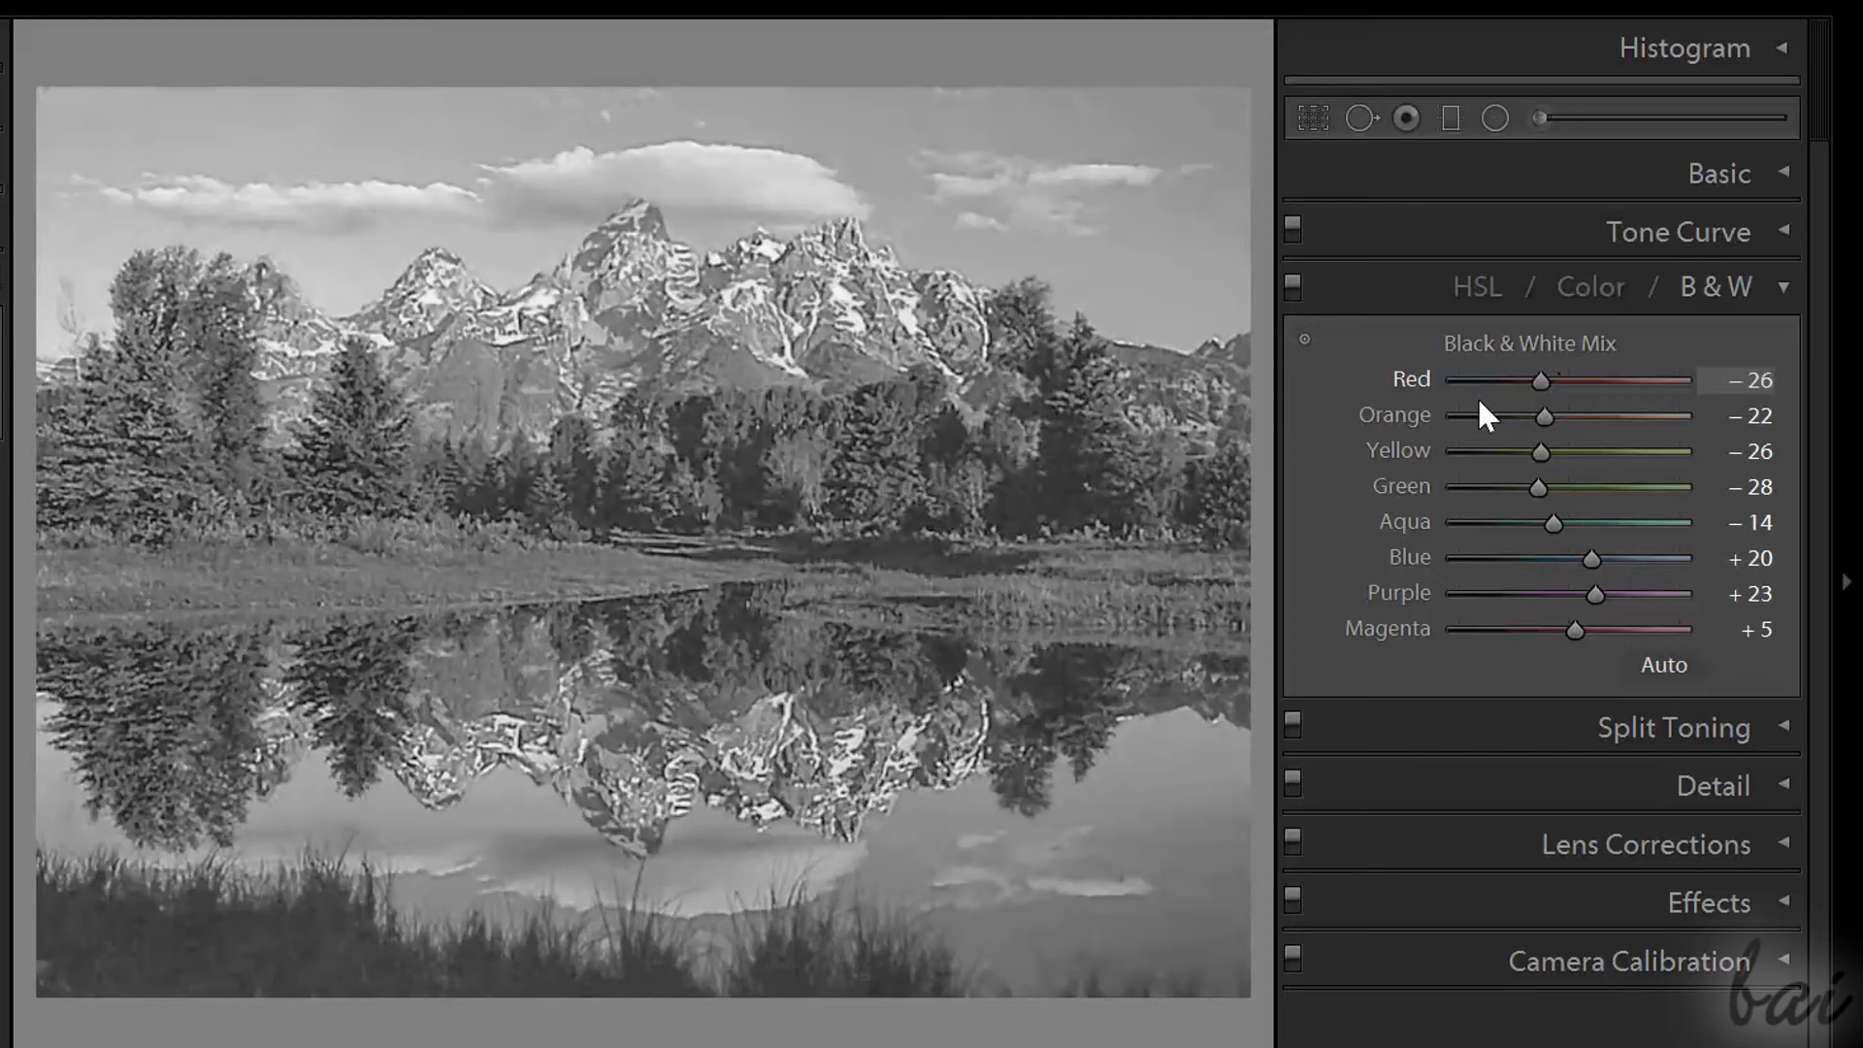
left_click_drag(1544, 381, 1660, 381)
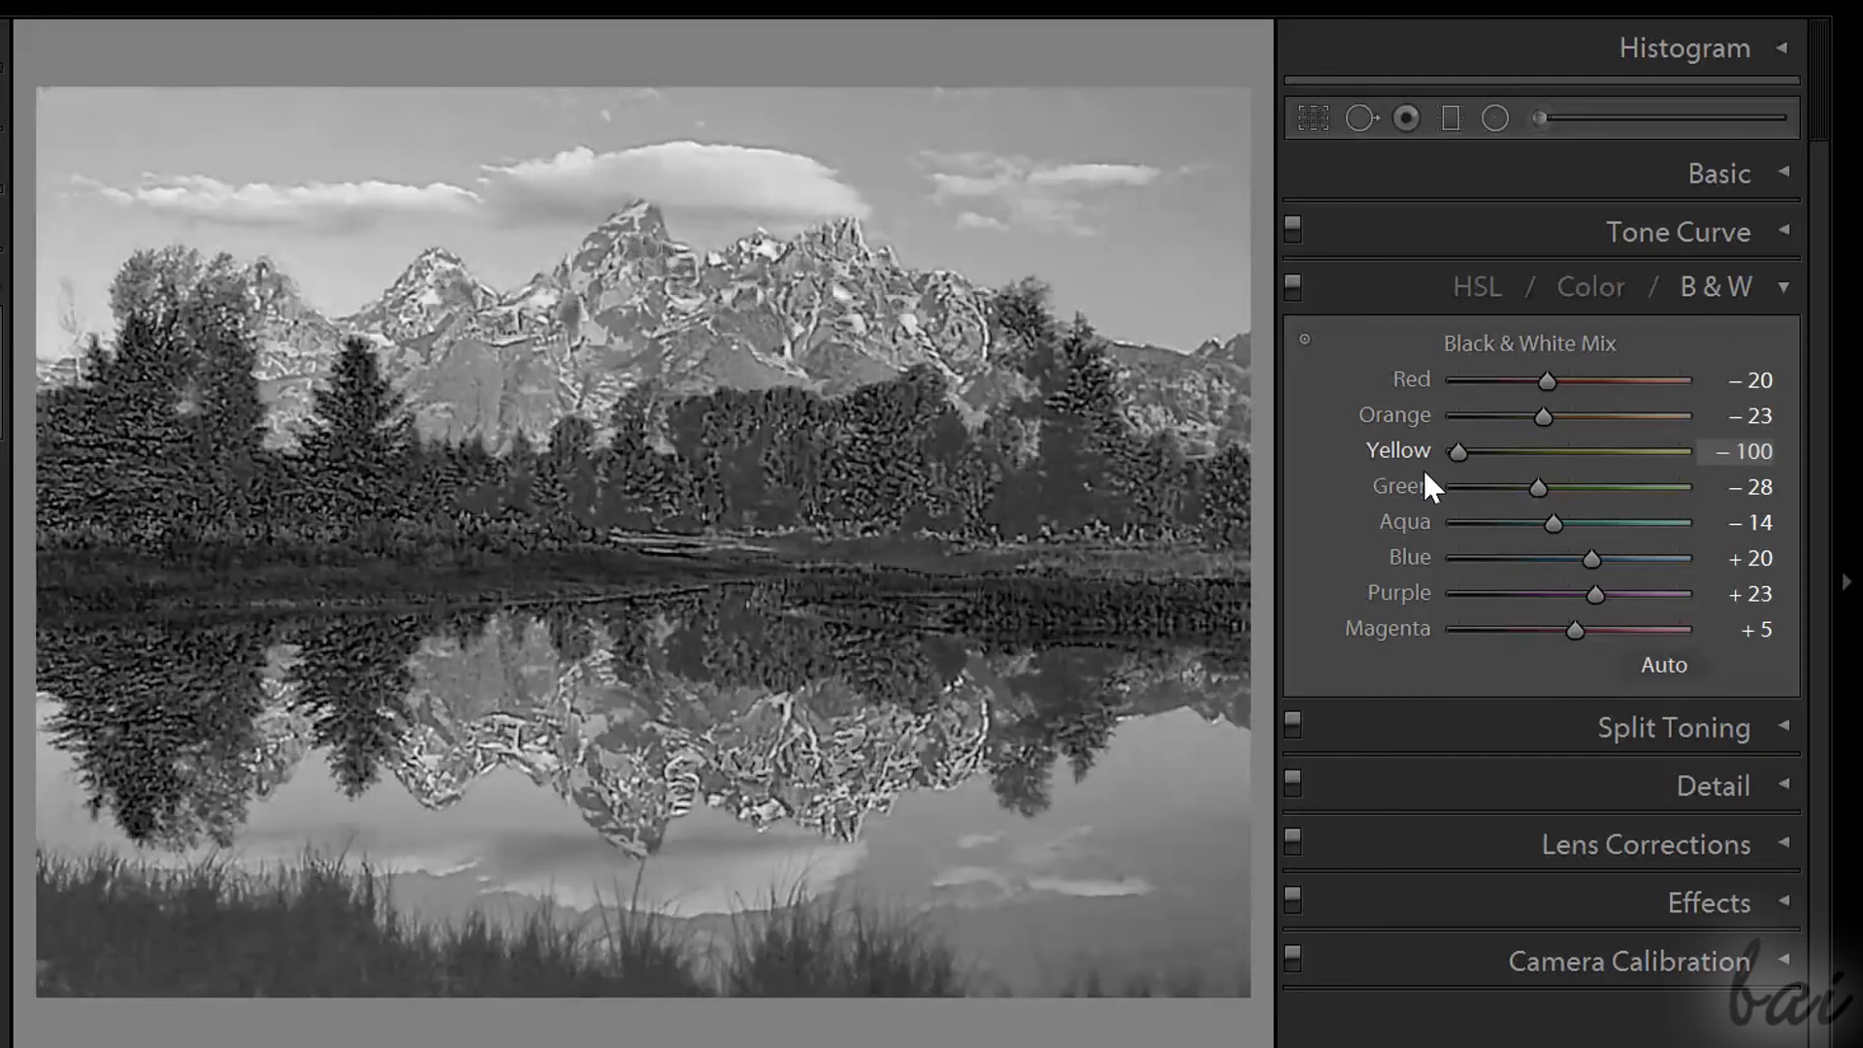
left_click_drag(1454, 451, 1564, 452)
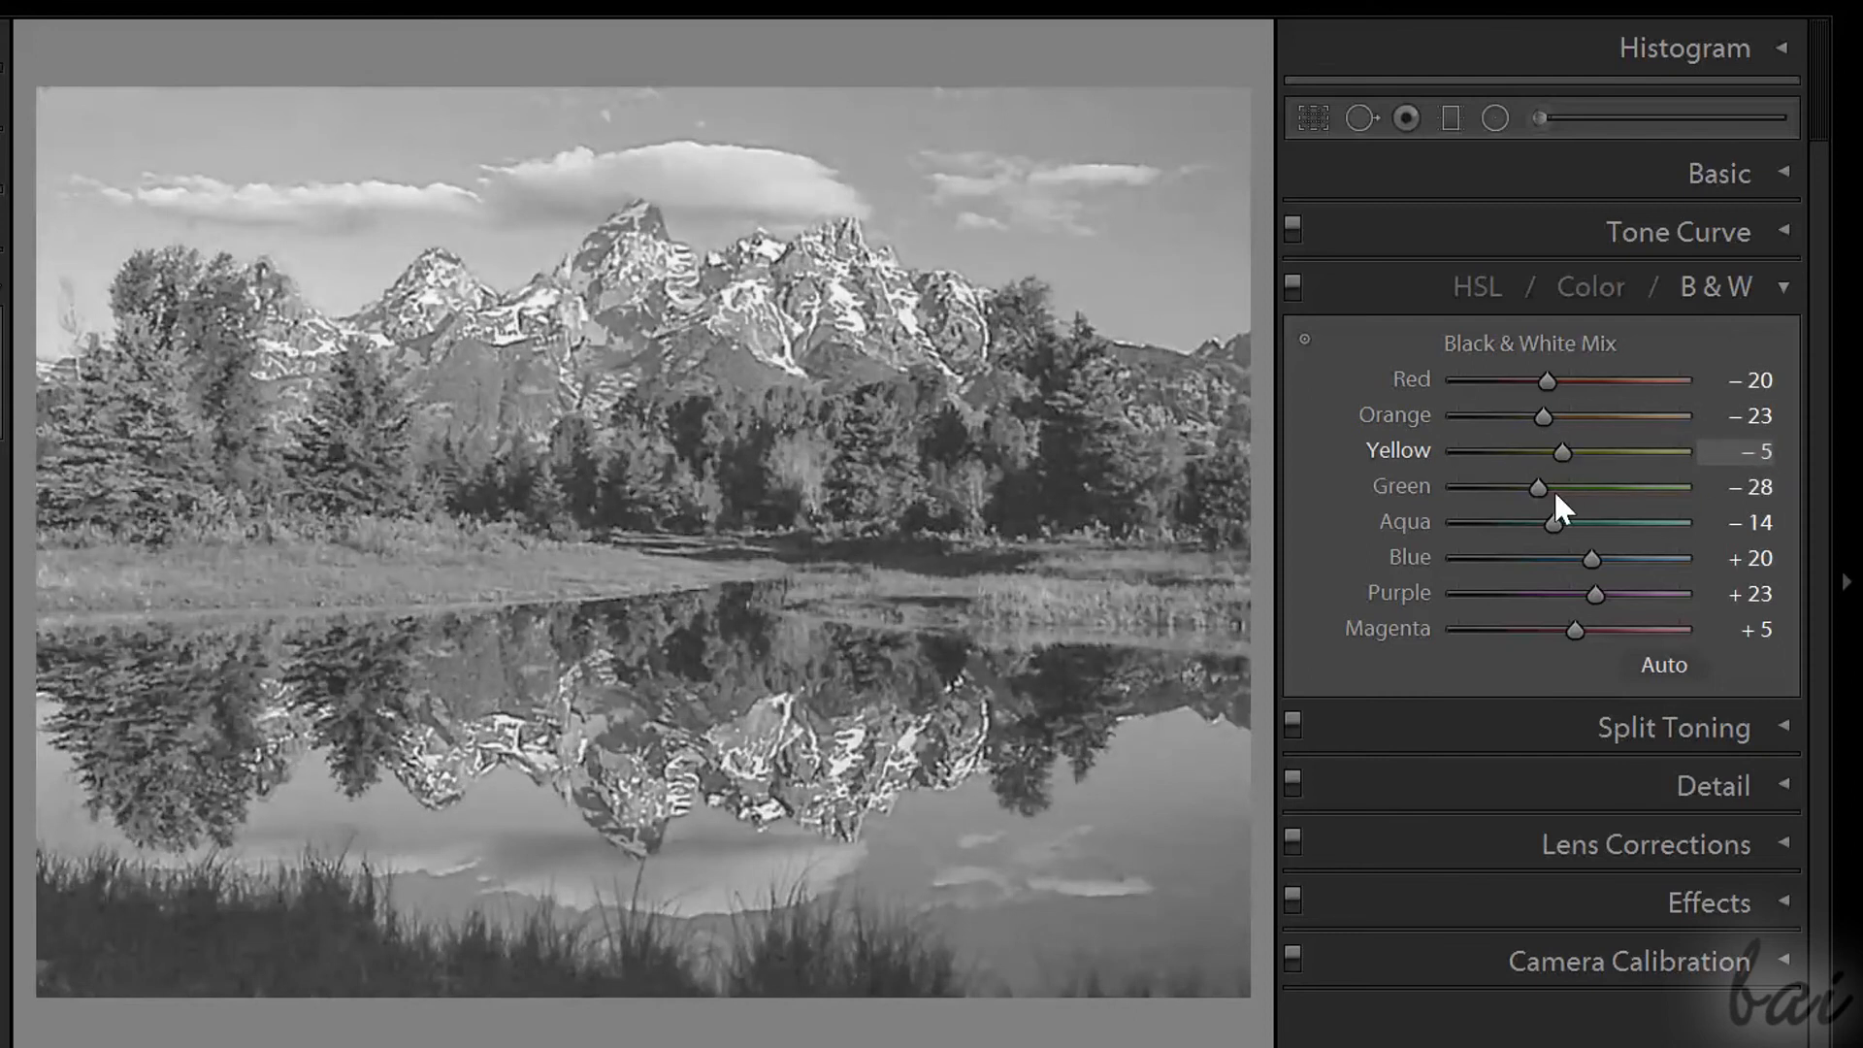
left_click_drag(1562, 451, 1676, 452)
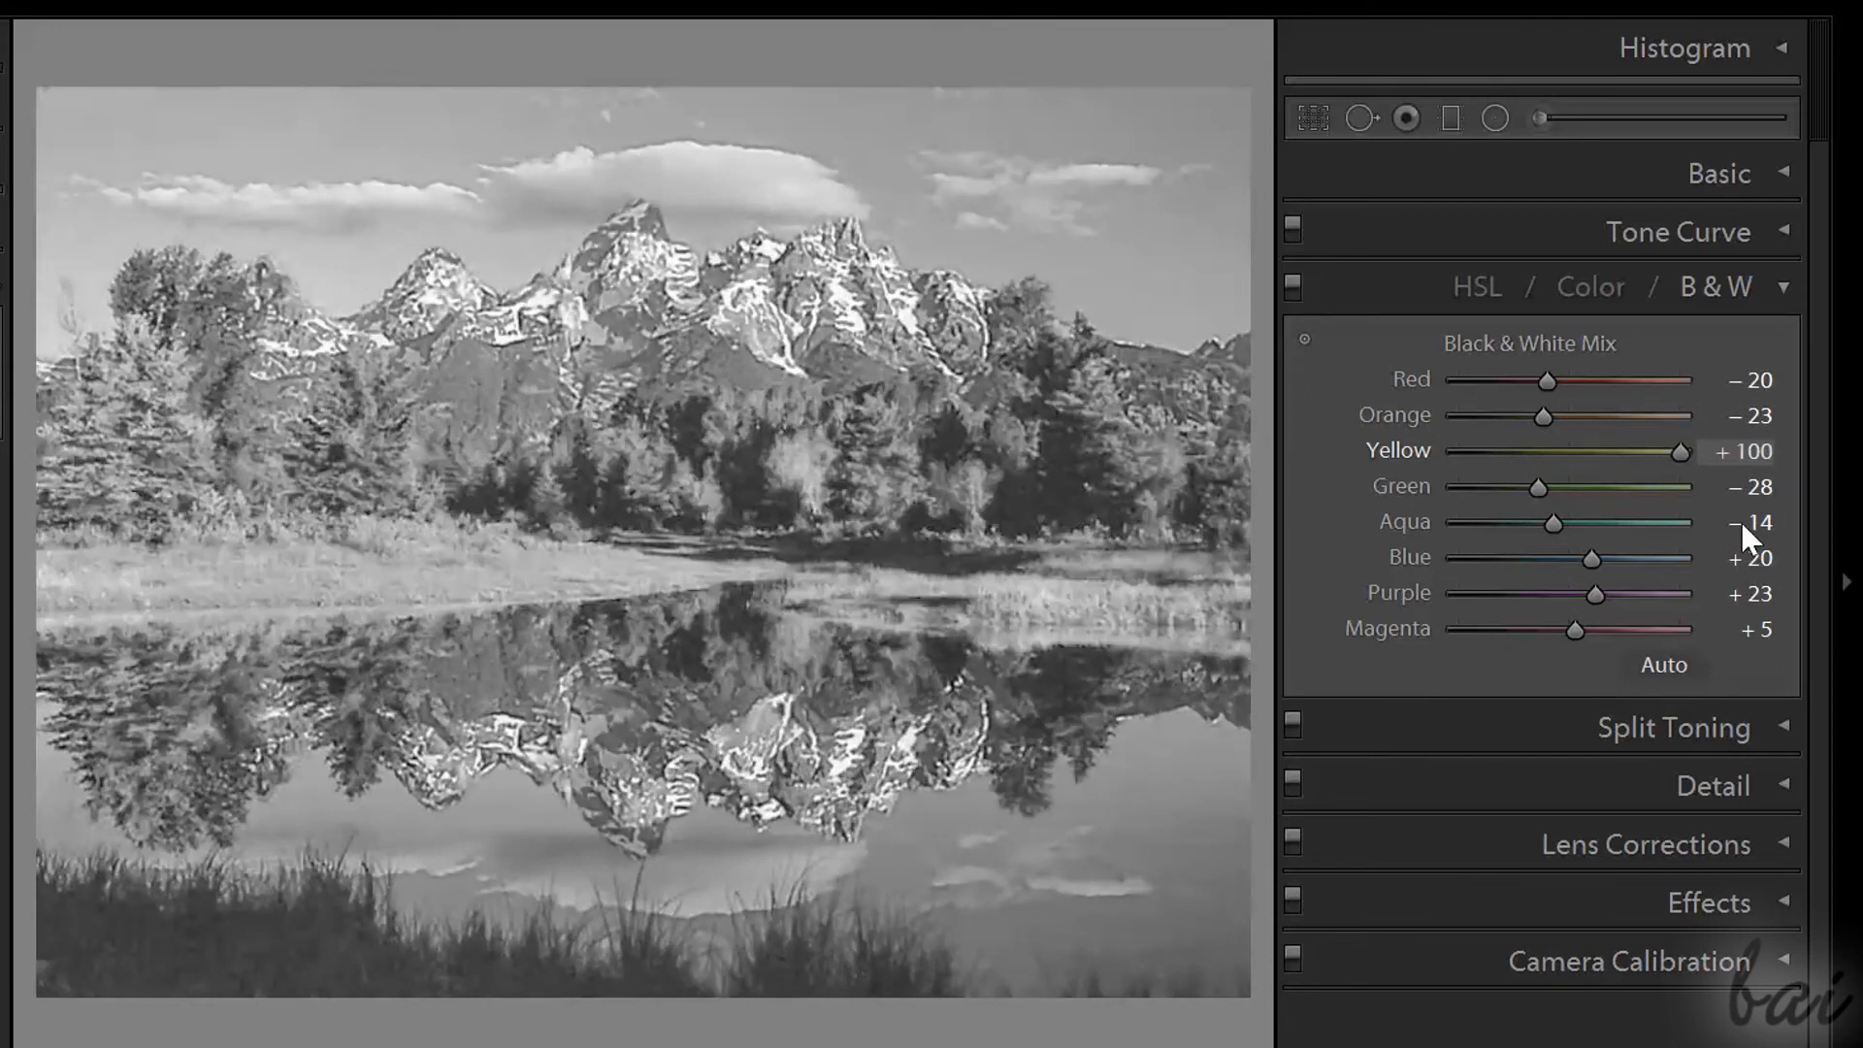
left_click_drag(1677, 451, 1603, 451)
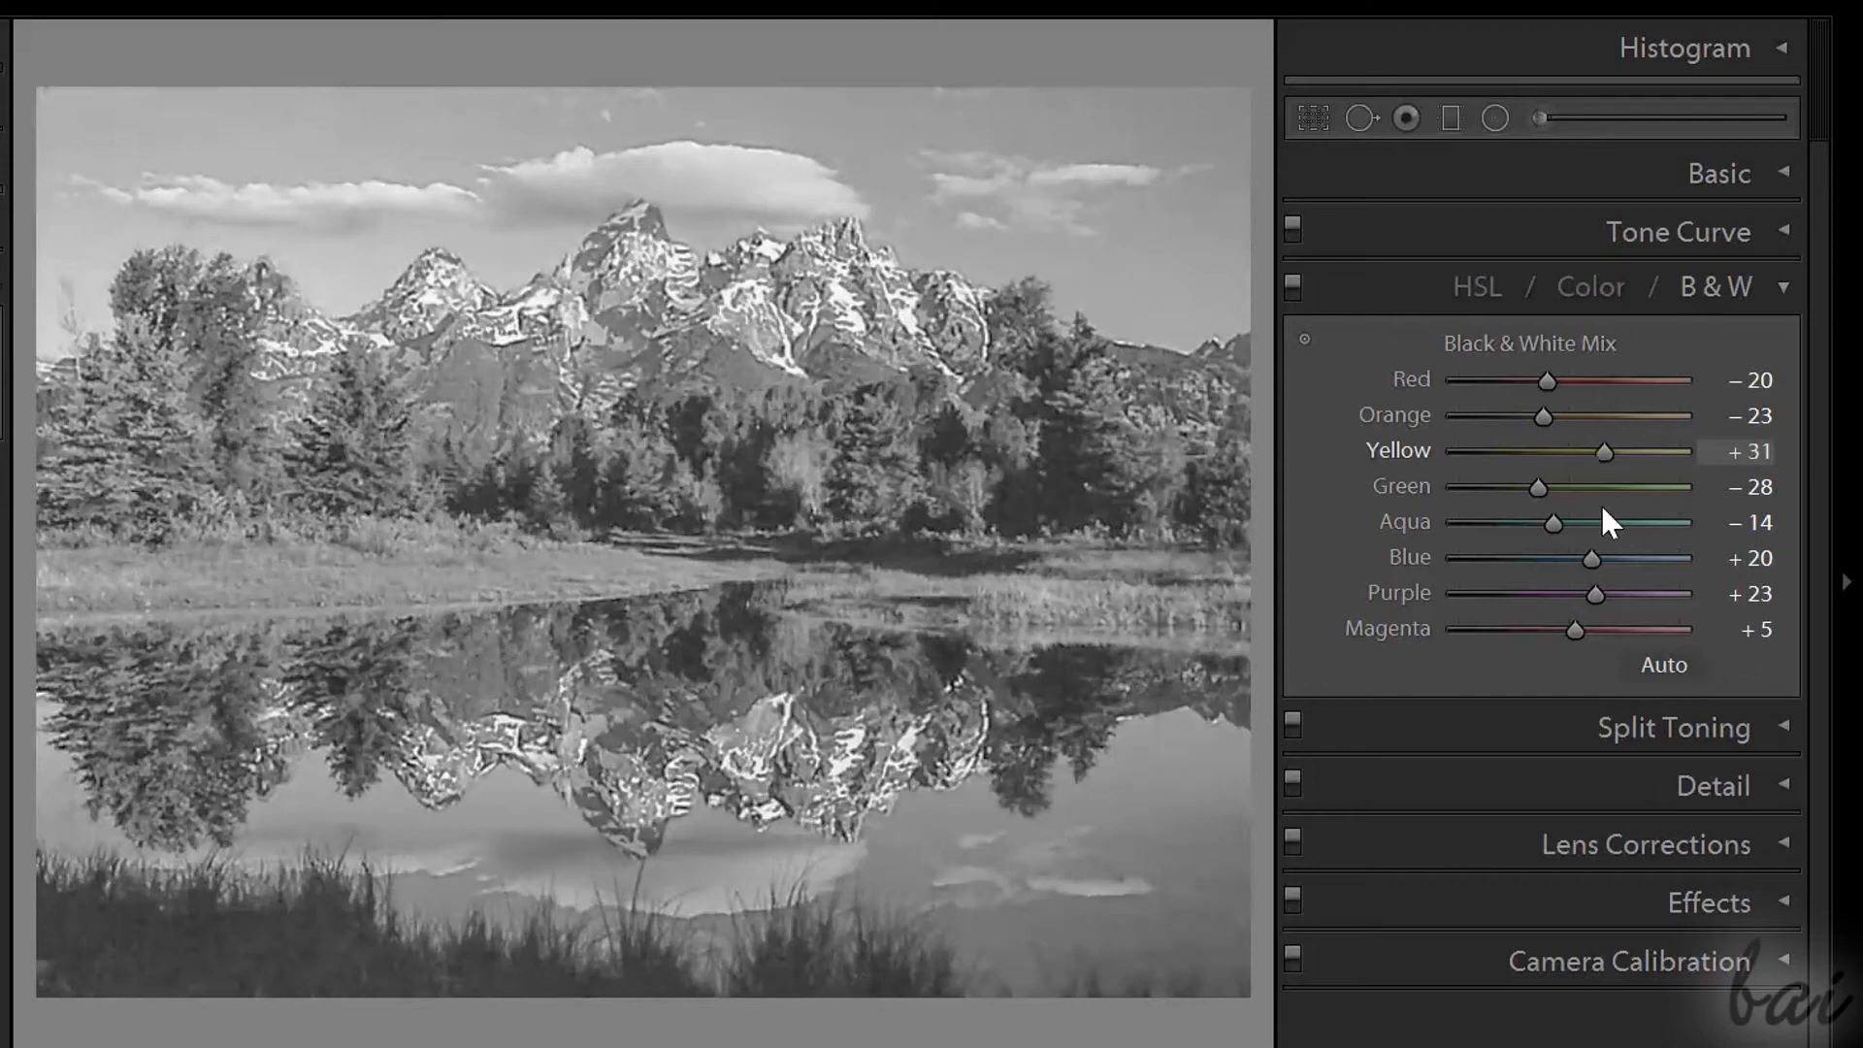
- Set the Green mix to -43 and Aqua slightly above neutral
left_click_drag(1533, 486, 1456, 486)
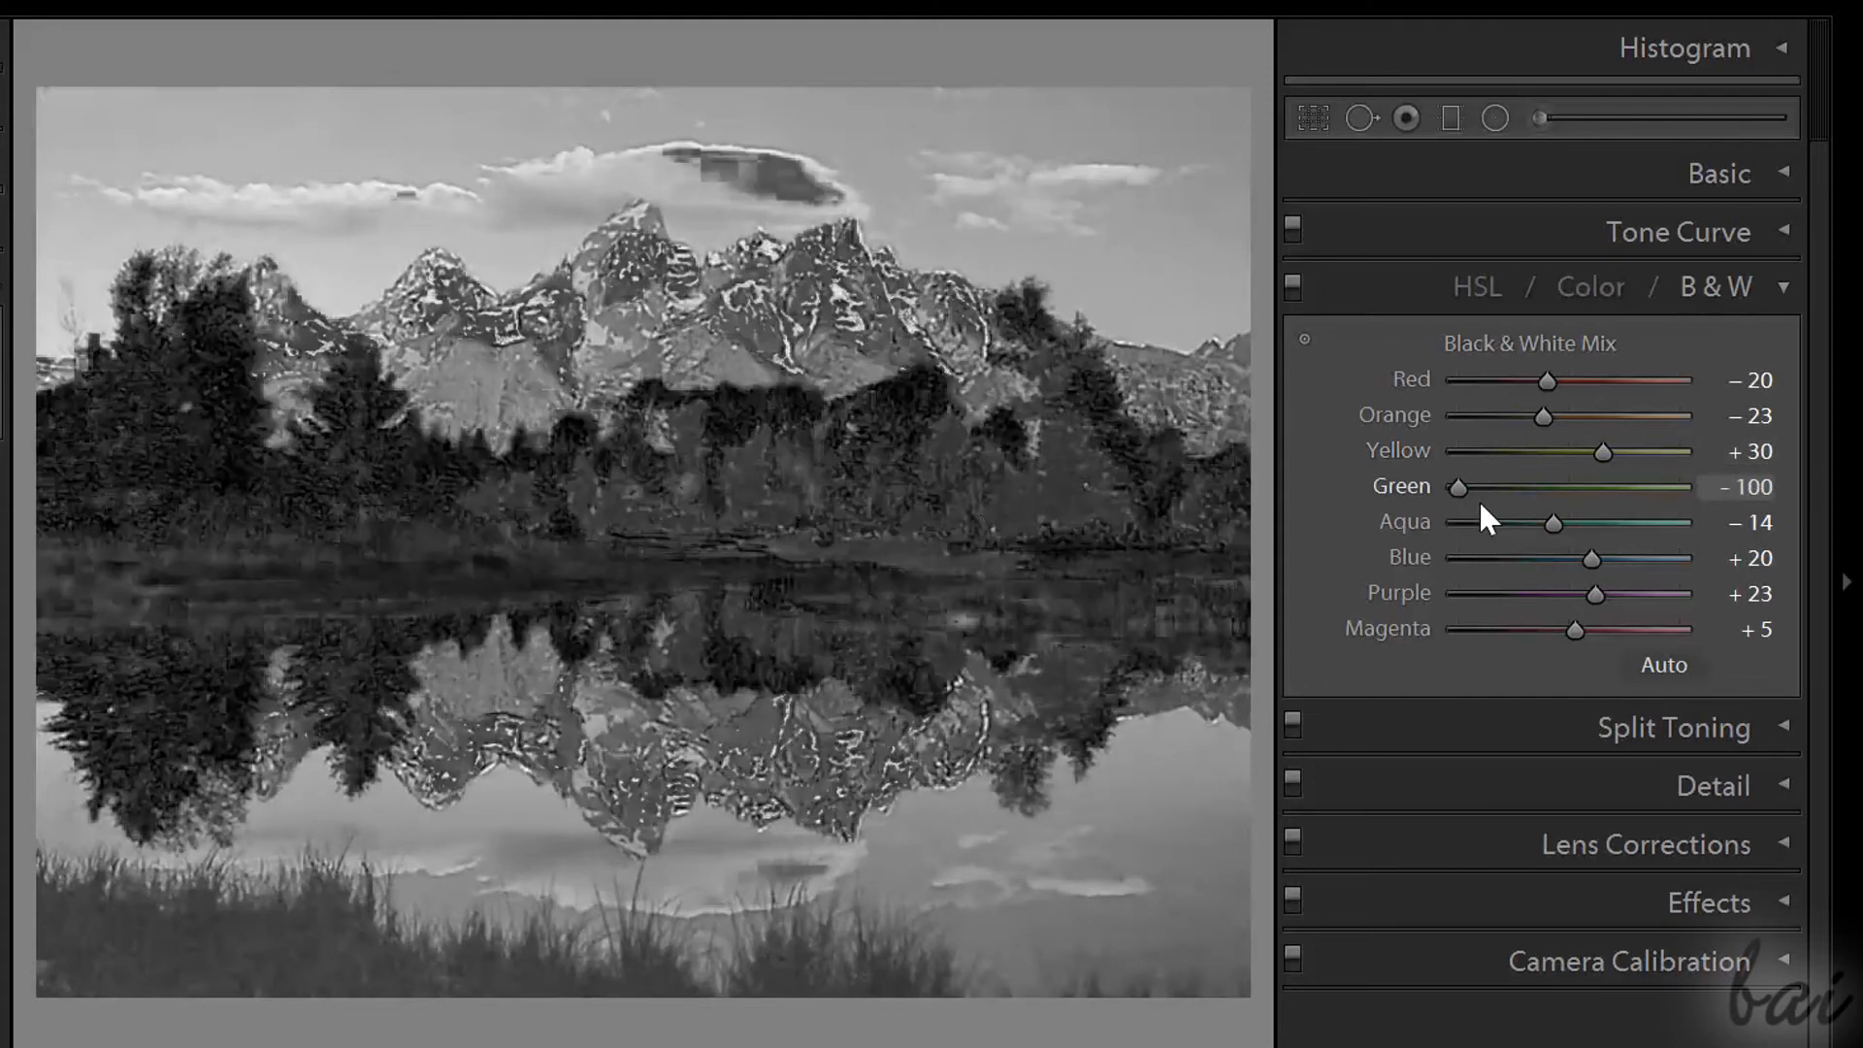
left_click_drag(1454, 486, 1584, 486)
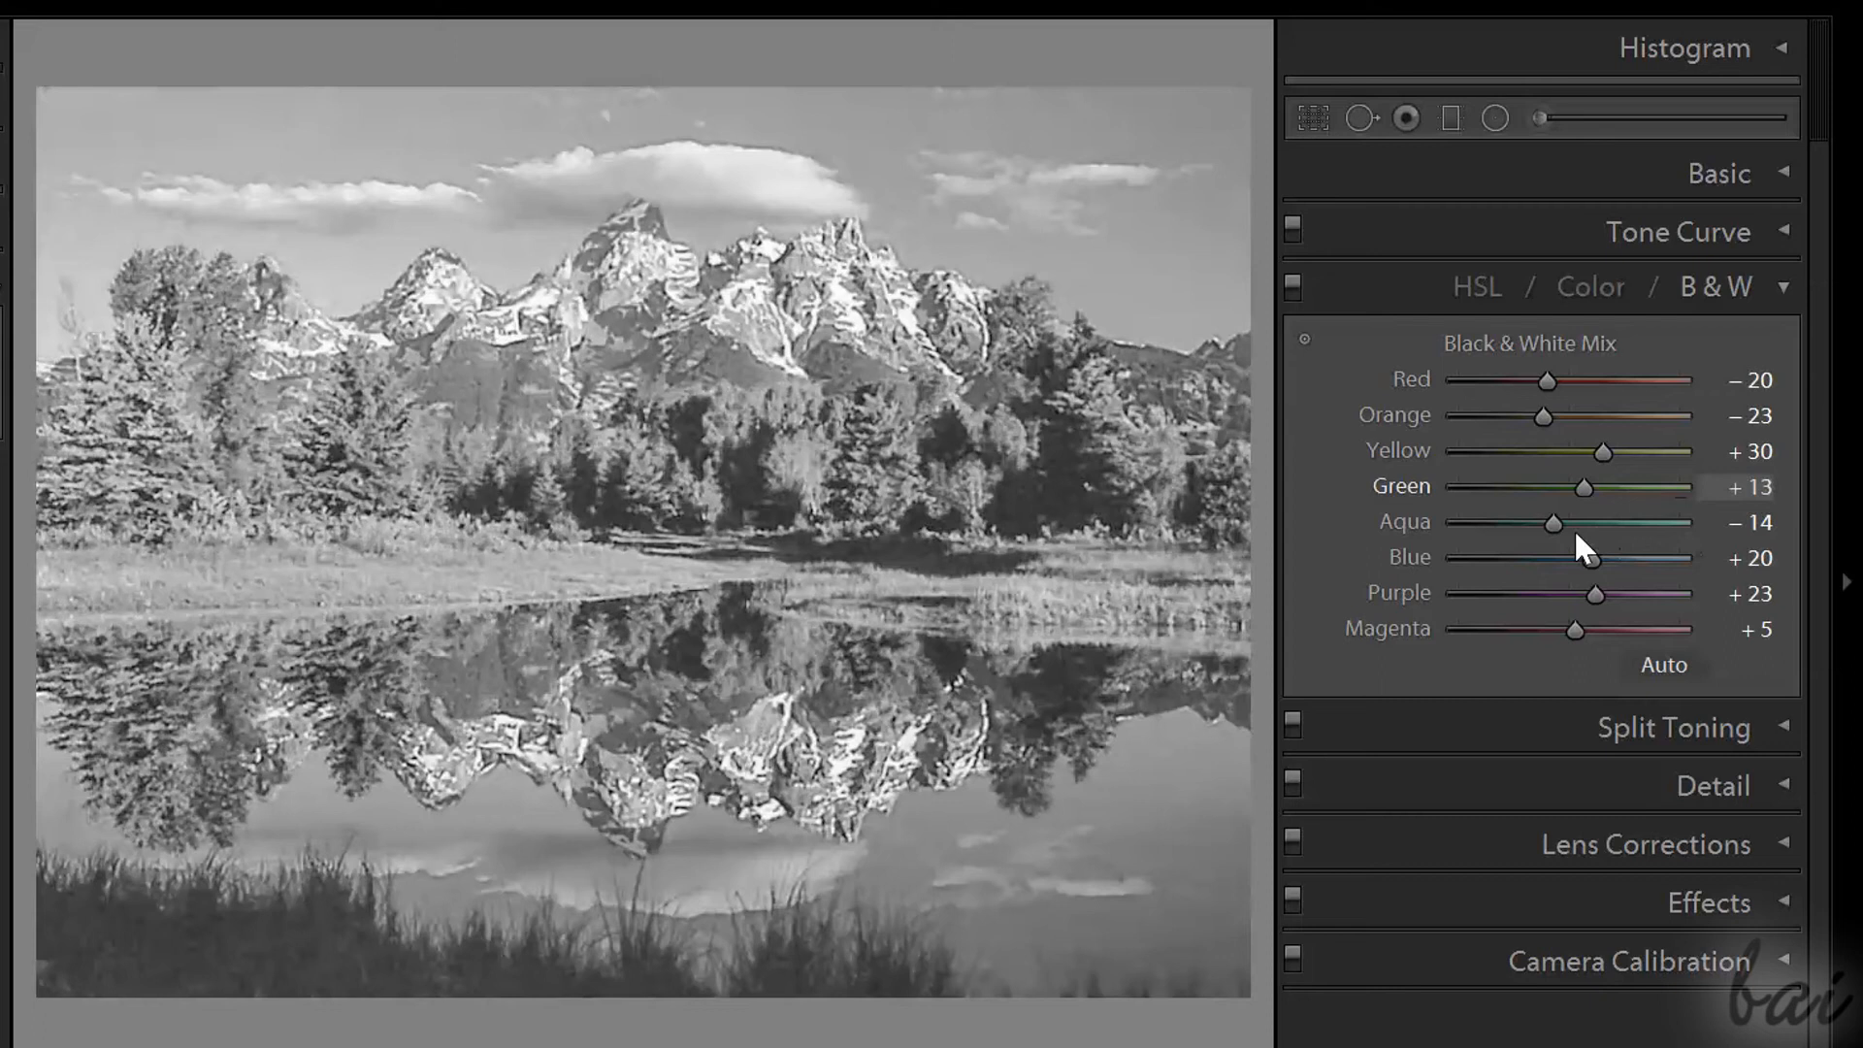
left_click_drag(1545, 486, 1557, 486)
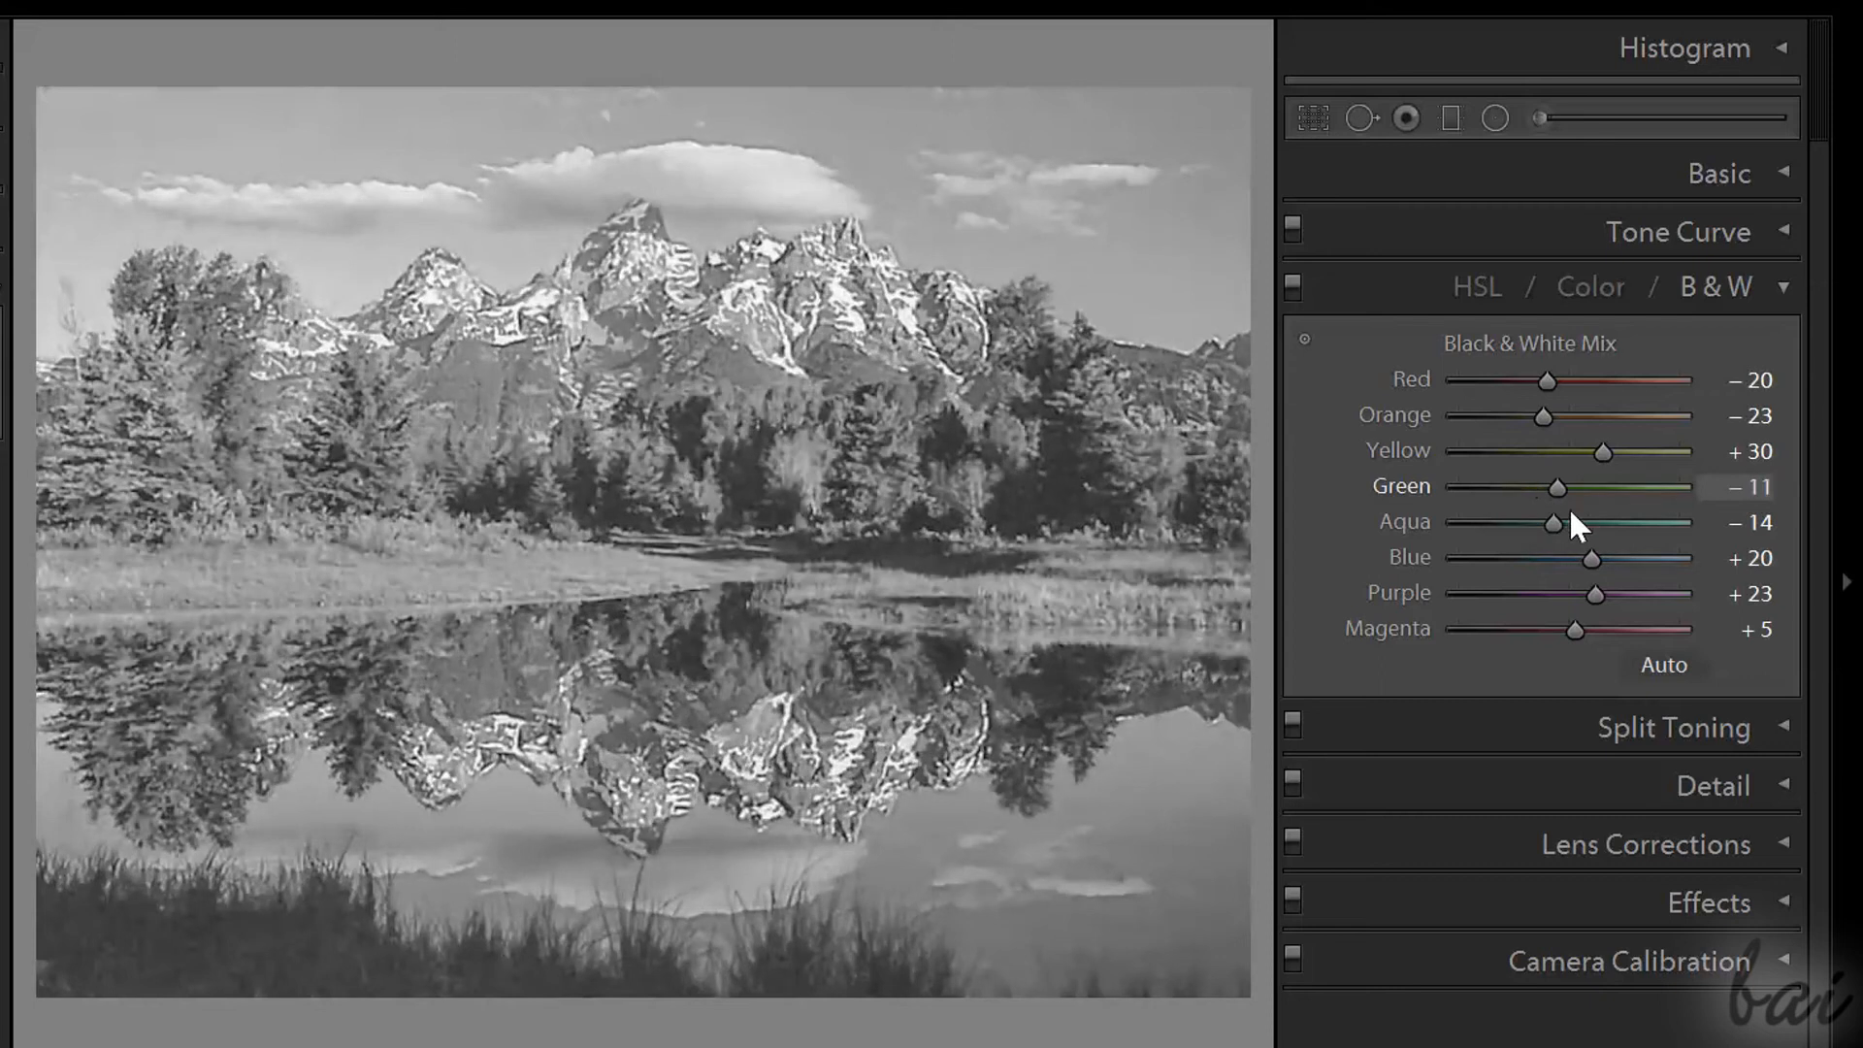
left_click_drag(1566, 487, 1545, 488)
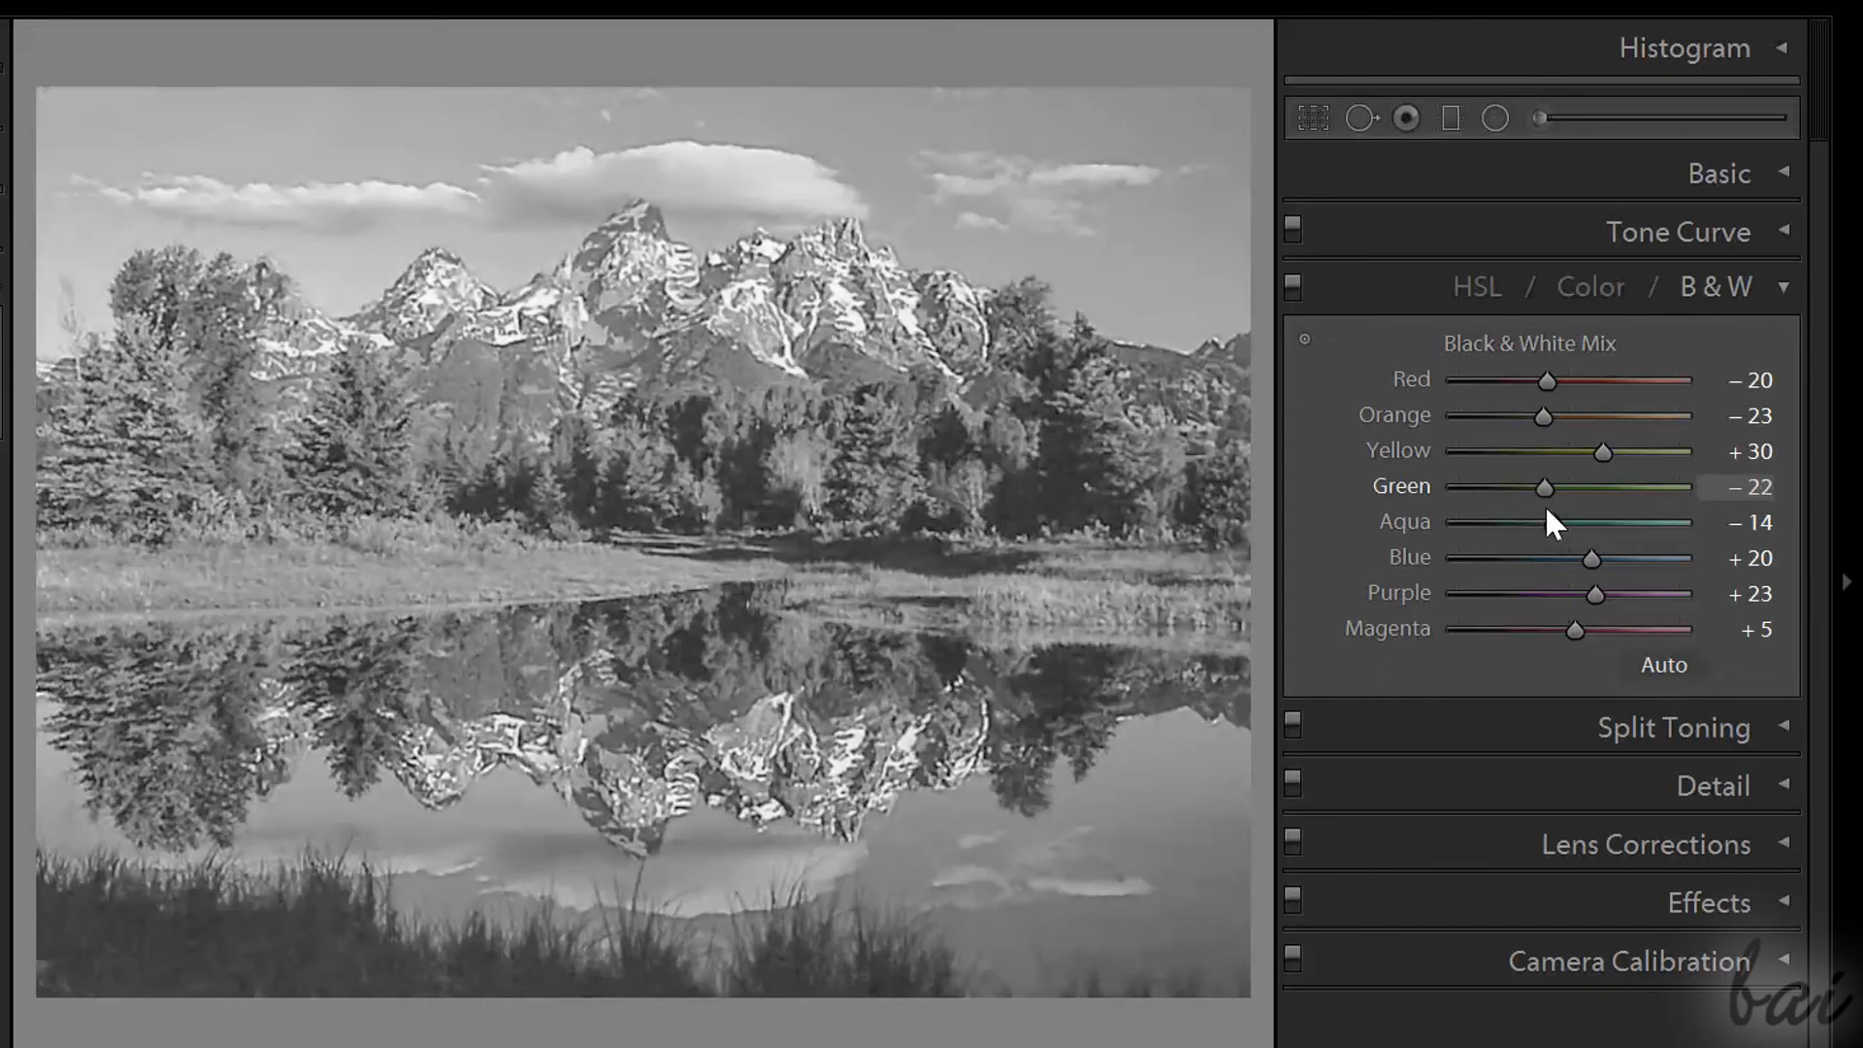
left_click_drag(1545, 488, 1521, 487)
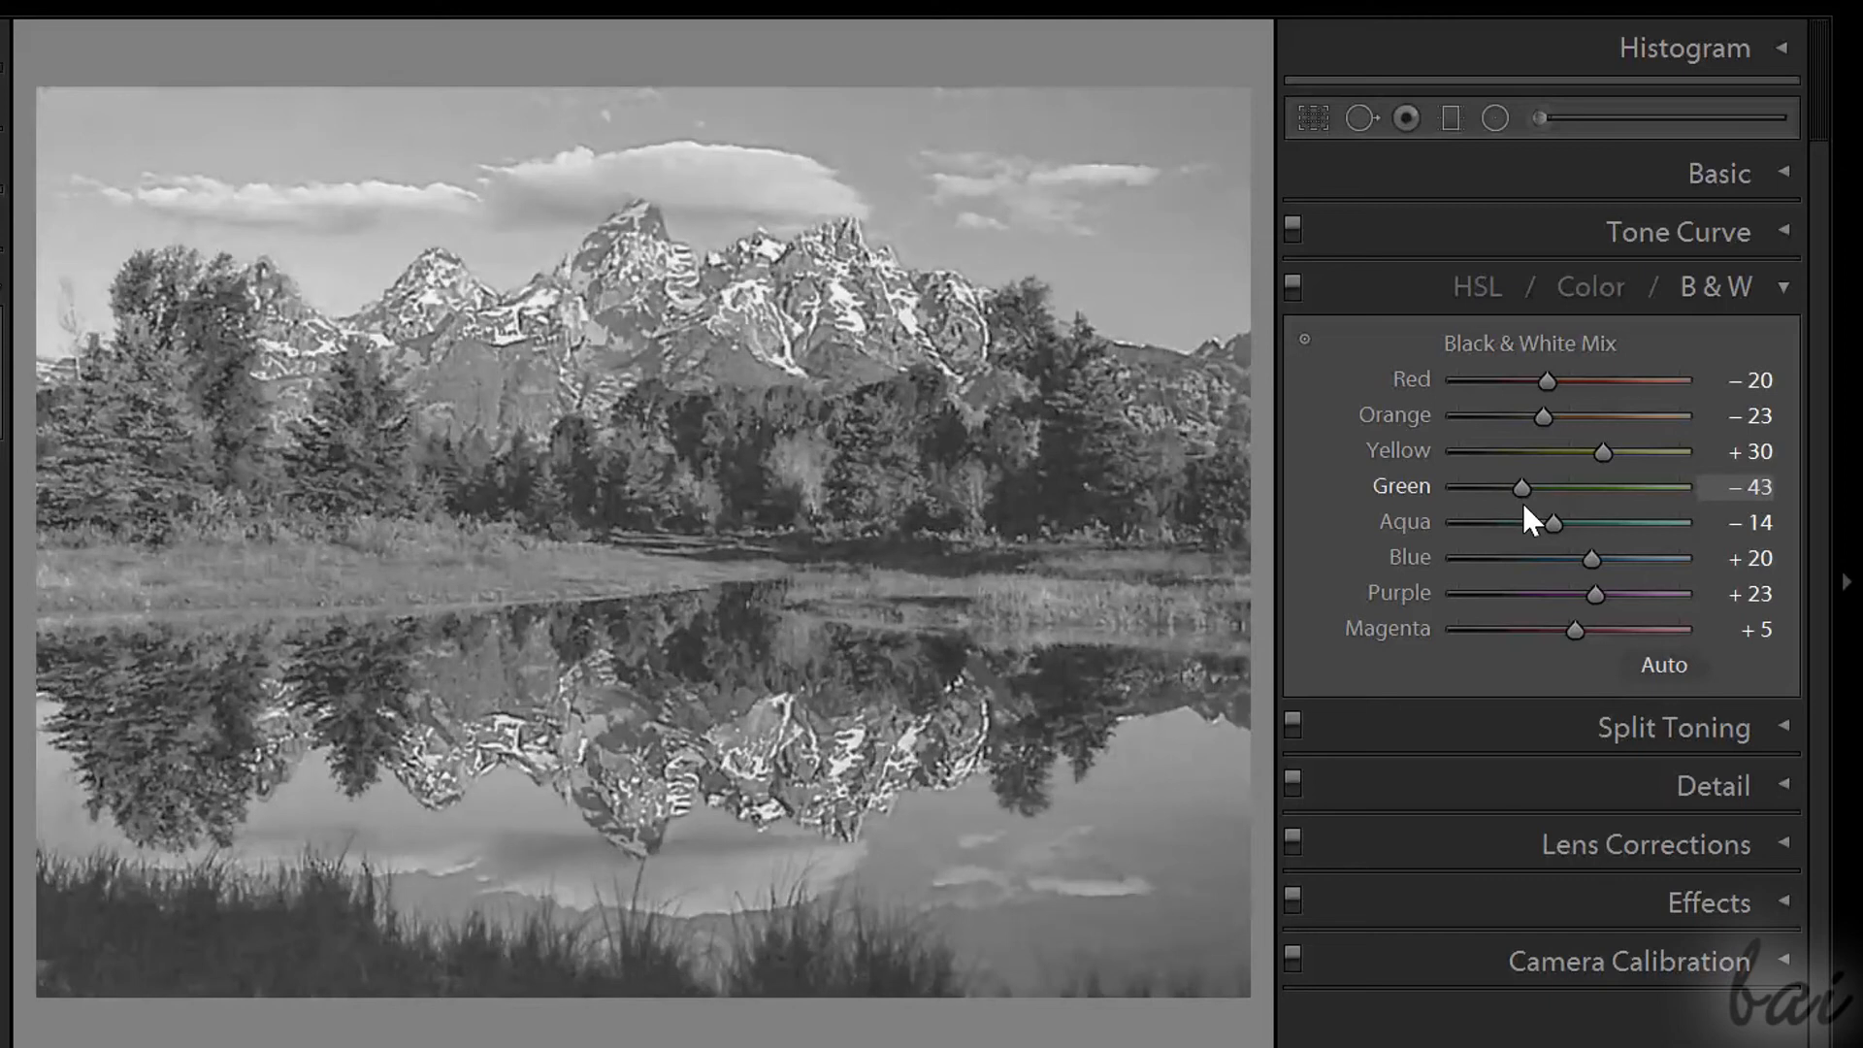
mouse_move(1574, 507)
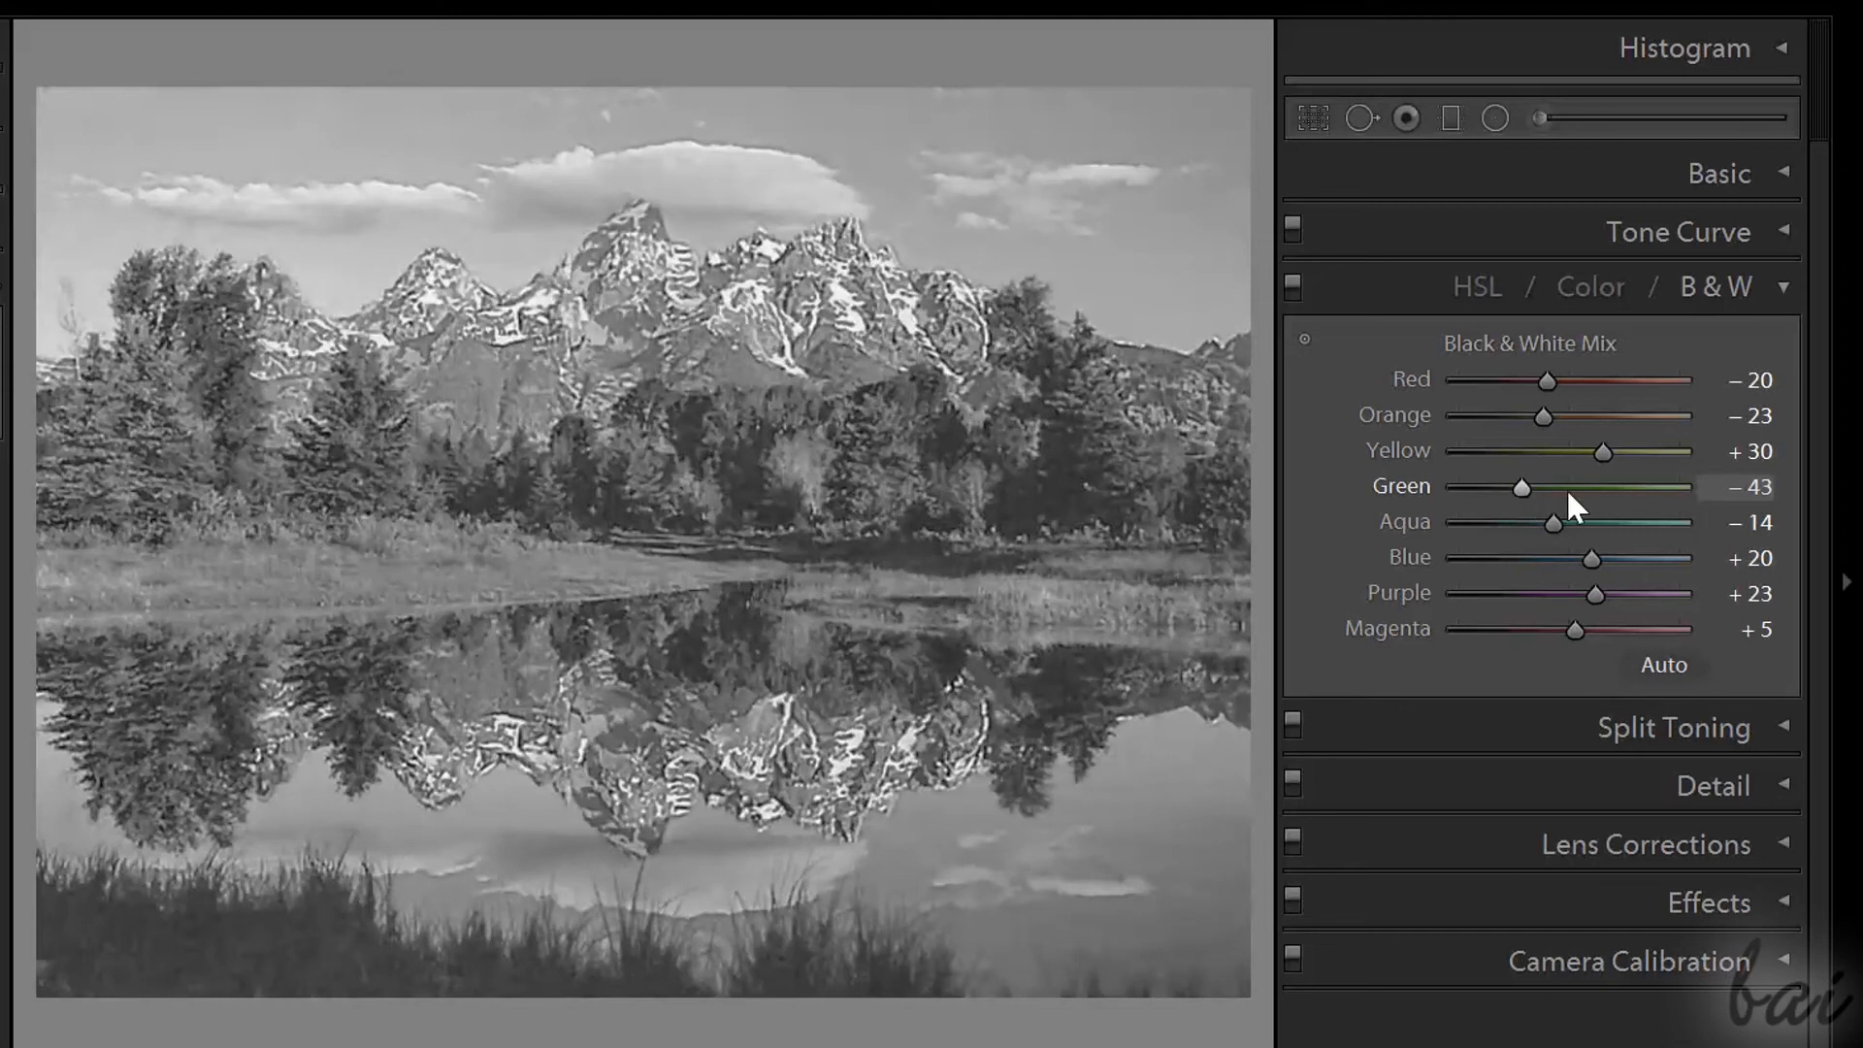
left_click_drag(1552, 522, 1513, 523)
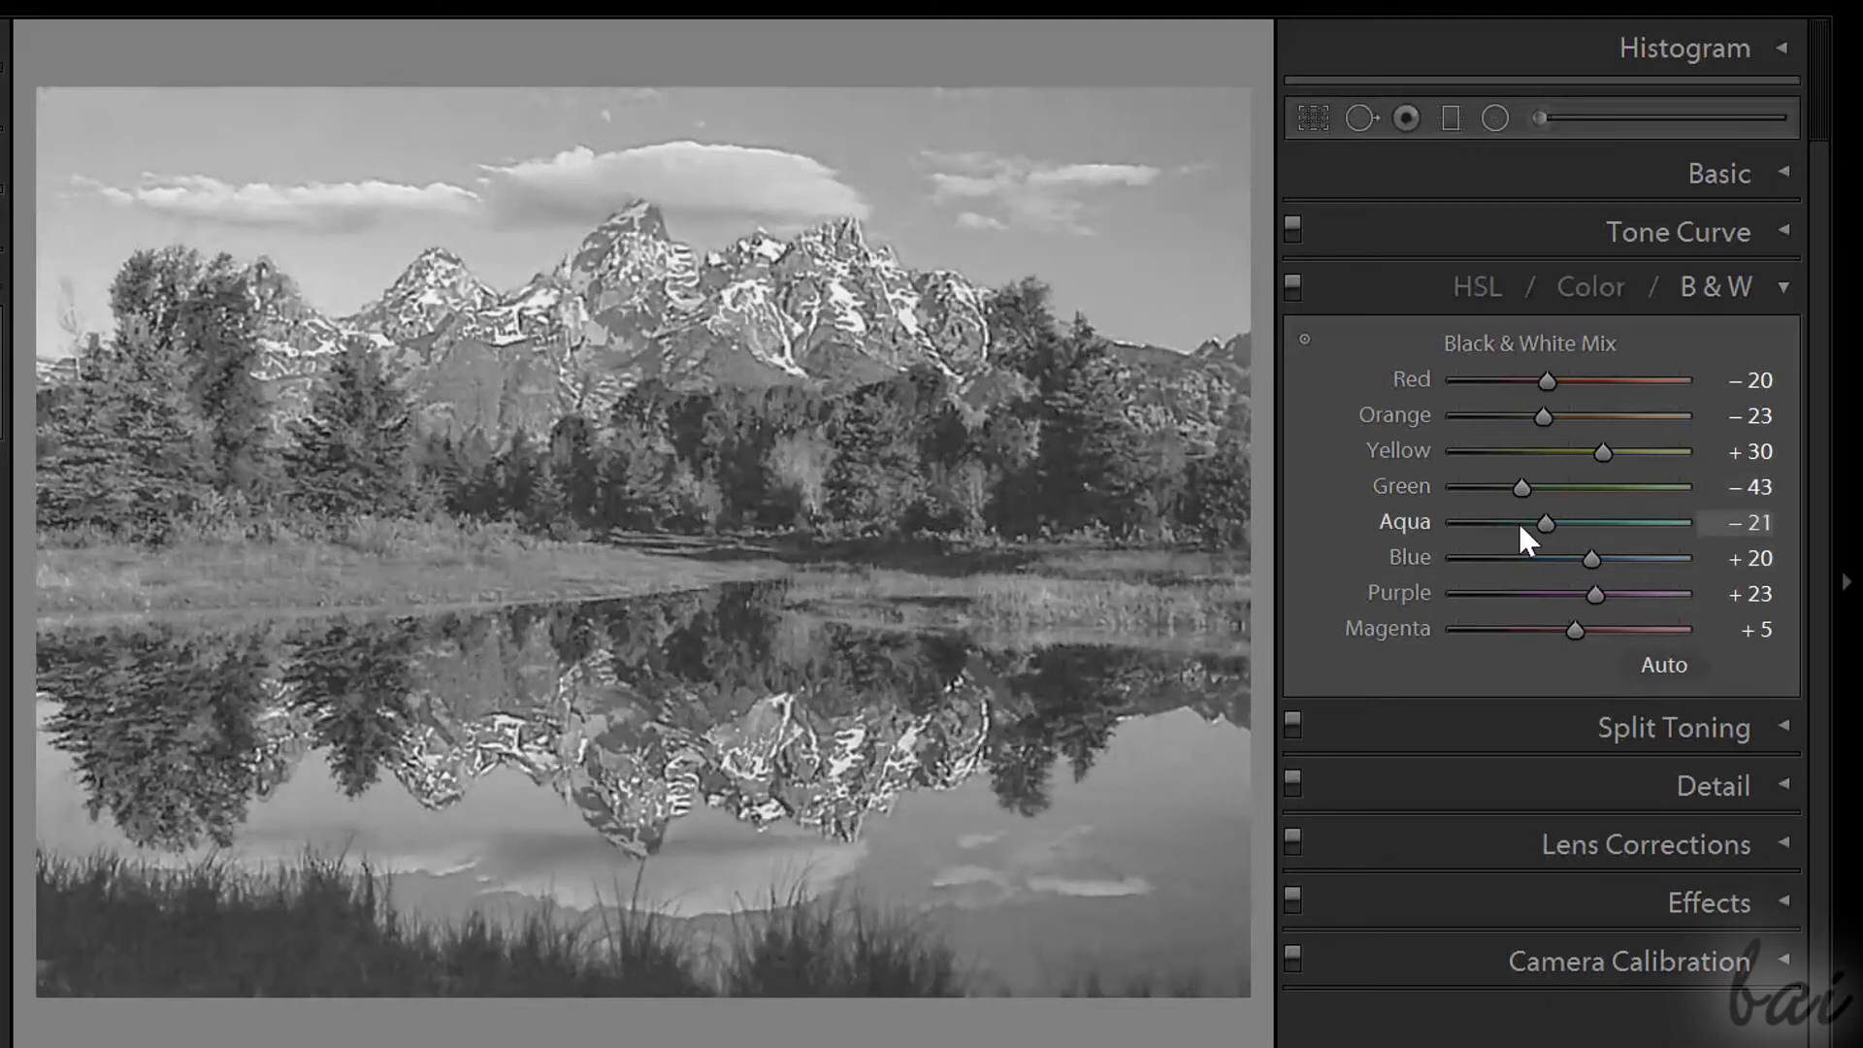
left_click_drag(1545, 522, 1556, 522)
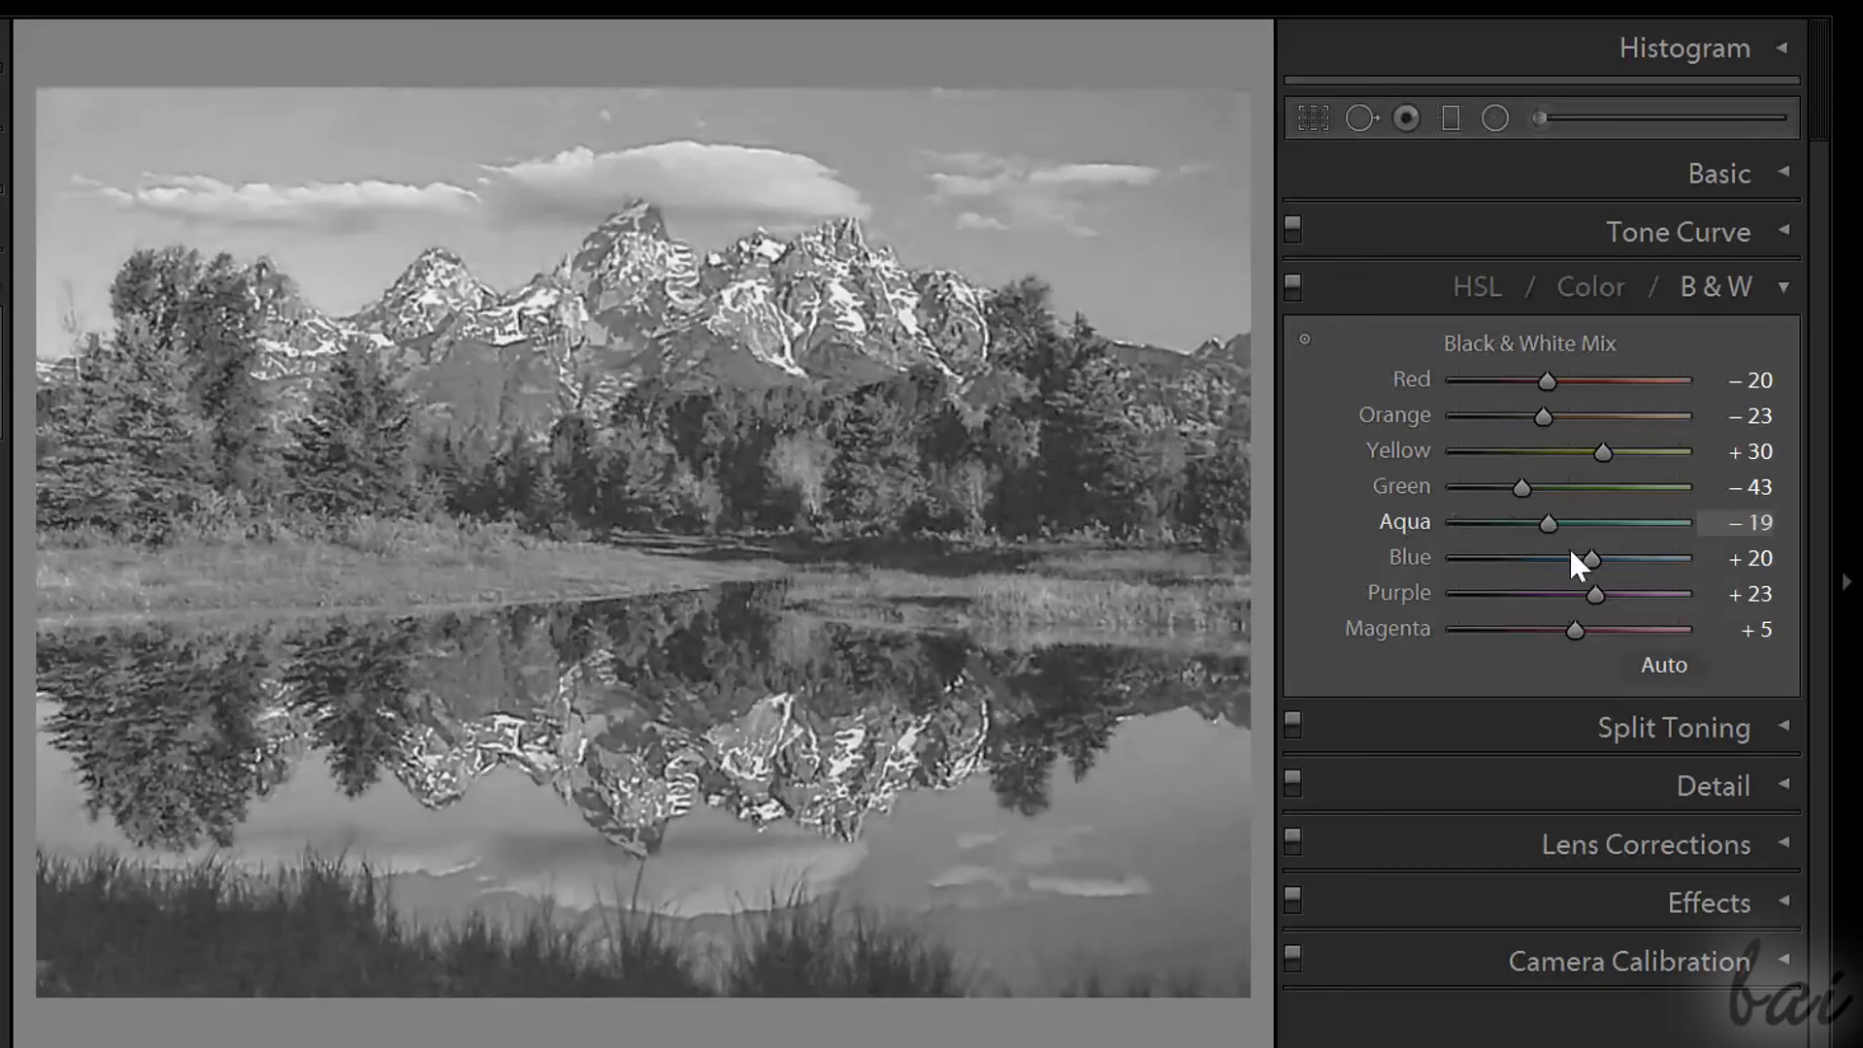
left_click_drag(1545, 522, 1577, 522)
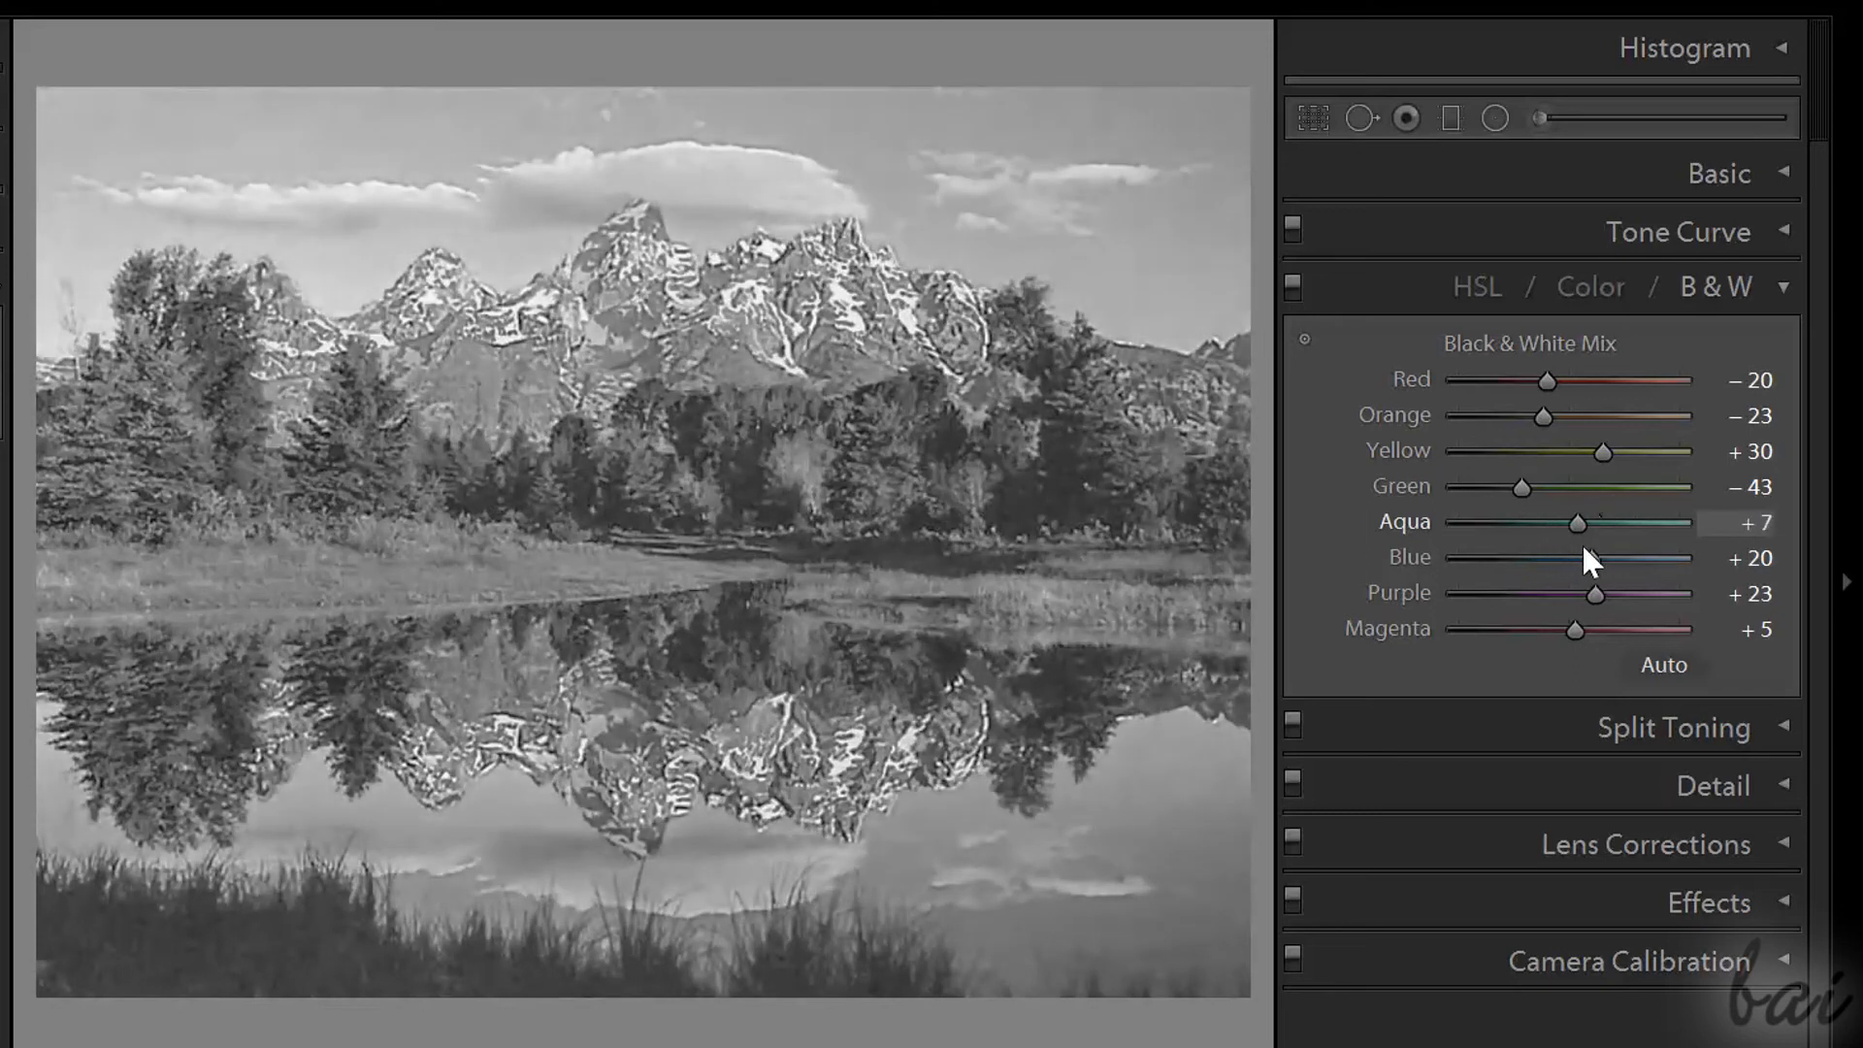
- Set the Blue mix to +19, Purple to -100 and Magenta to -36
left_click_drag(1631, 558, 1496, 557)
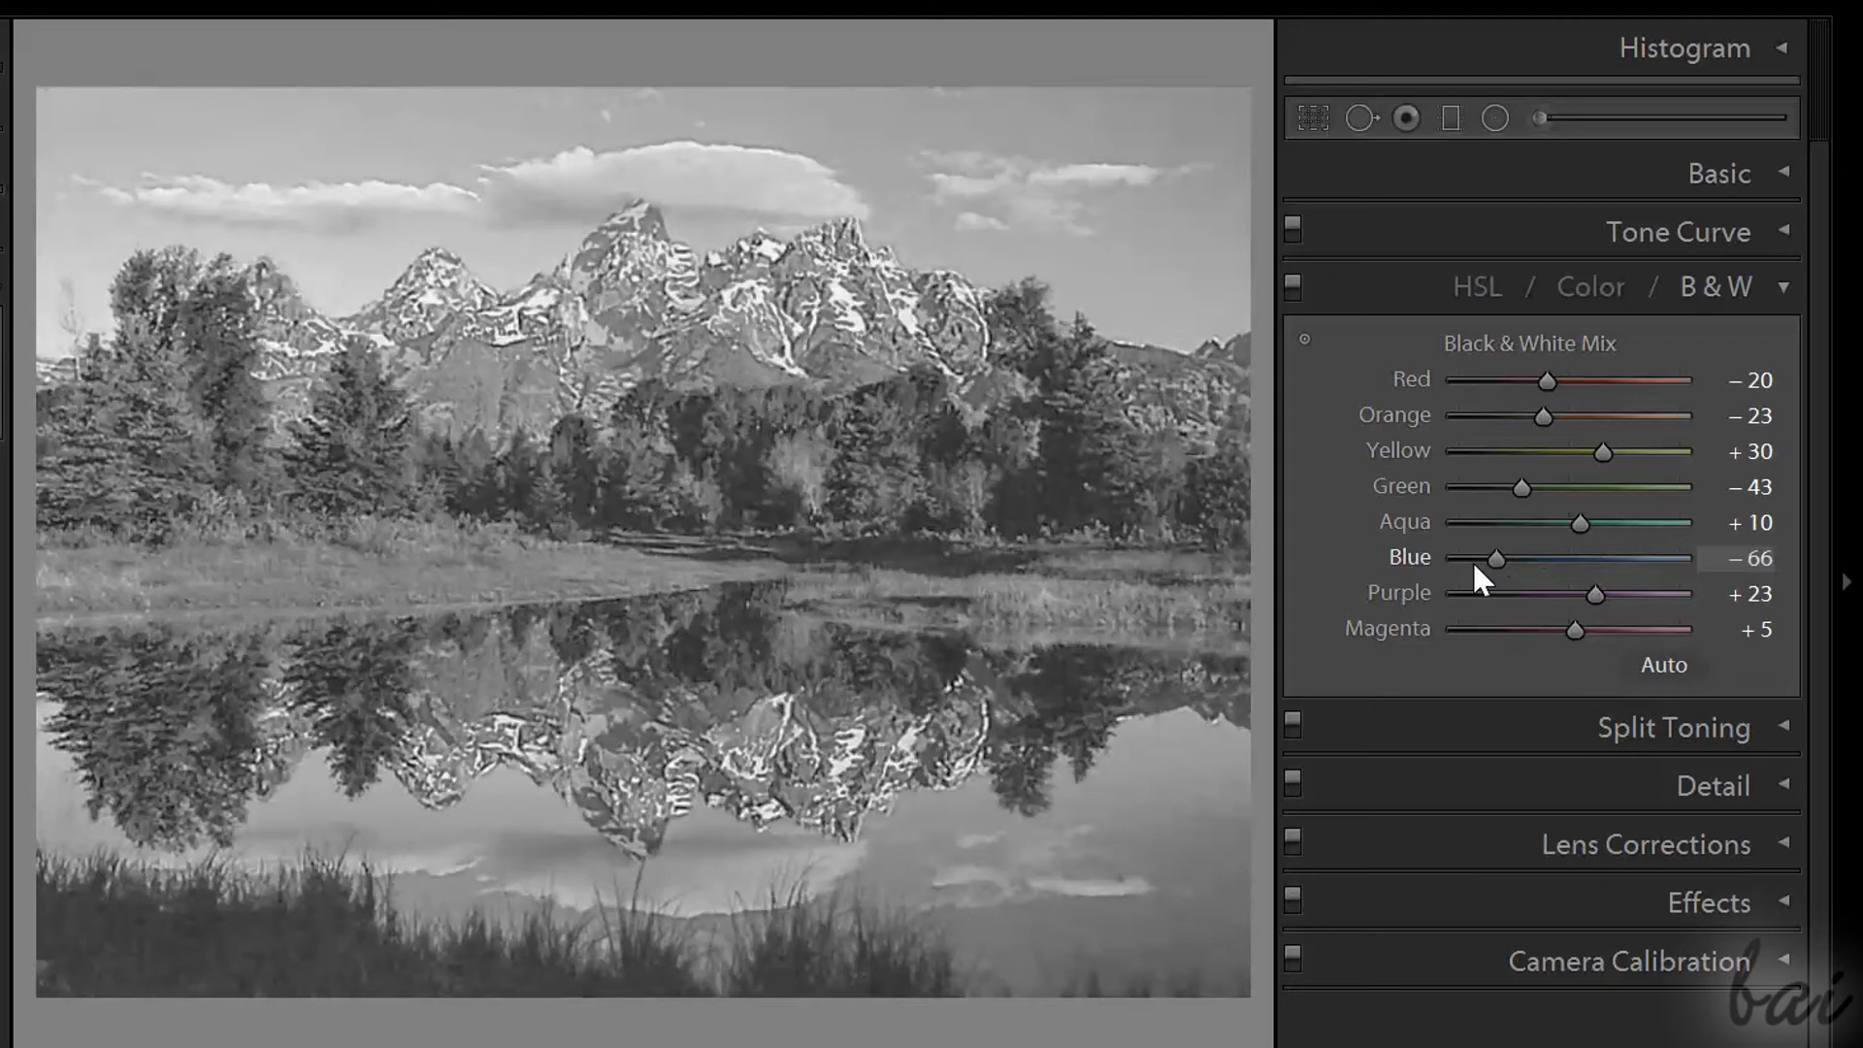
left_click_drag(1496, 558, 1662, 557)
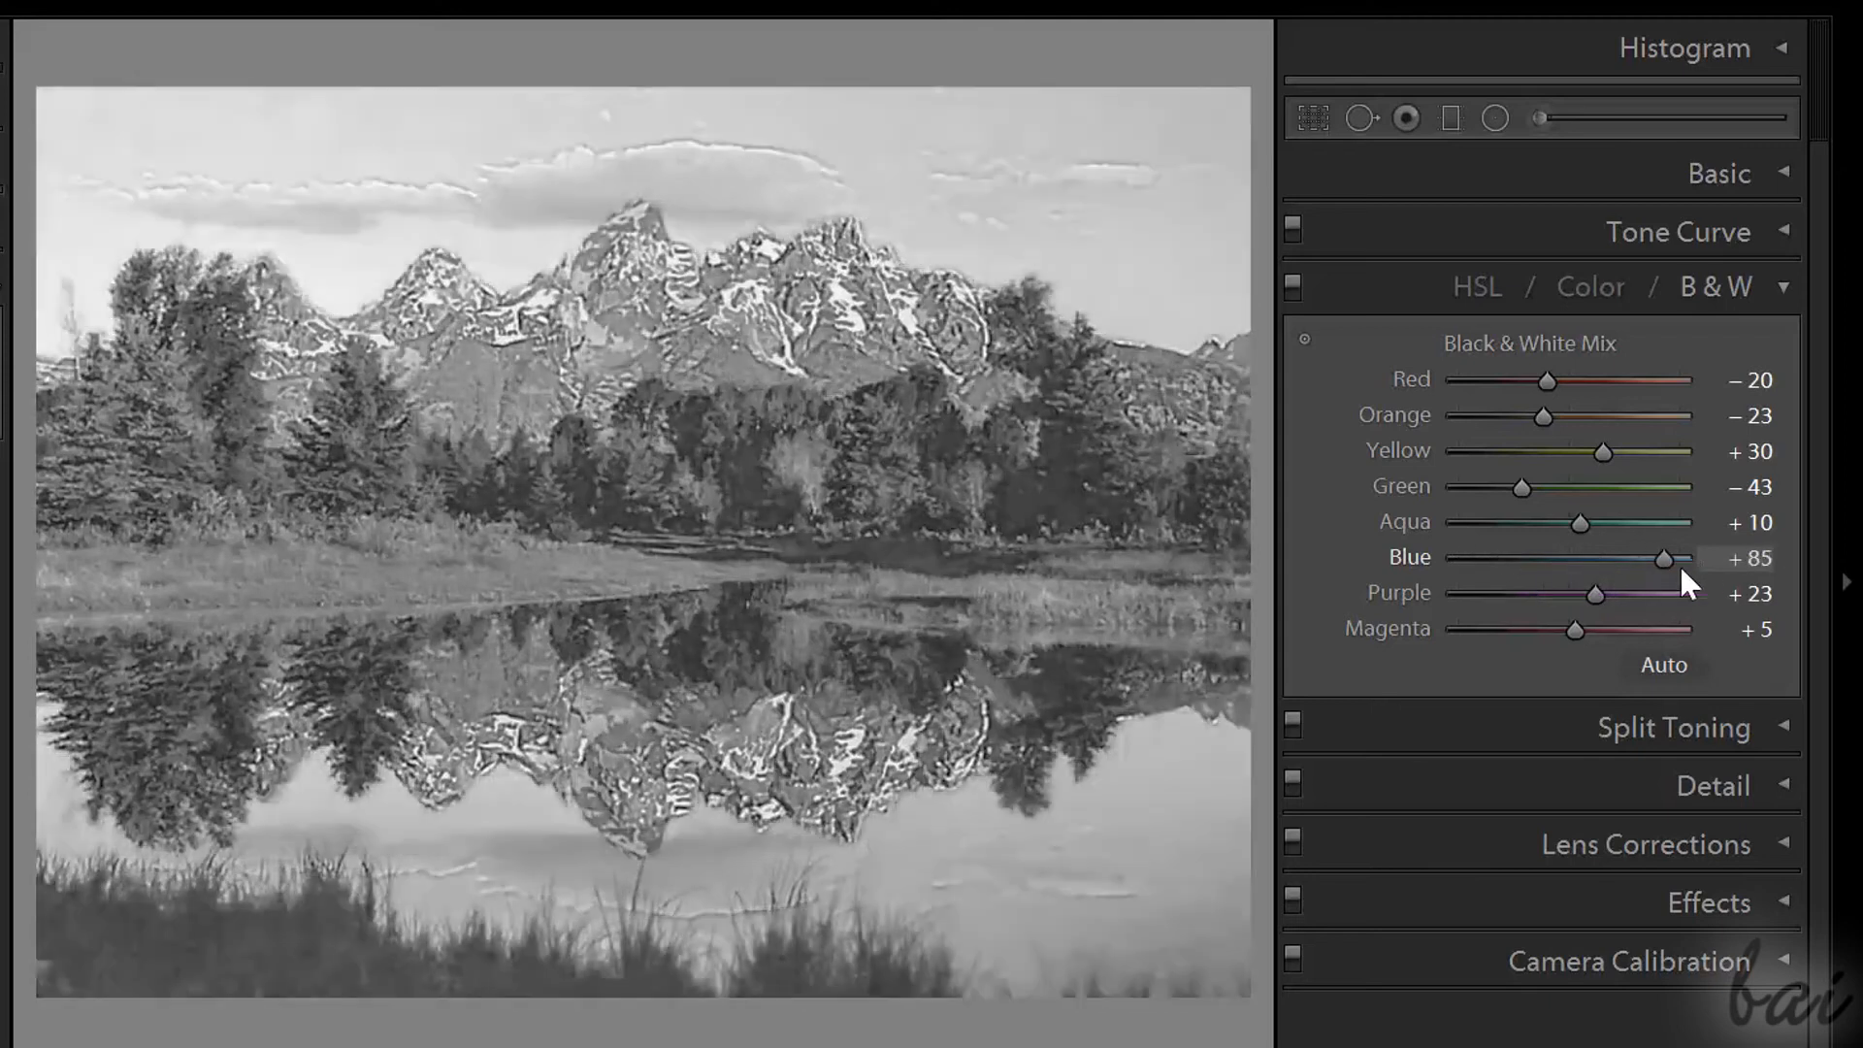
left_click_drag(1663, 559, 1596, 559)
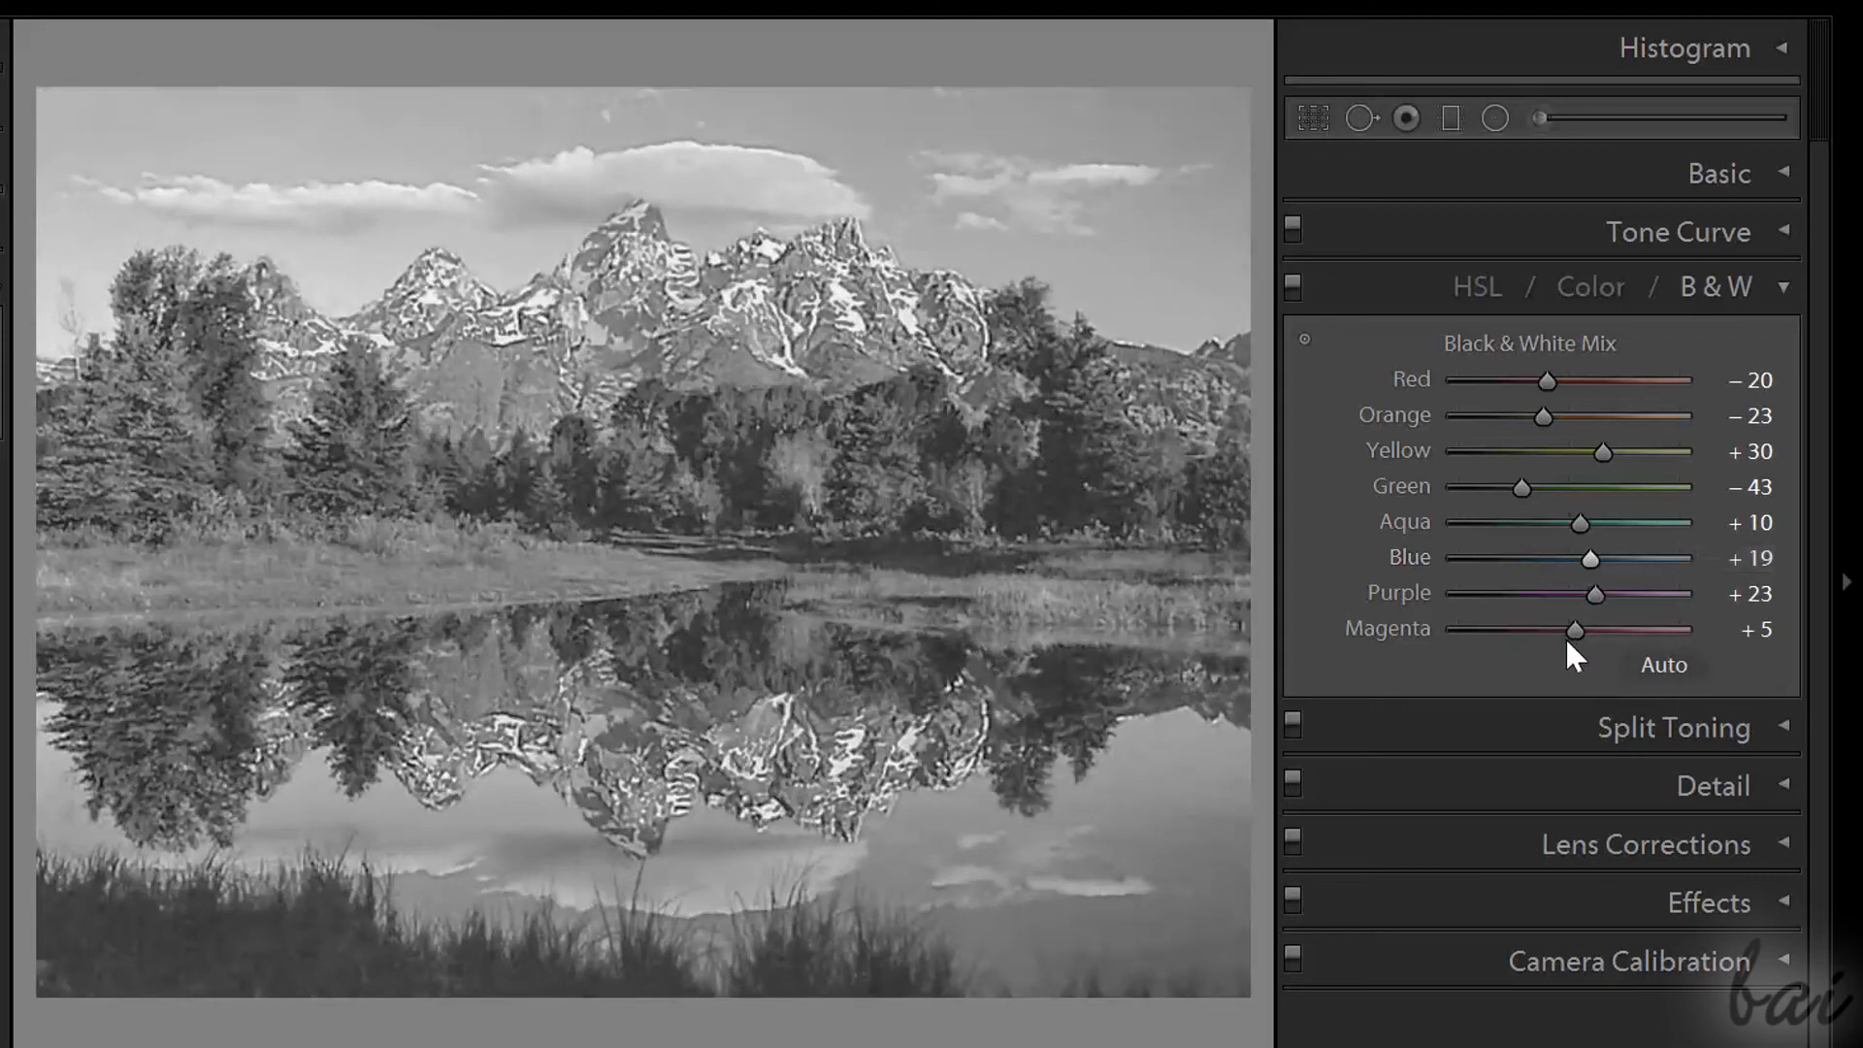
left_click_drag(1616, 593, 1562, 593)
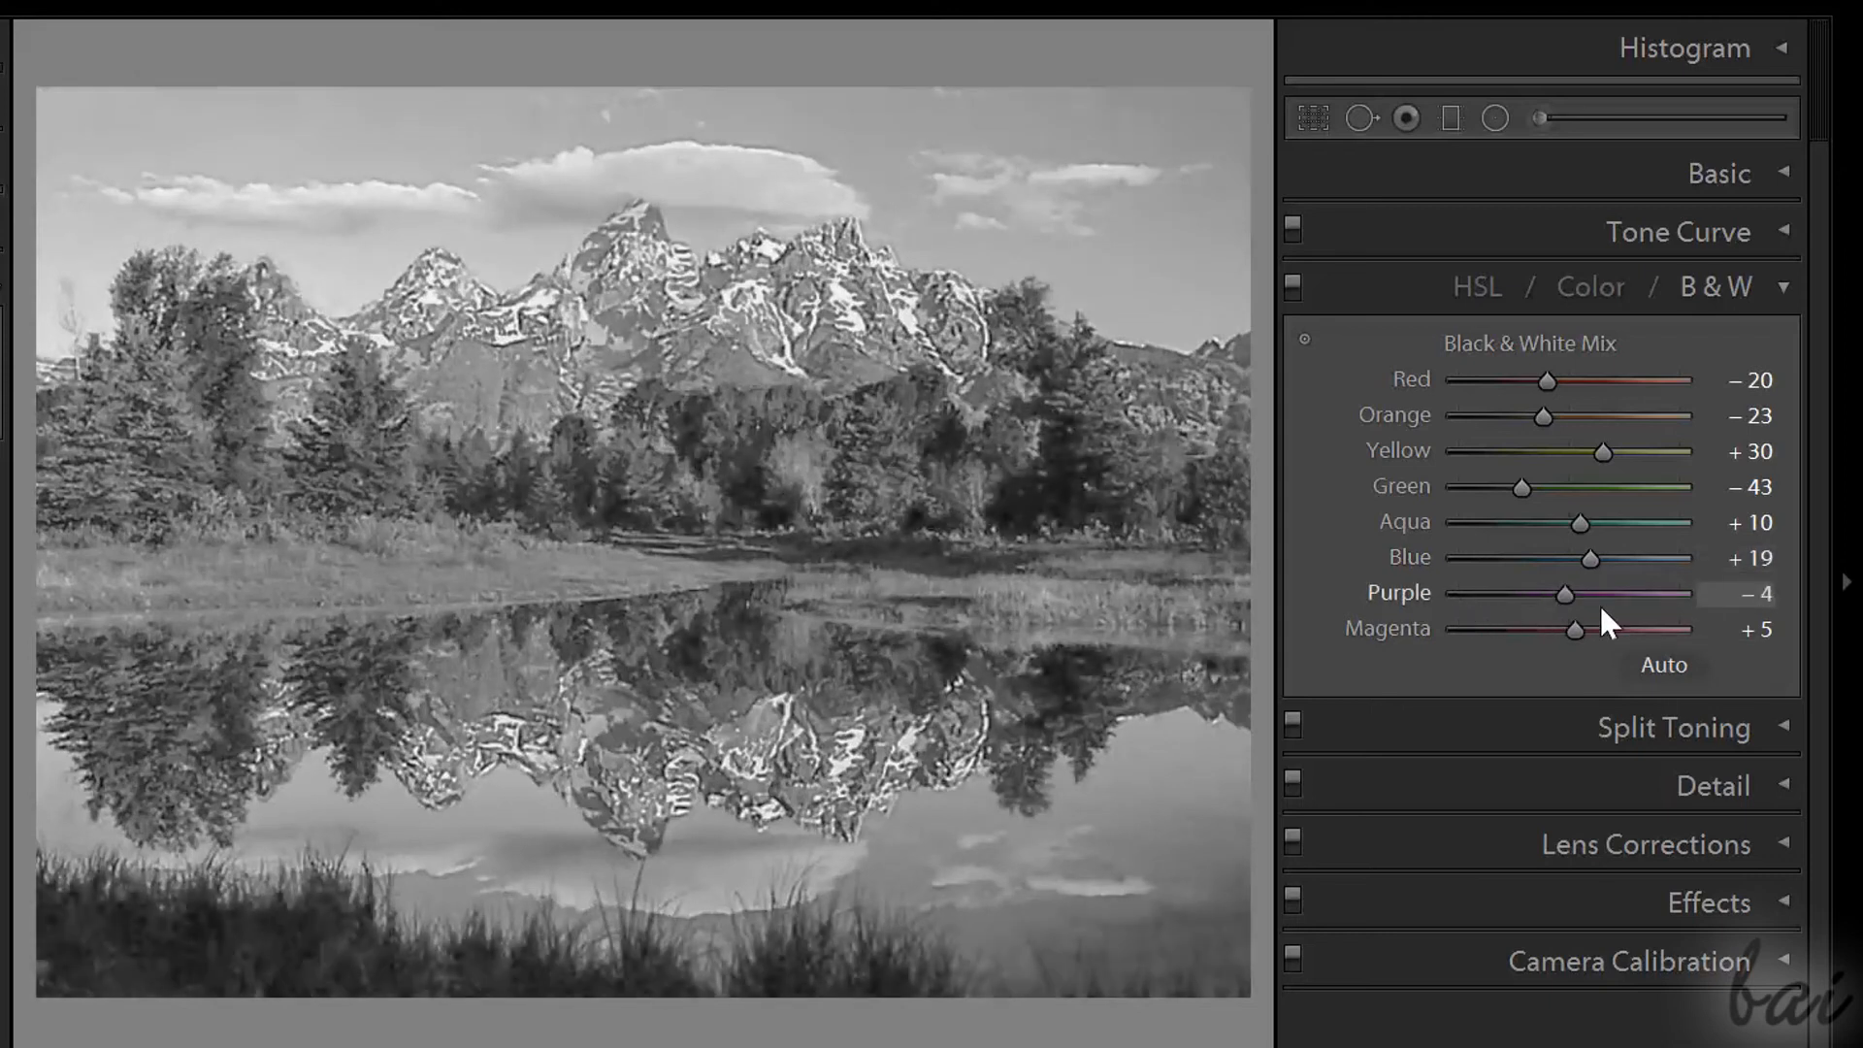
left_click_drag(1597, 593, 1456, 593)
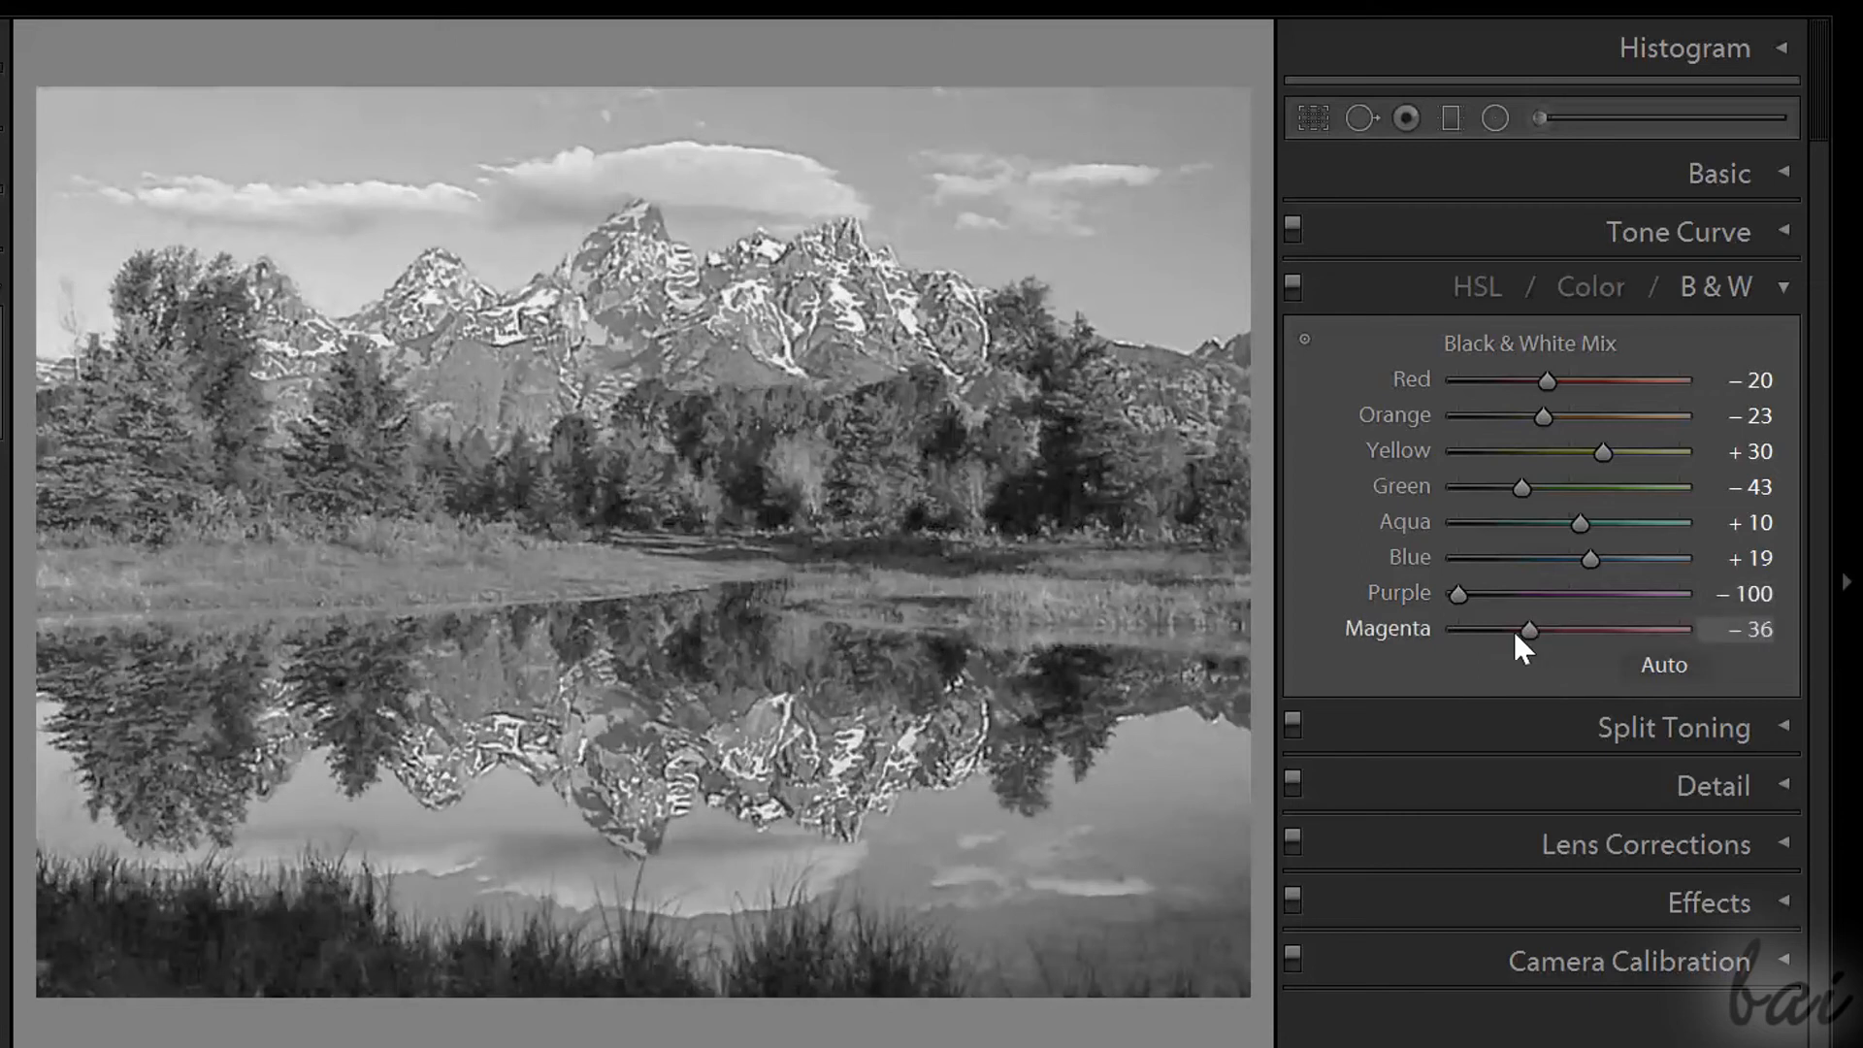
left_click_drag(1526, 630, 1625, 629)
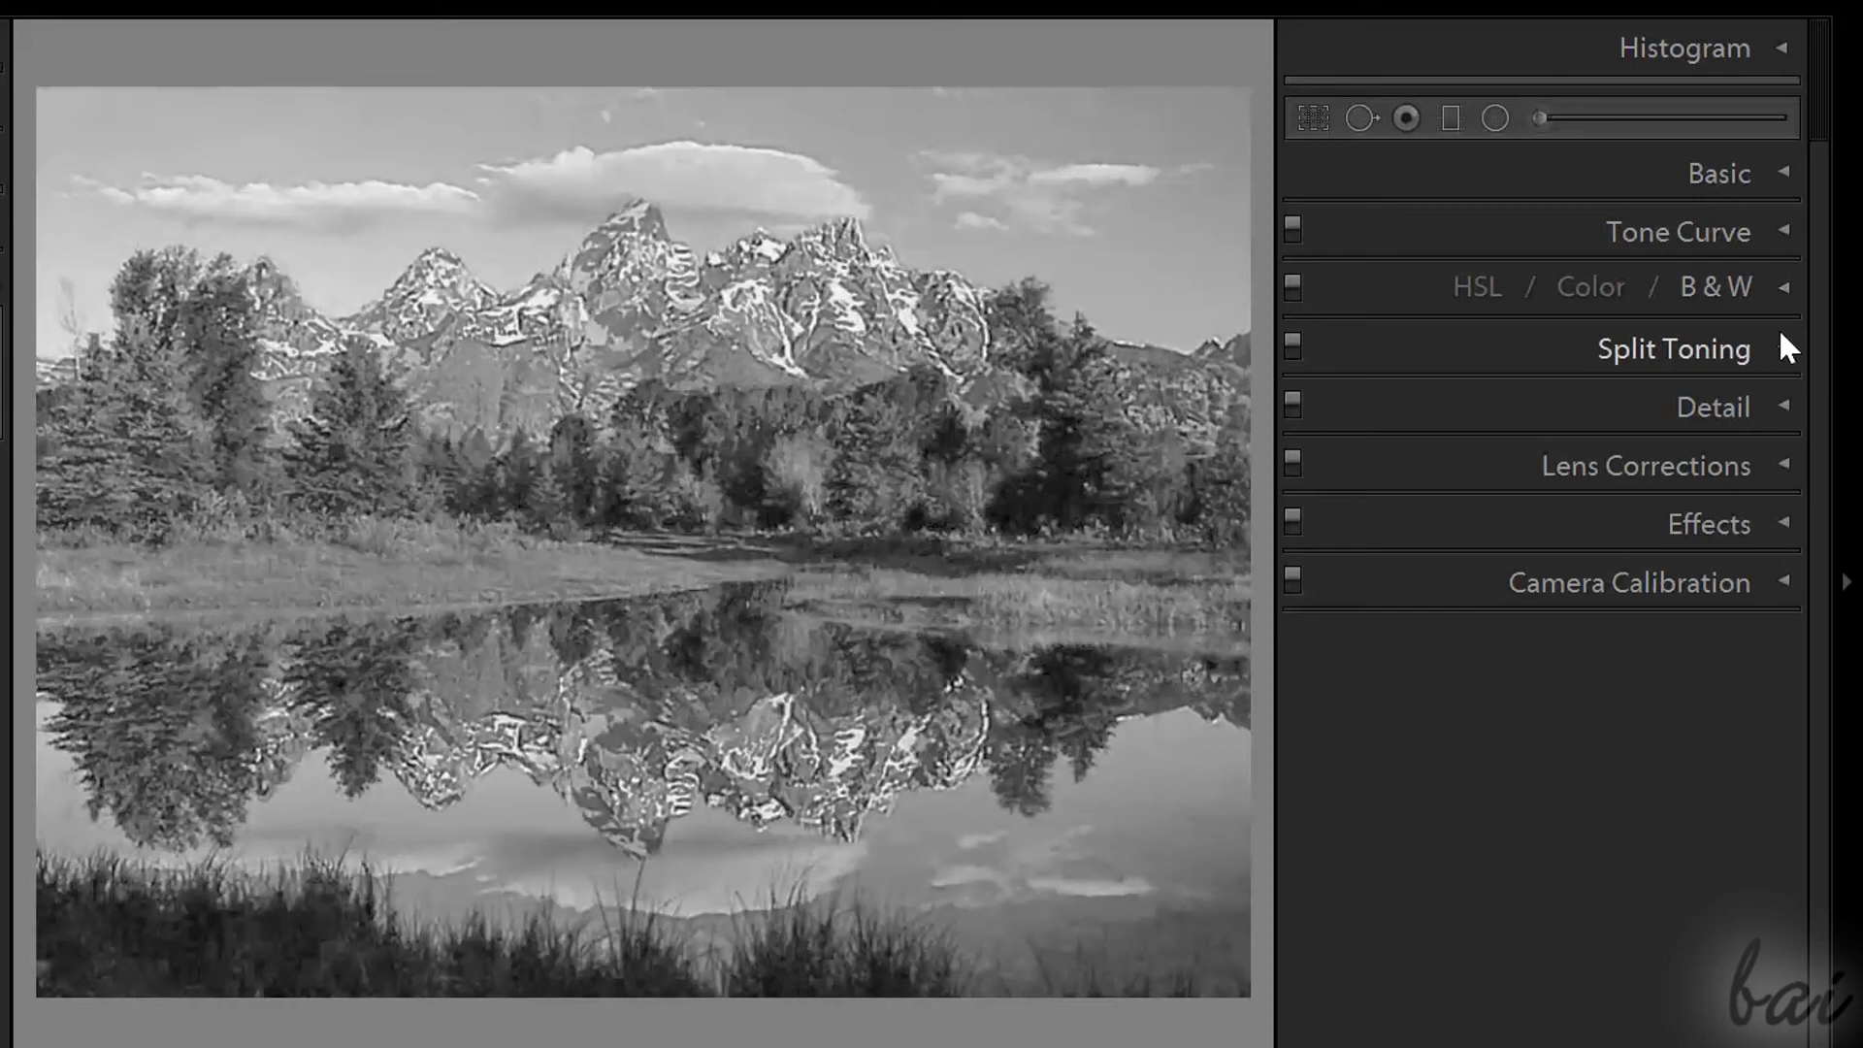
- In Split Toning, tint the highlights warm sepia at Hue 35, Saturation 22
left_click(1672, 348)
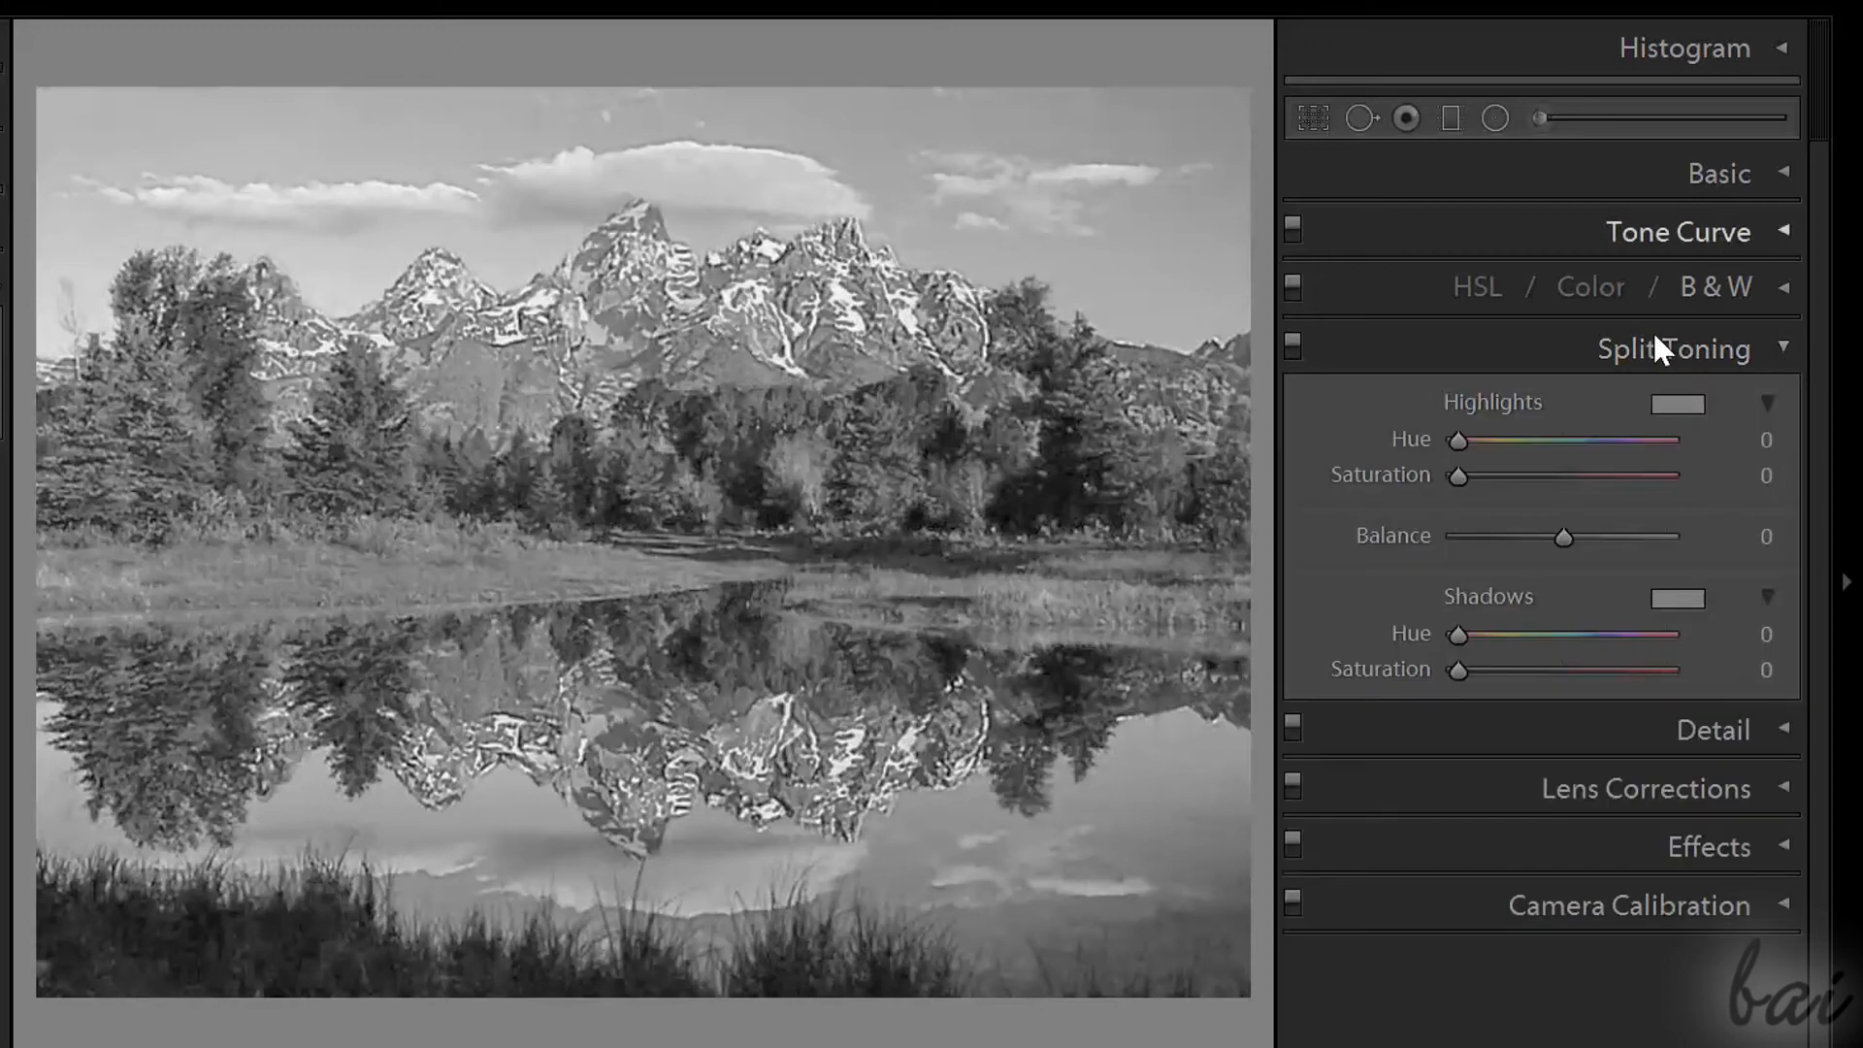
mouse_move(1673, 422)
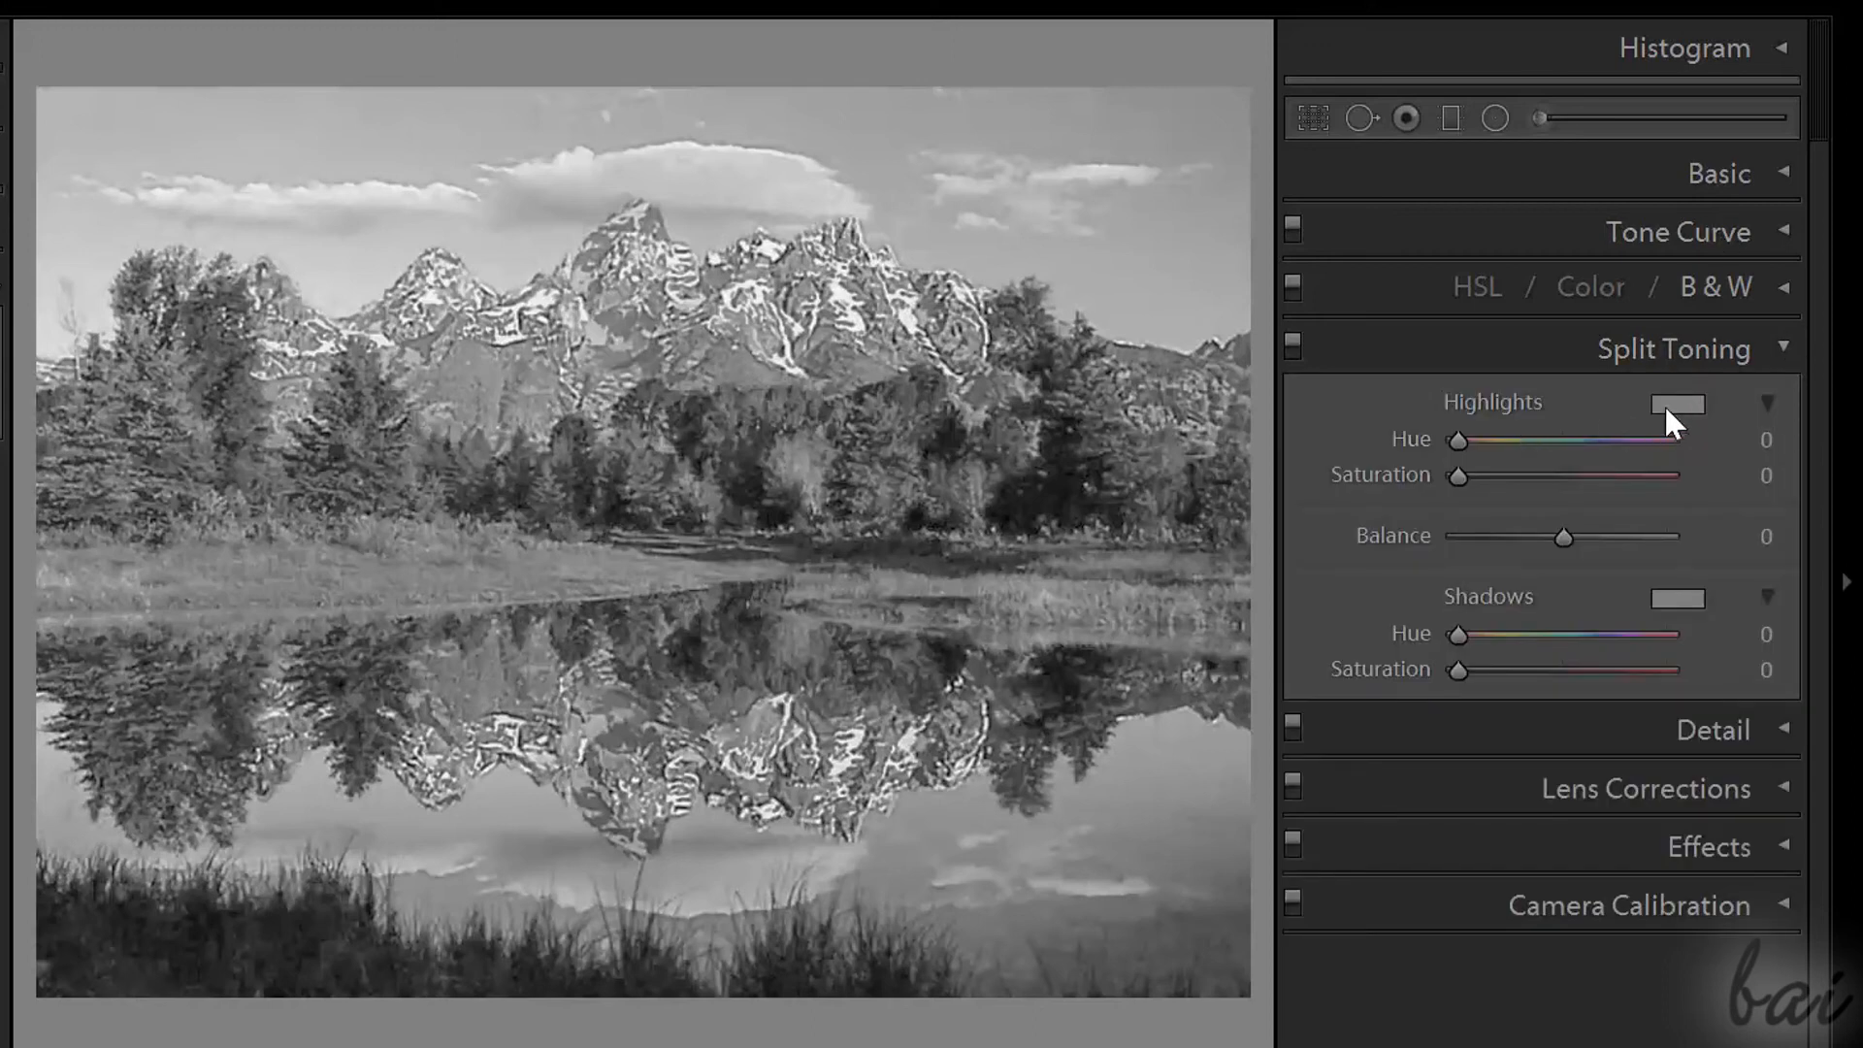
left_click(1677, 404)
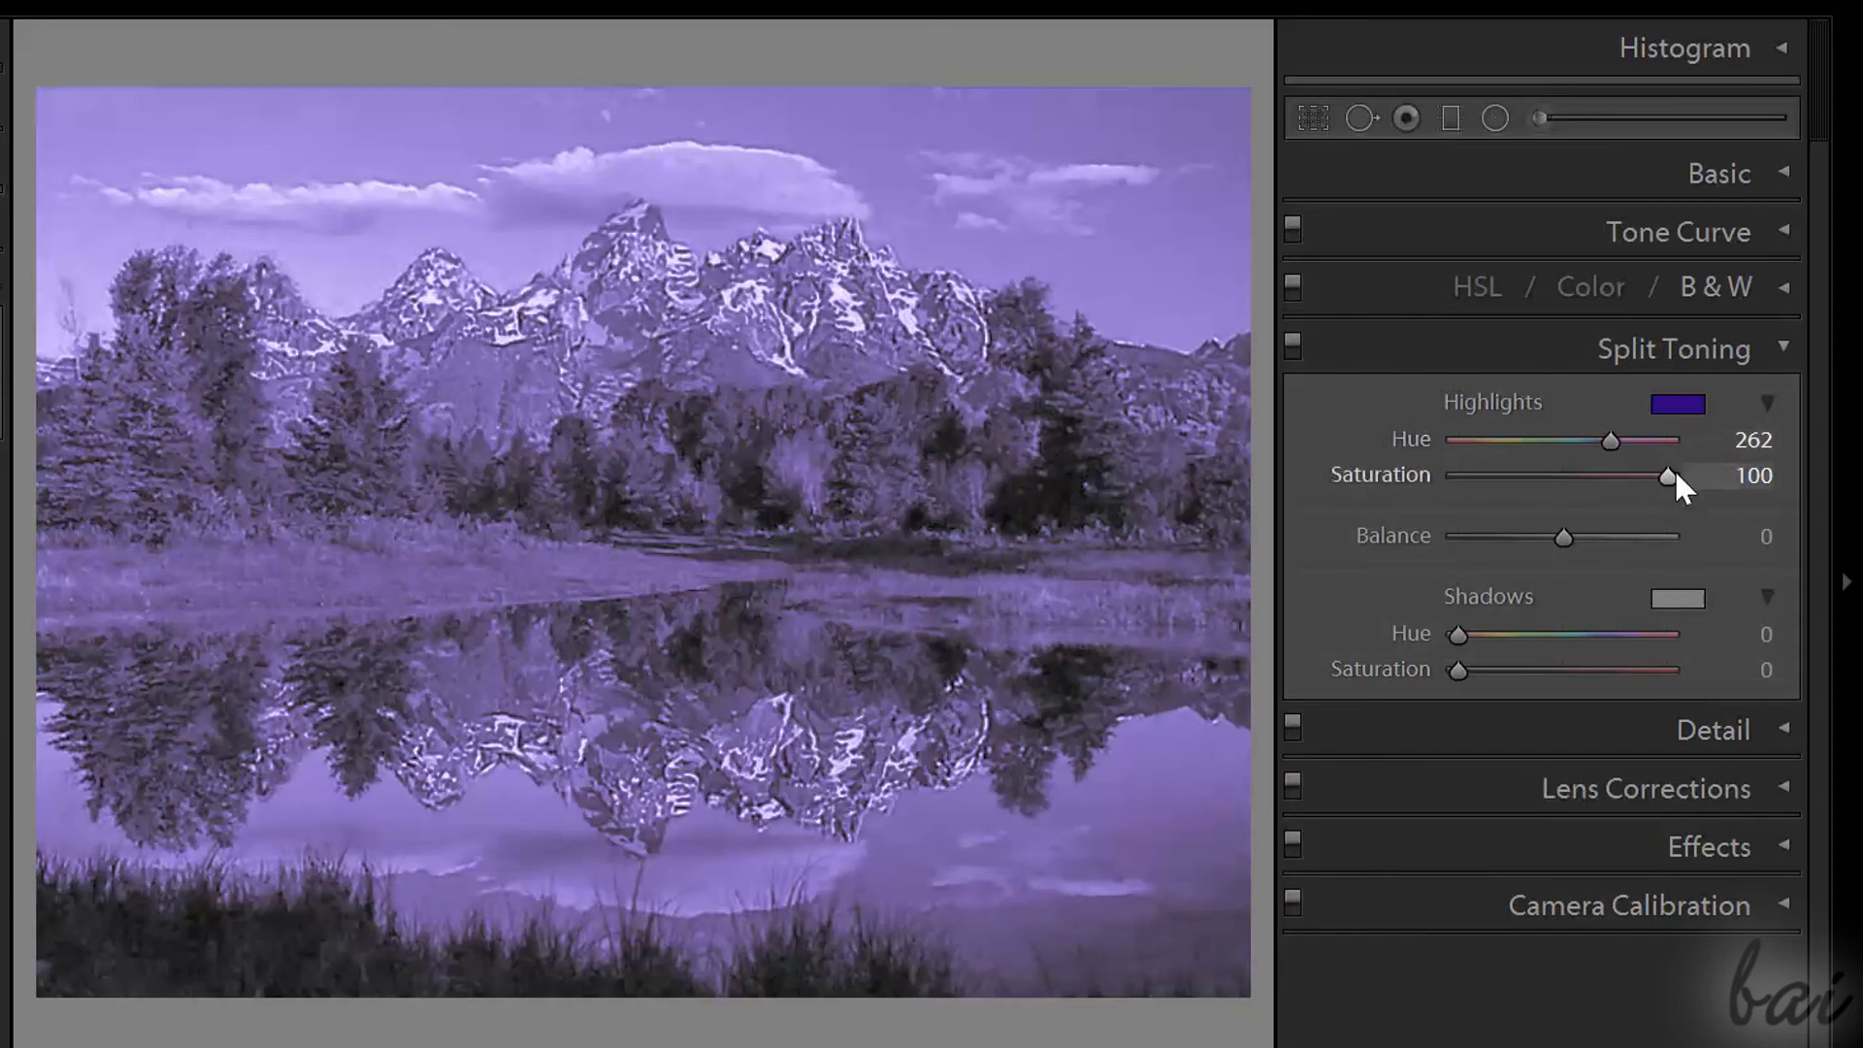
left_click_drag(1668, 477, 1513, 476)
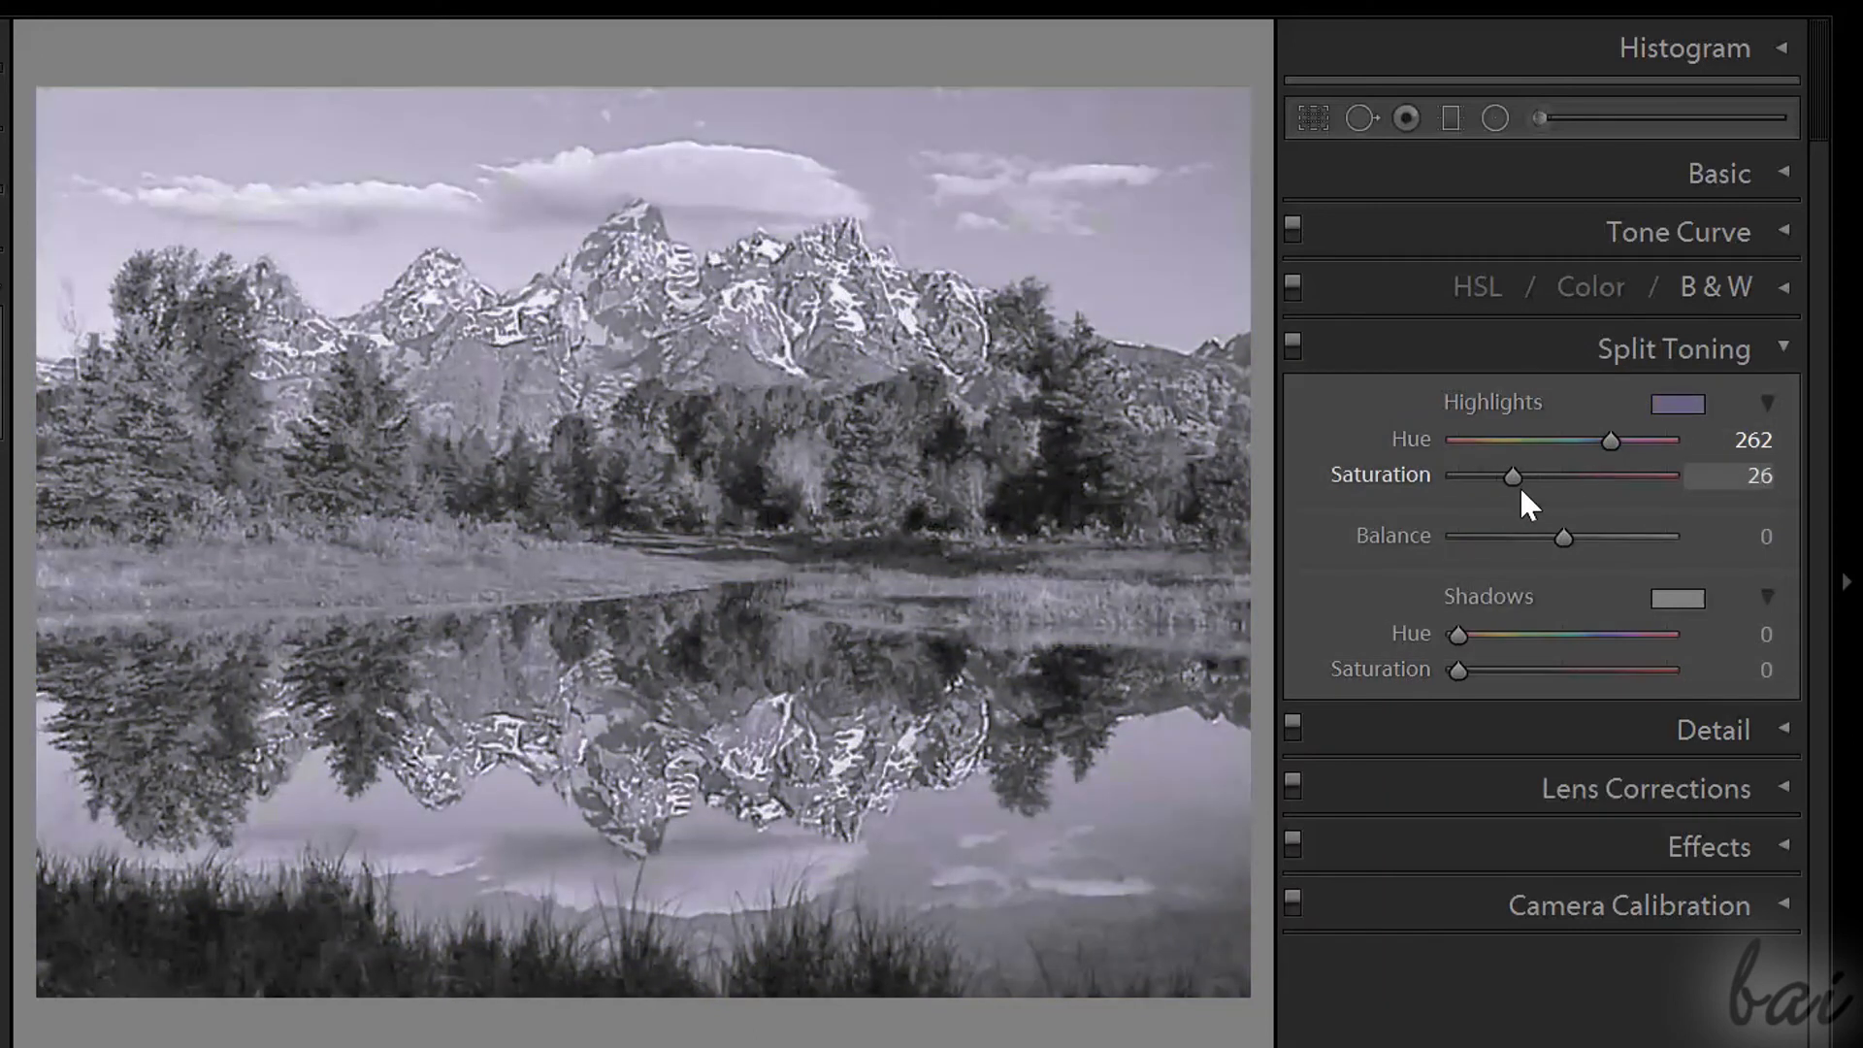
left_click_drag(1609, 439, 1579, 440)
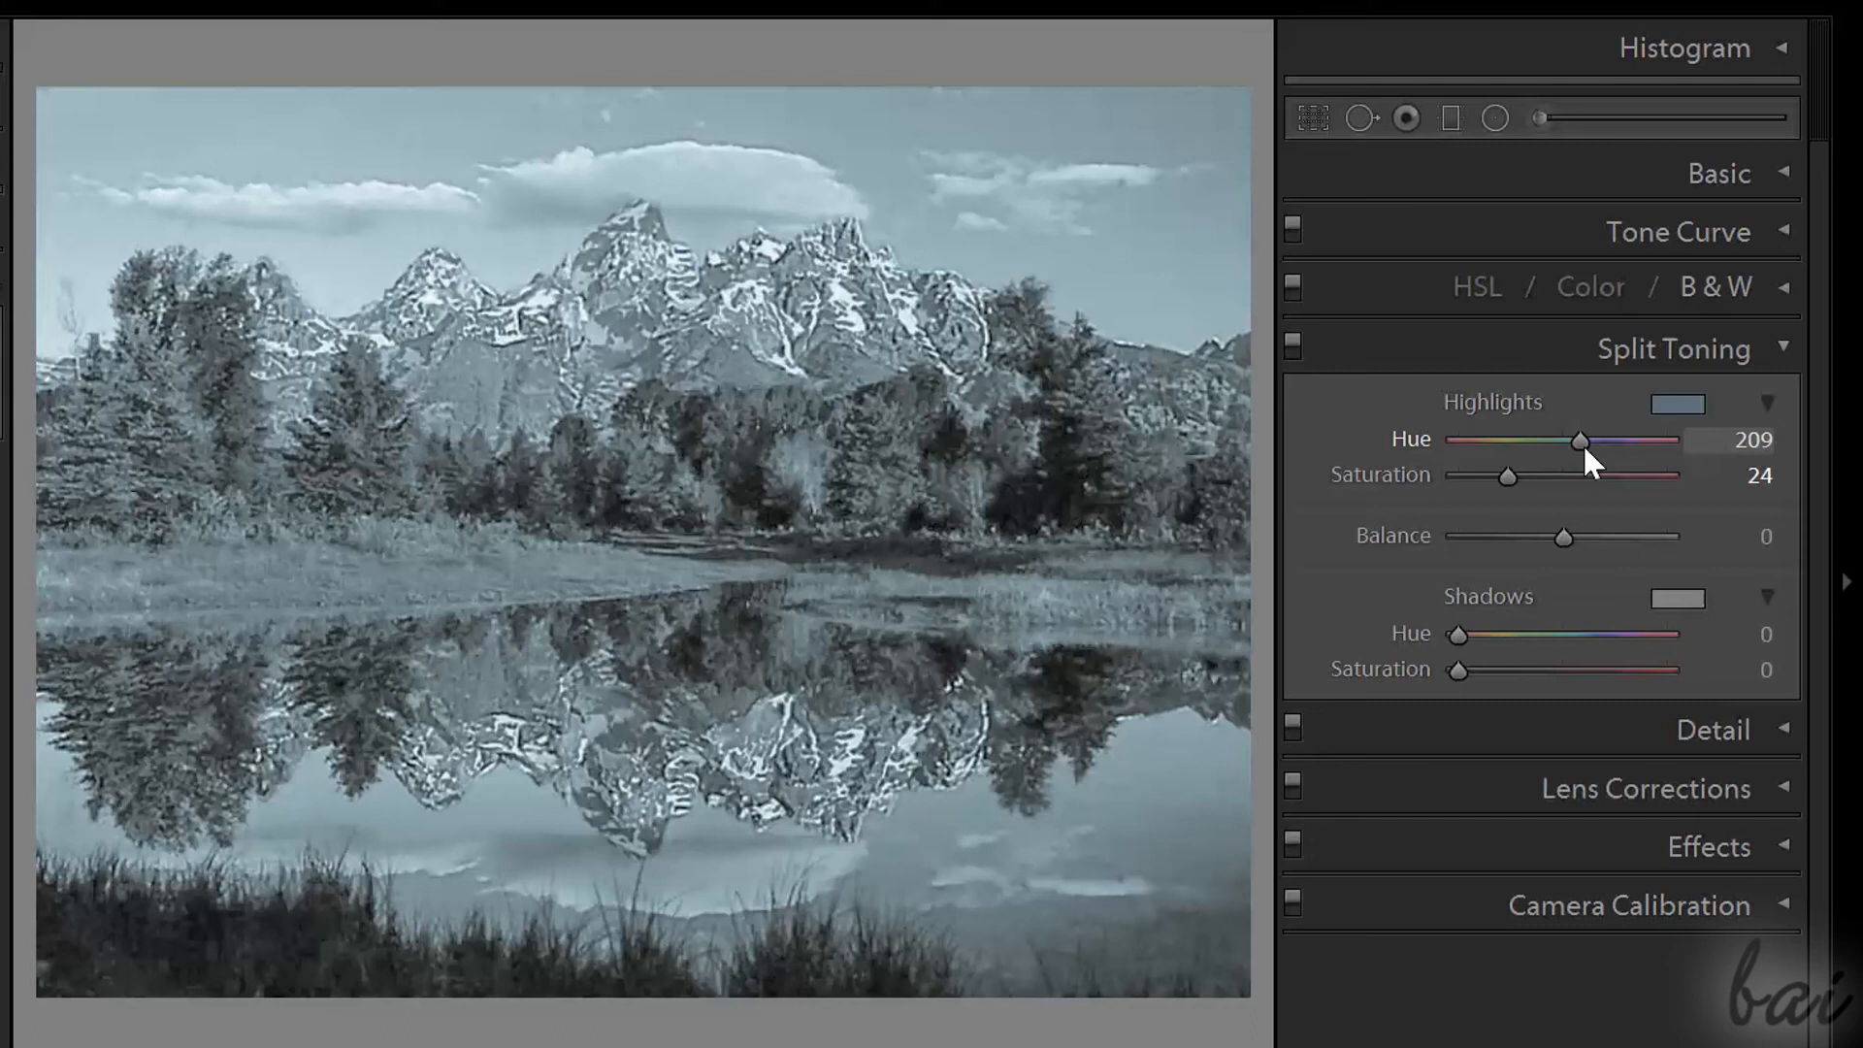
left_click_drag(1616, 440, 1457, 440)
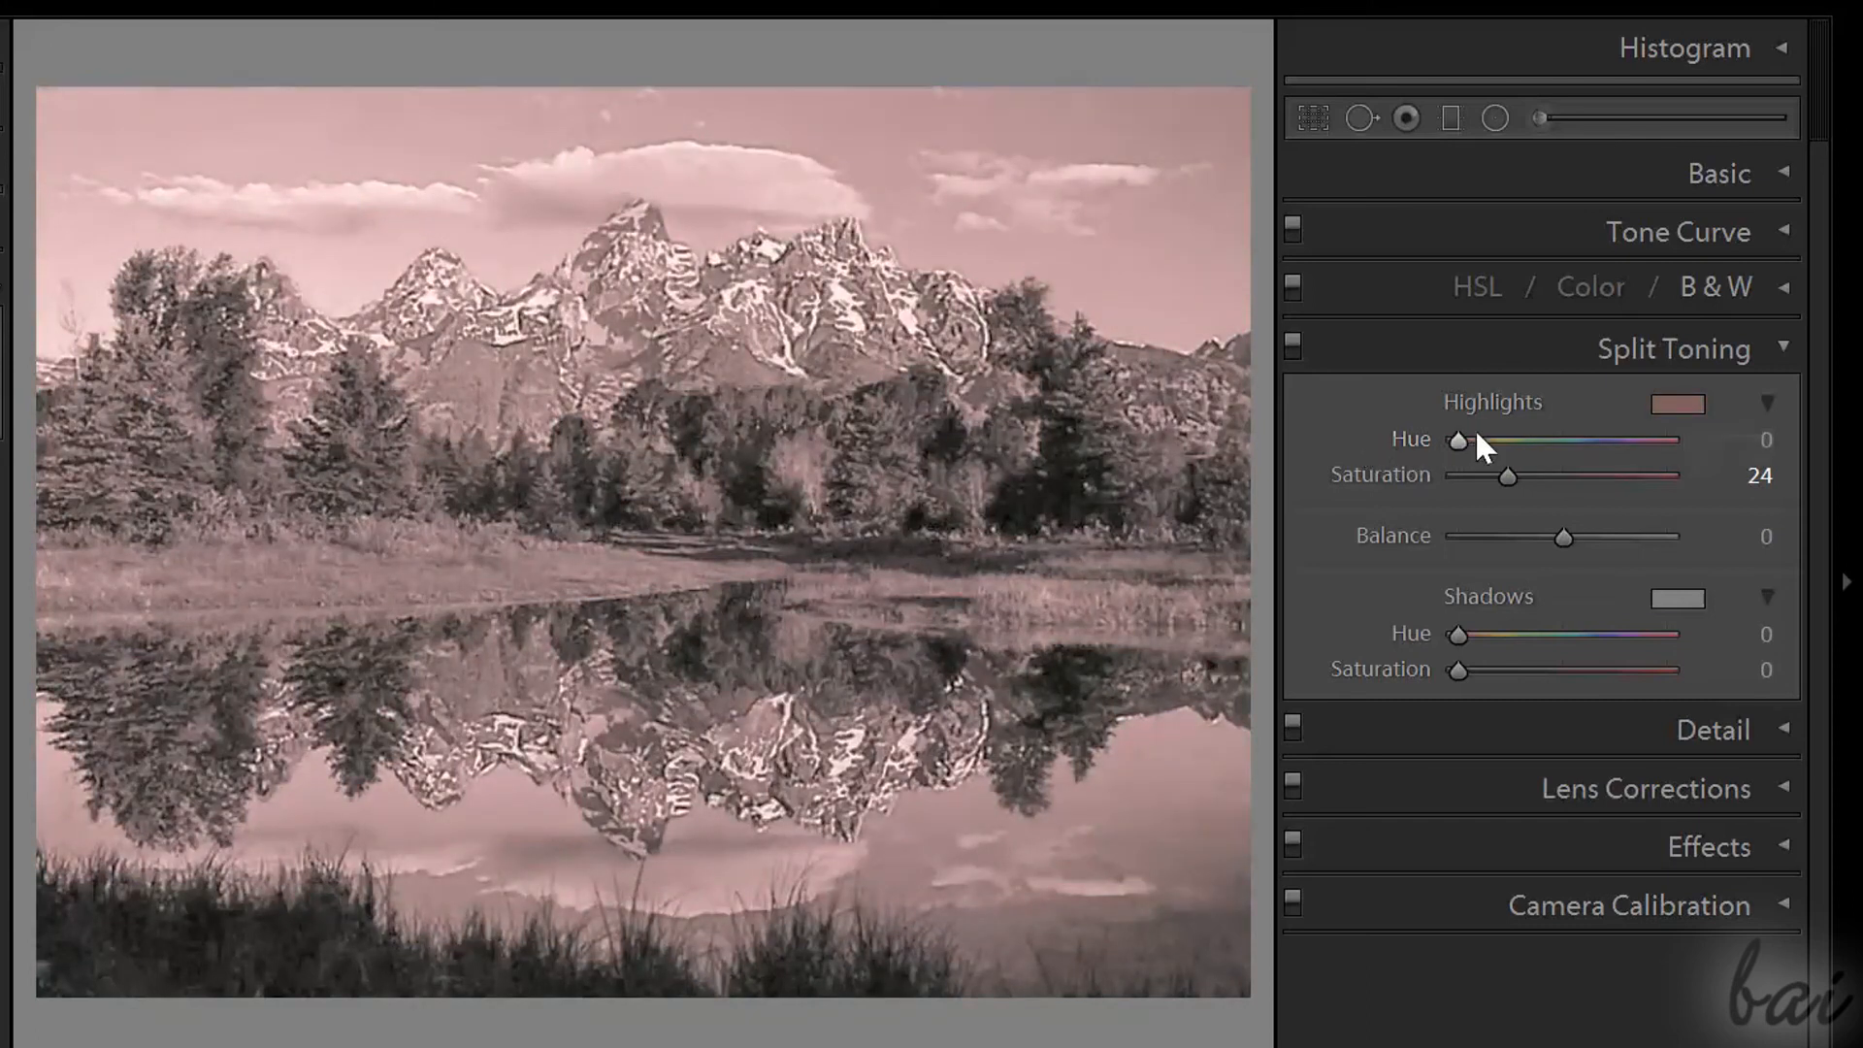
left_click_drag(1509, 477, 1612, 477)
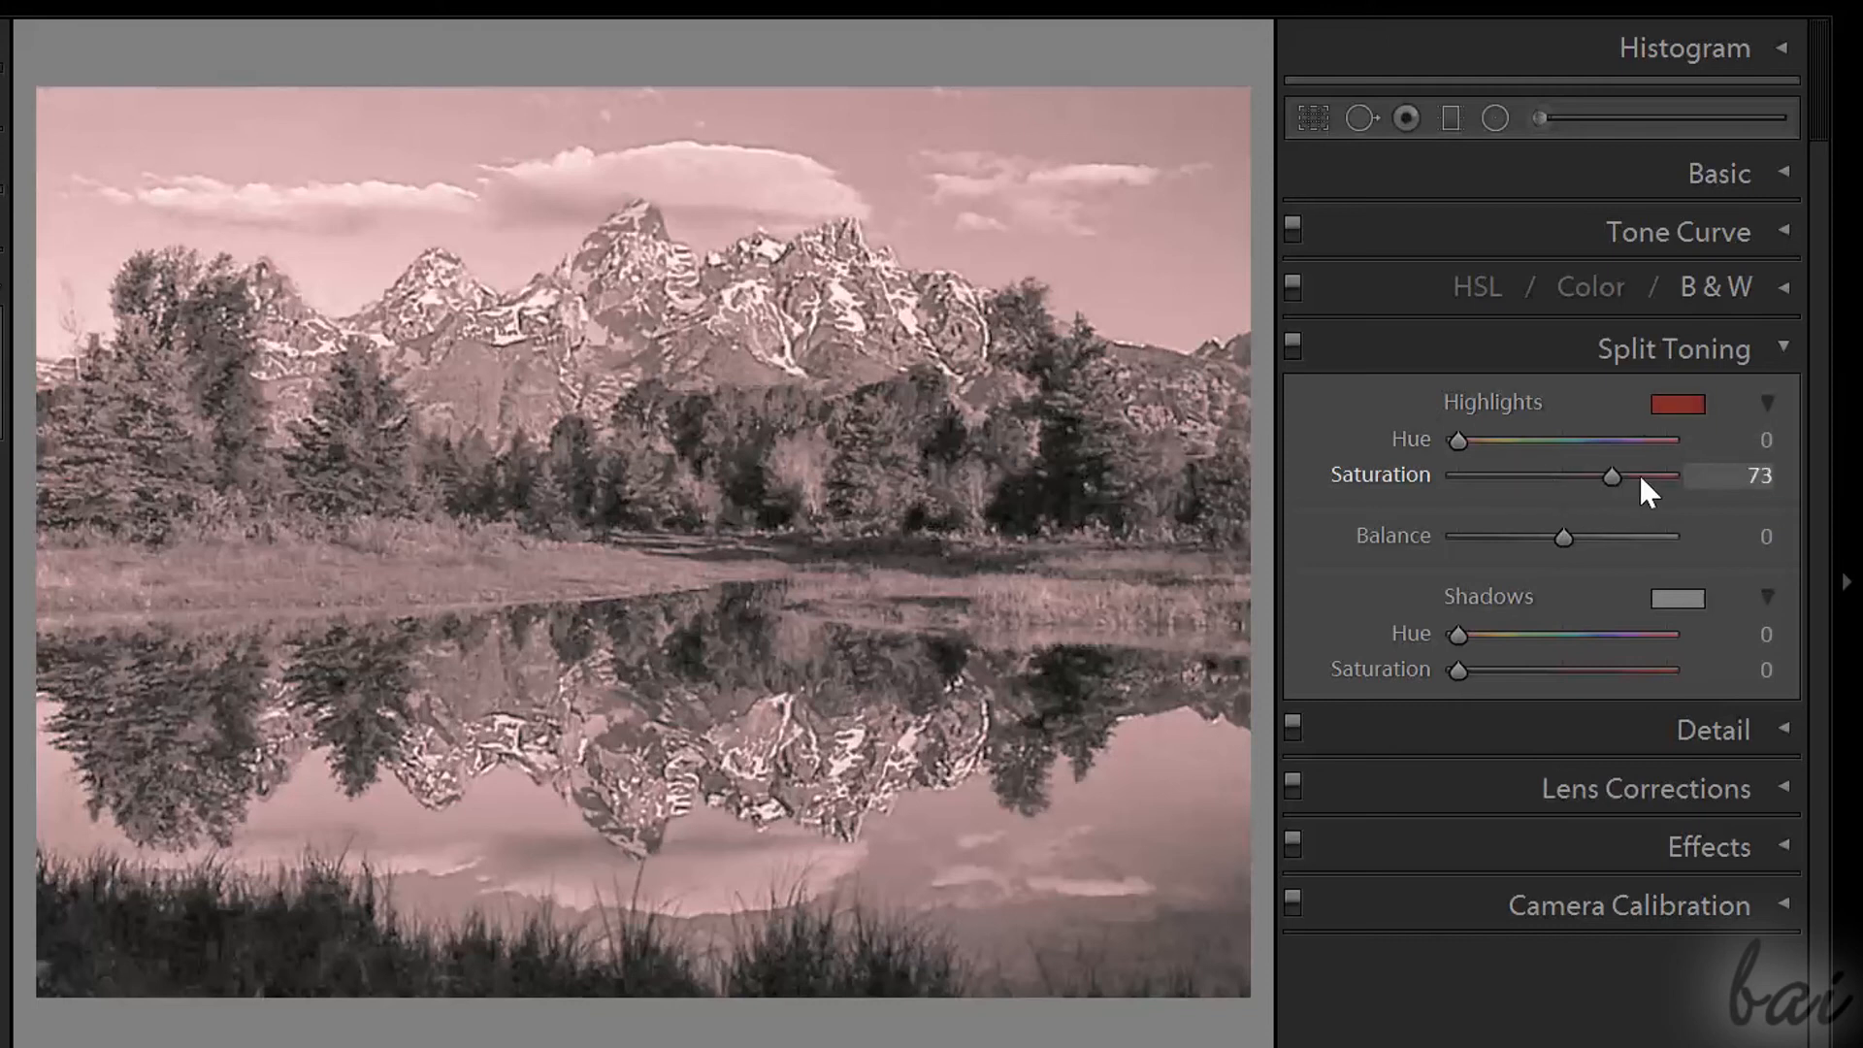
left_click_drag(1611, 476, 1510, 476)
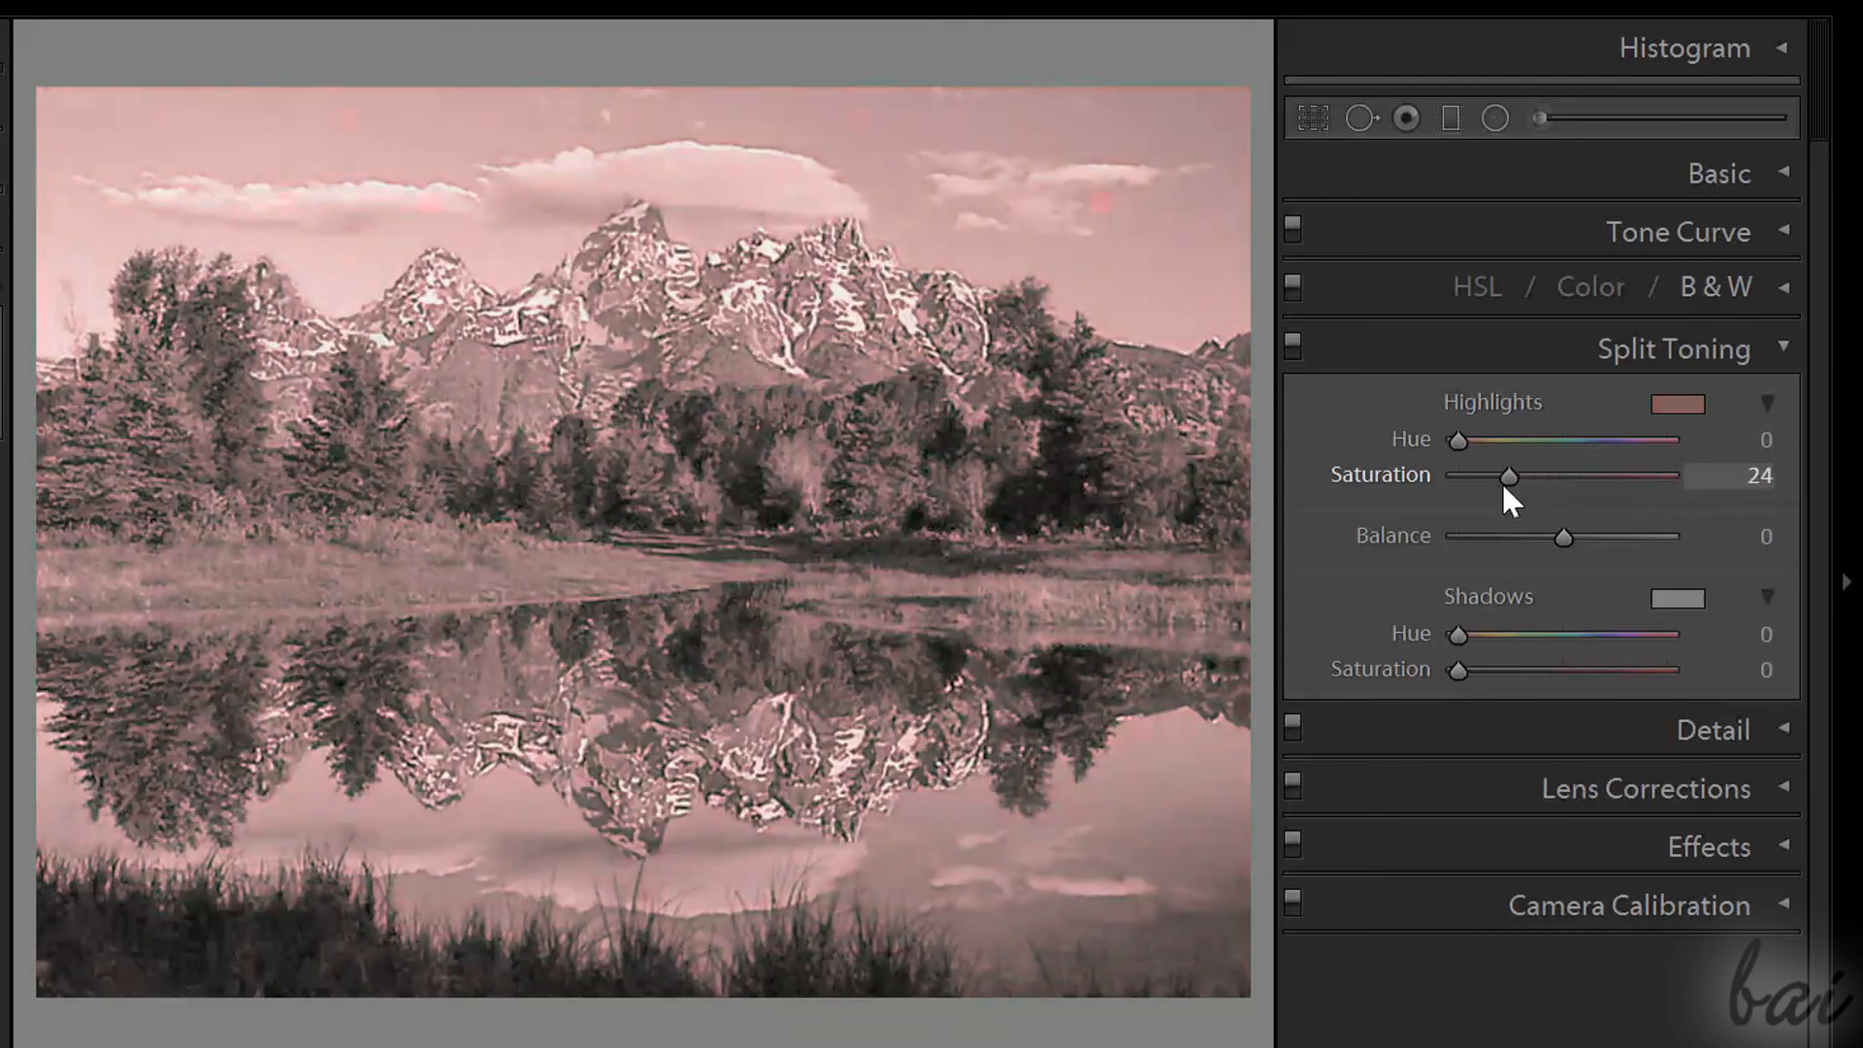
left_click_drag(1510, 475, 1502, 477)
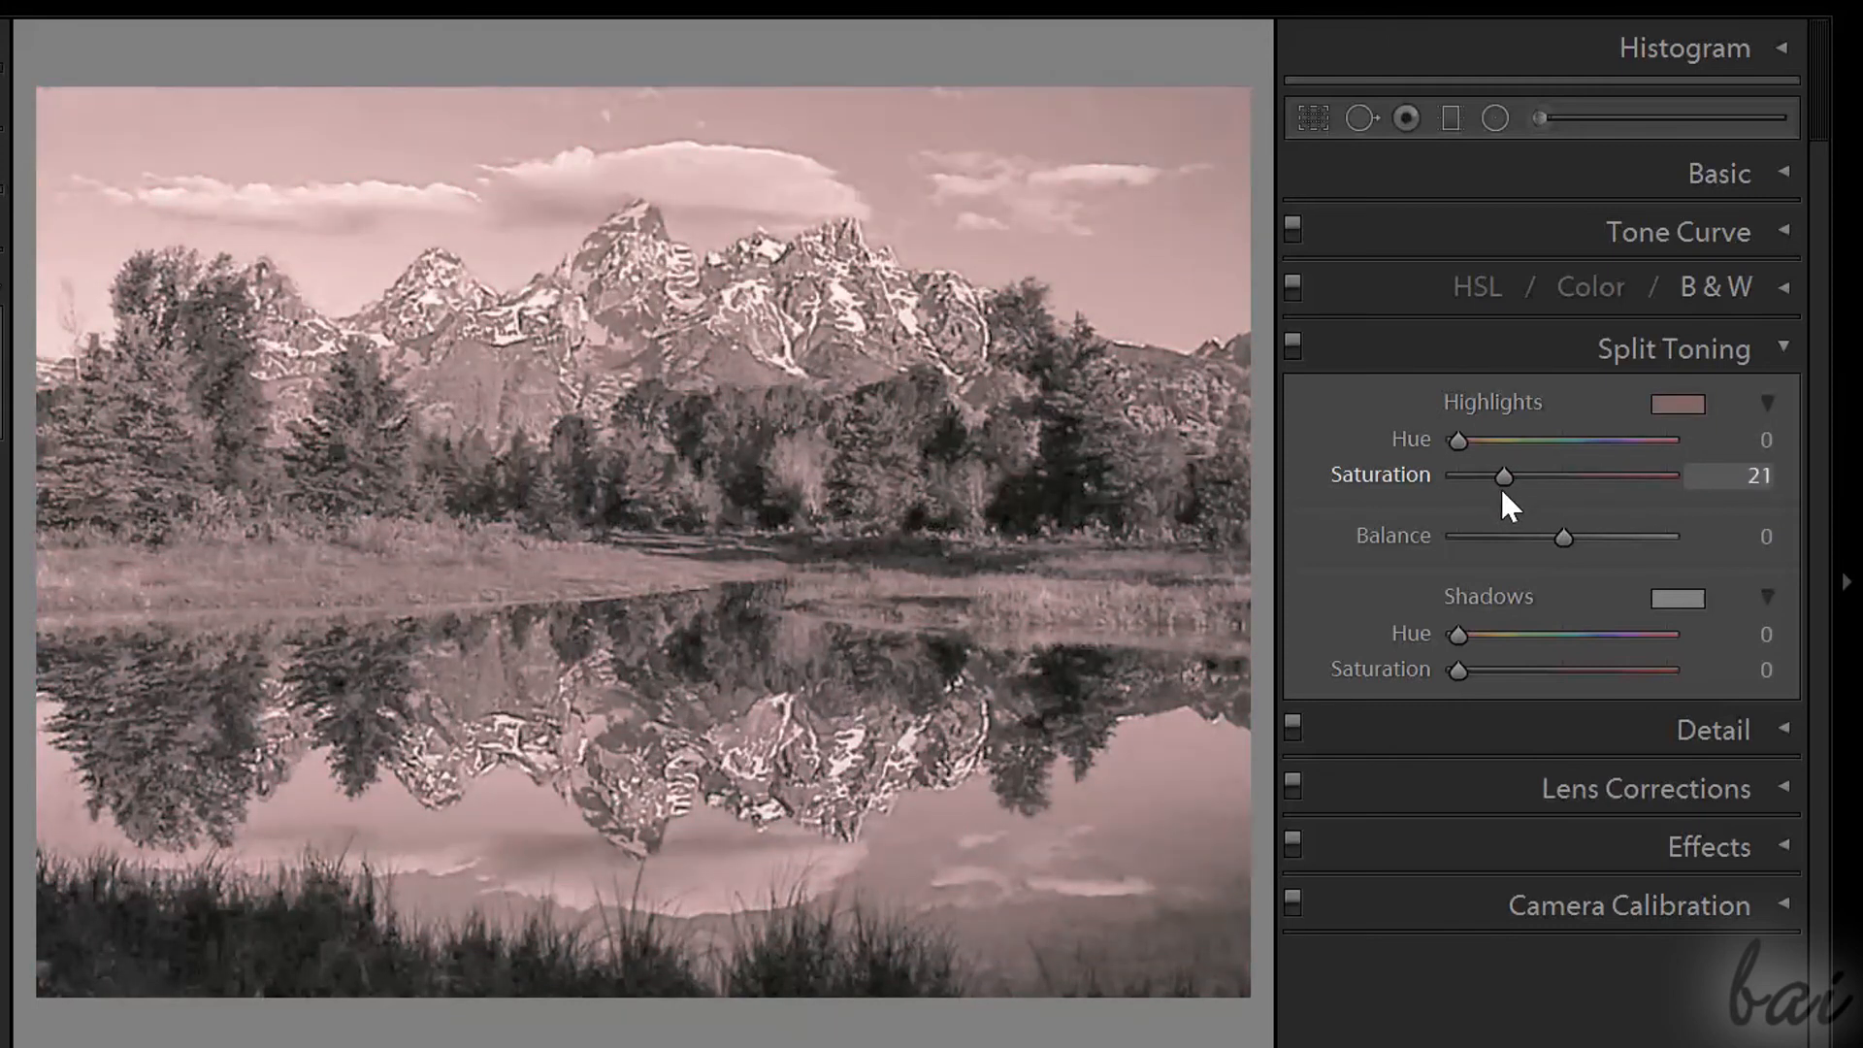
left_click_drag(1460, 441, 1479, 441)
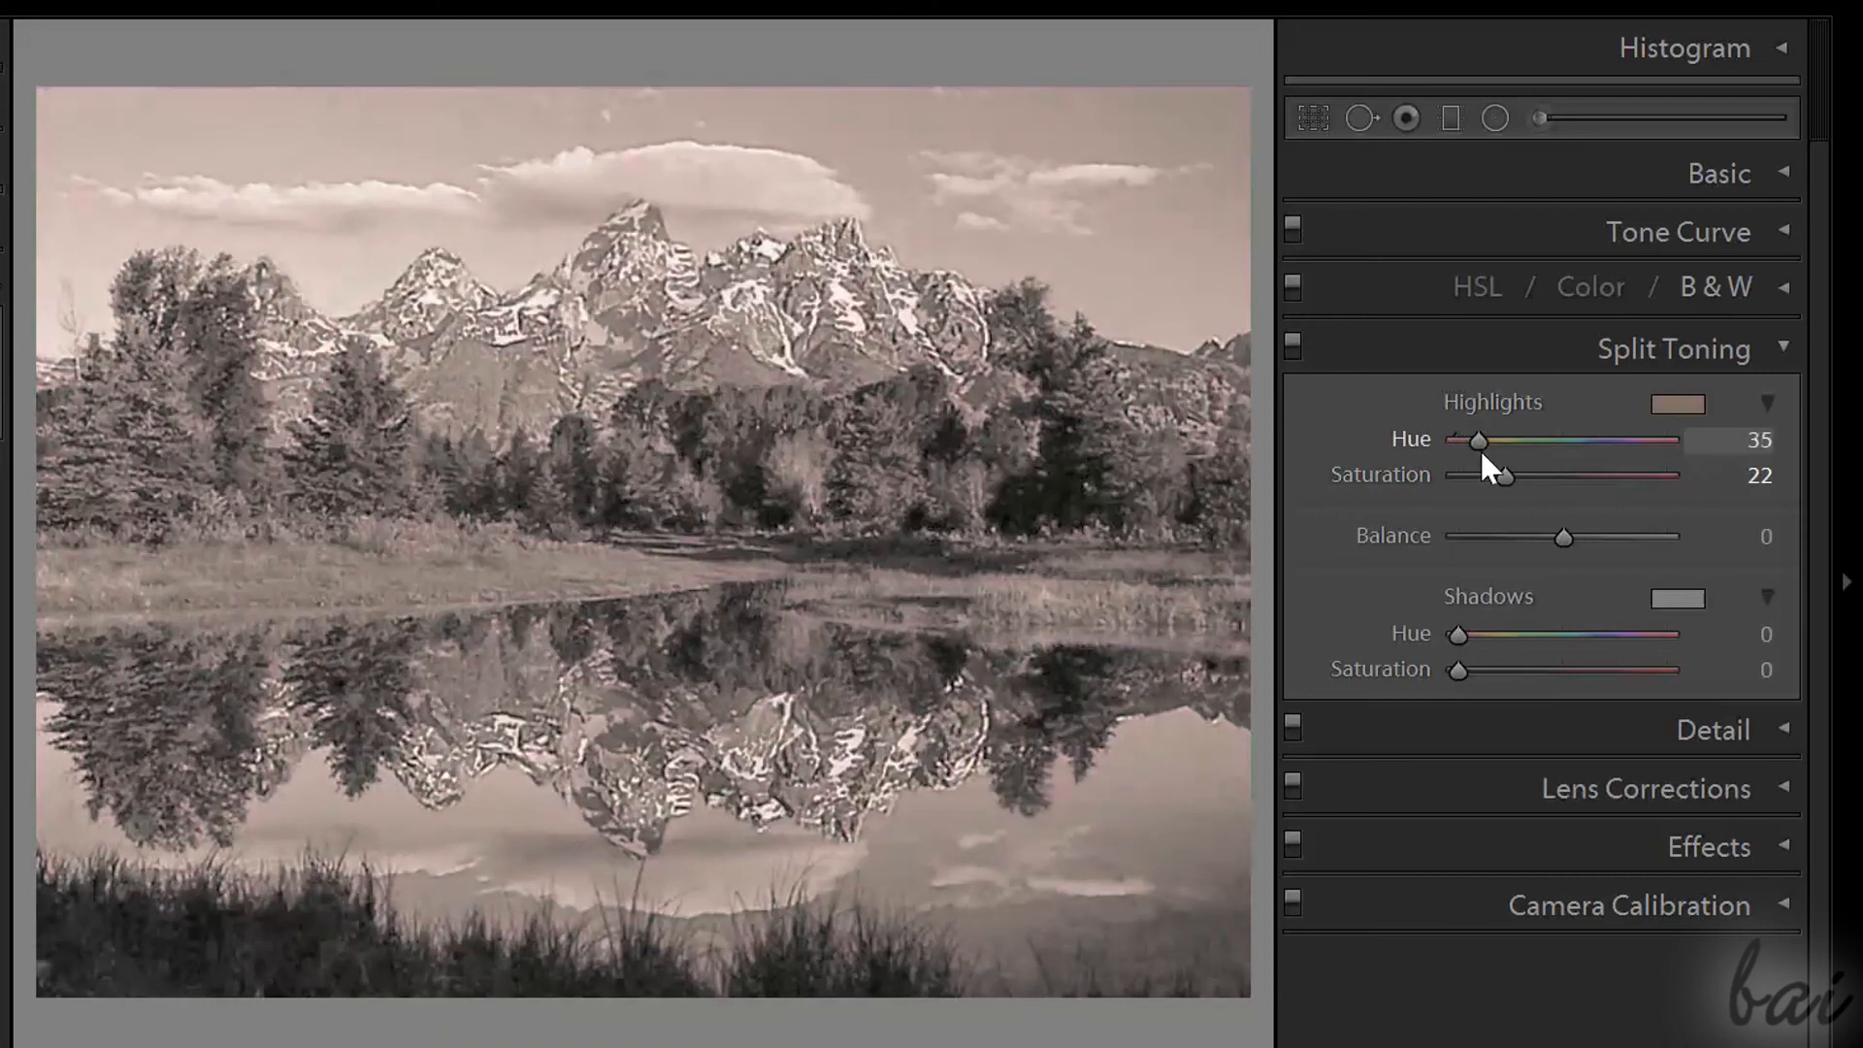
left_click_drag(1507, 477, 1545, 476)
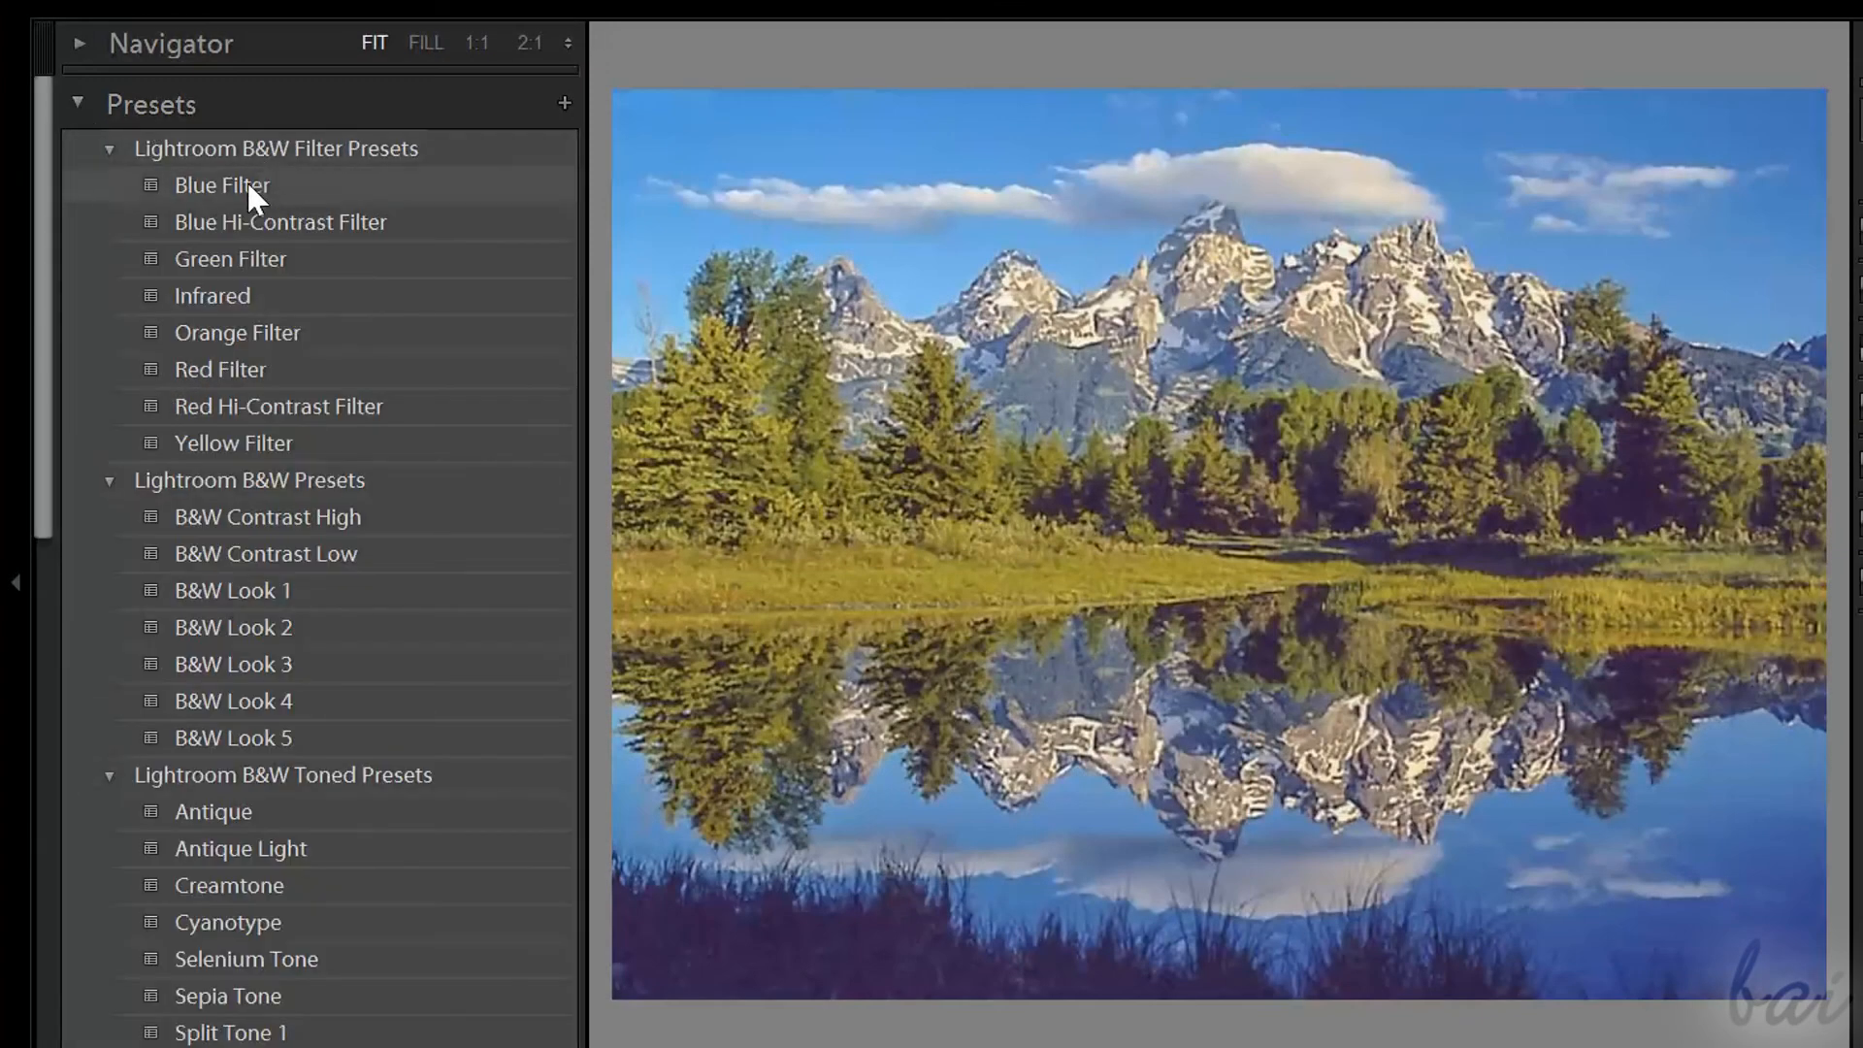
- Preview the Blue Hi-Contrast, Green, Orange and Infrared B&W filter presets on the lake photo
left_click(280, 222)
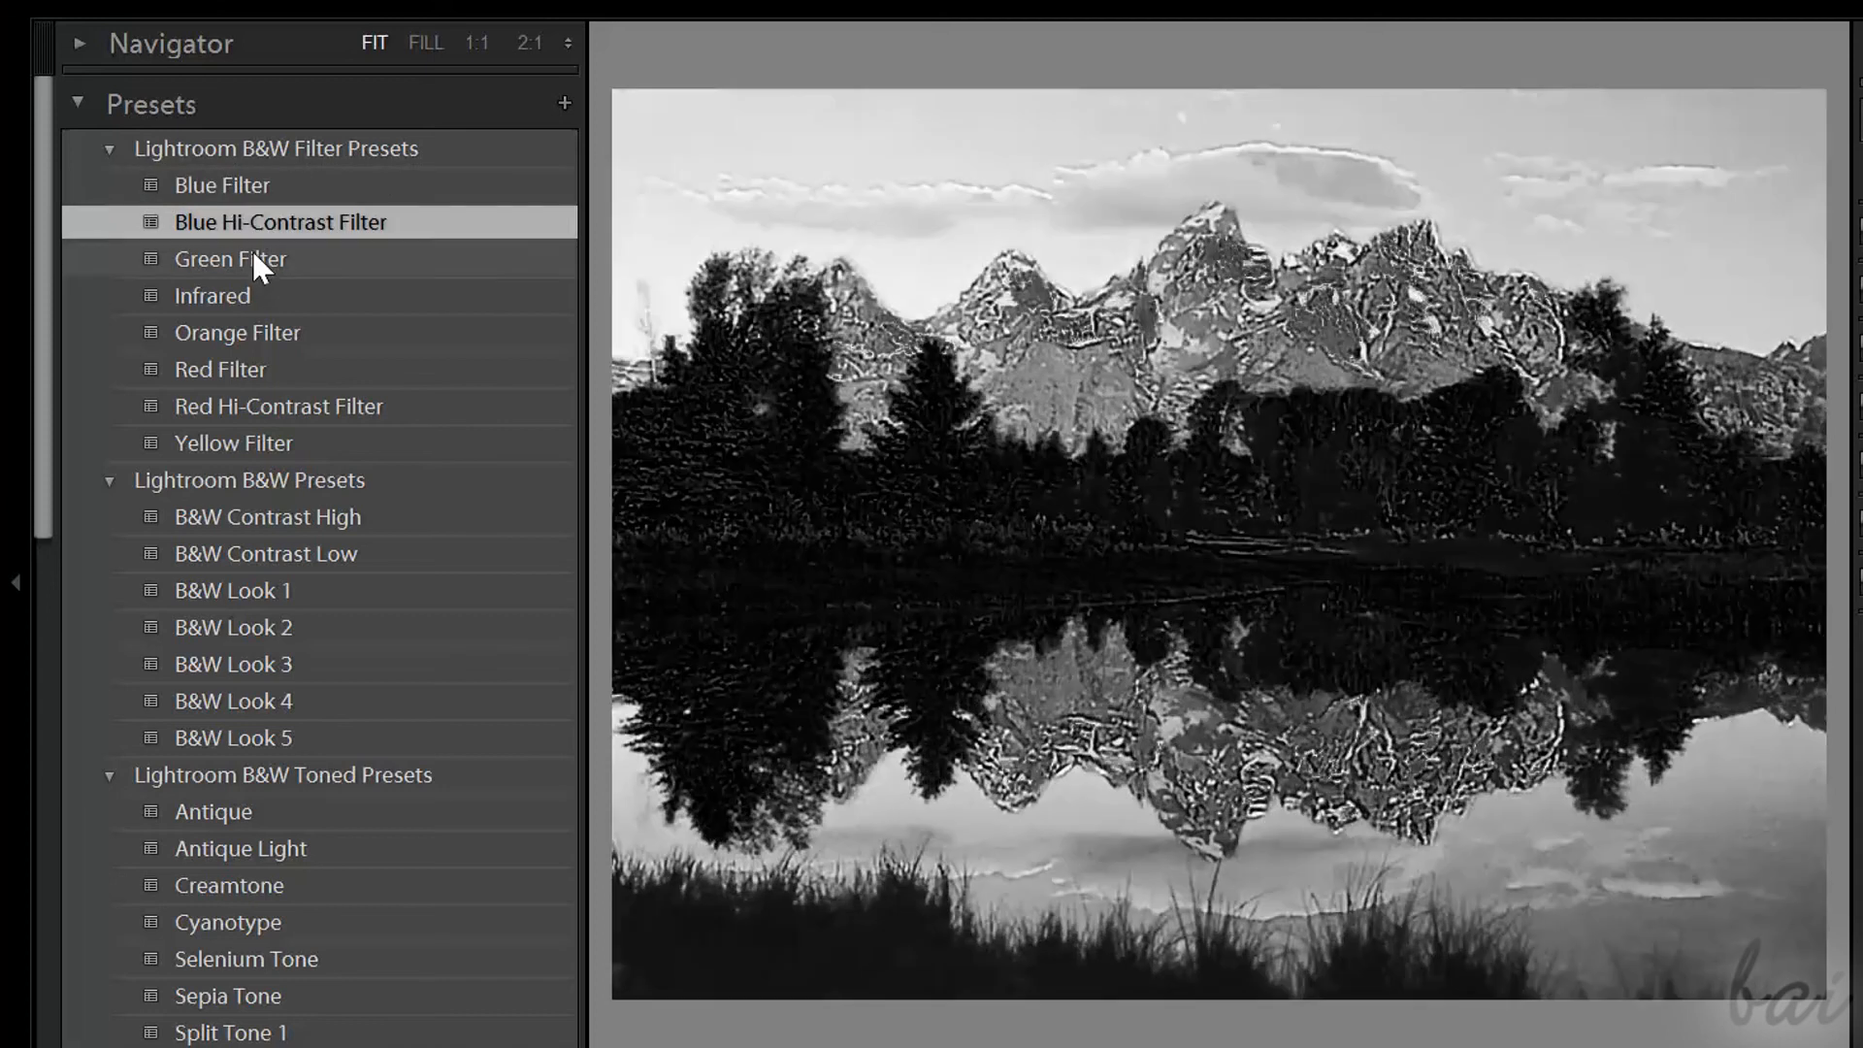
left_click(231, 259)
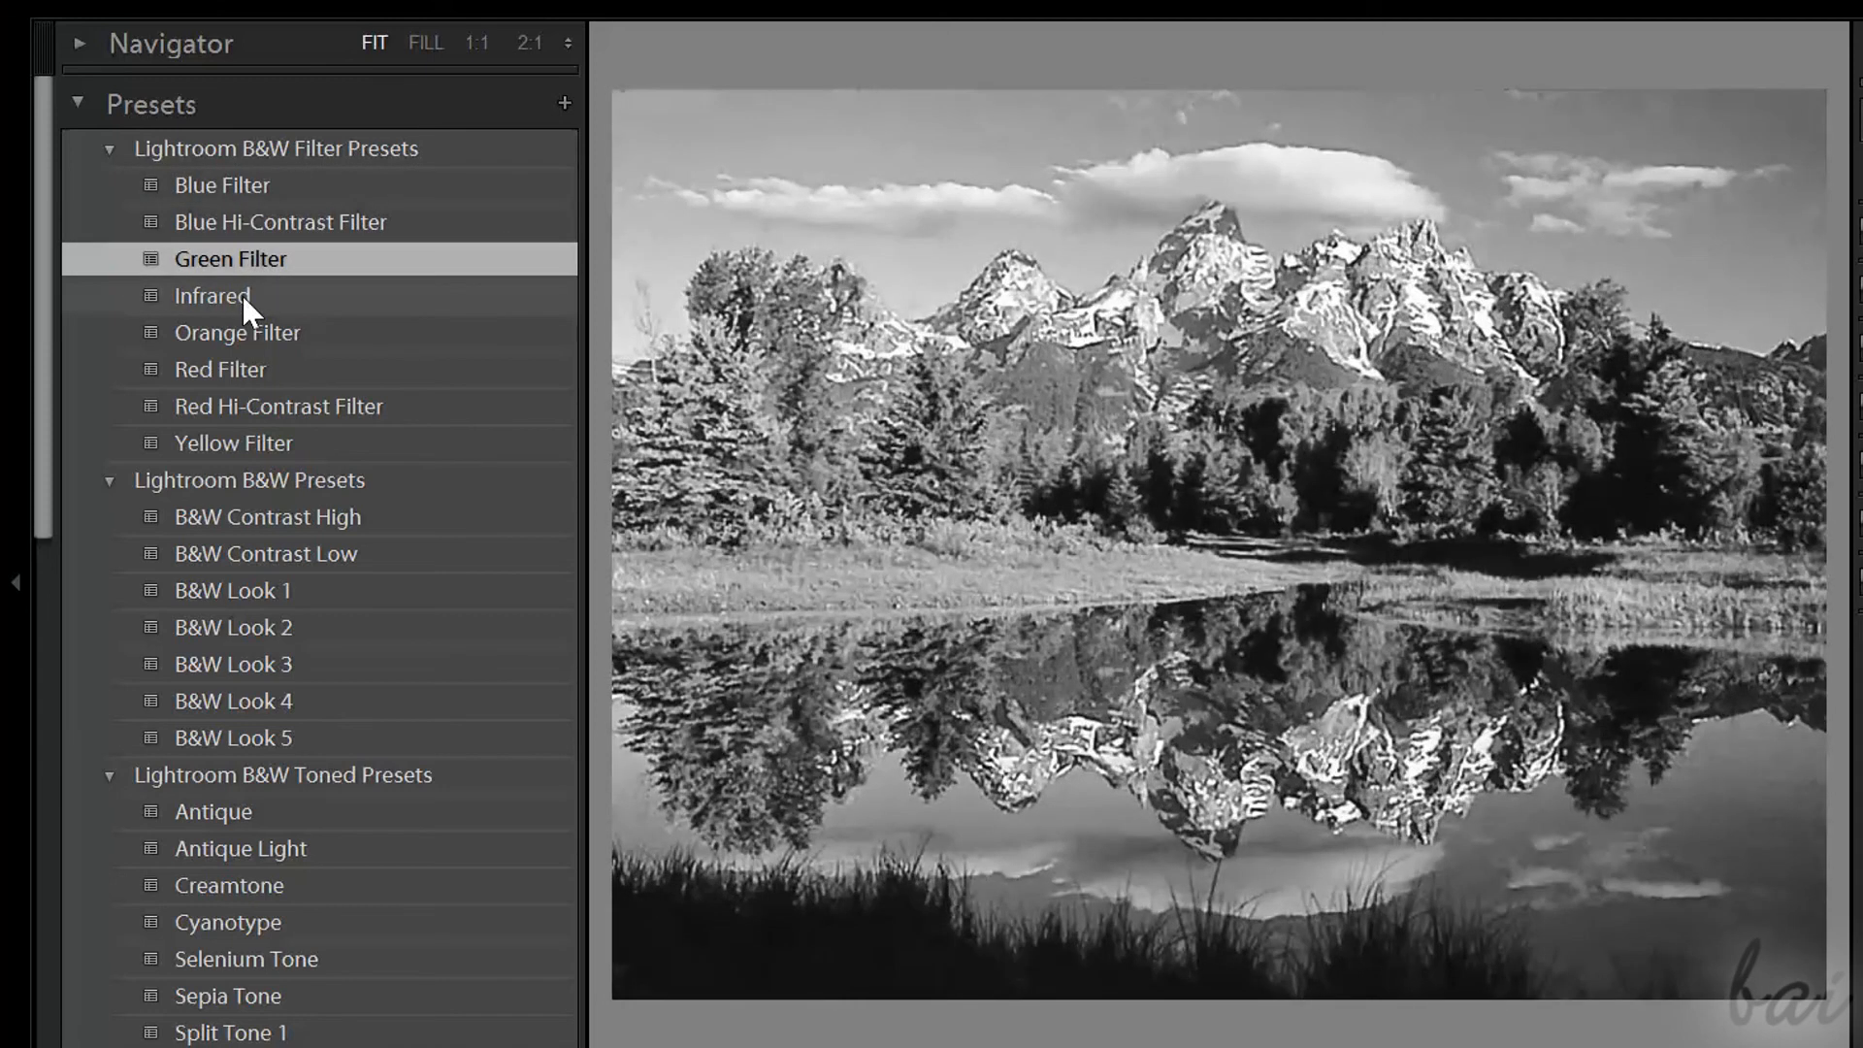
left_click(235, 332)
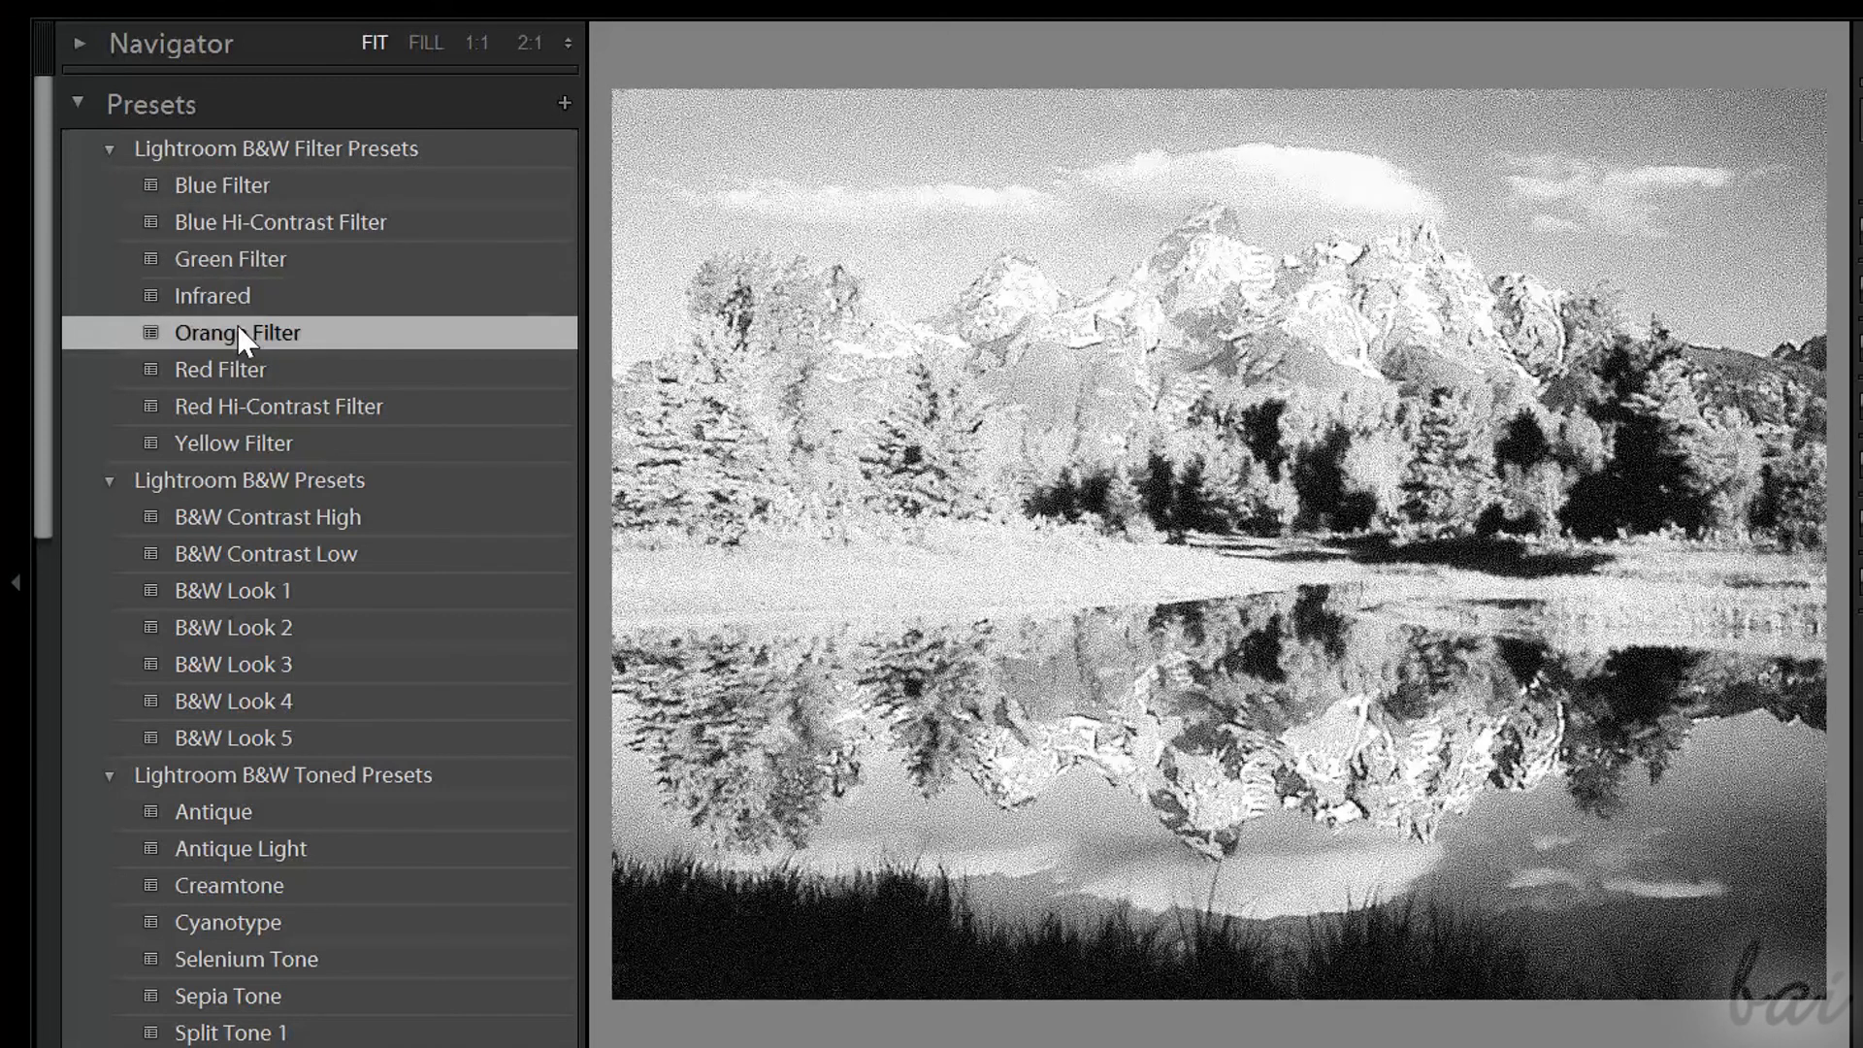
left_click(221, 368)
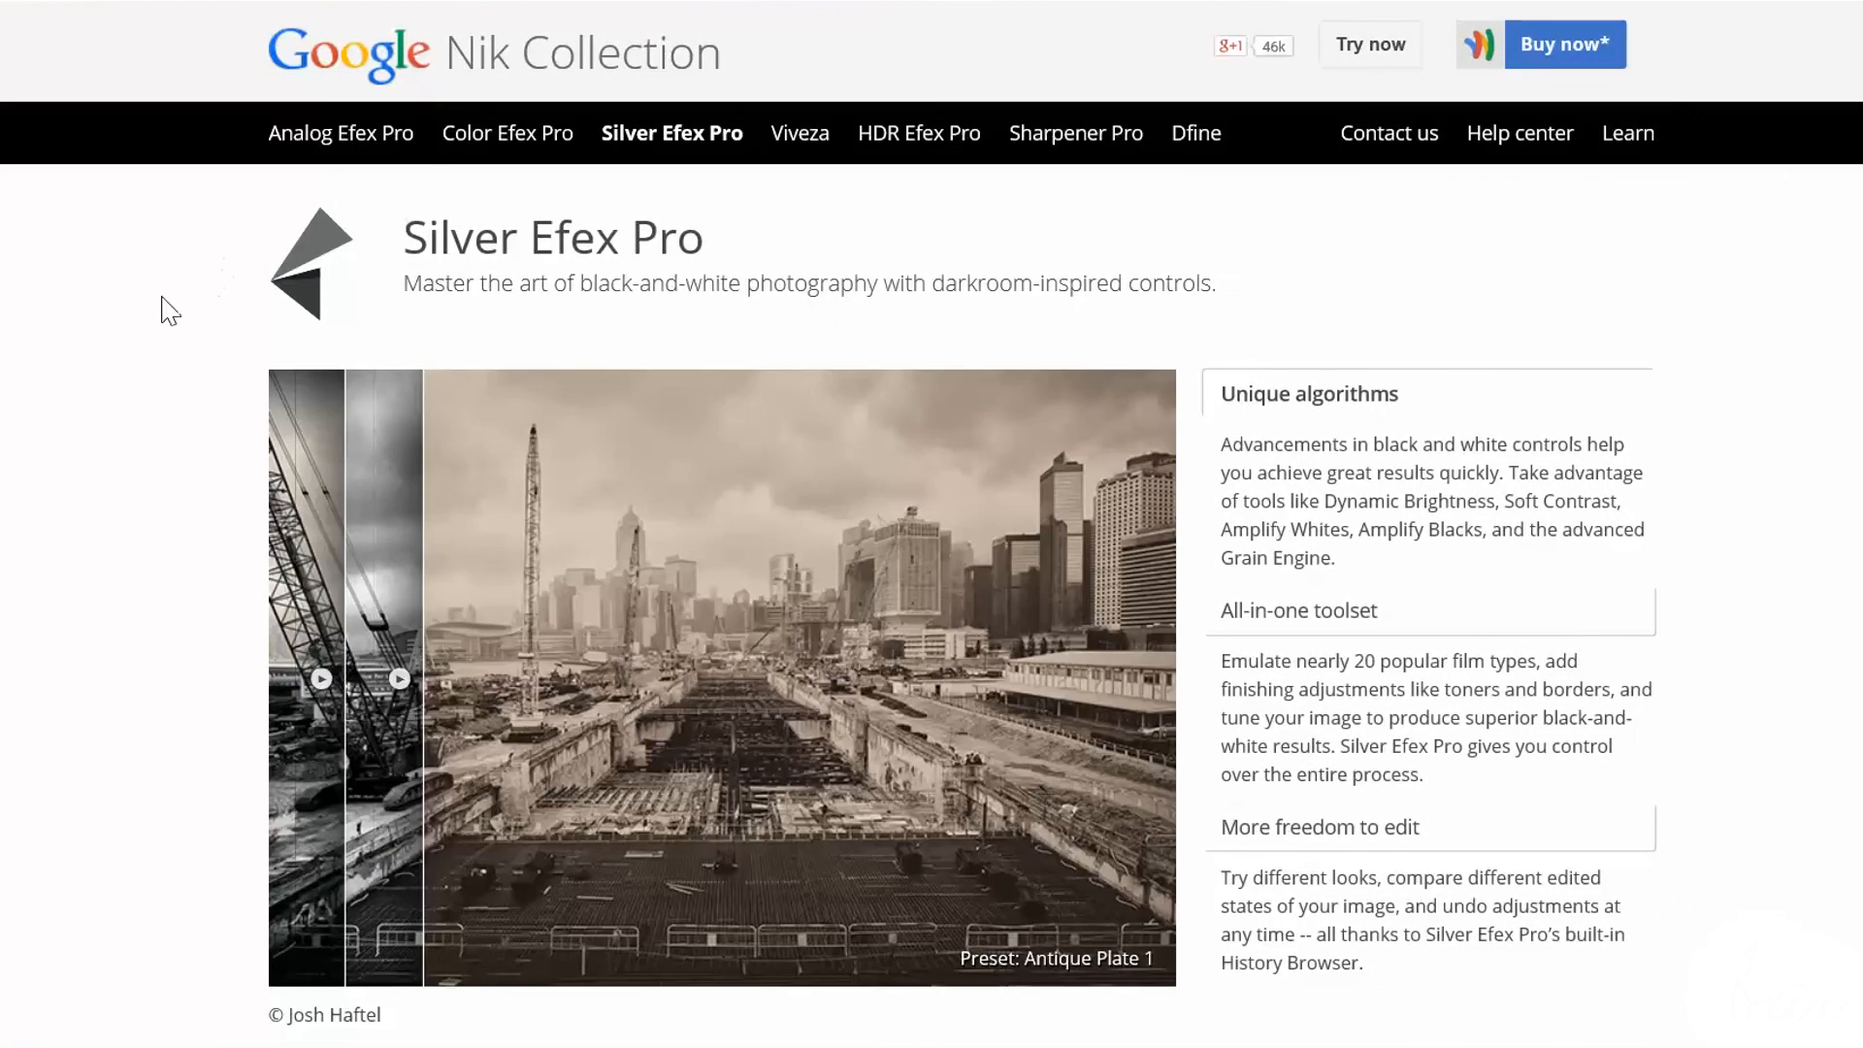
mouse_move(466, 725)
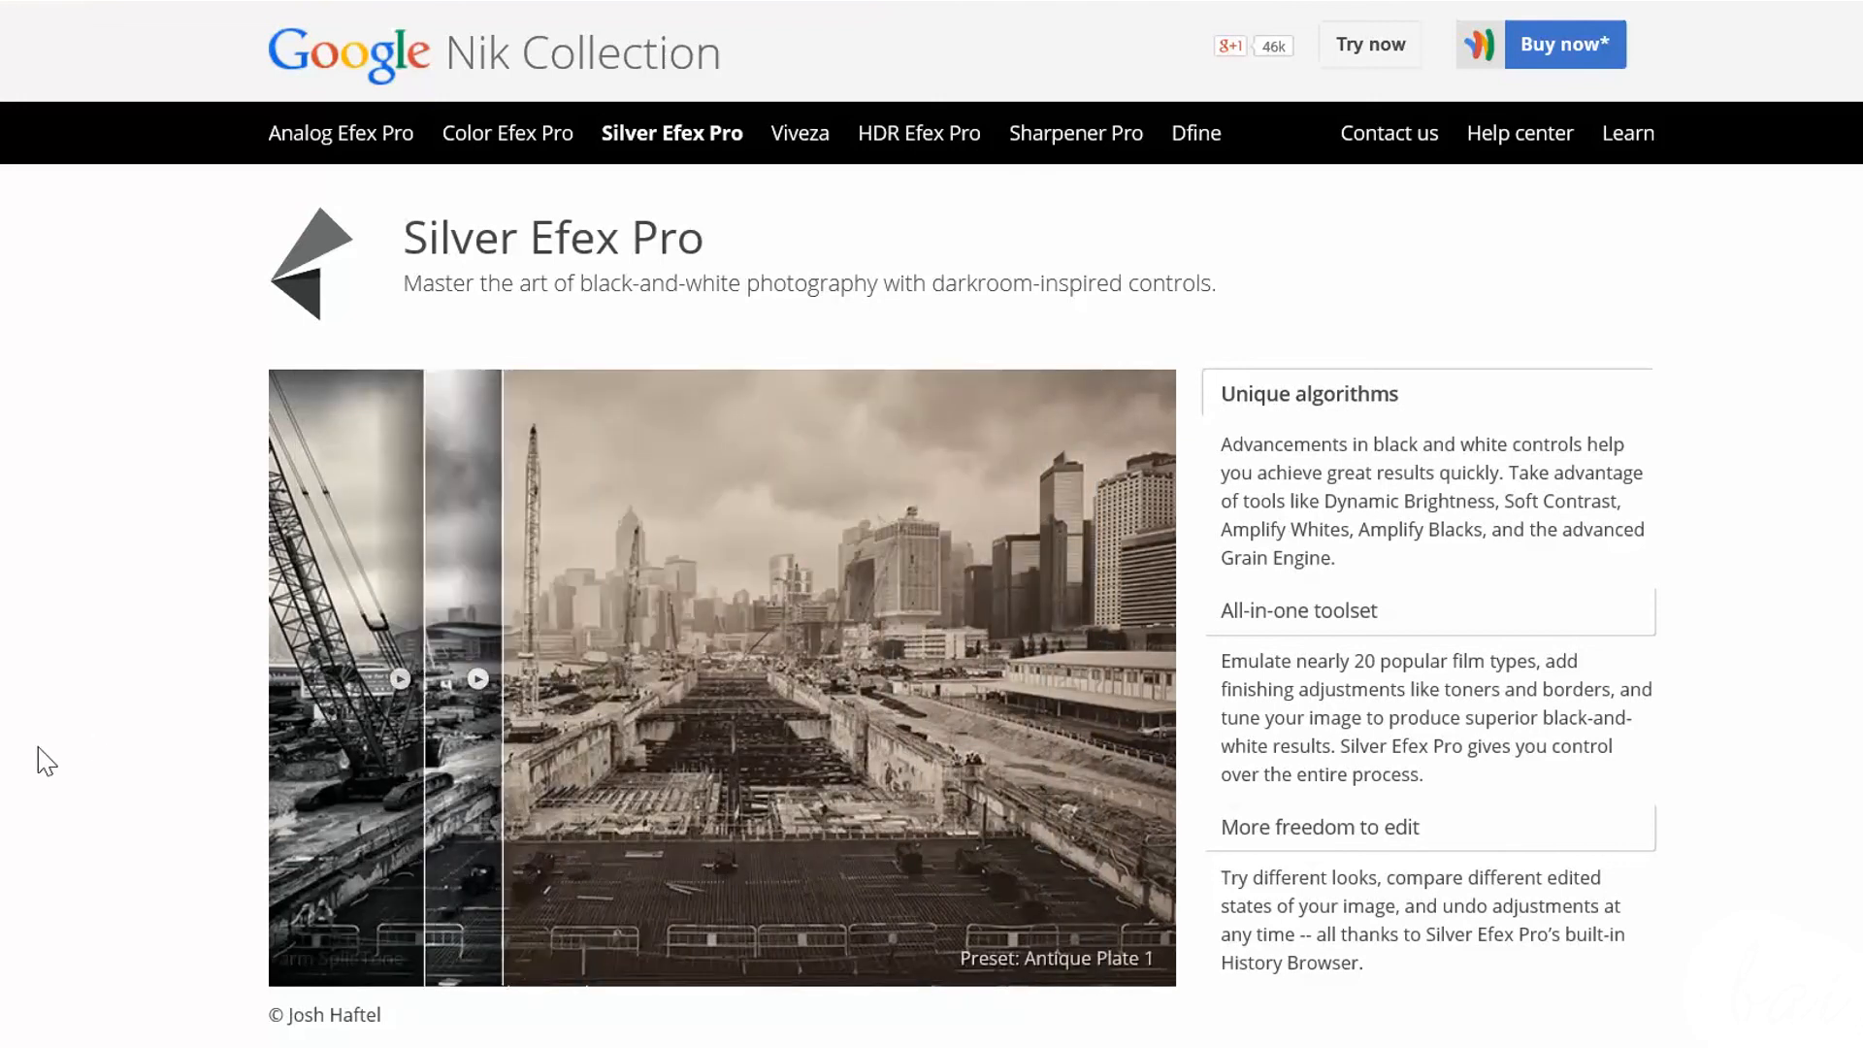
- Scroll the Silver Efex Pro page to view the preset comparison image
scroll("down", 3)
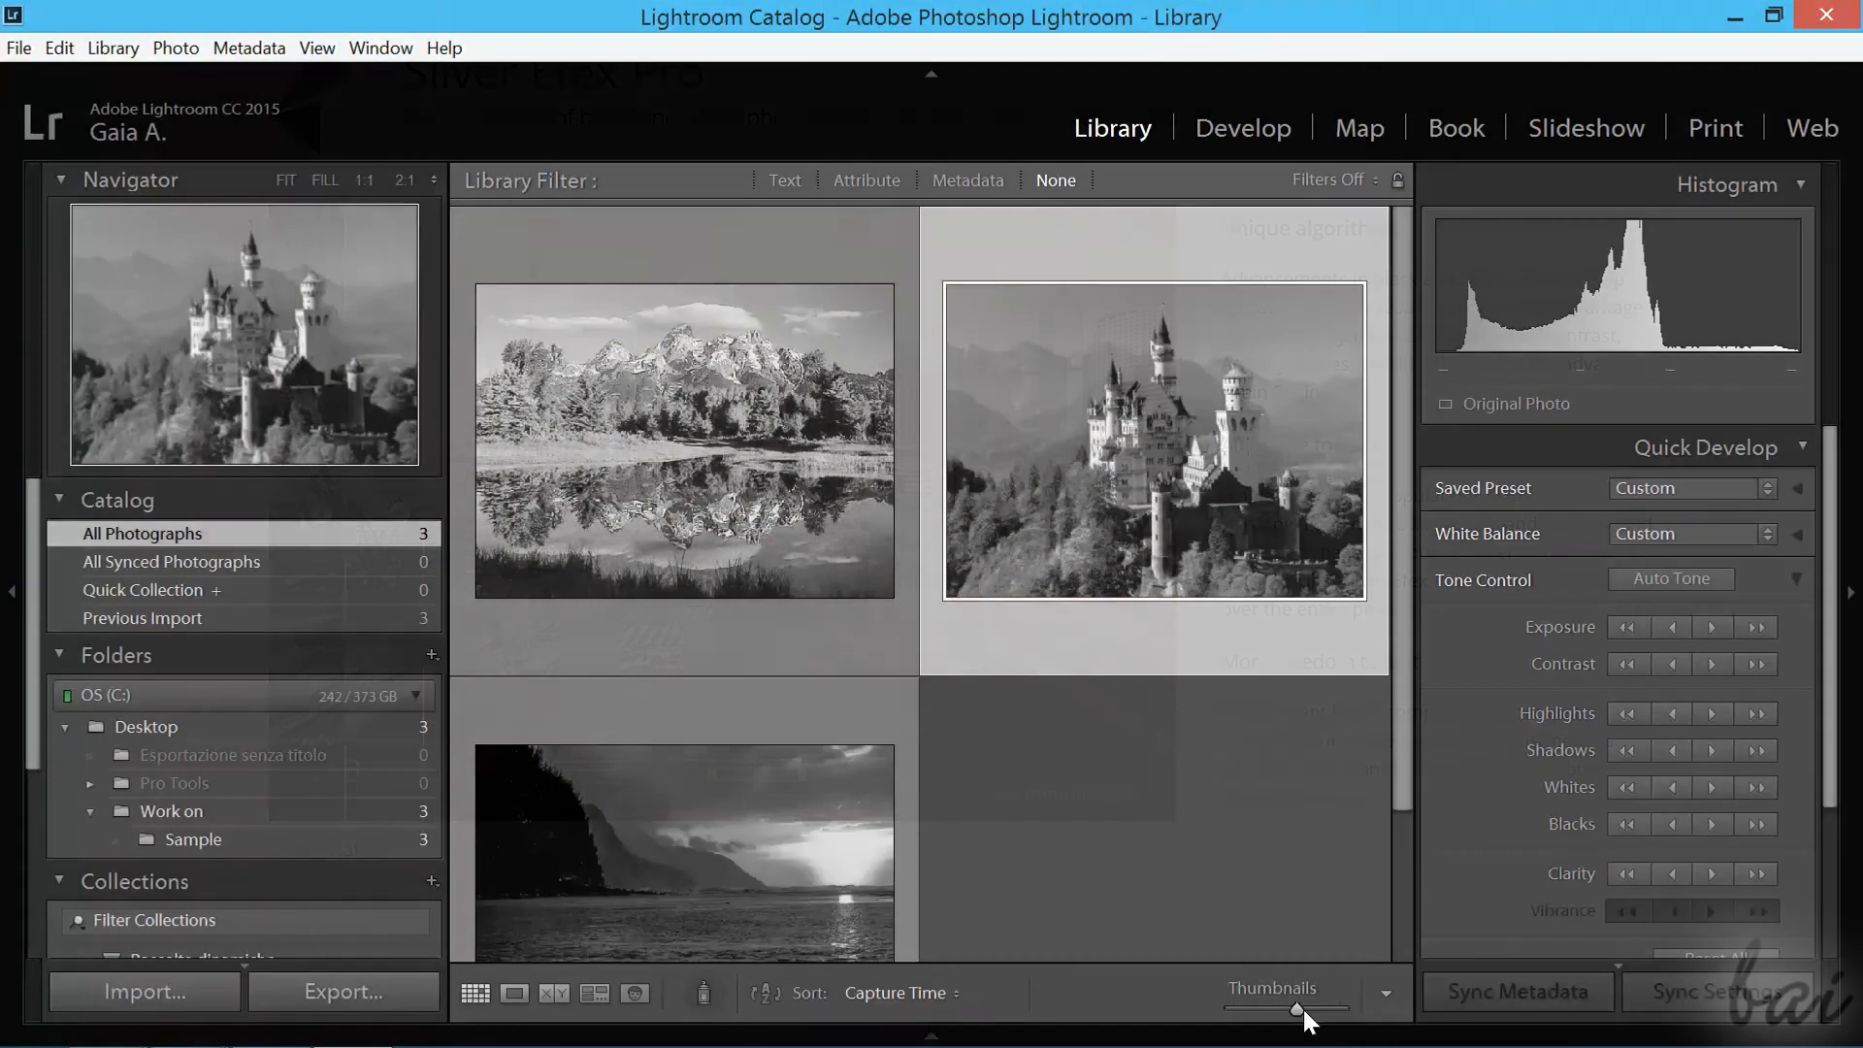
- View the black-and-white castle photo enlarged in Loupe view
double_click(1150, 440)
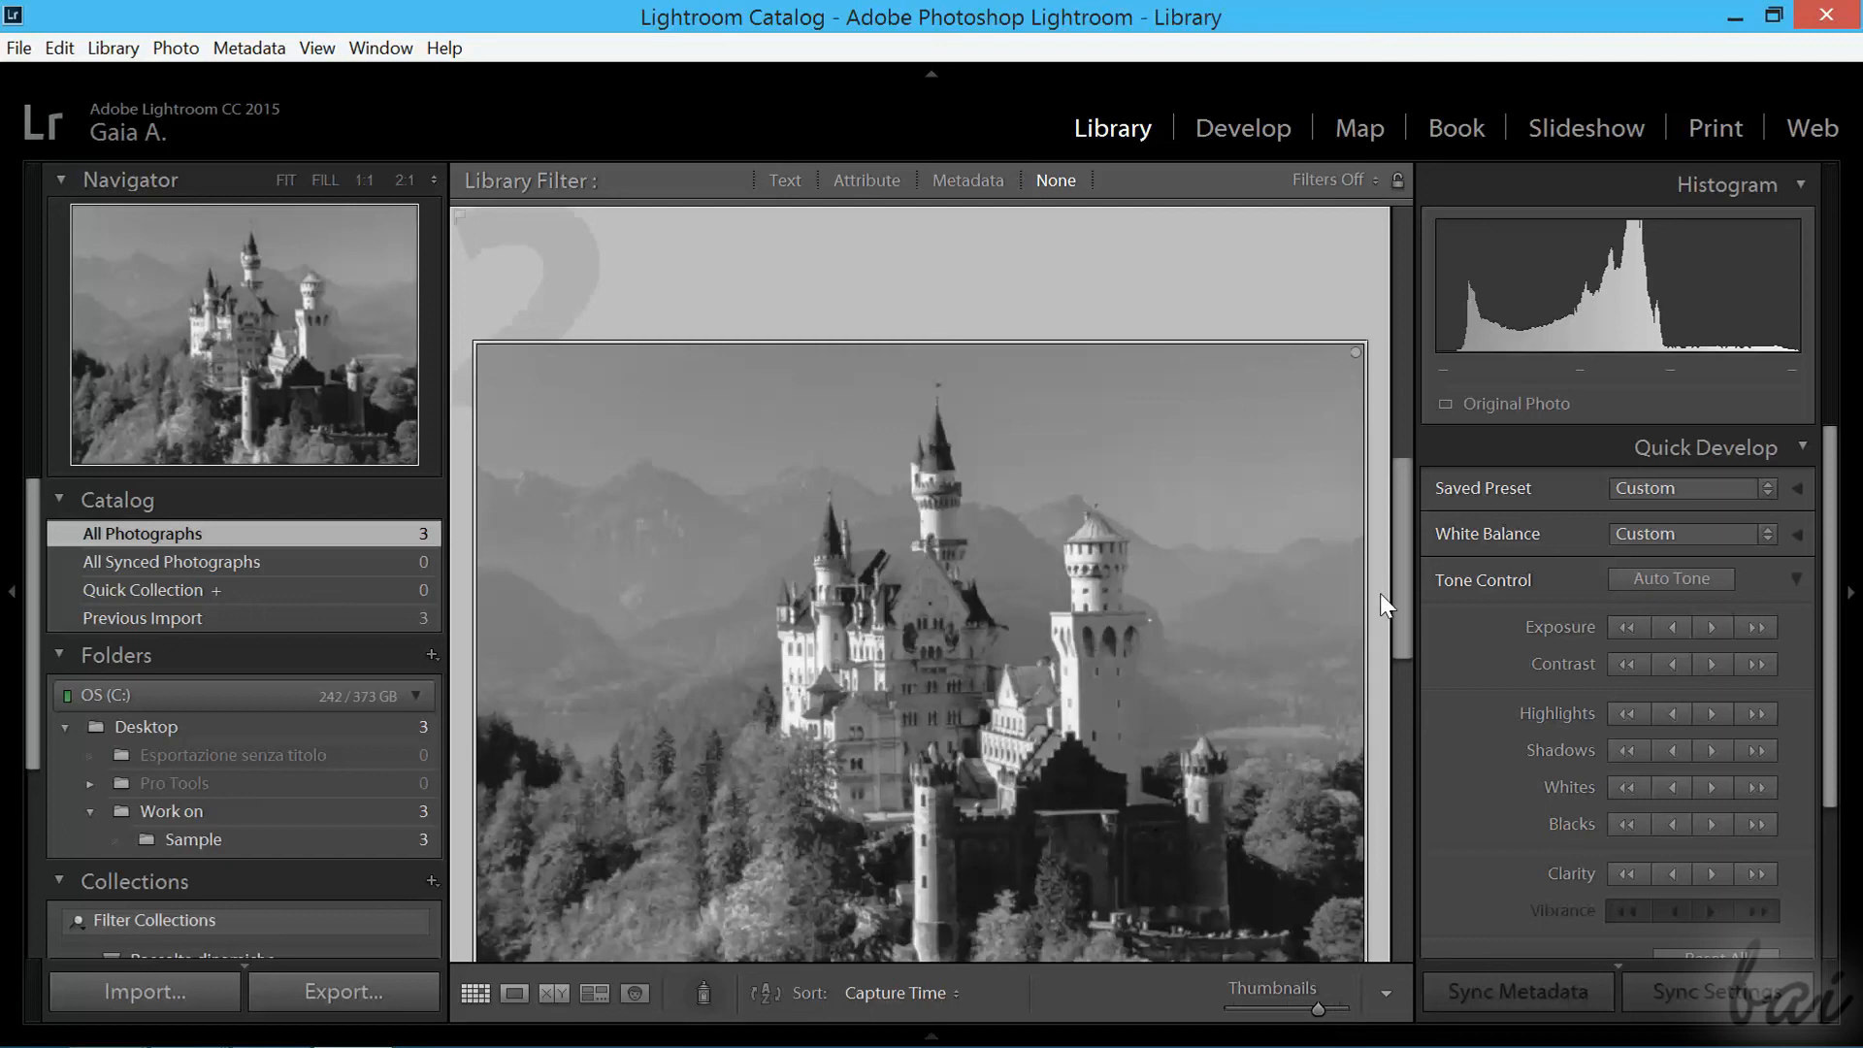
scroll("down", 3)
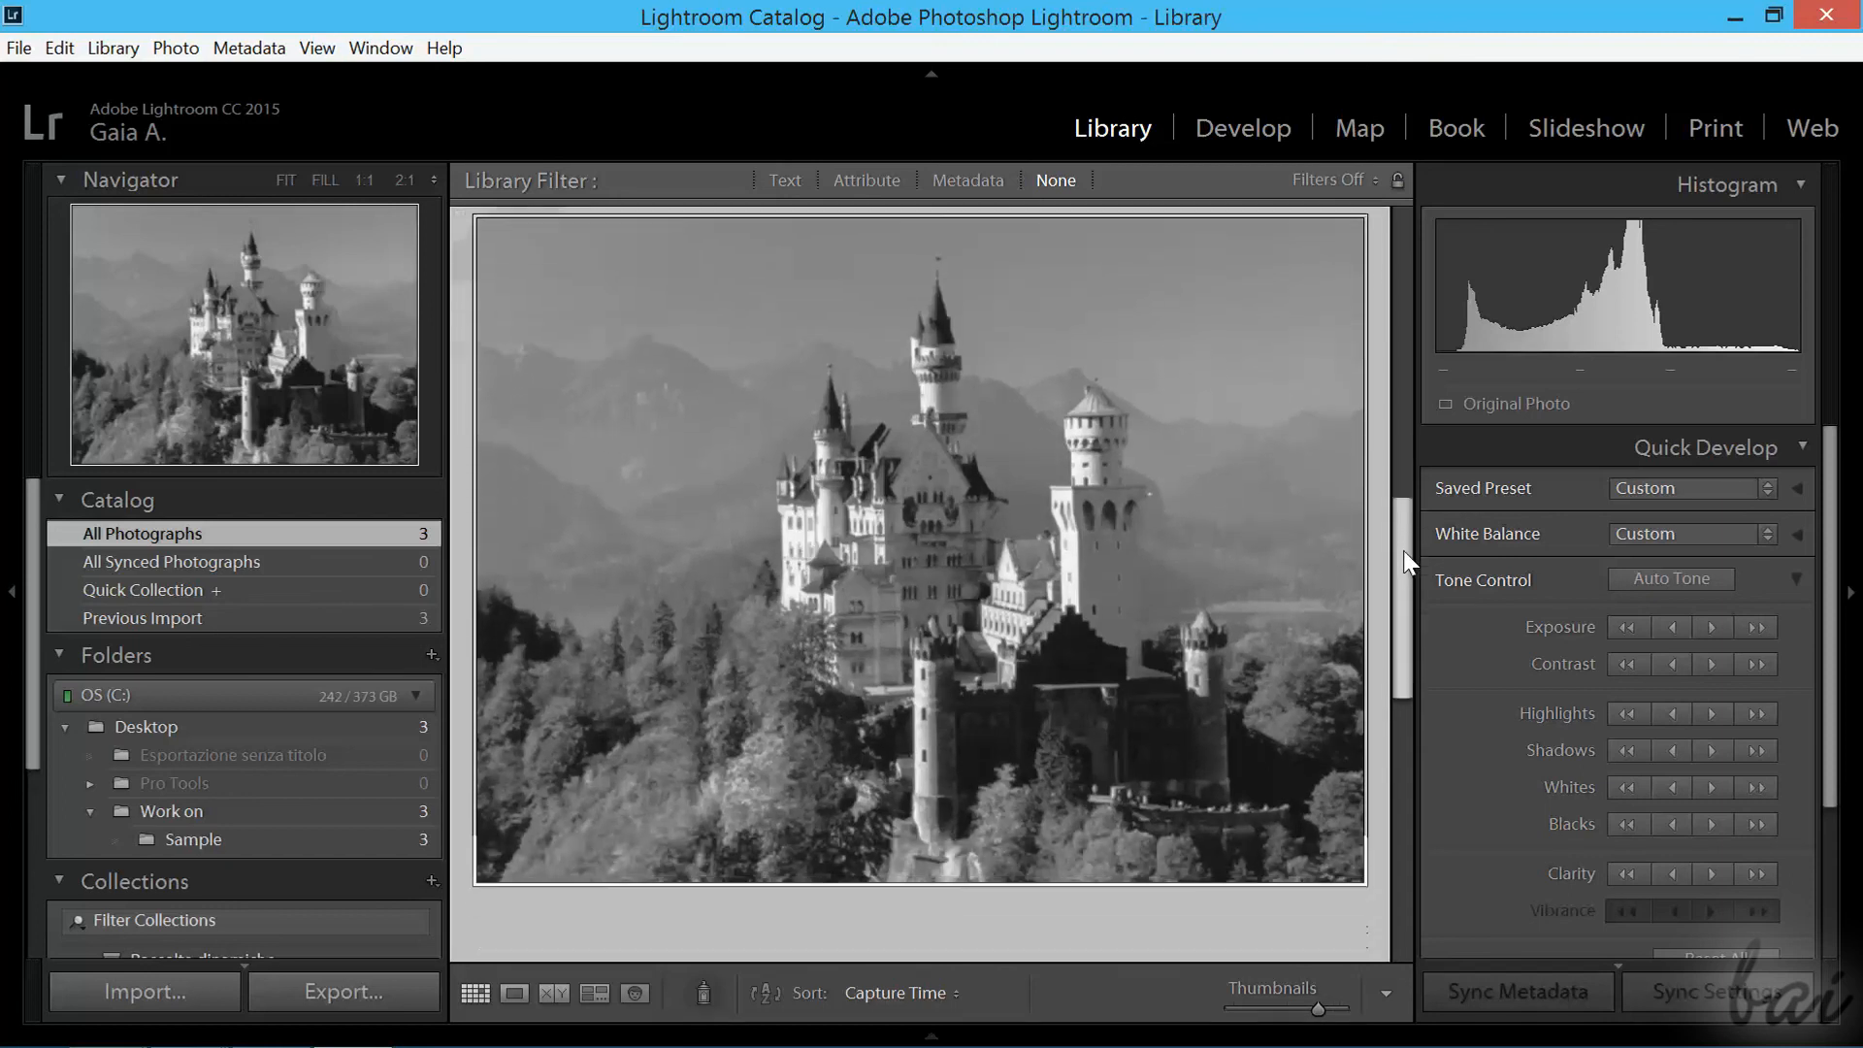